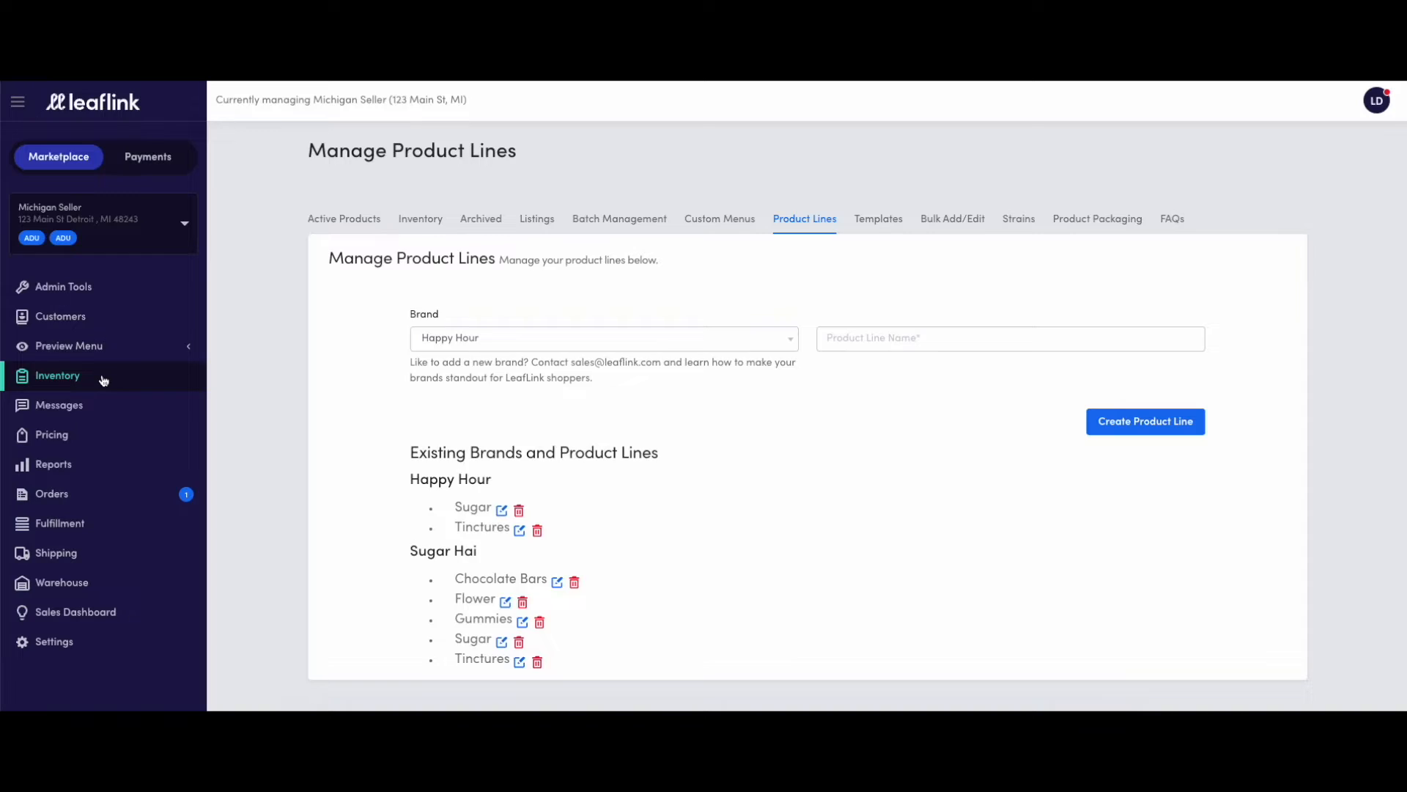
pyautogui.moveTo(60, 378)
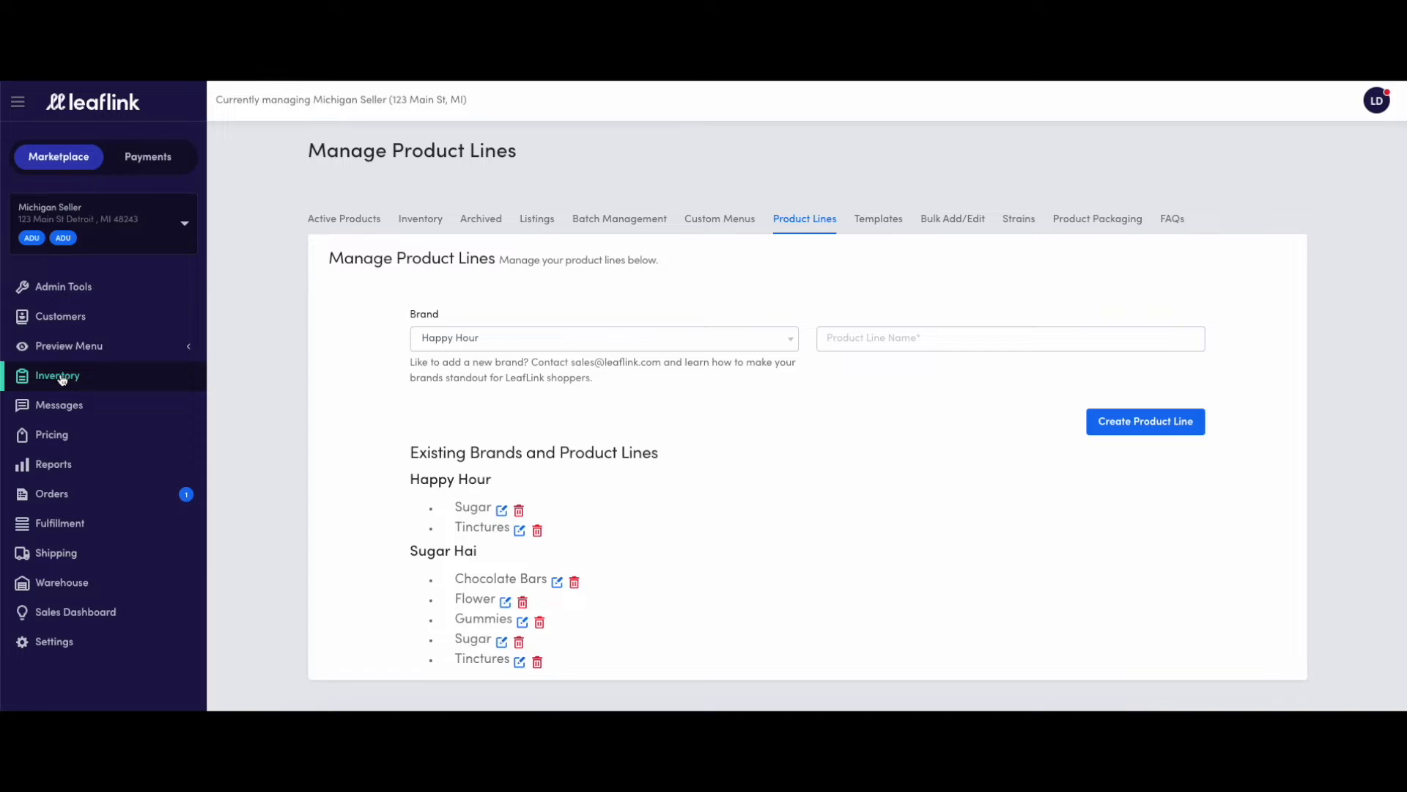
pyautogui.moveTo(684, 269)
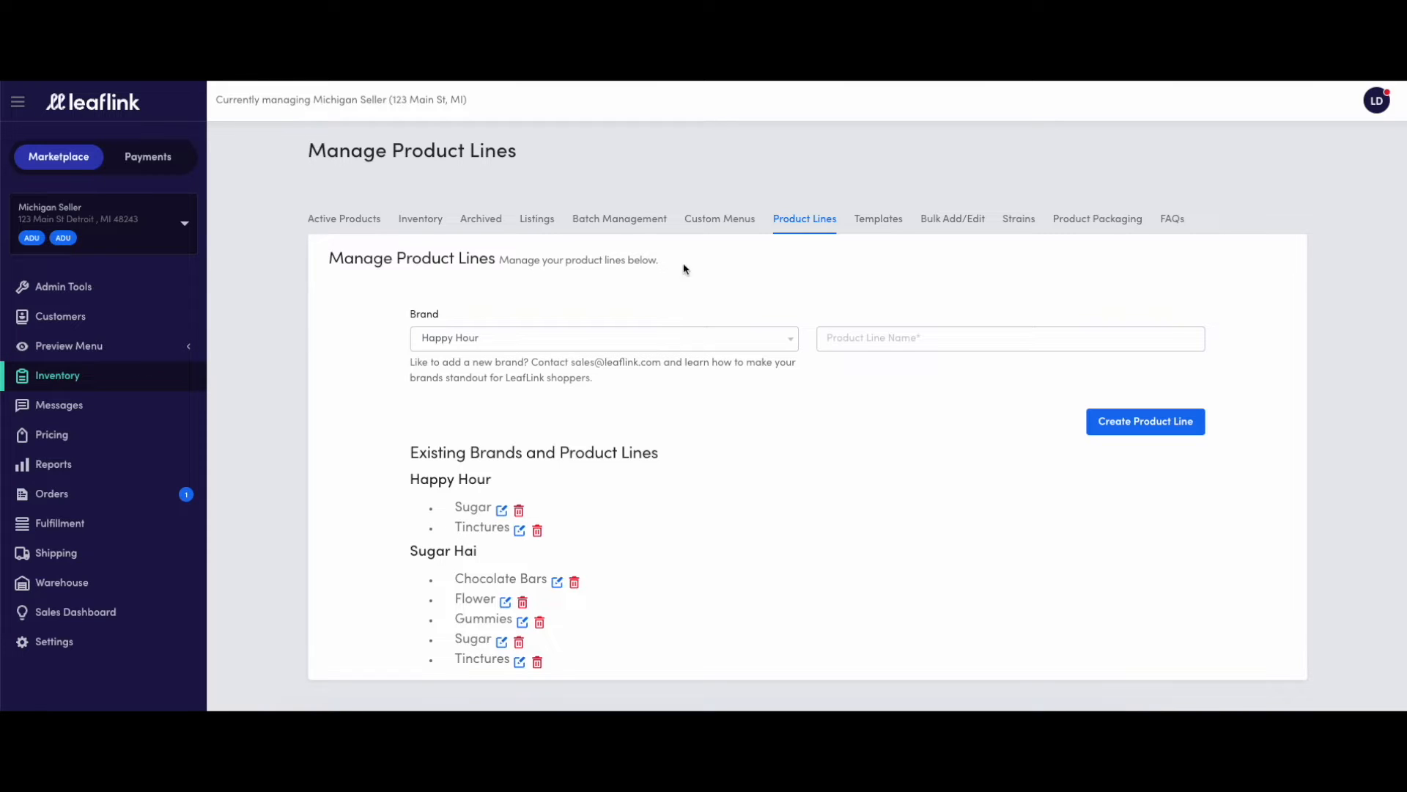
pyautogui.moveTo(813, 241)
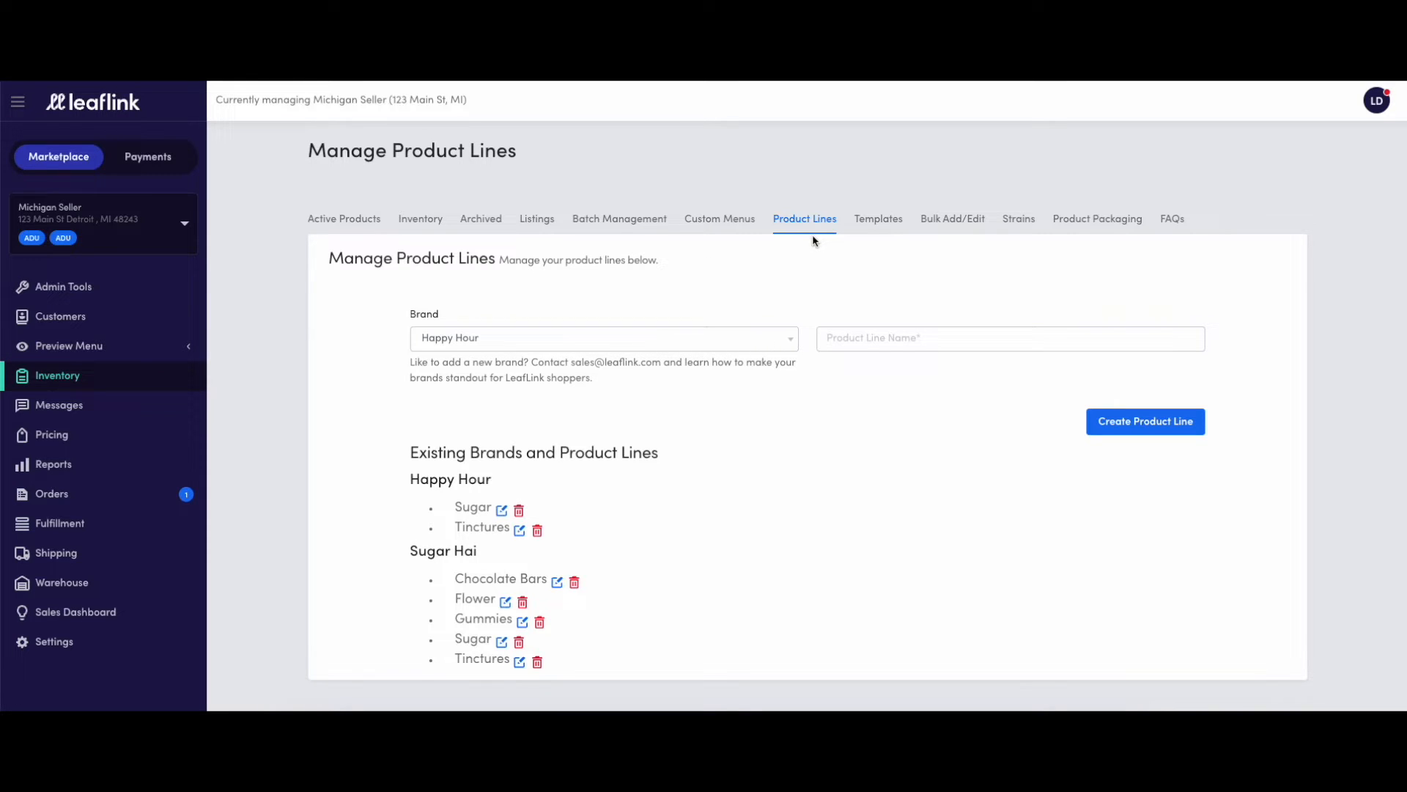
pyautogui.moveTo(792, 260)
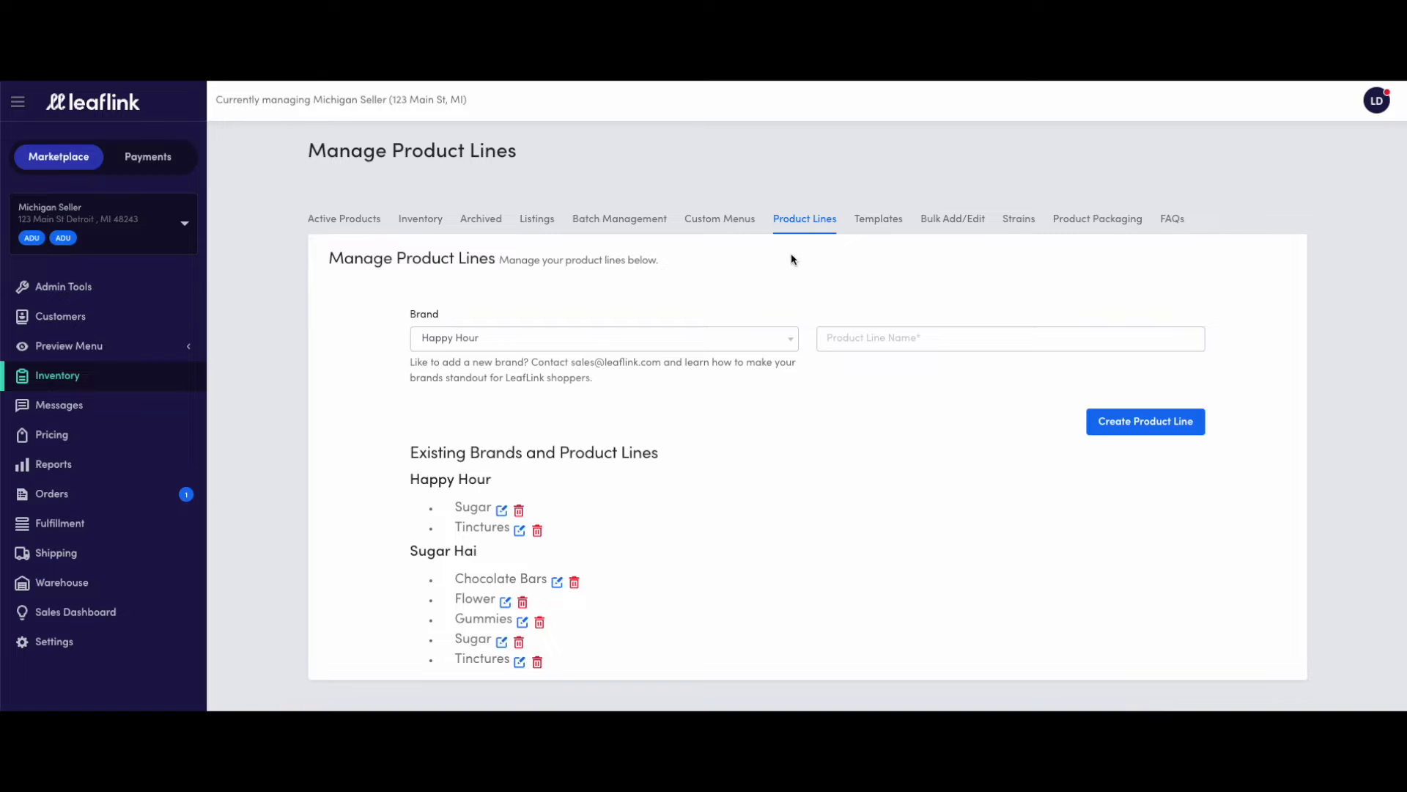
# - Create an 'Edibles' product line under the Sugar Hai brand
pyautogui.click(601, 339)
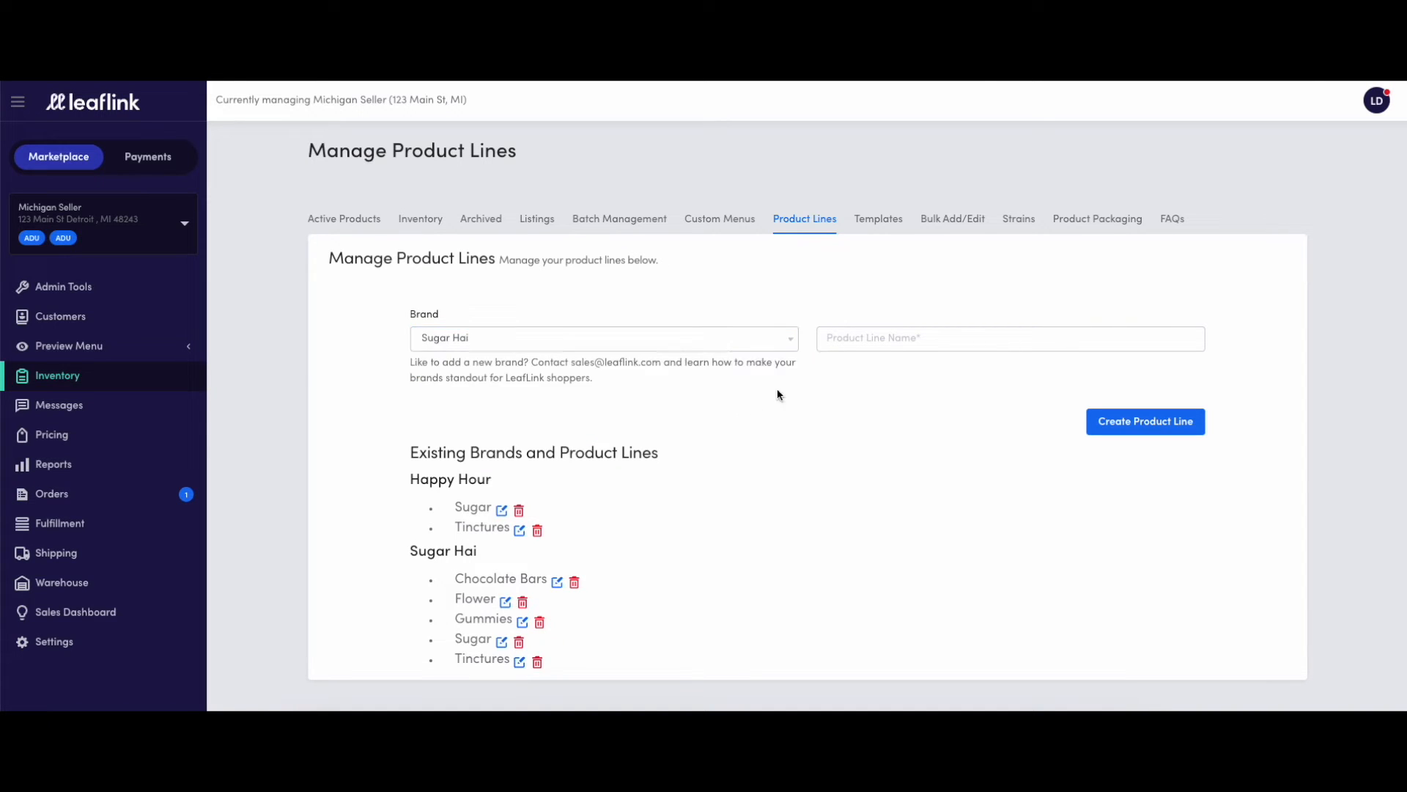
pyautogui.click(1009, 338)
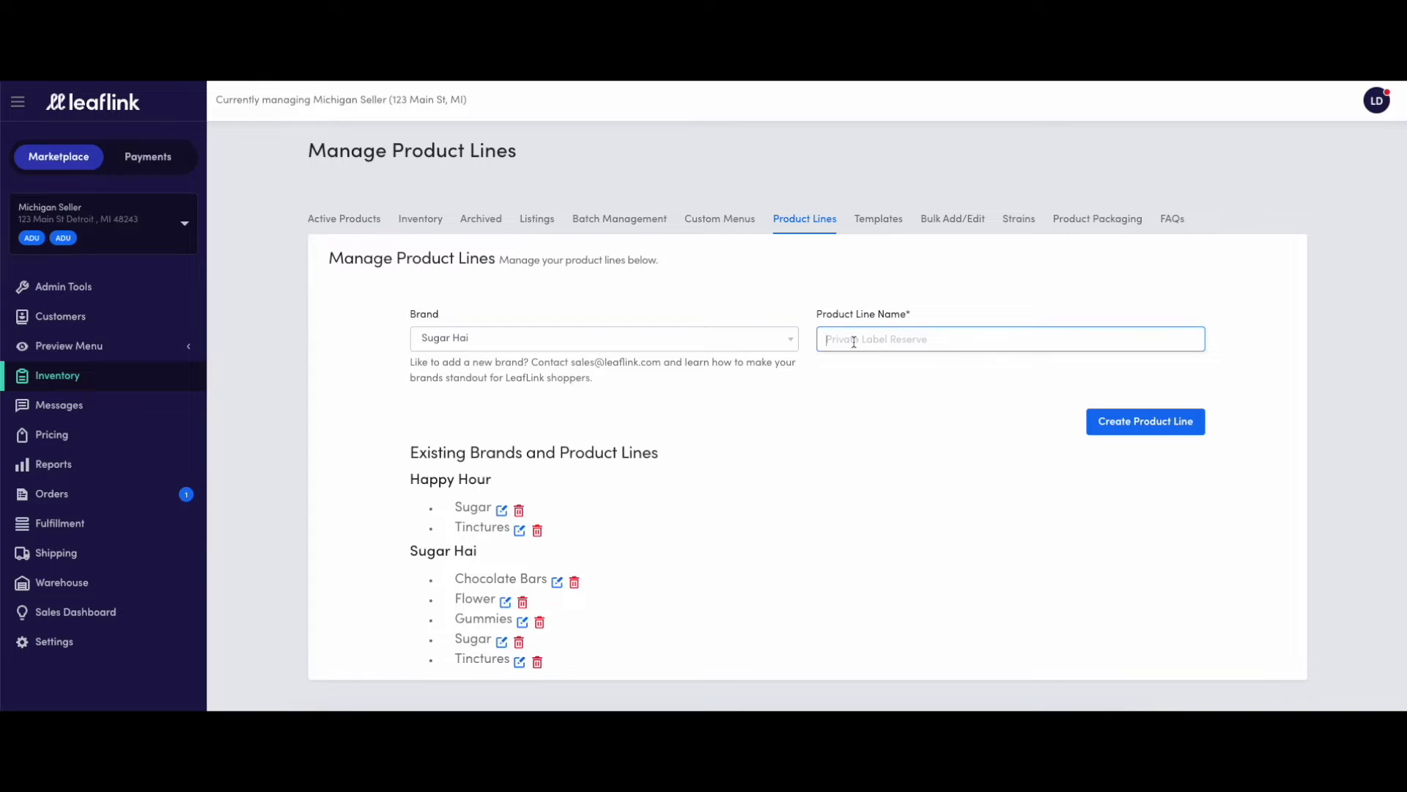
pyautogui.click(1145, 421)
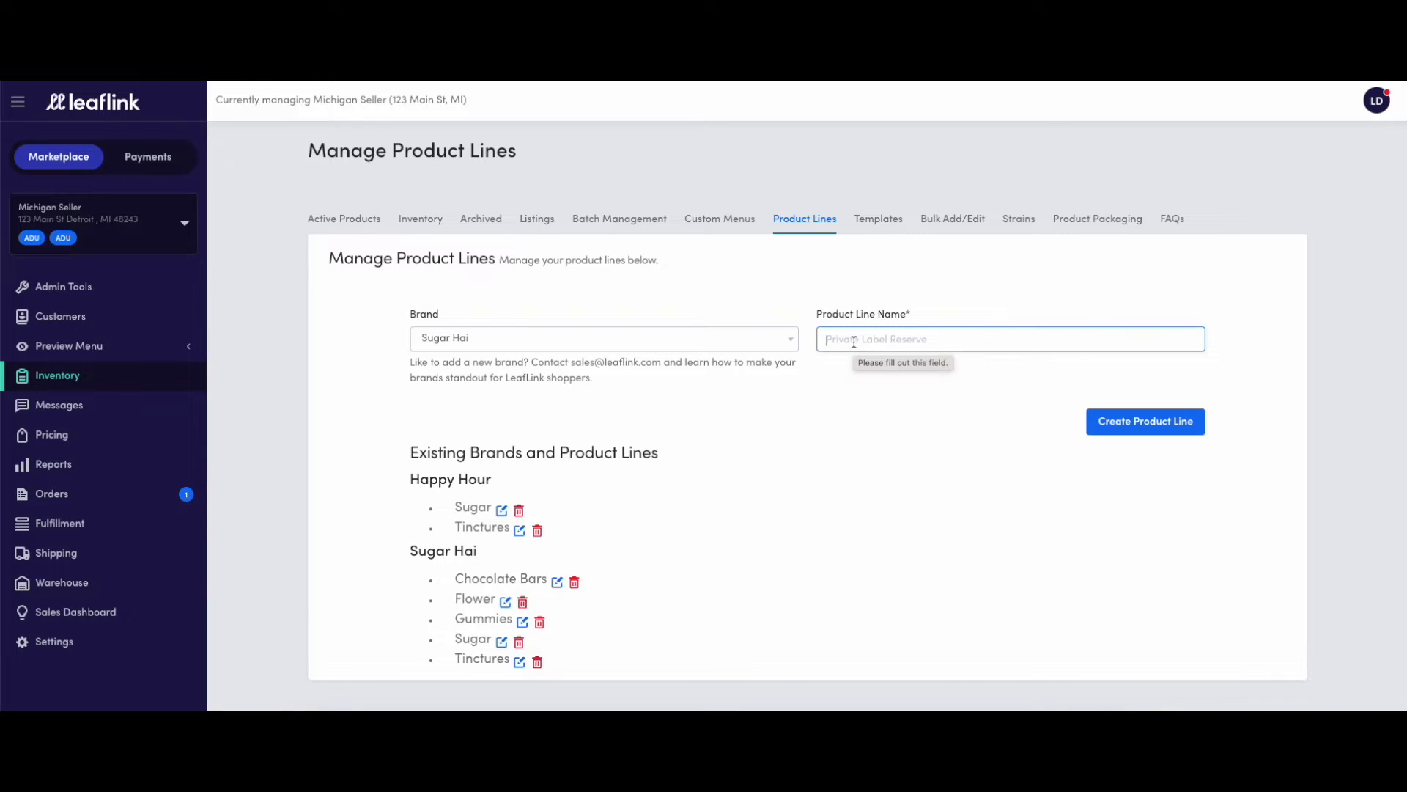
pyautogui.write('Edibles')
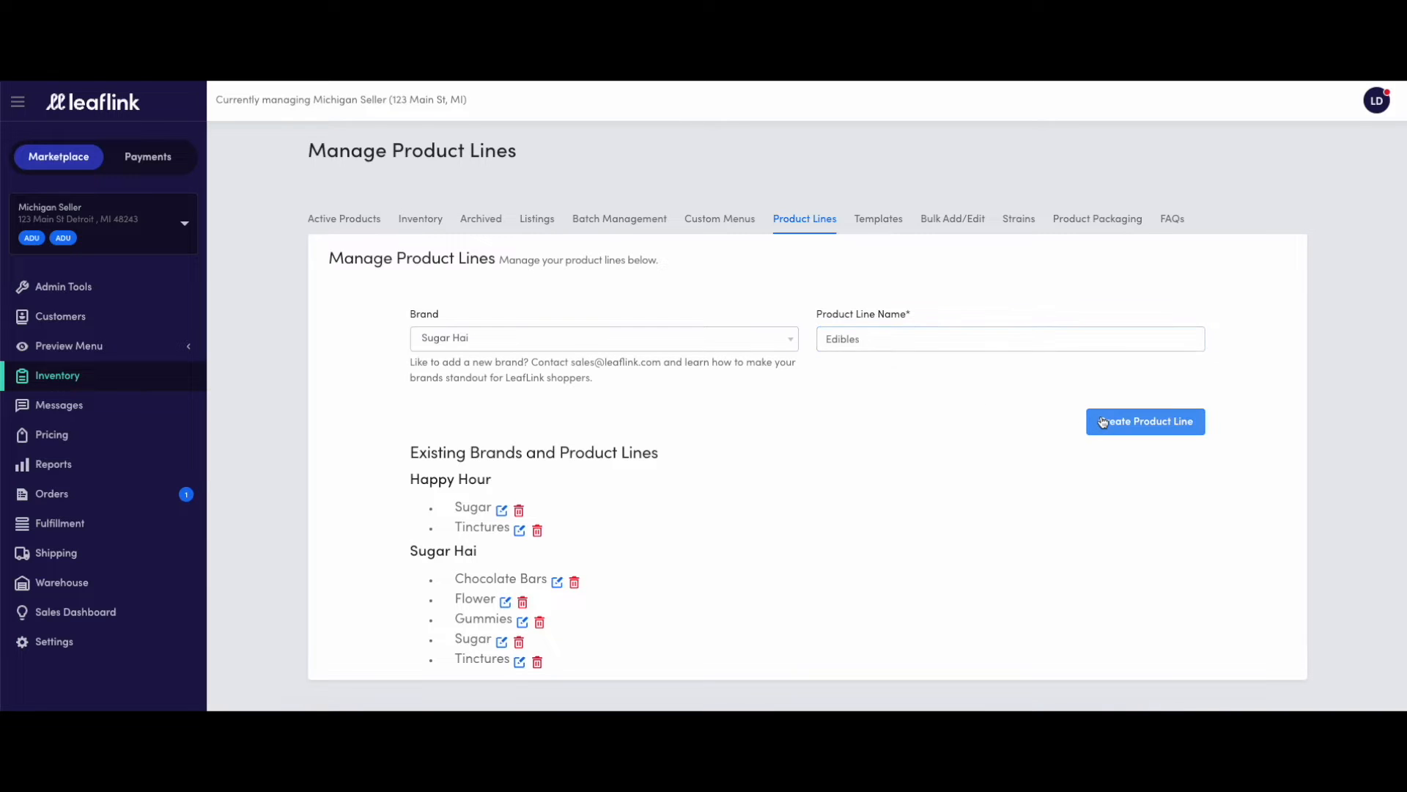
pyautogui.click(1144, 421)
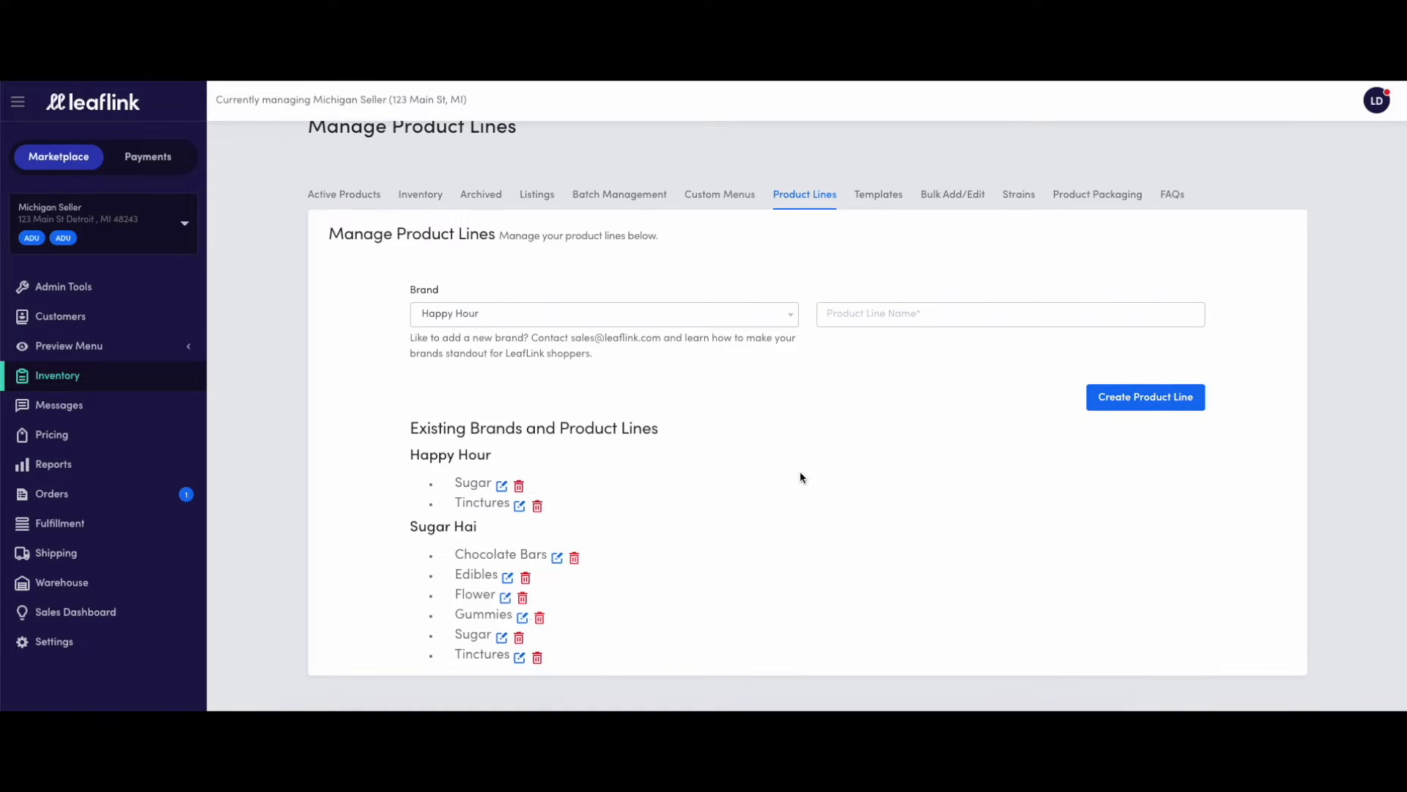
pyautogui.moveTo(483, 579)
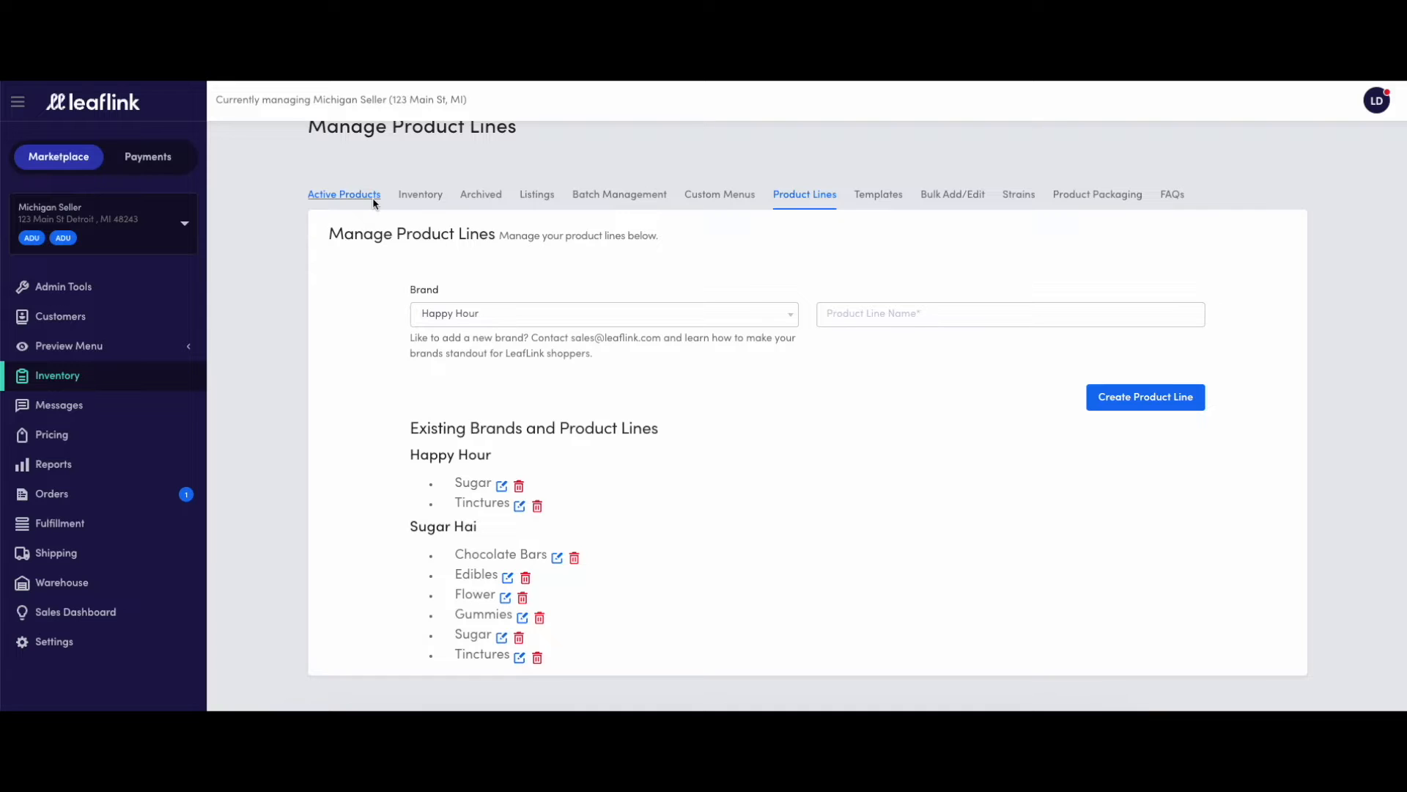
# - Show the Active Products list for Sugar Hai
pyautogui.click(343, 193)
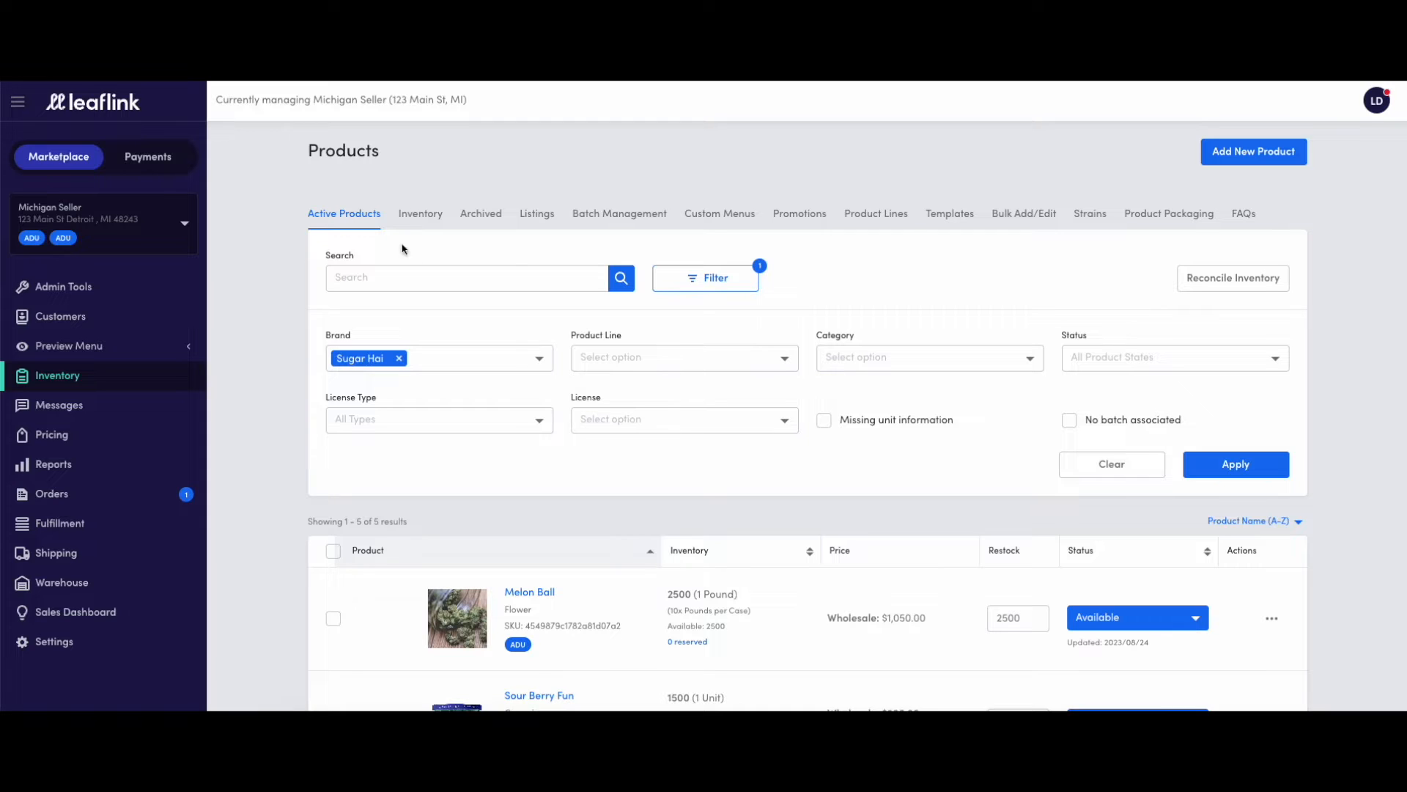
pyautogui.moveTo(1236, 183)
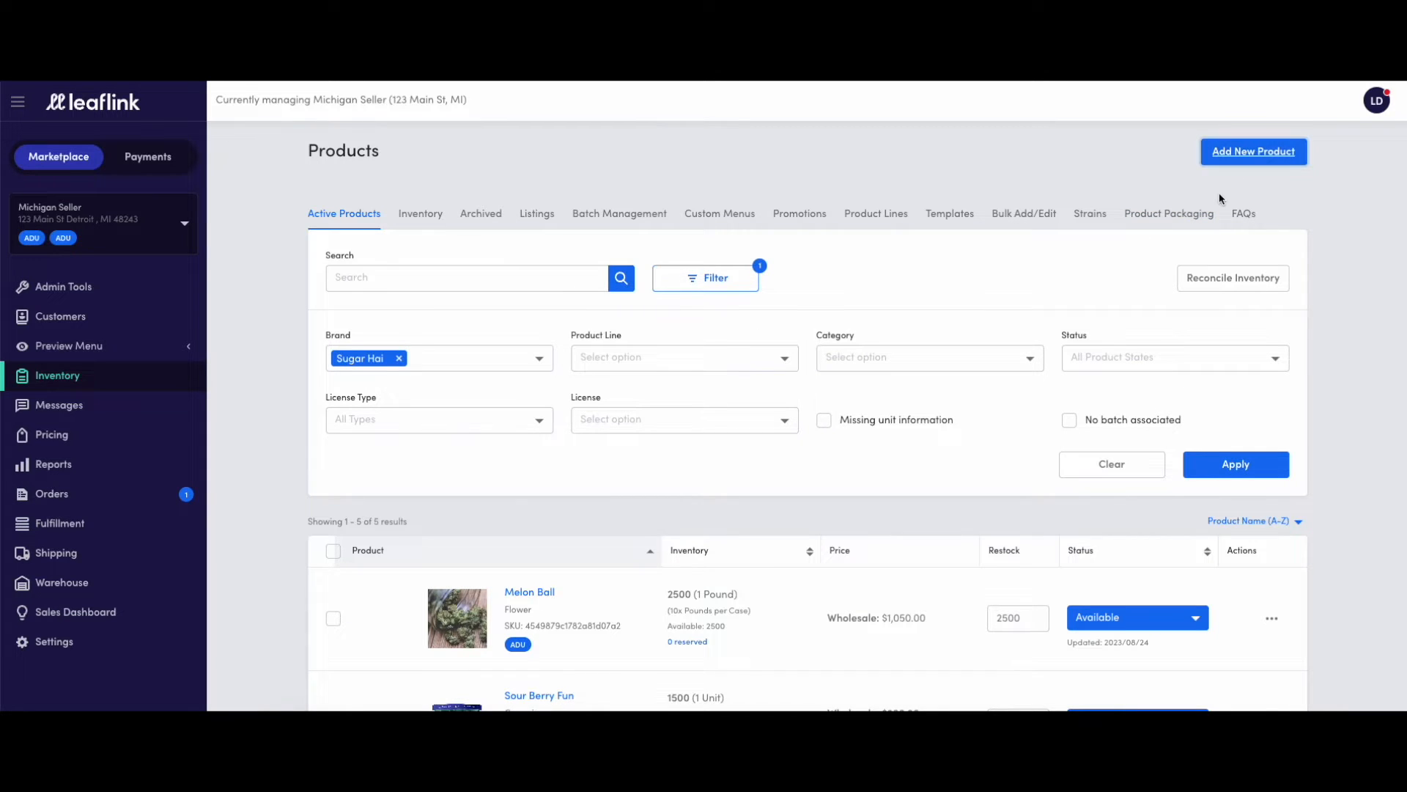
# - Open a blank Add a Product form and scroll down to its Save button
pyautogui.click(1253, 151)
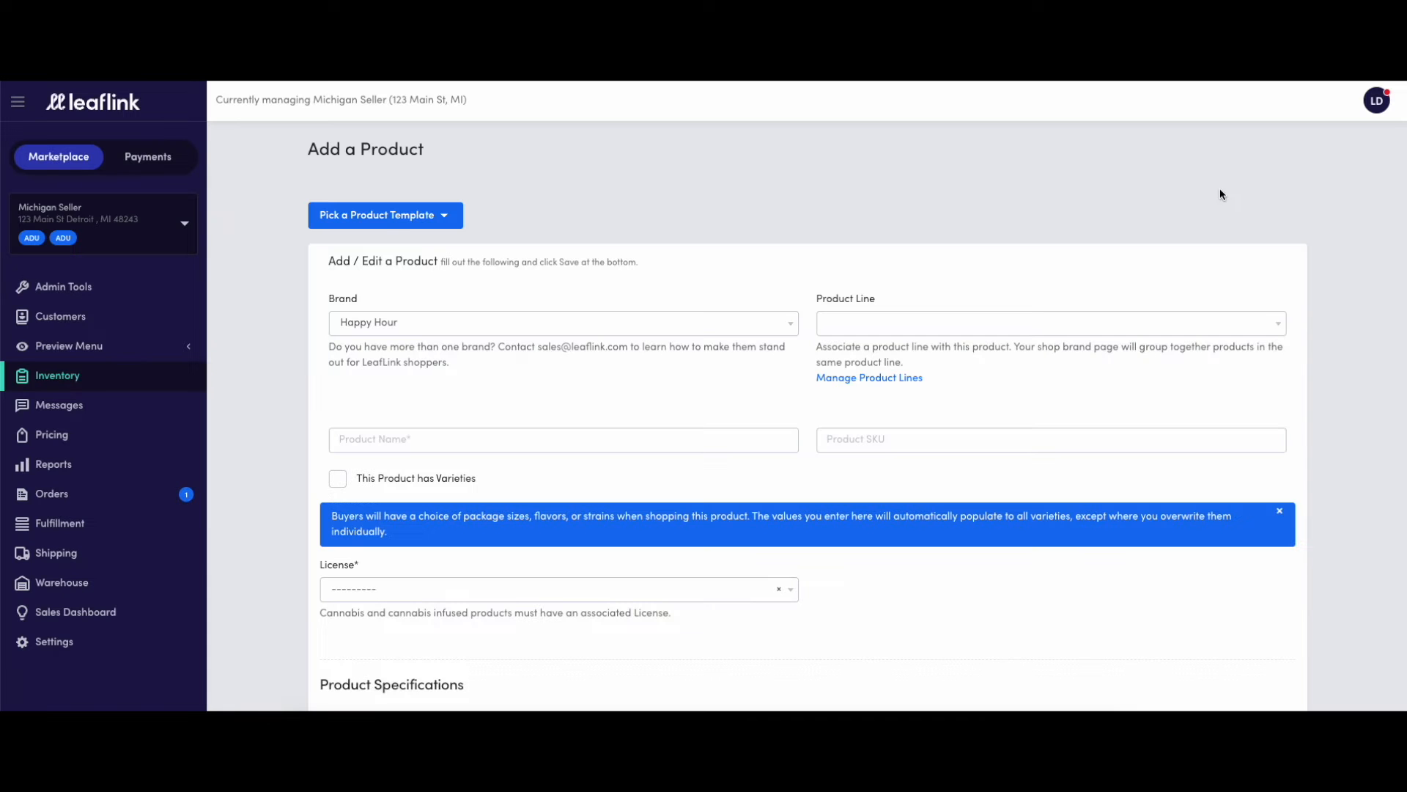
pyautogui.moveTo(608, 303)
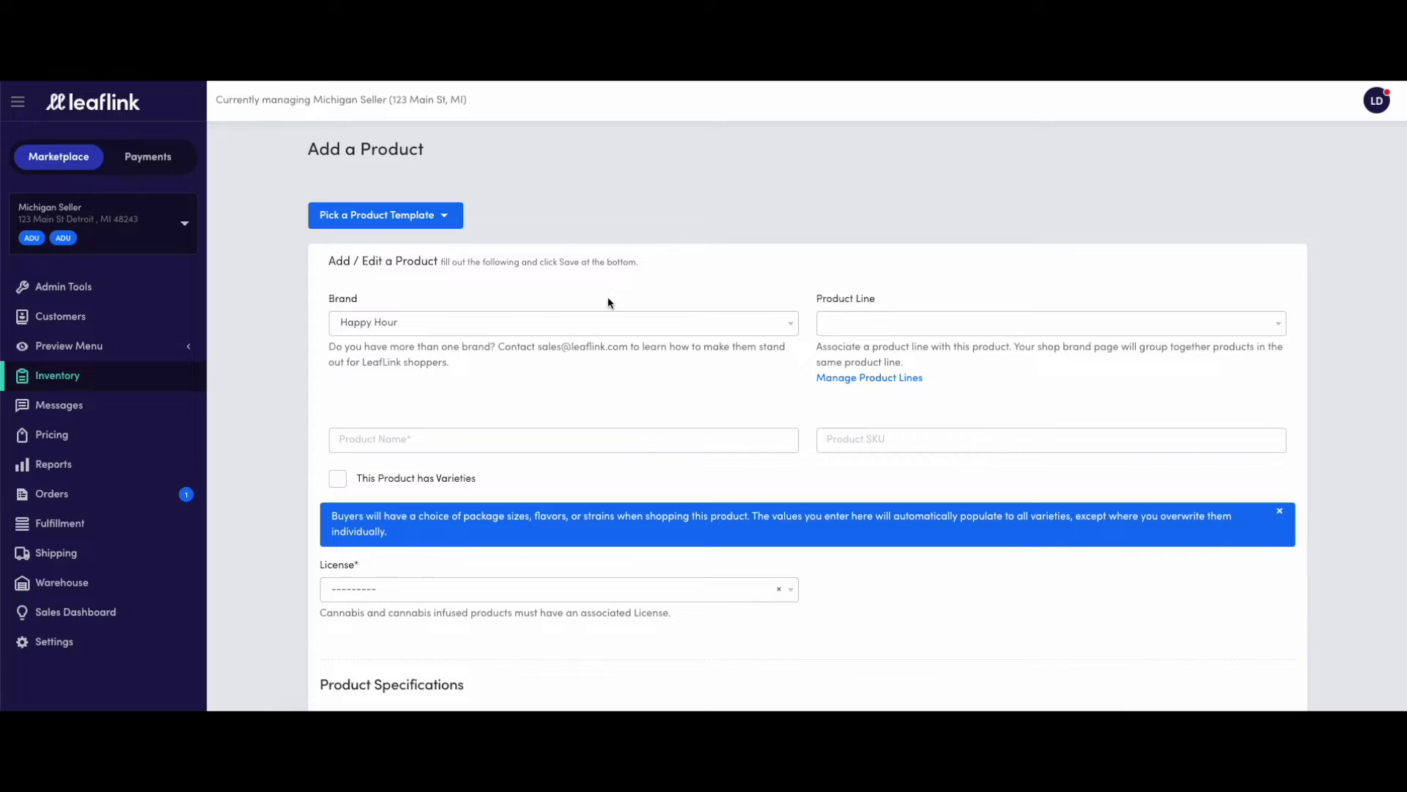
pyautogui.moveTo(875, 333)
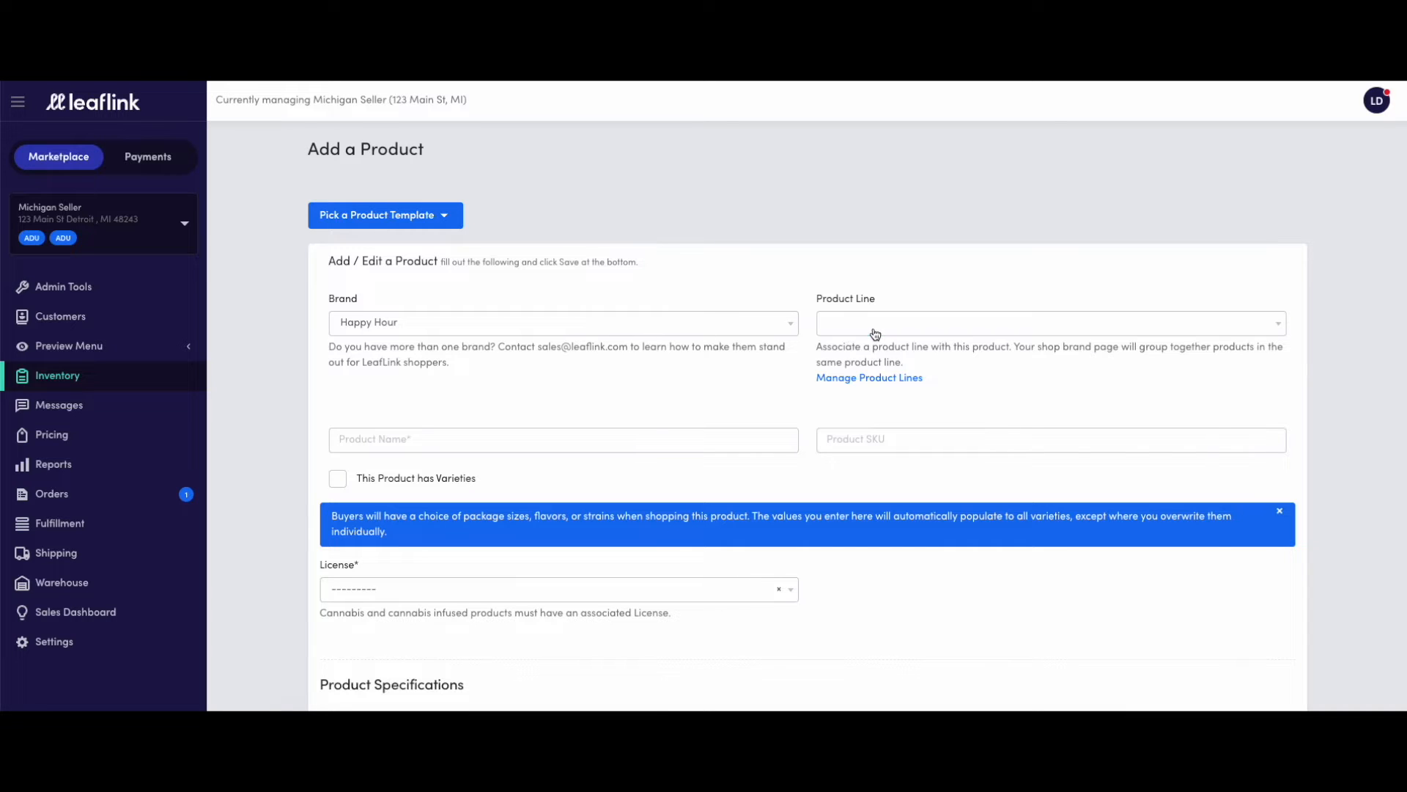
pyautogui.click(563, 439)
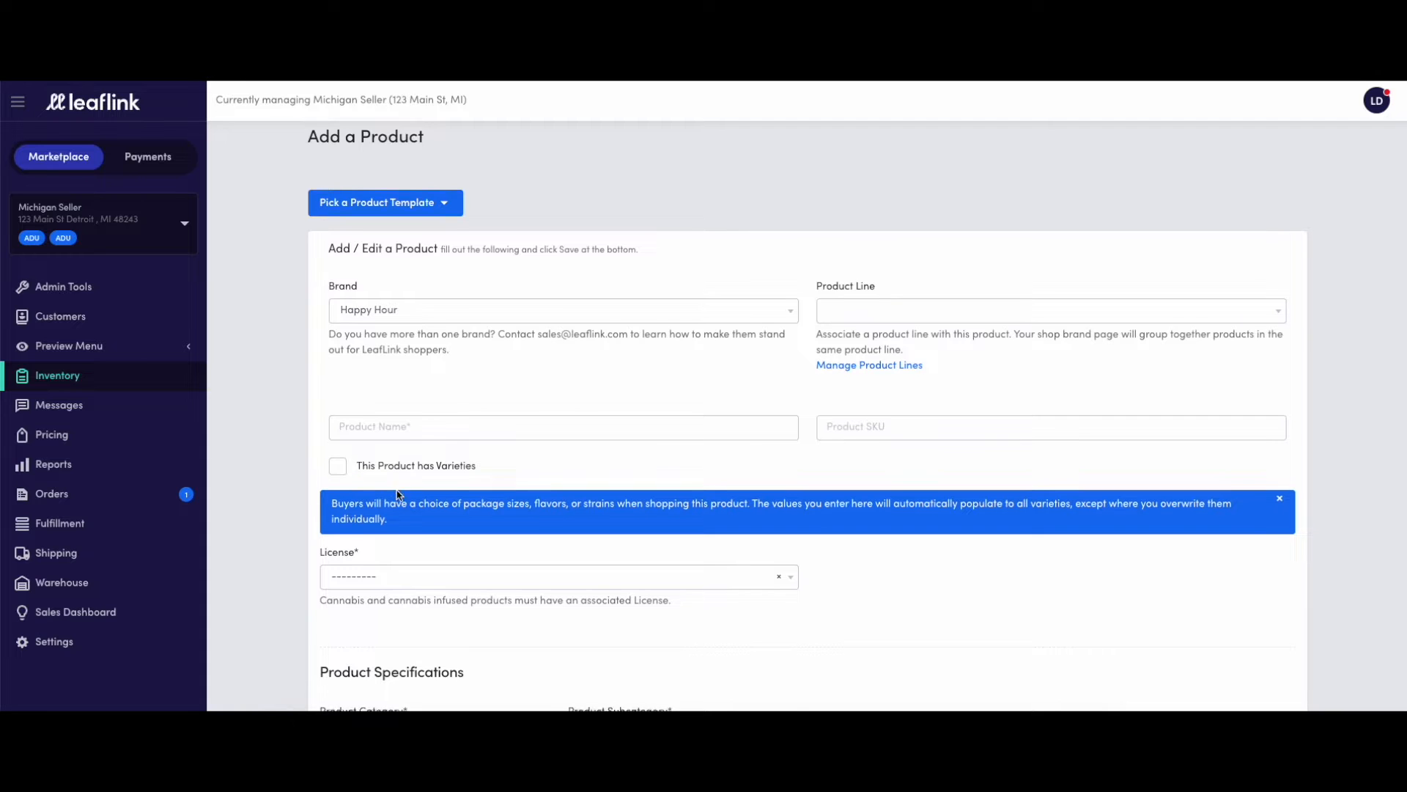
pyautogui.scroll(-3)
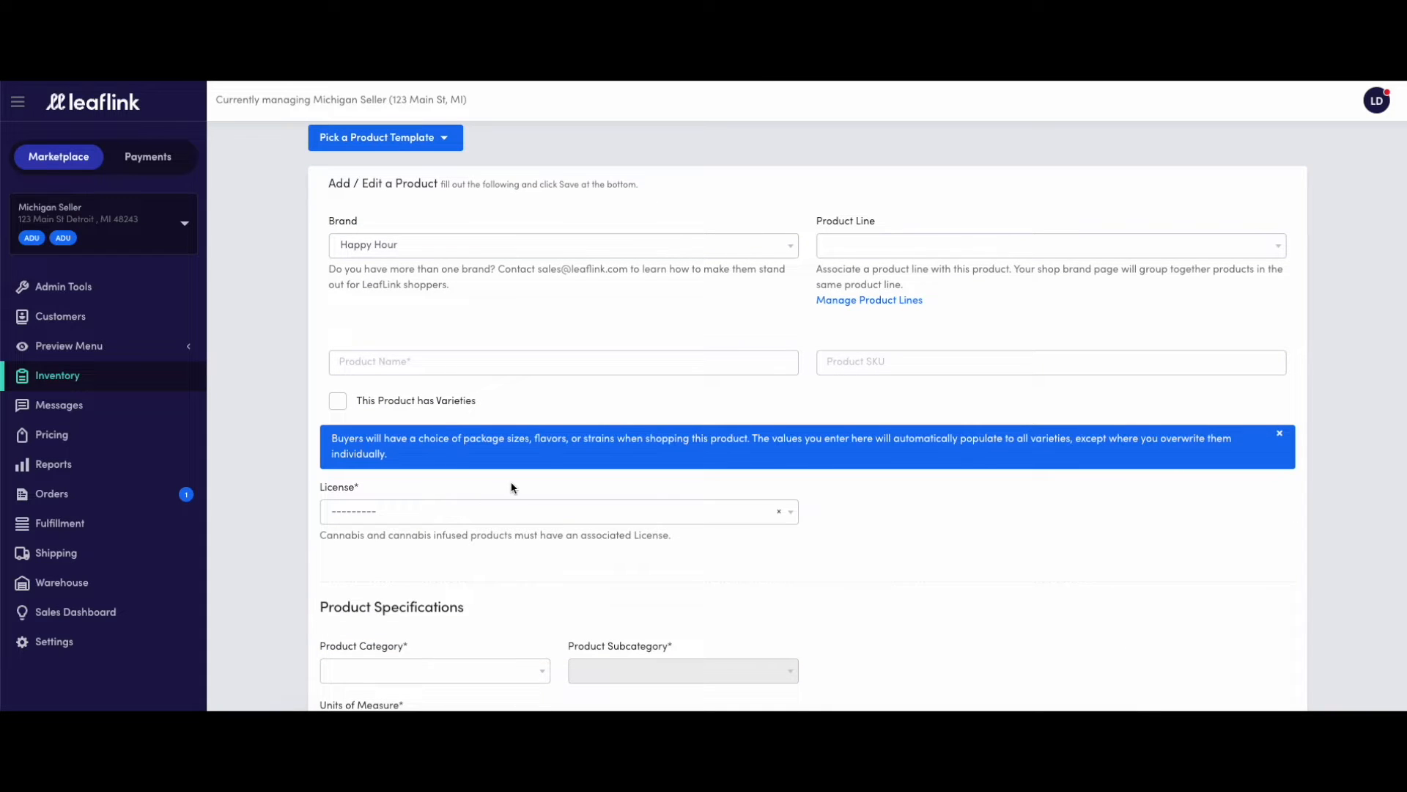
pyautogui.scroll(-3)
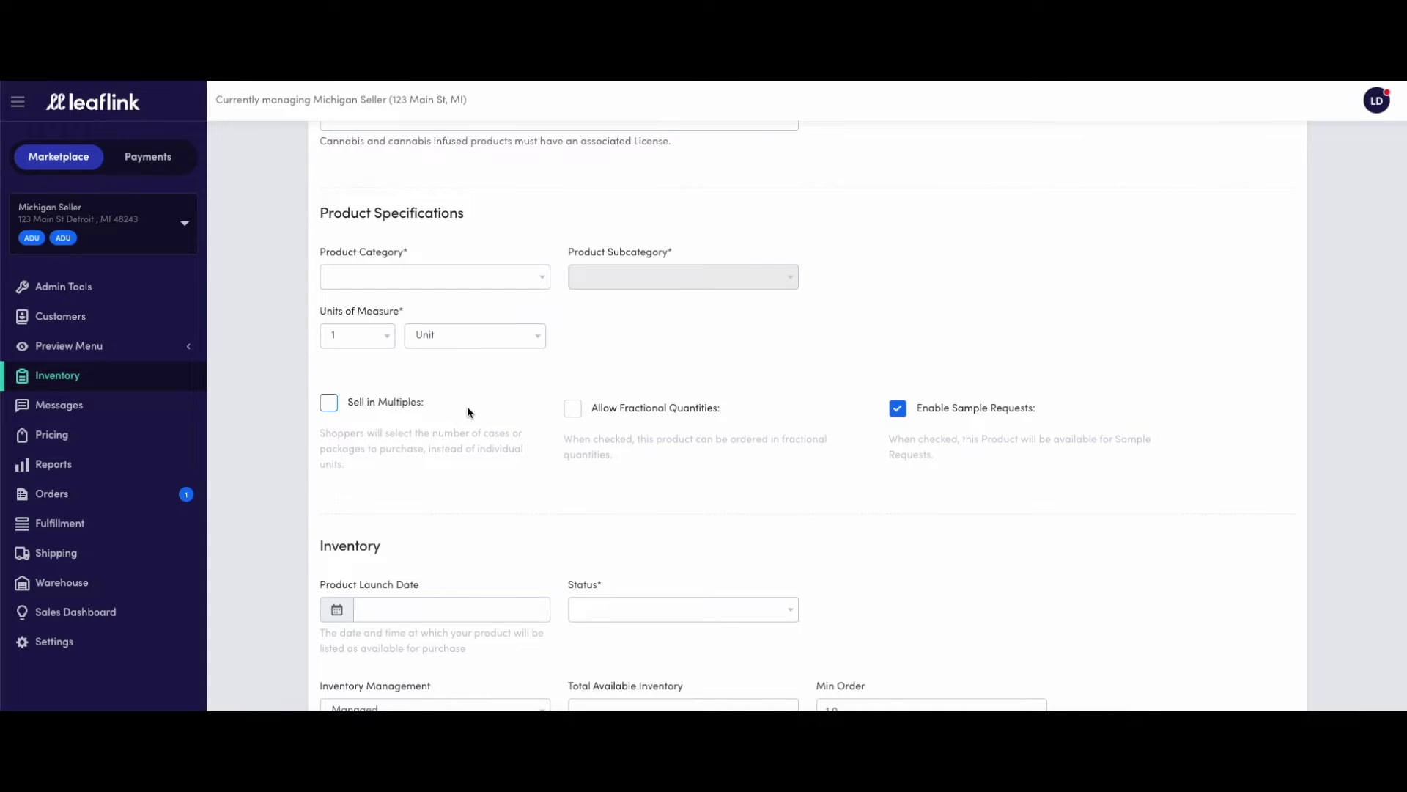
pyautogui.scroll(-3)
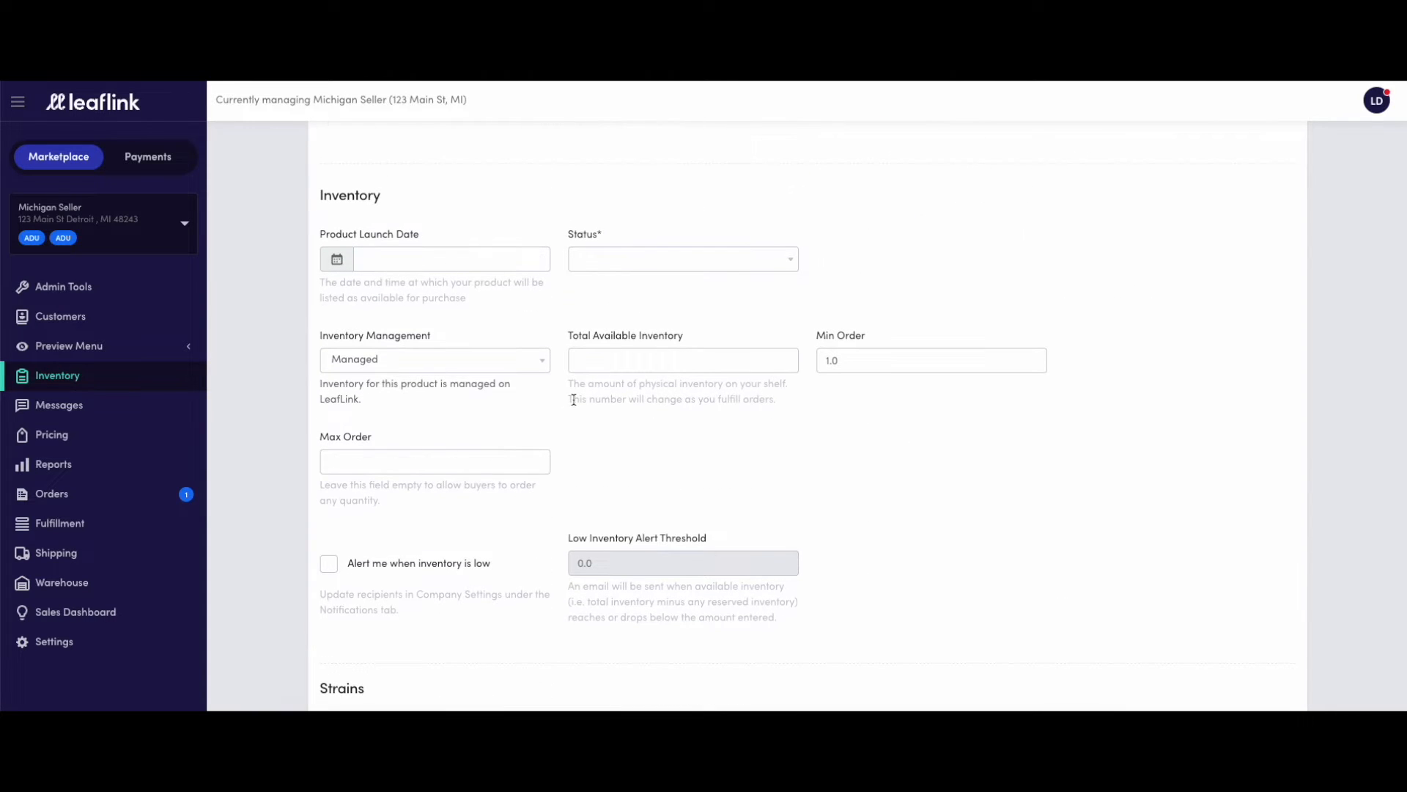
pyautogui.scroll(-3)
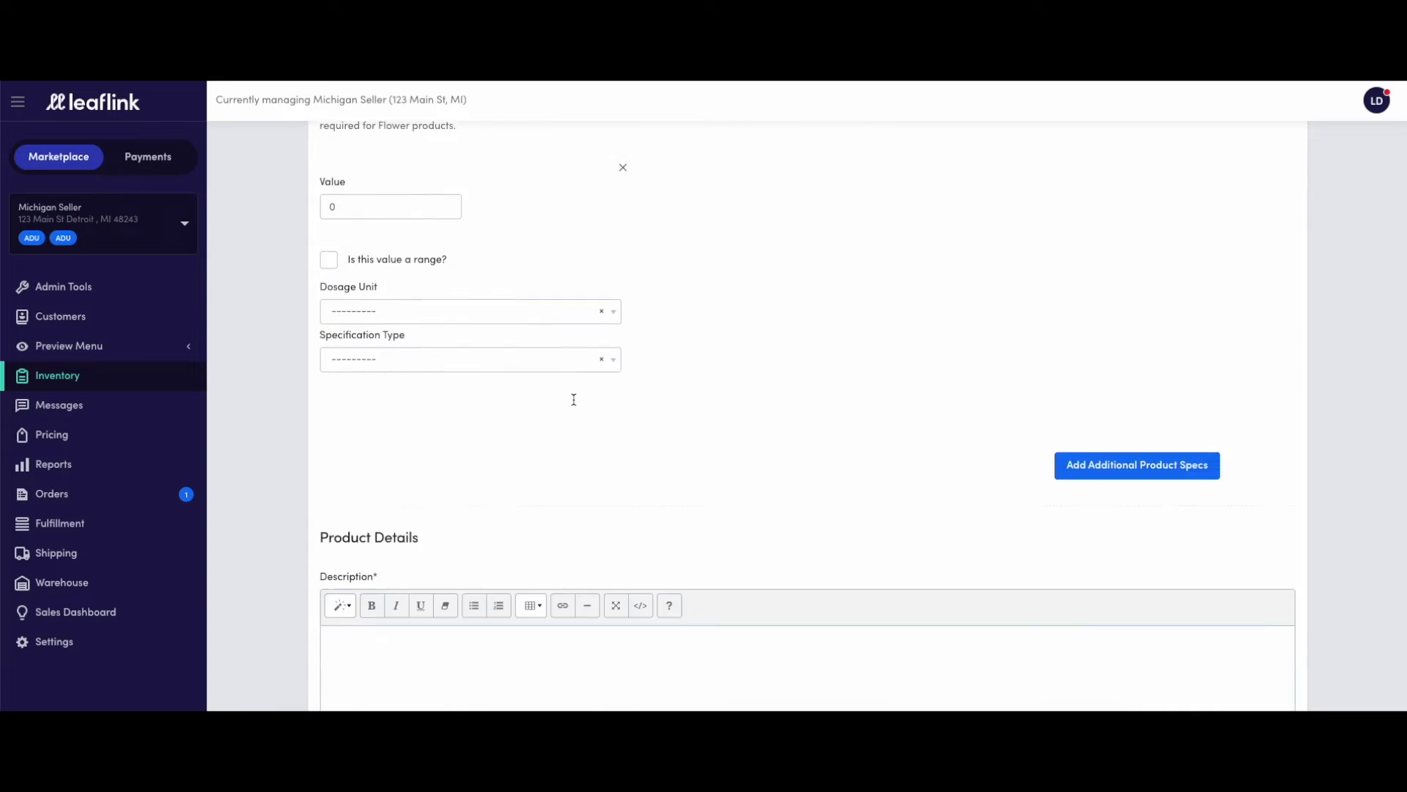
pyautogui.scroll(-3)
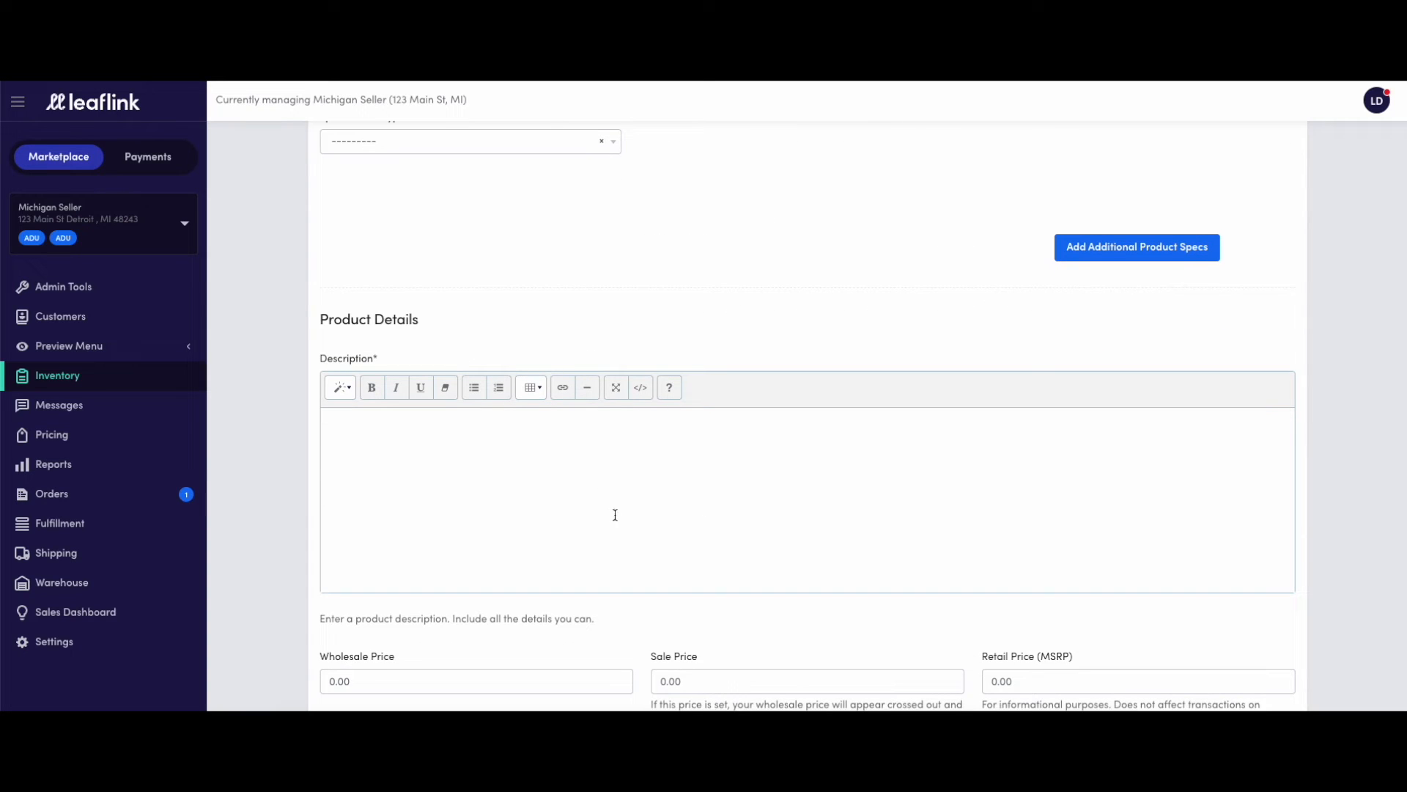
pyautogui.scroll(-3)
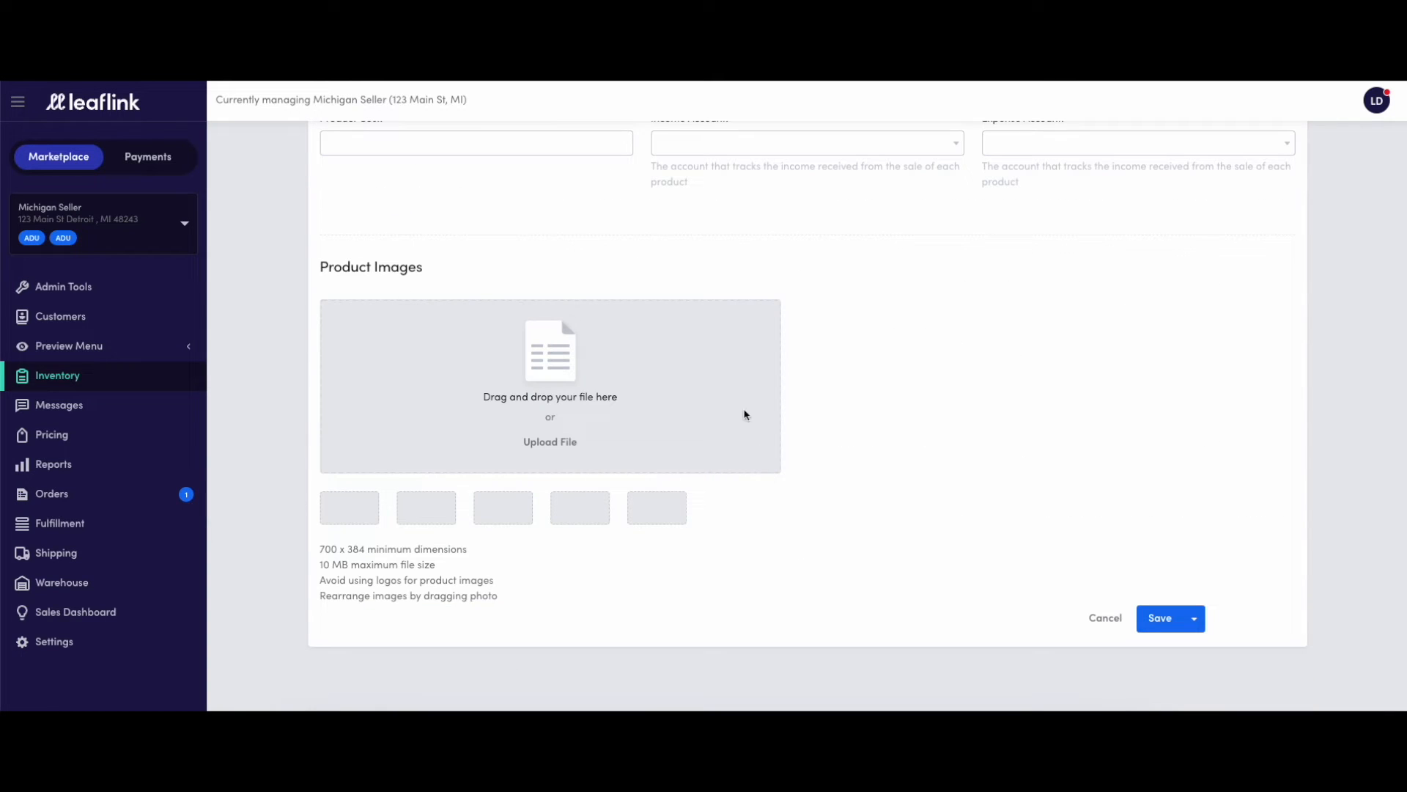
pyautogui.moveTo(1105, 619)
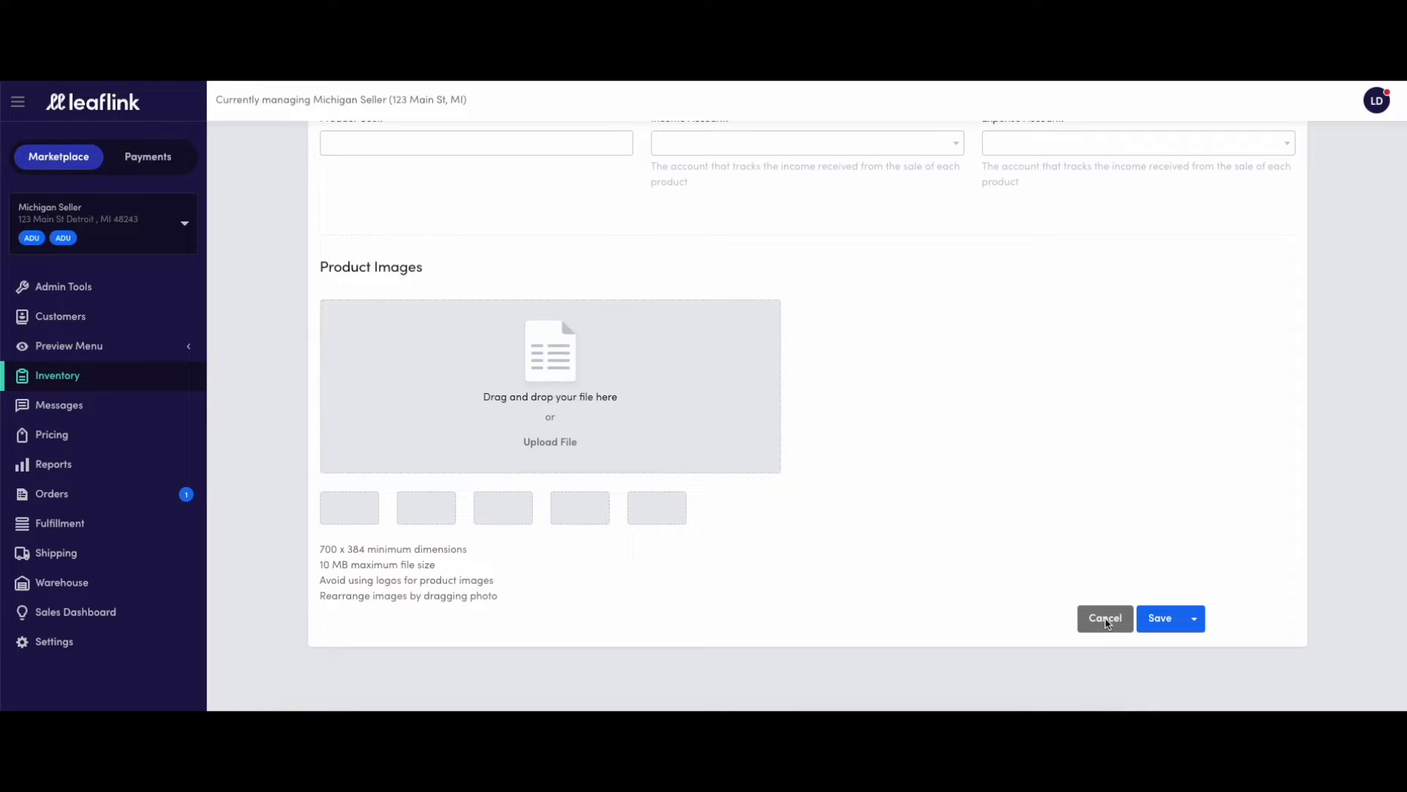
# - Cancel the new product and preview the Happy Hour menu's Sugar and Tinctures products
pyautogui.click(1104, 617)
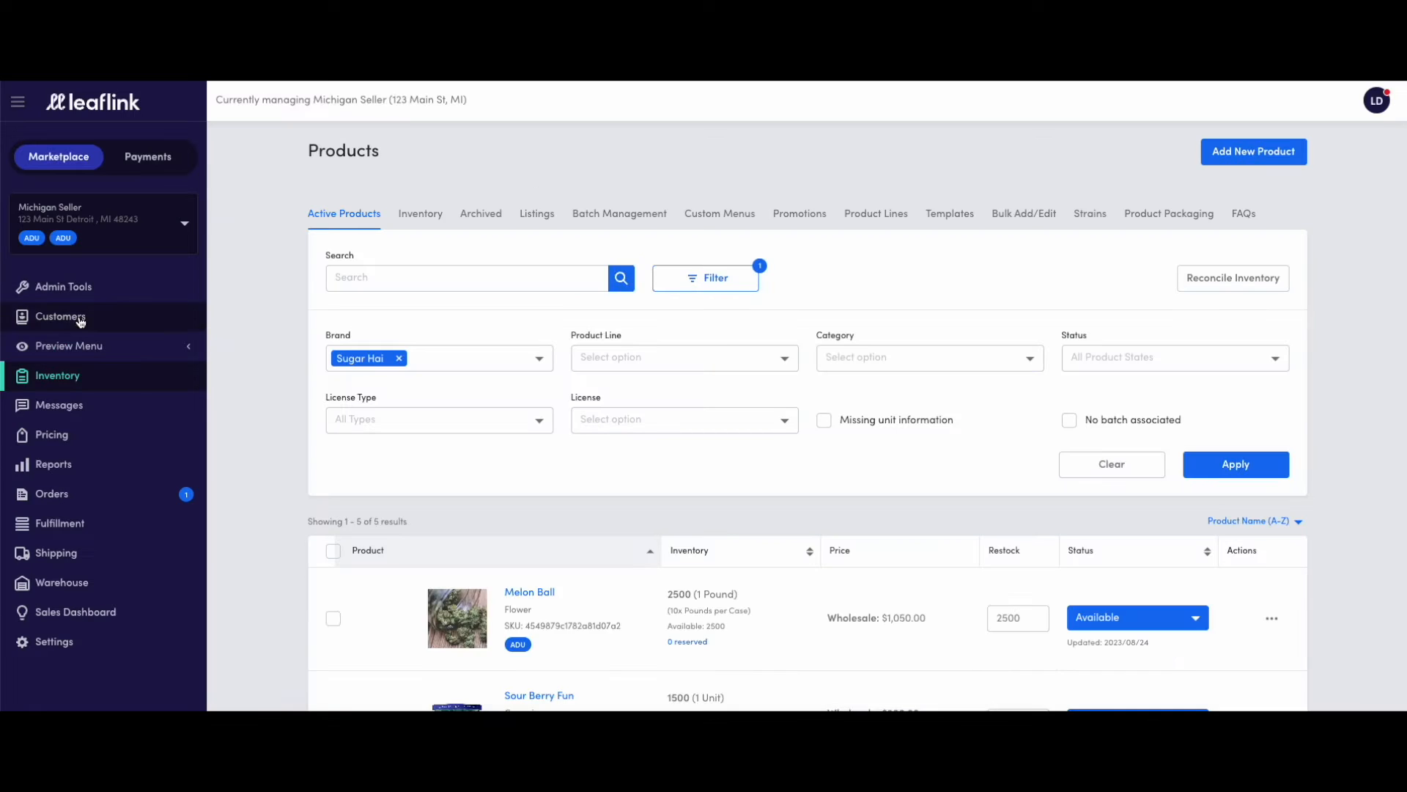
pyautogui.click(68, 345)
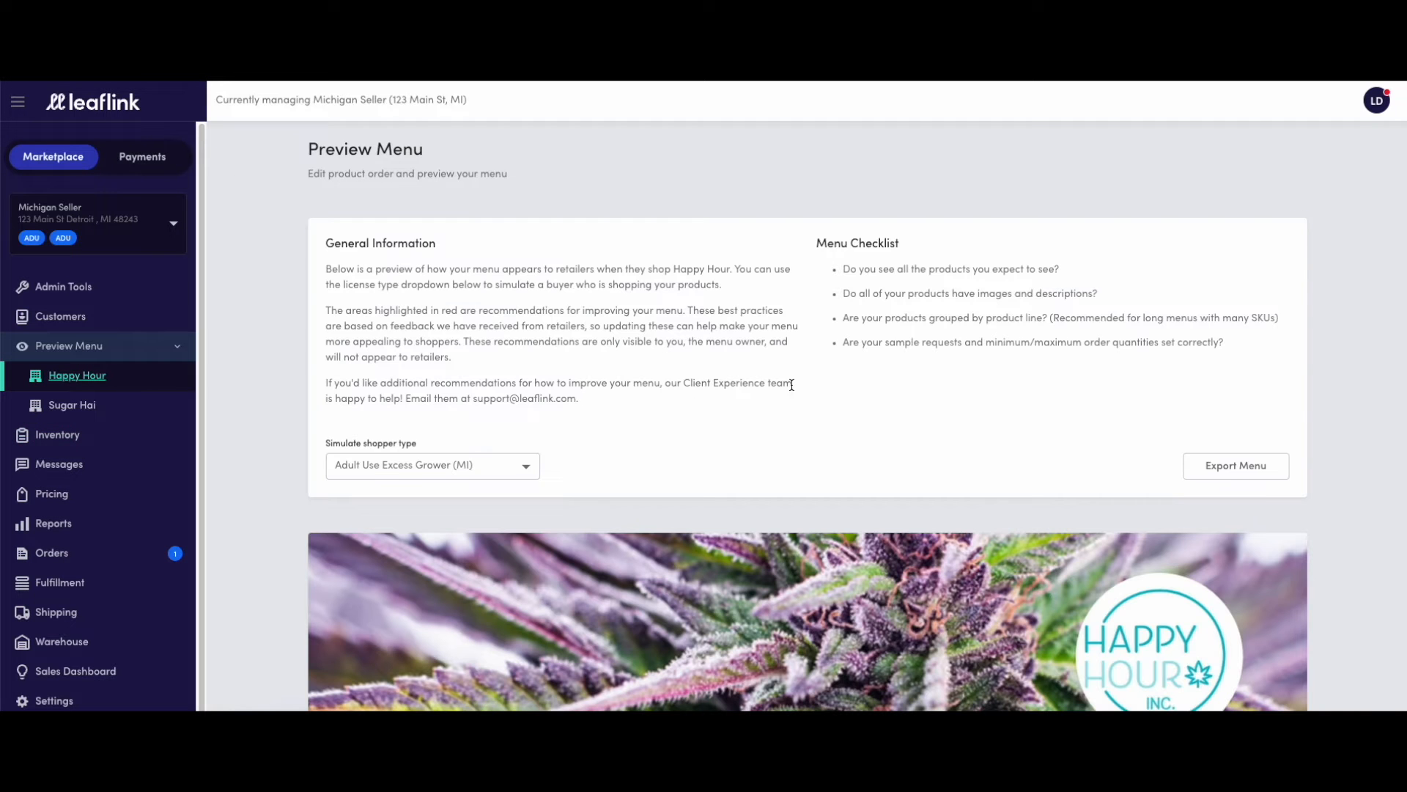
pyautogui.scroll(-3)
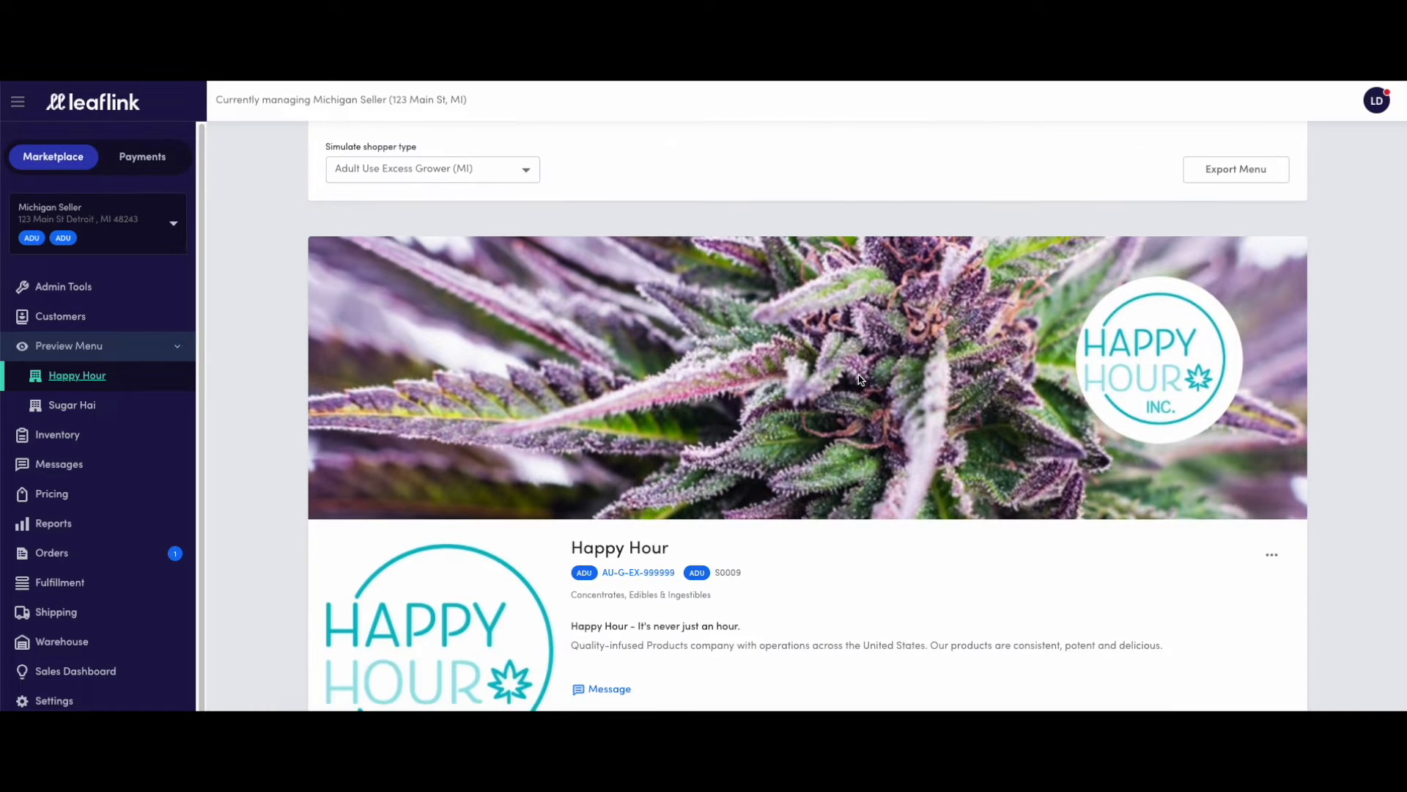
pyautogui.scroll(-3)
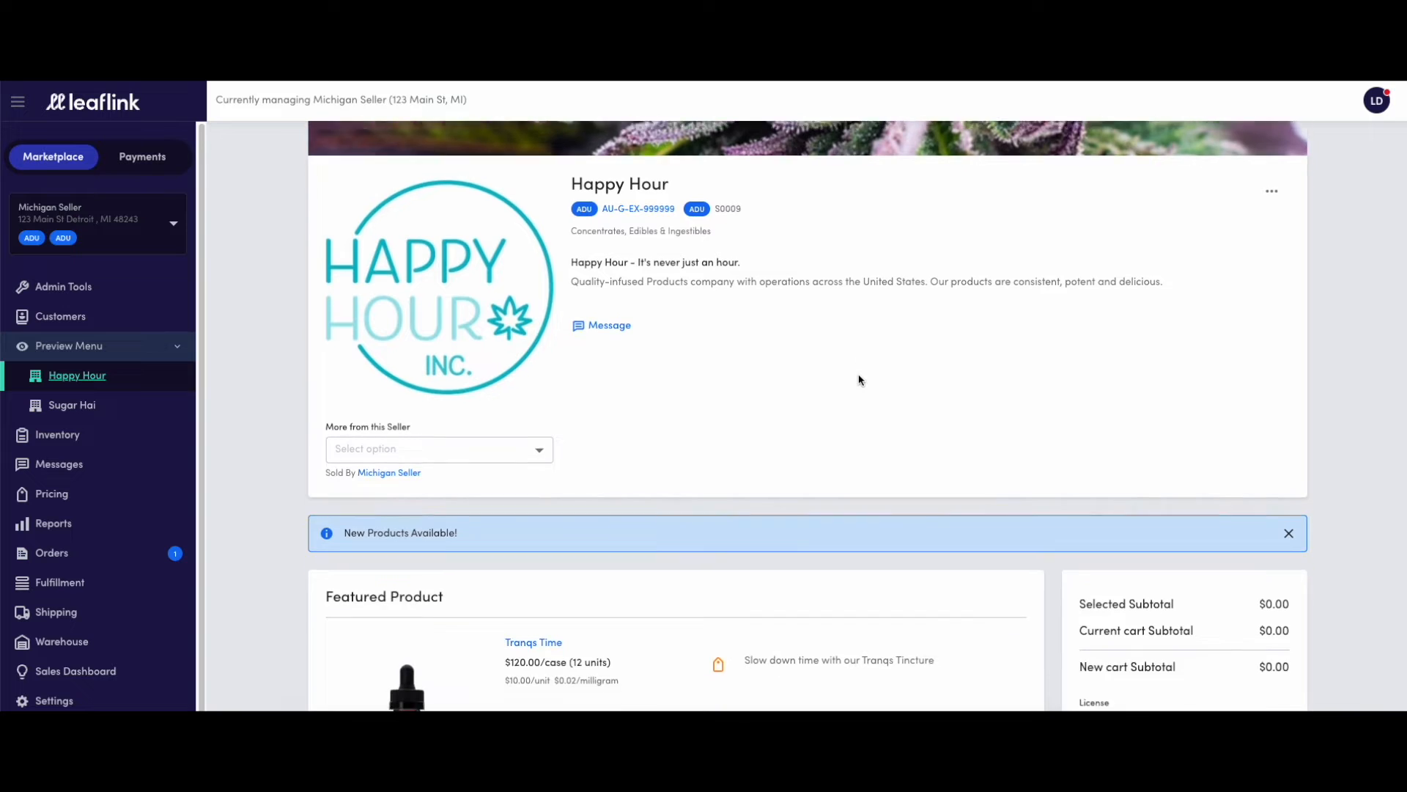
pyautogui.scroll(-3)
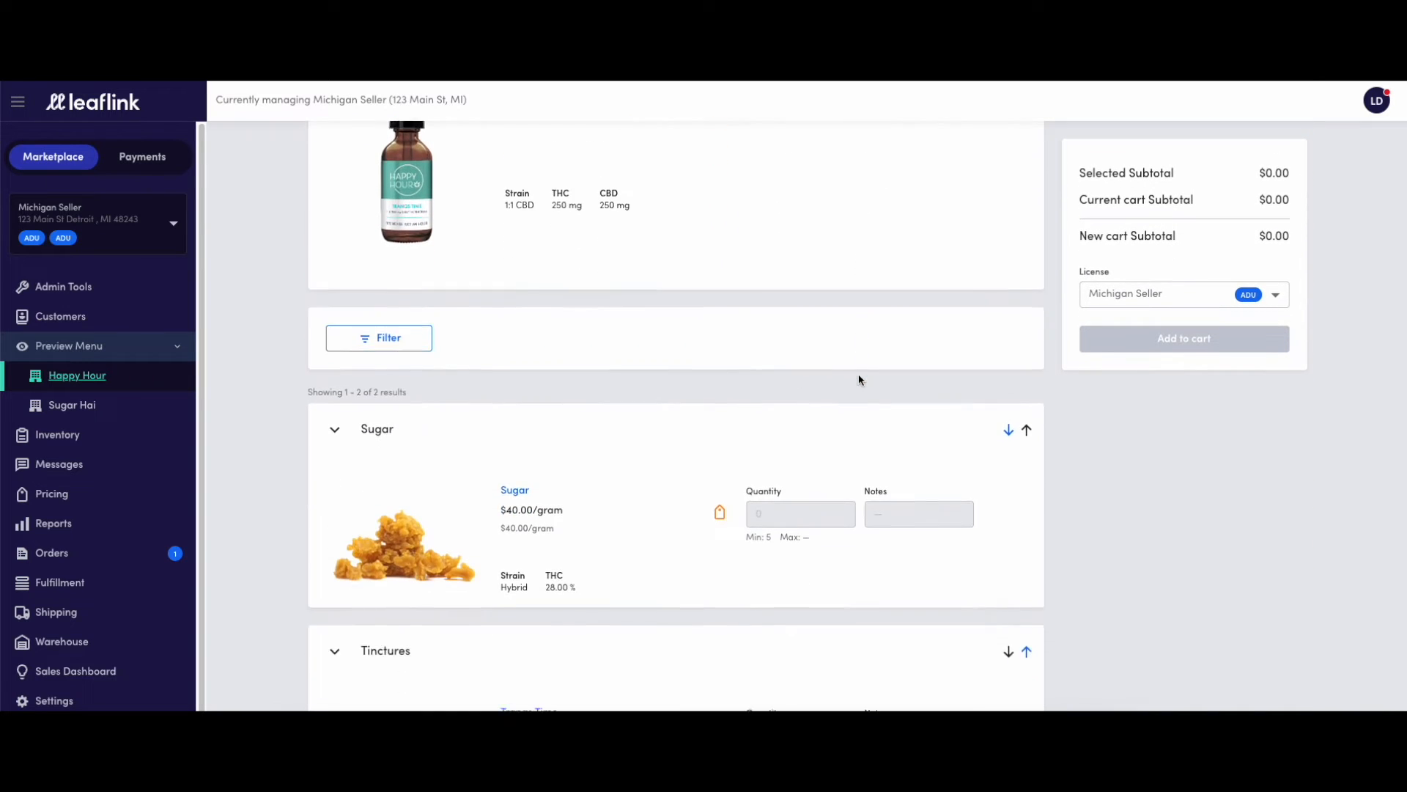
pyautogui.scroll(-3)
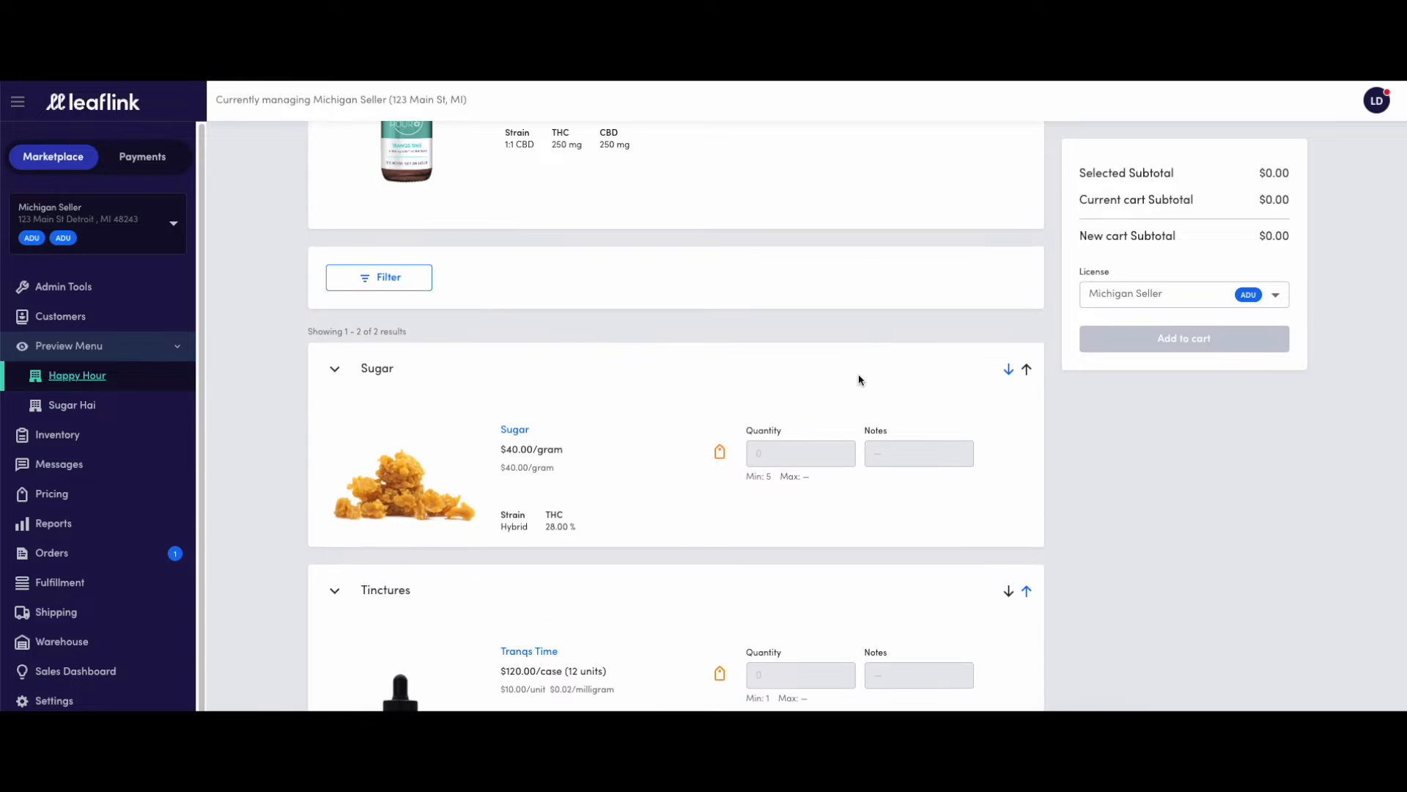
pyautogui.click(77, 375)
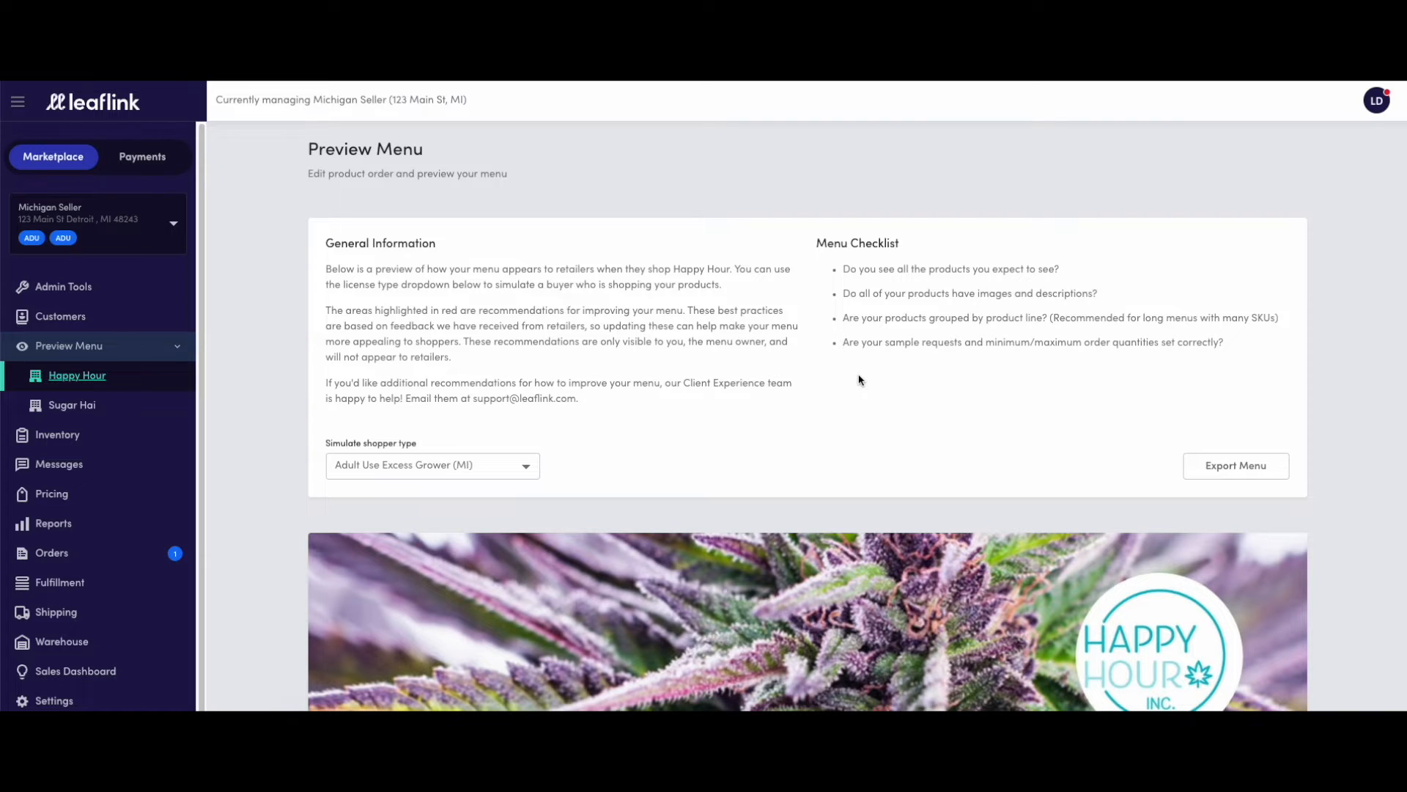
pyautogui.moveTo(213, 416)
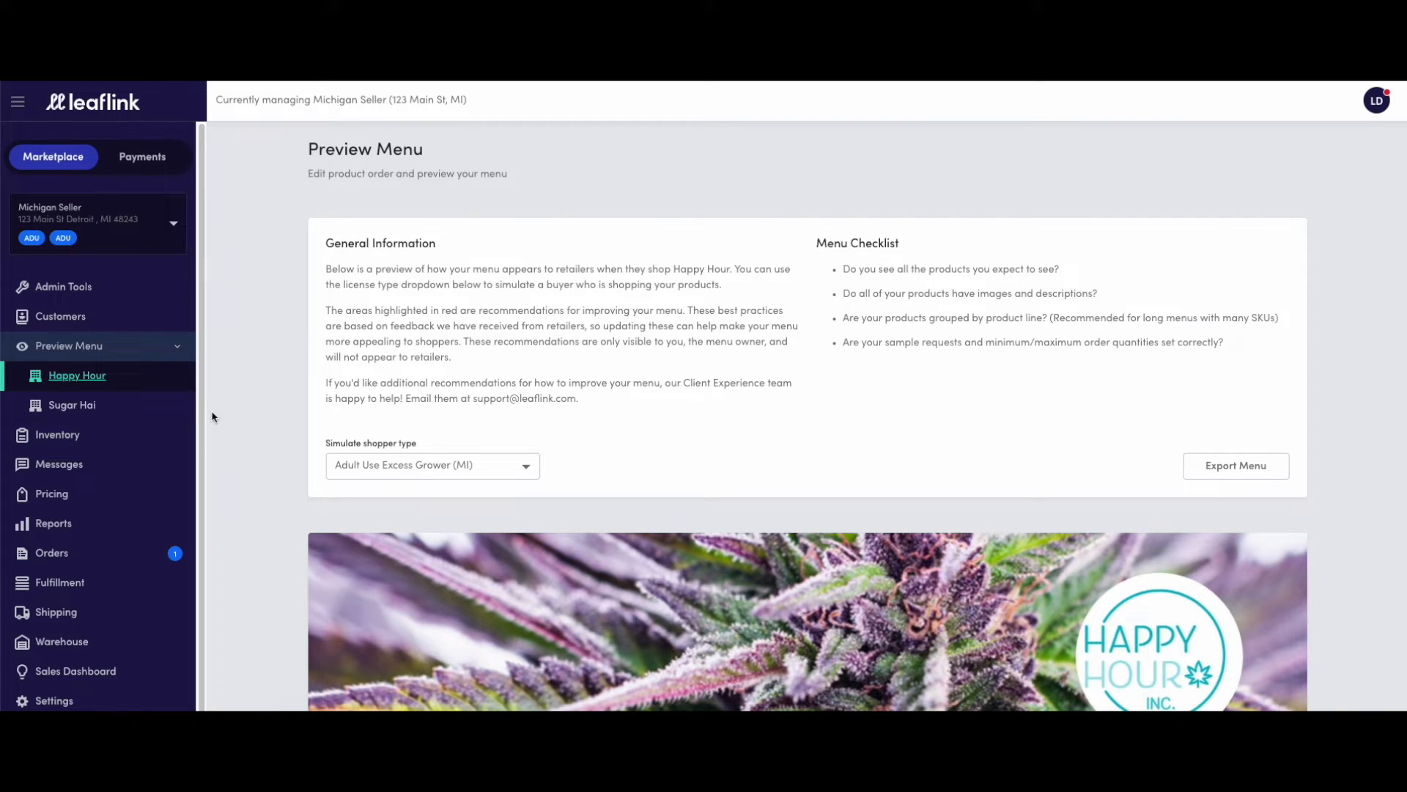
# - Change Melon Ball's restock quantity in Inventory to 3000
pyautogui.click(72, 404)
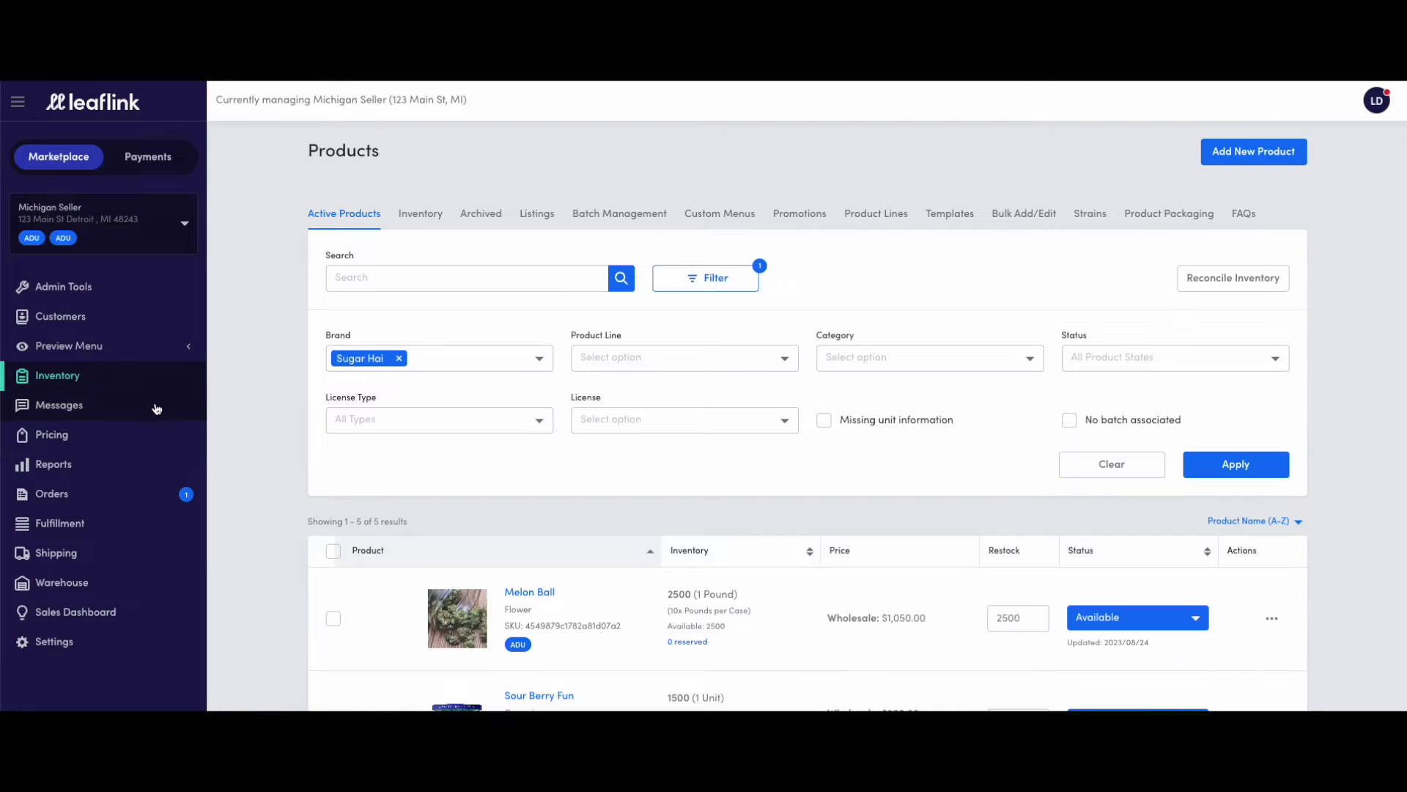
pyautogui.scroll(3)
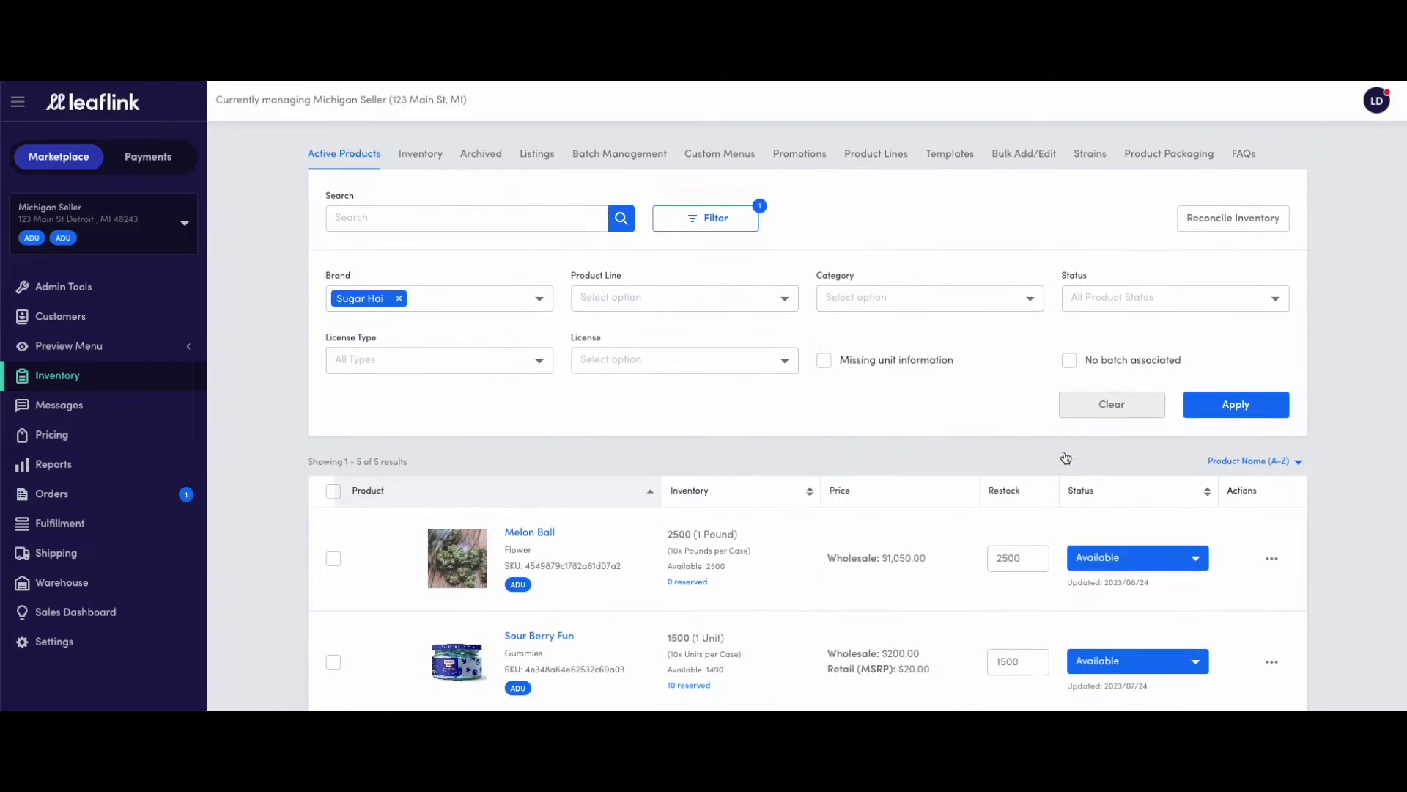
pyautogui.scroll(-3)
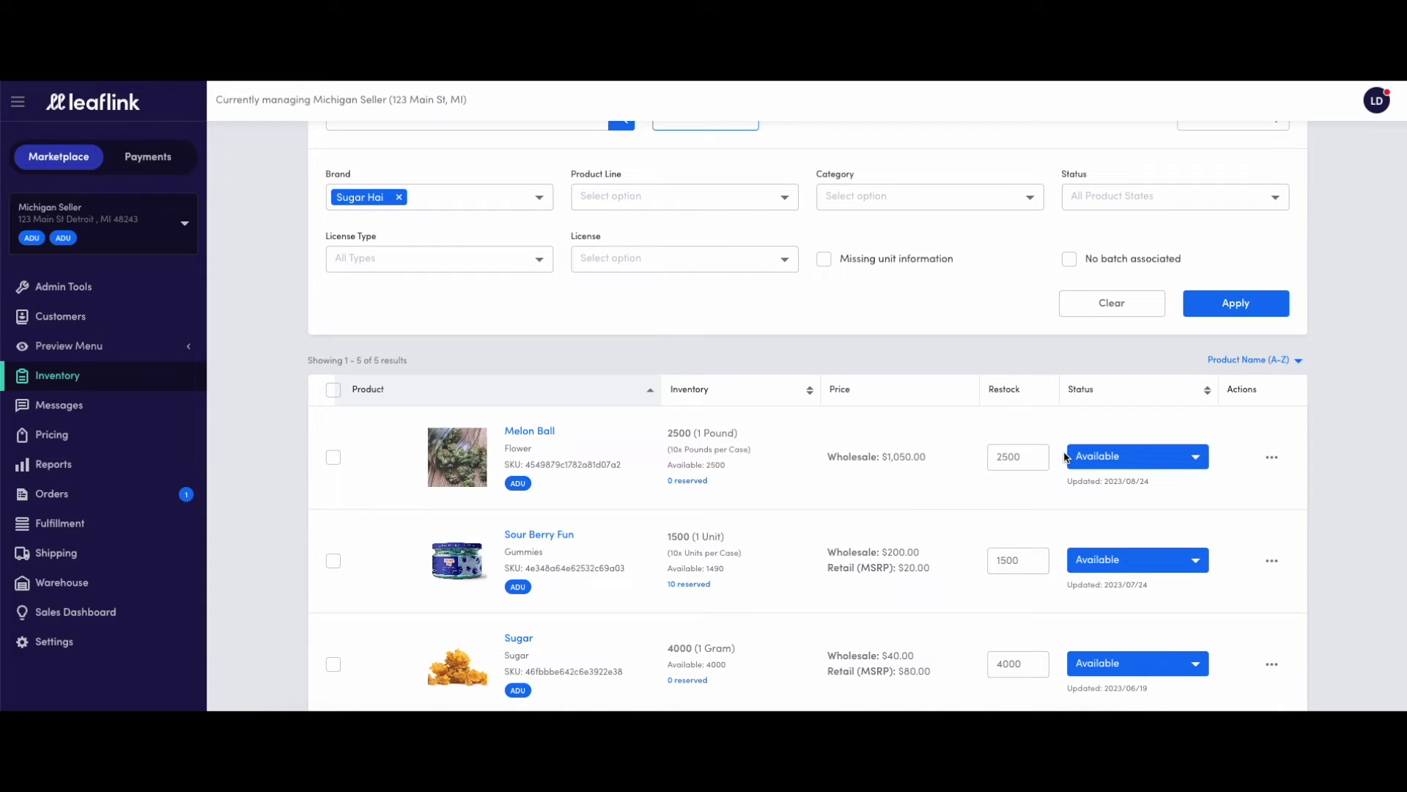
pyautogui.moveTo(1016, 425)
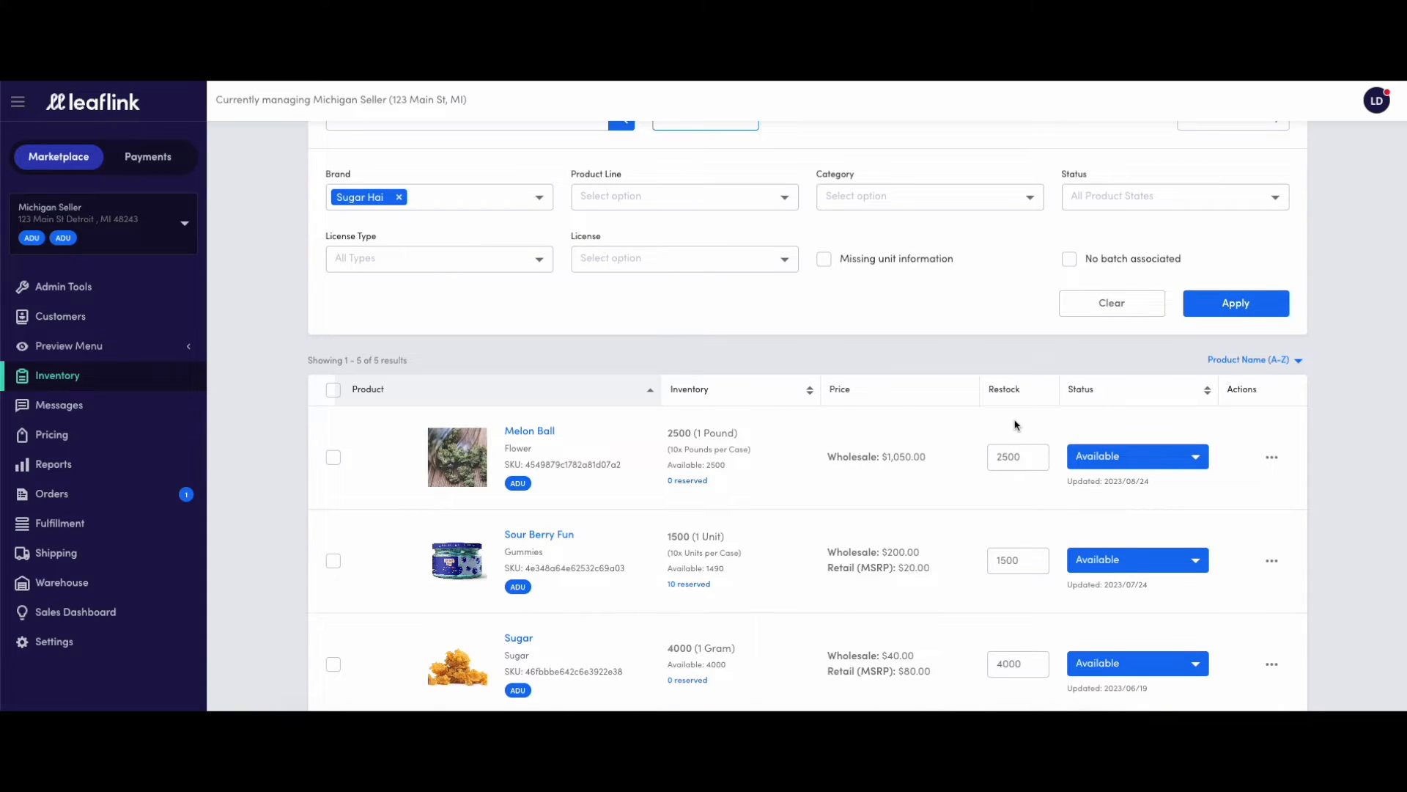
pyautogui.moveTo(642, 447)
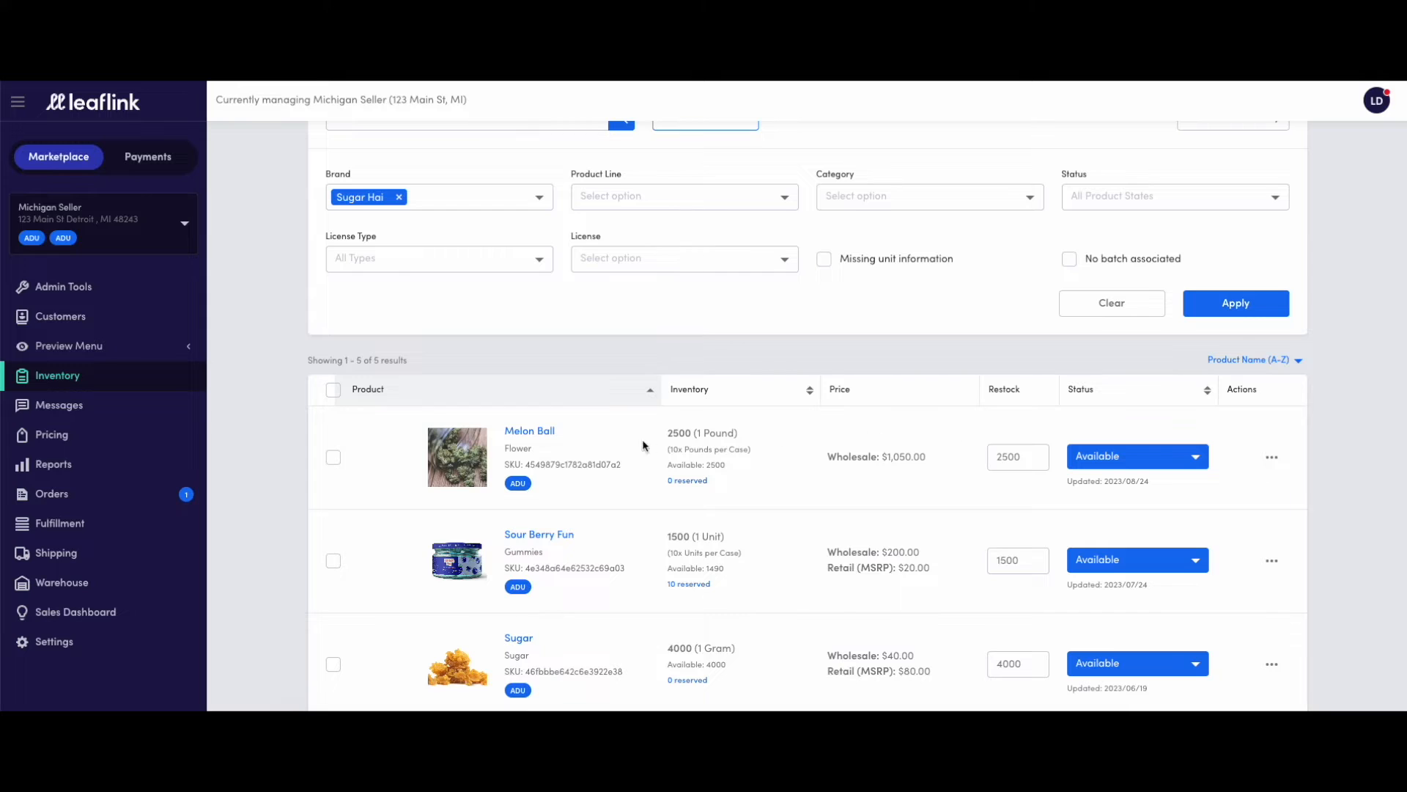
pyautogui.moveTo(585, 445)
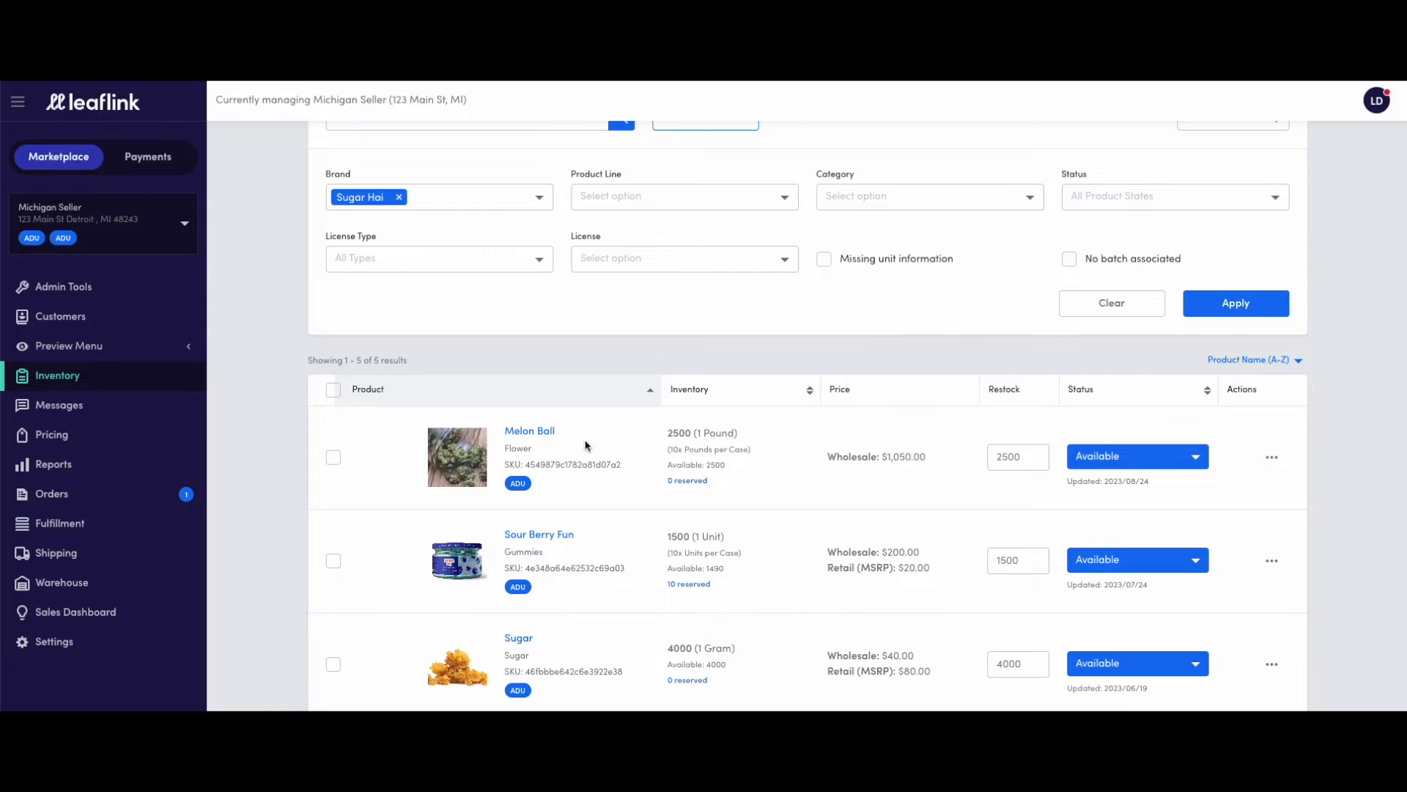
pyautogui.tripleClick(1017, 456)
pyautogui.write('3000')
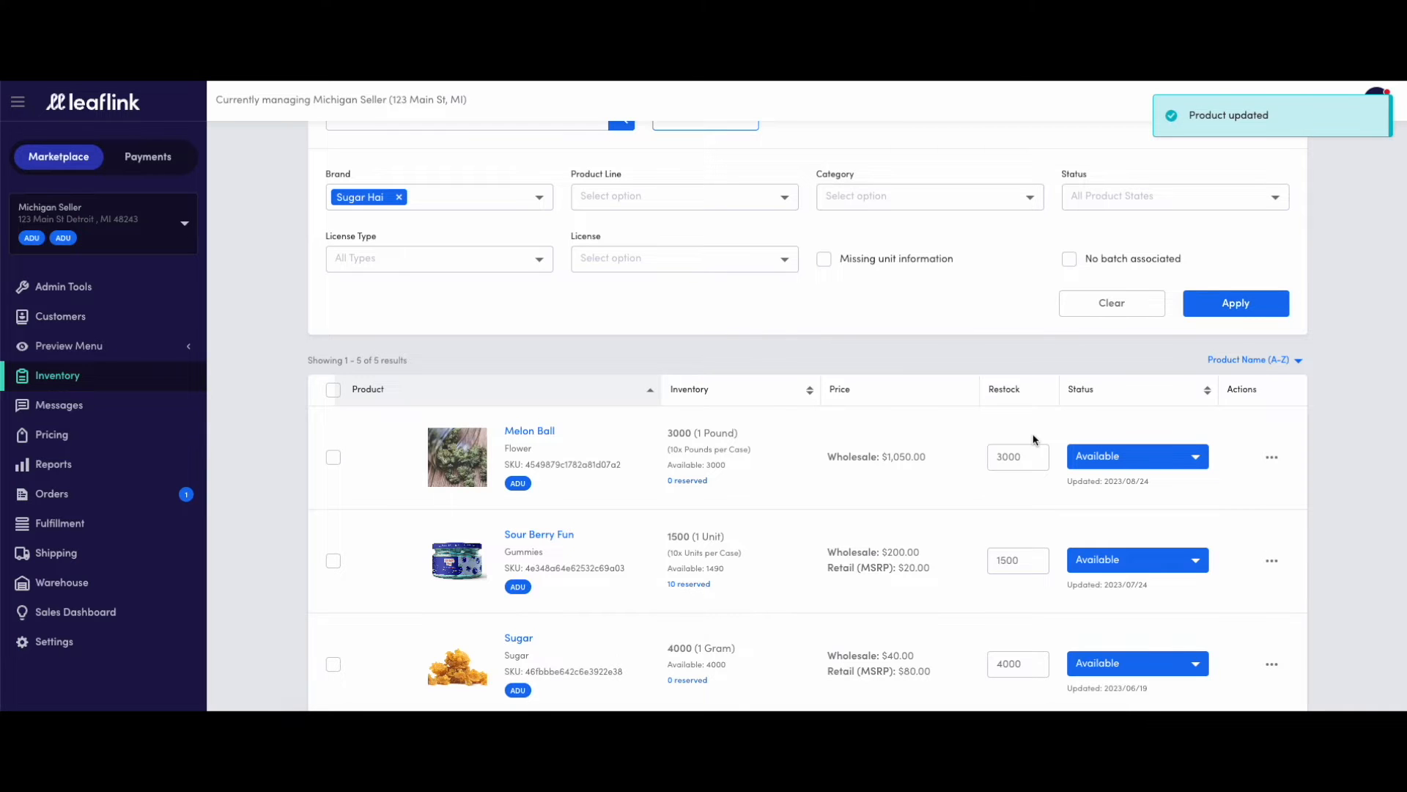
pyautogui.scroll(3)
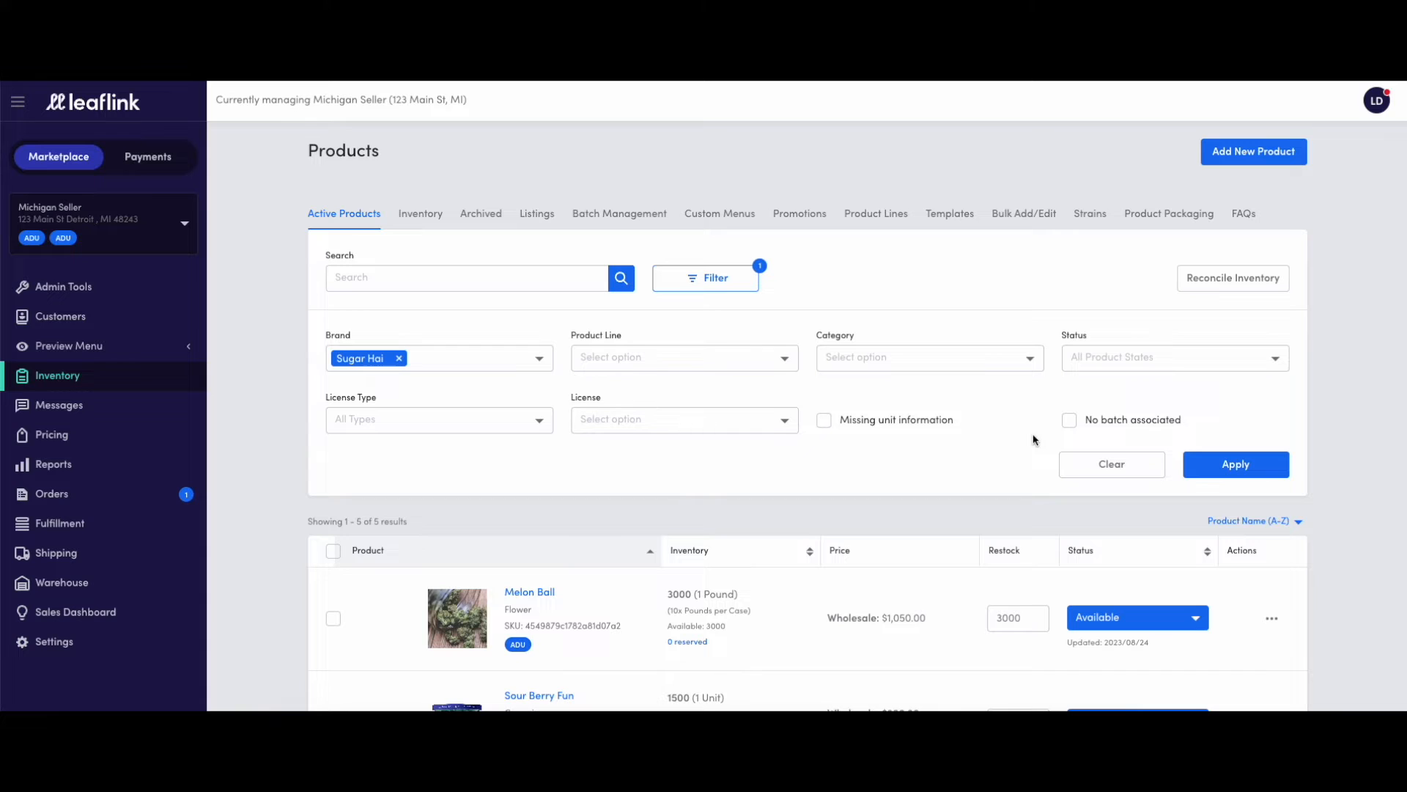
pyautogui.moveTo(712, 368)
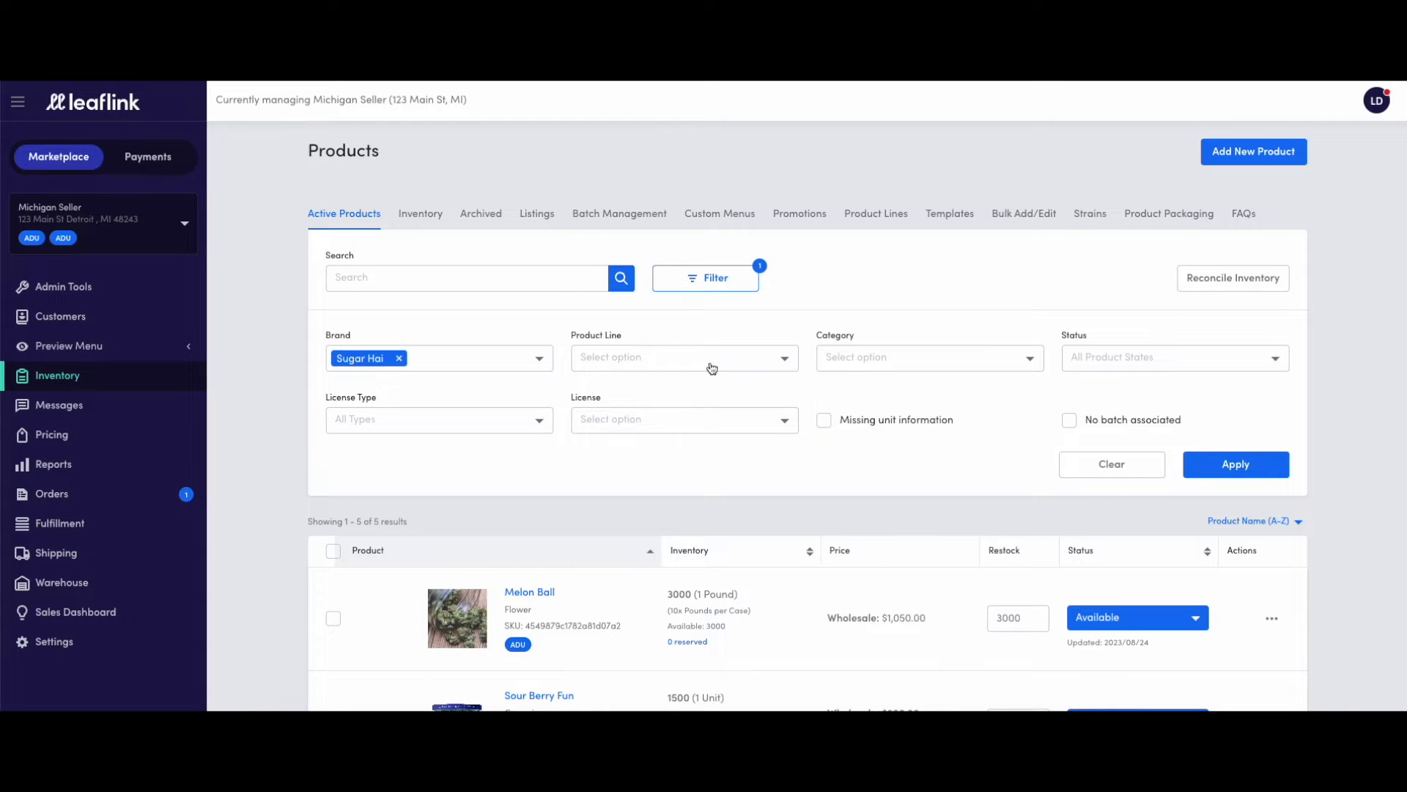
pyautogui.moveTo(544, 254)
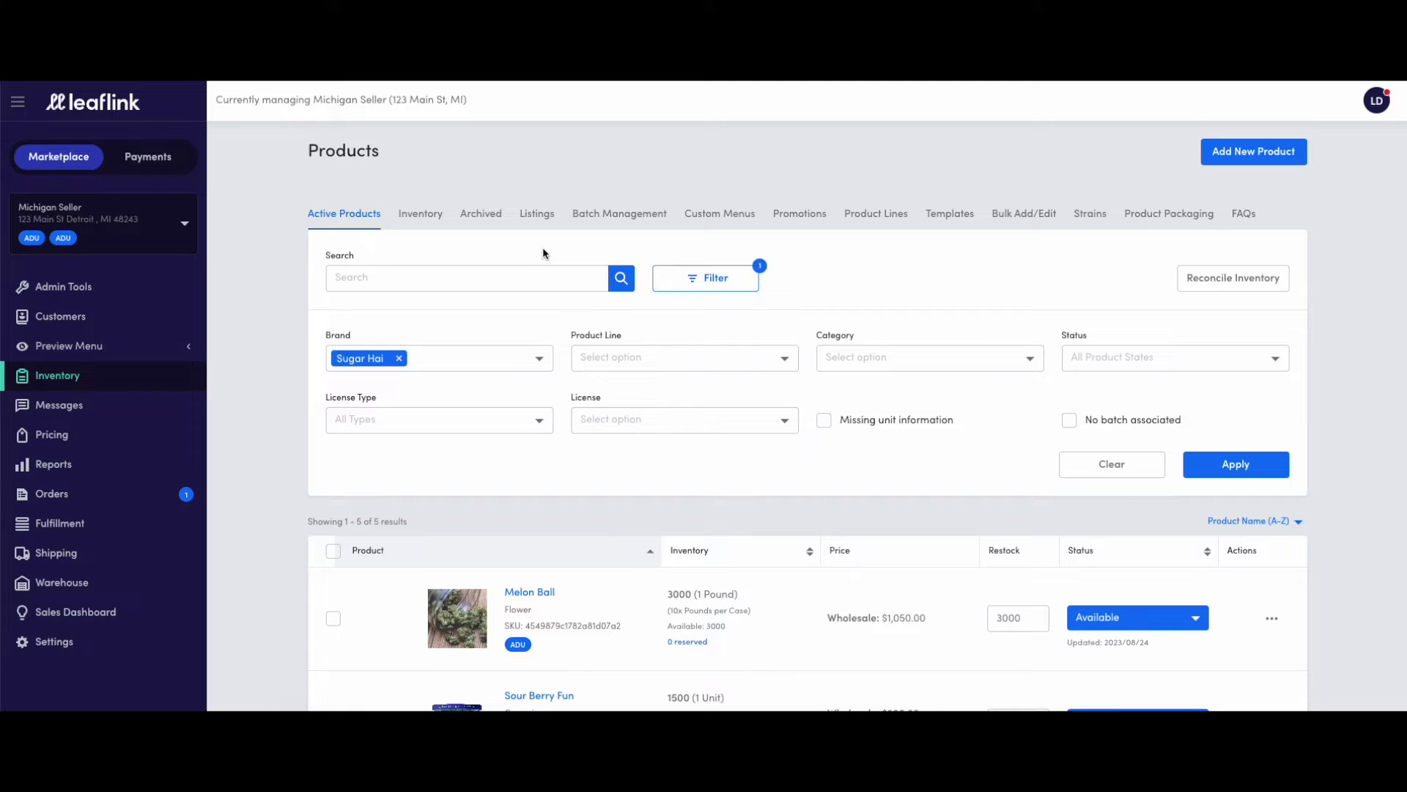
# - Show the Listings page with its seven product listings
pyautogui.click(536, 214)
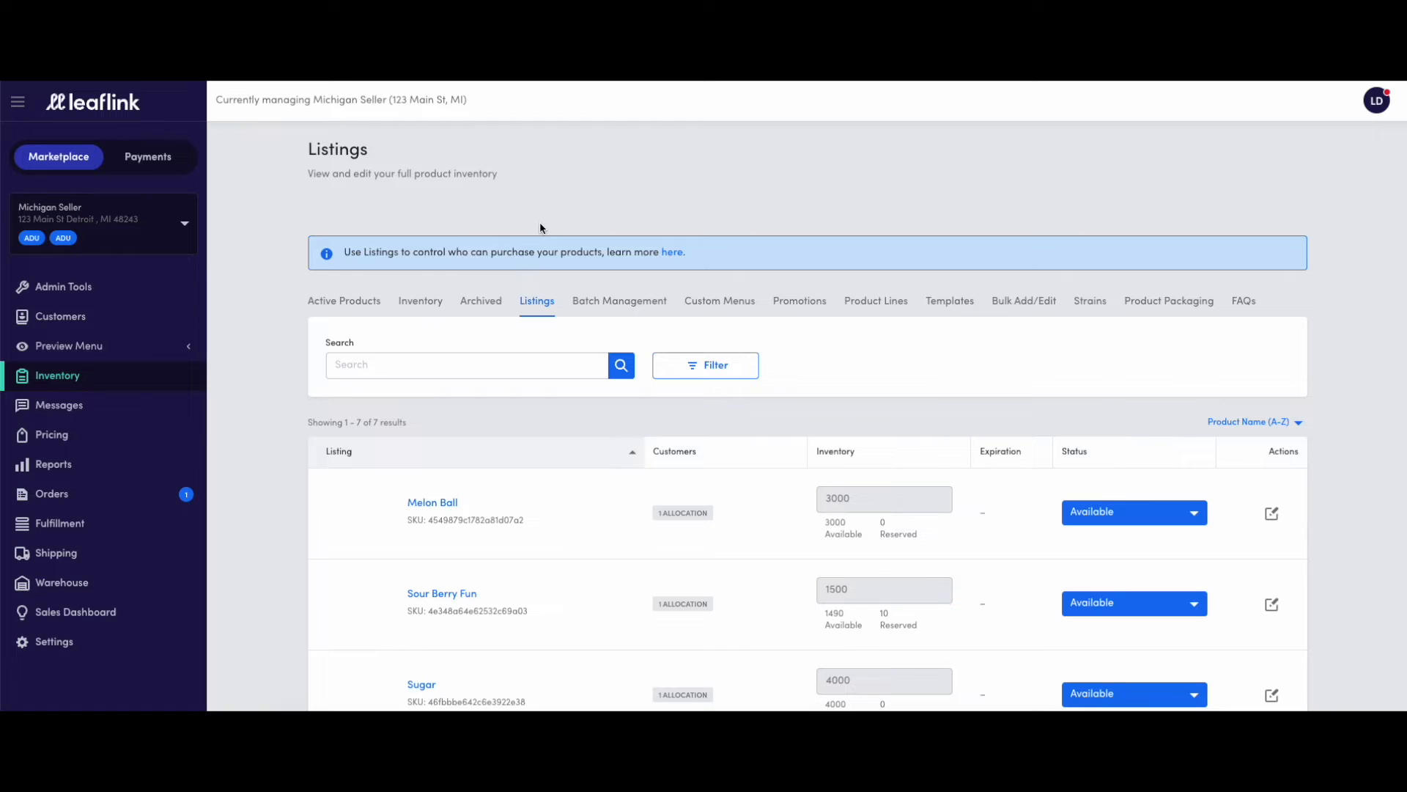
pyautogui.moveTo(545, 244)
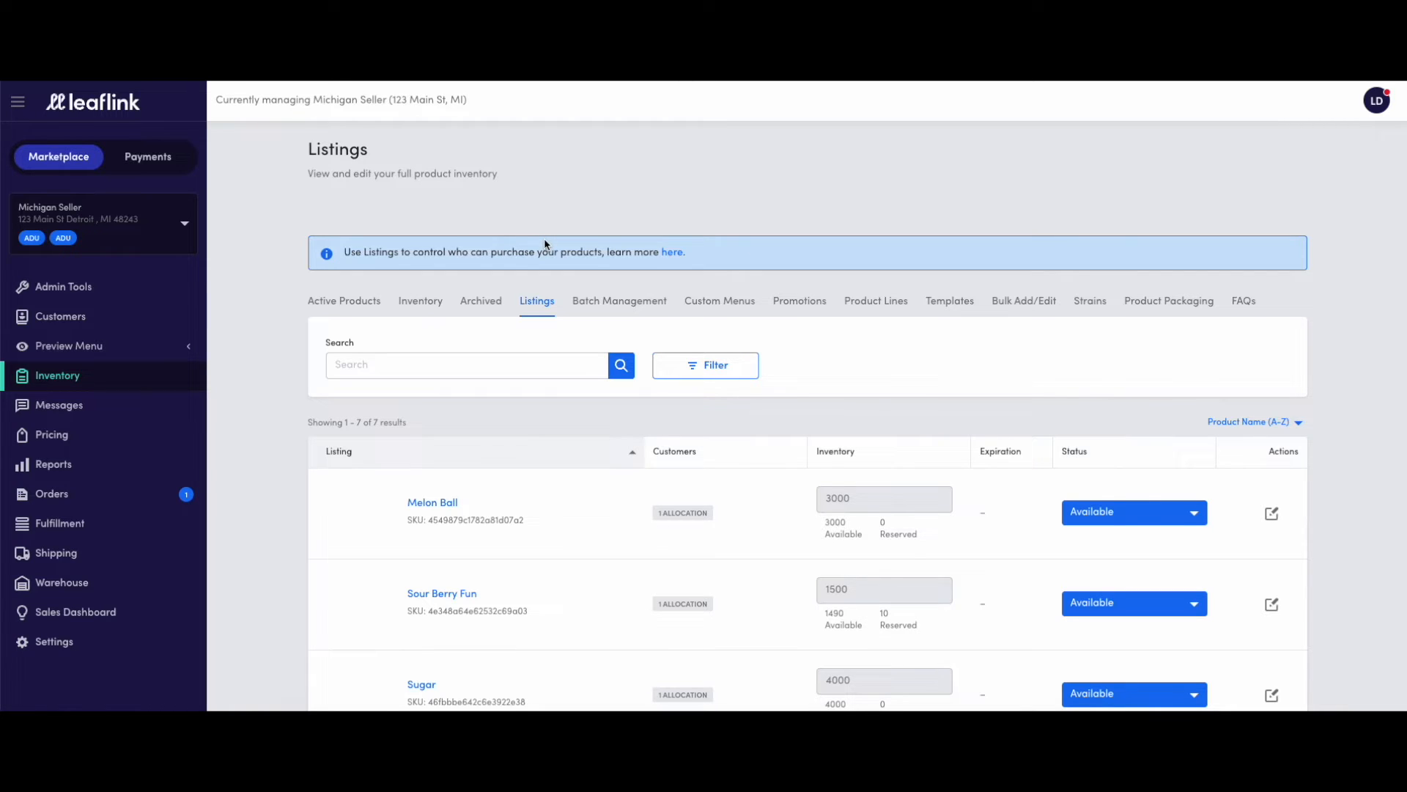
pyautogui.moveTo(537, 332)
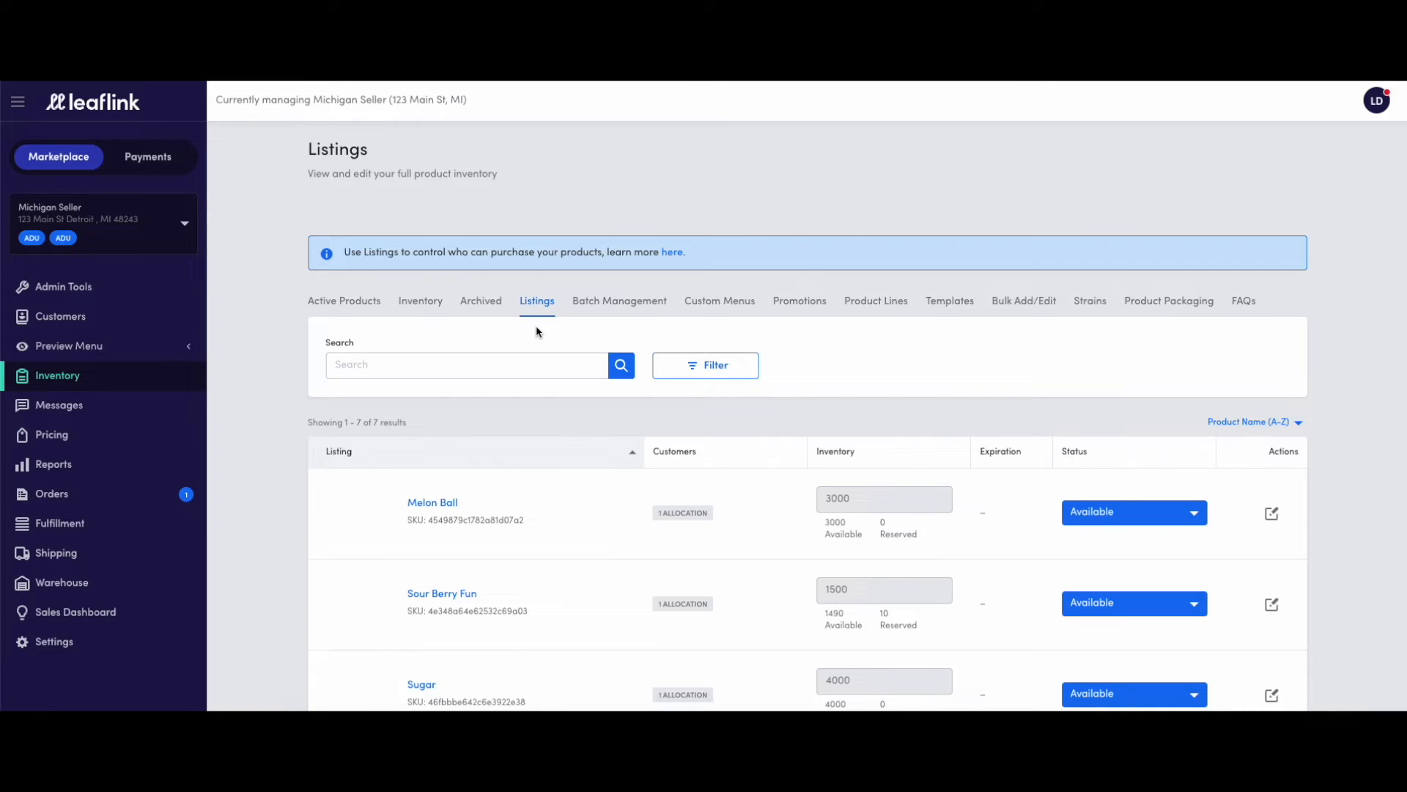
pyautogui.moveTo(530, 461)
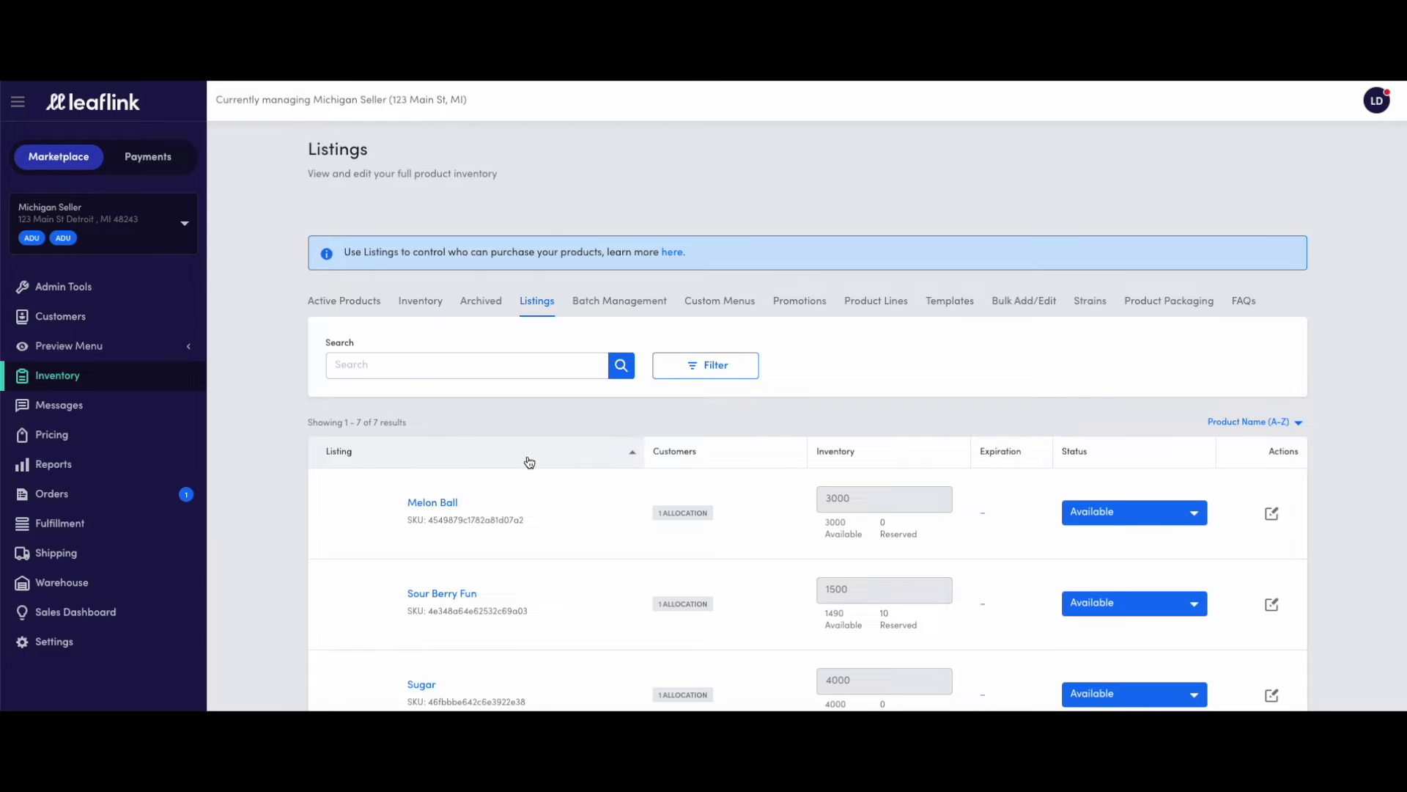
pyautogui.moveTo(863, 553)
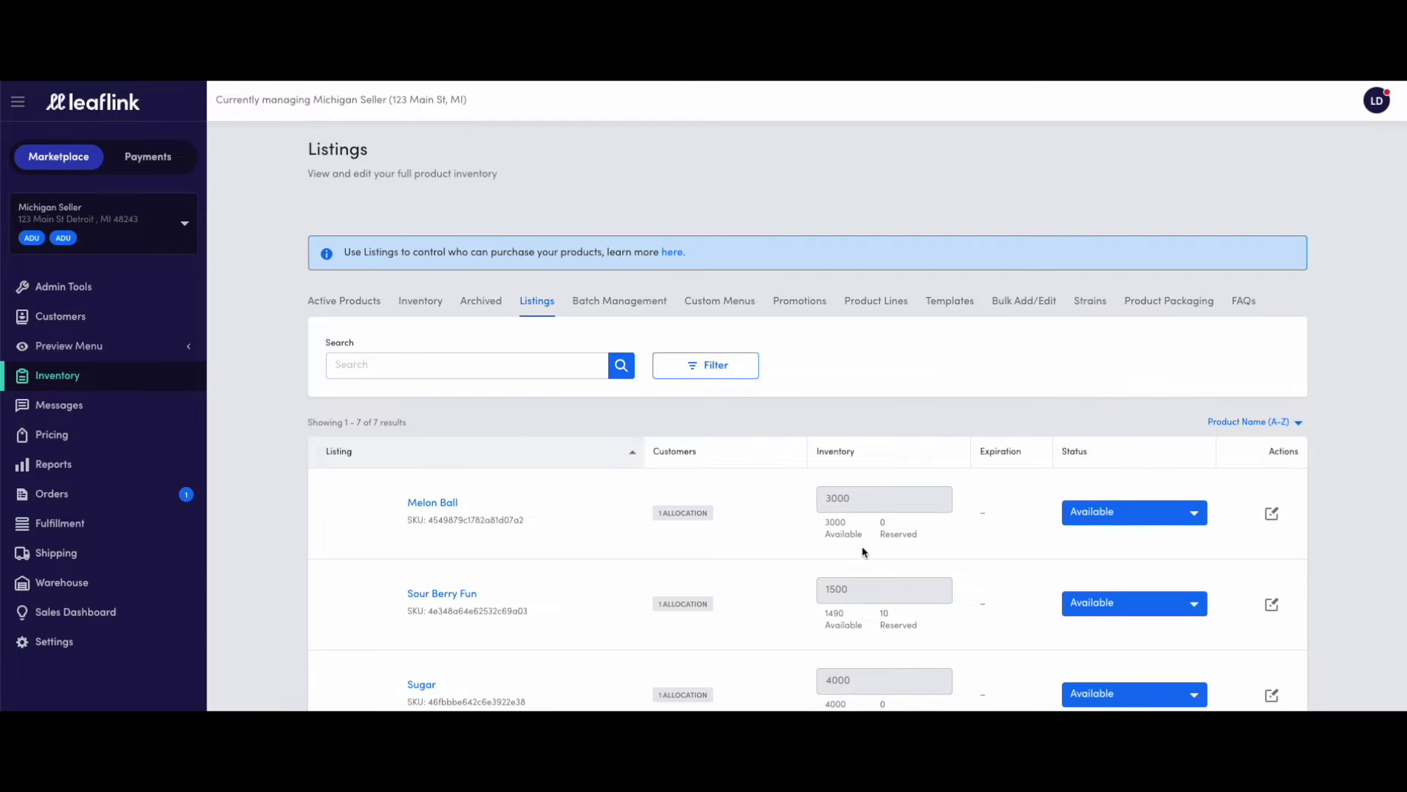
# - Edit the Melon Ball listing and switch on Exclusive Product
pyautogui.click(1271, 512)
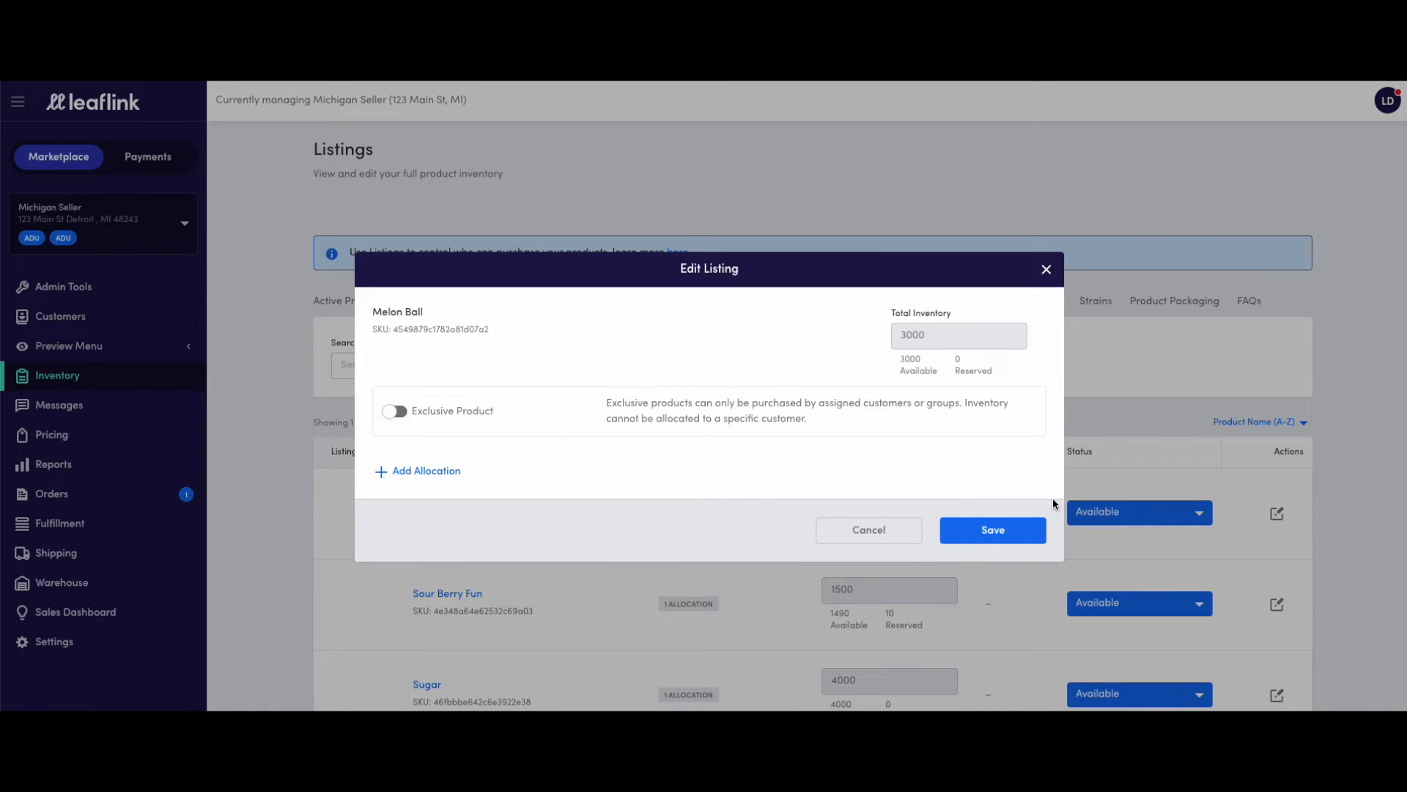
pyautogui.moveTo(686, 453)
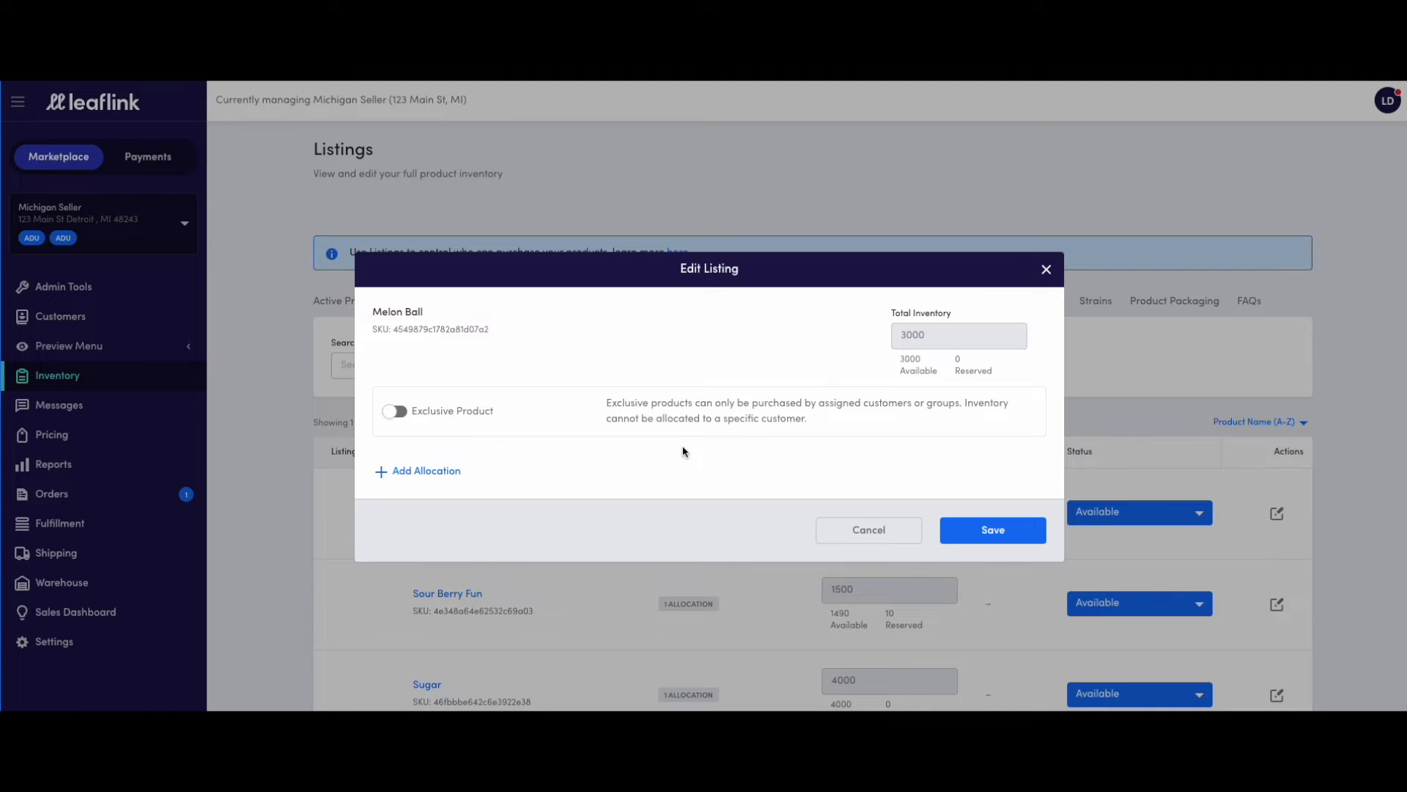
pyautogui.moveTo(549, 434)
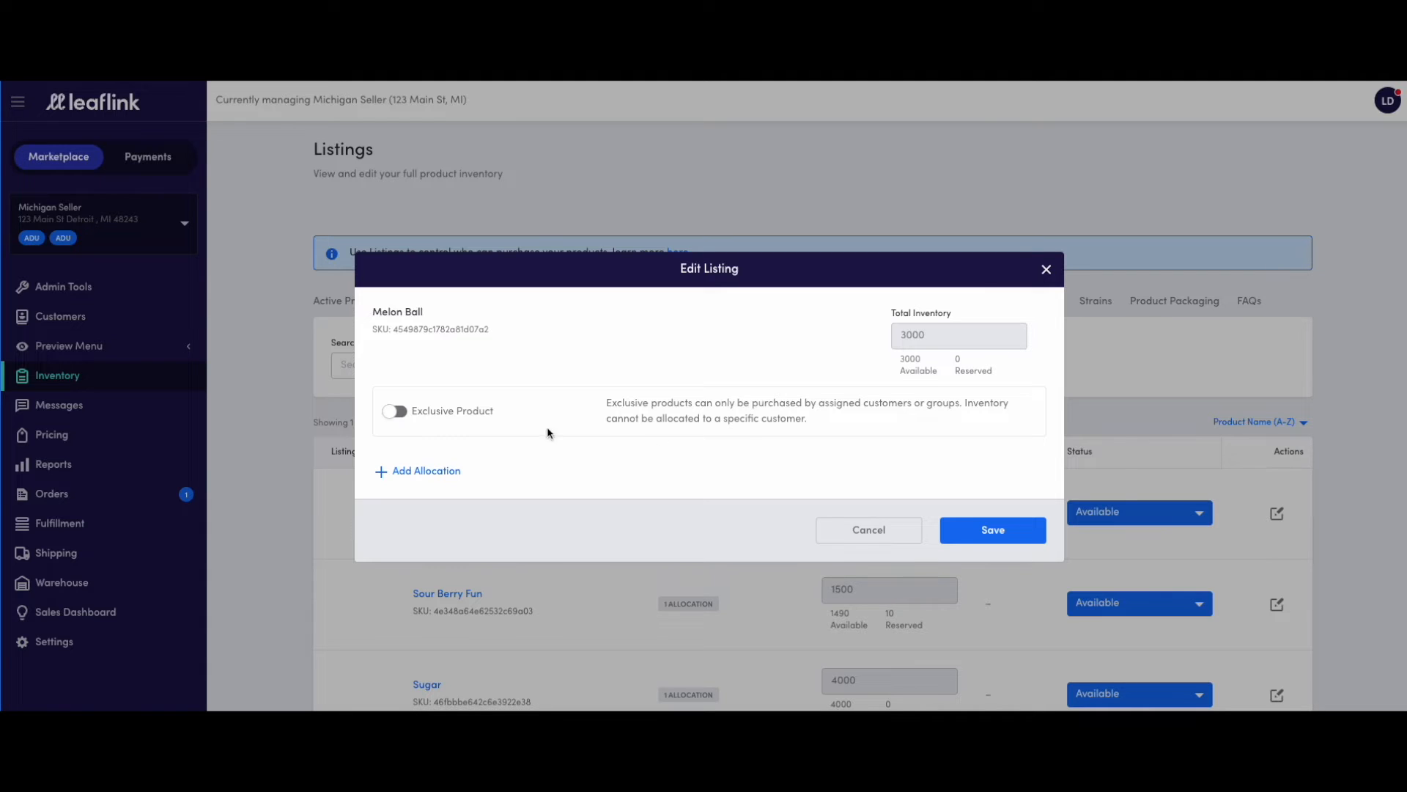
pyautogui.click(393, 411)
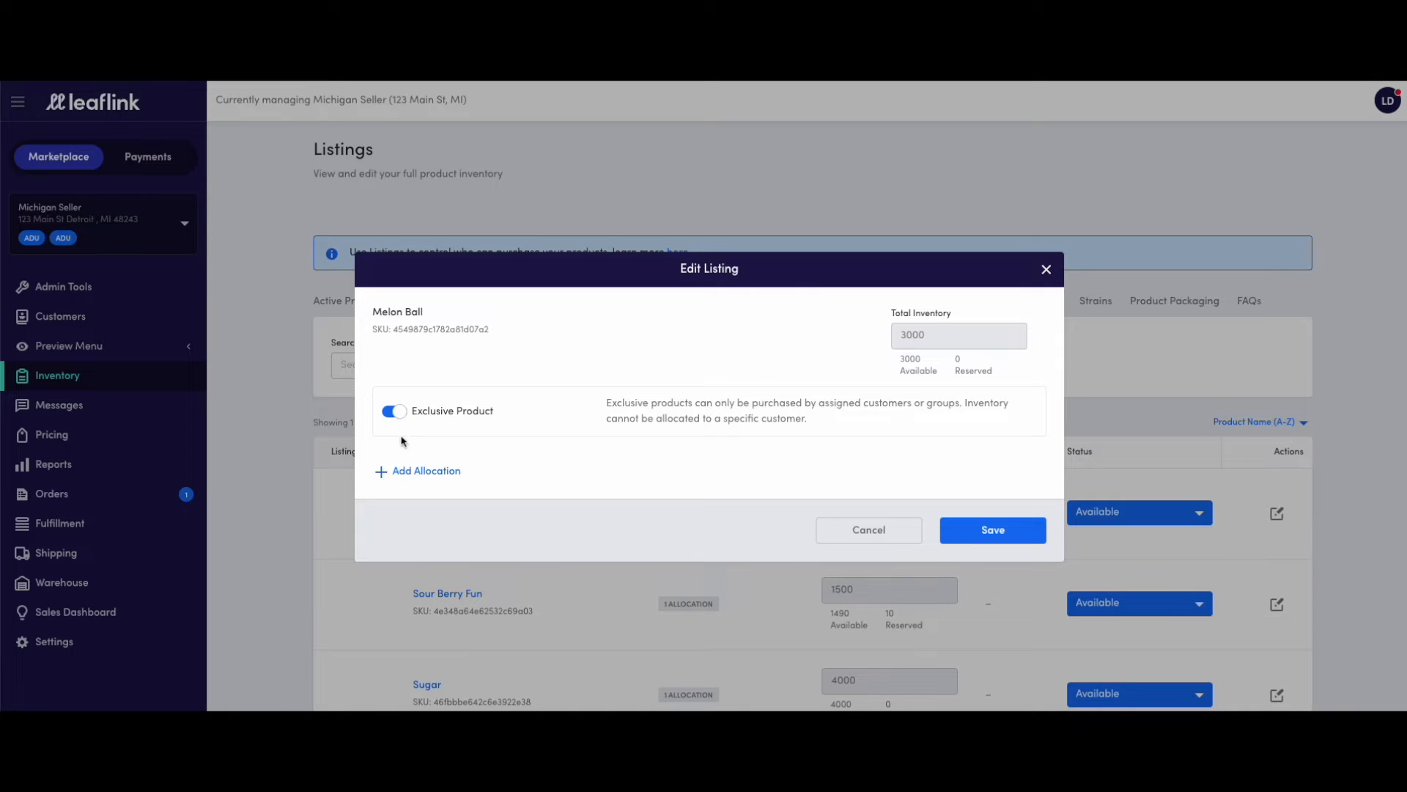
# - Add a Michigan Buyer allocation to Melon Ball and turn Exclusive Product off
pyautogui.click(424, 470)
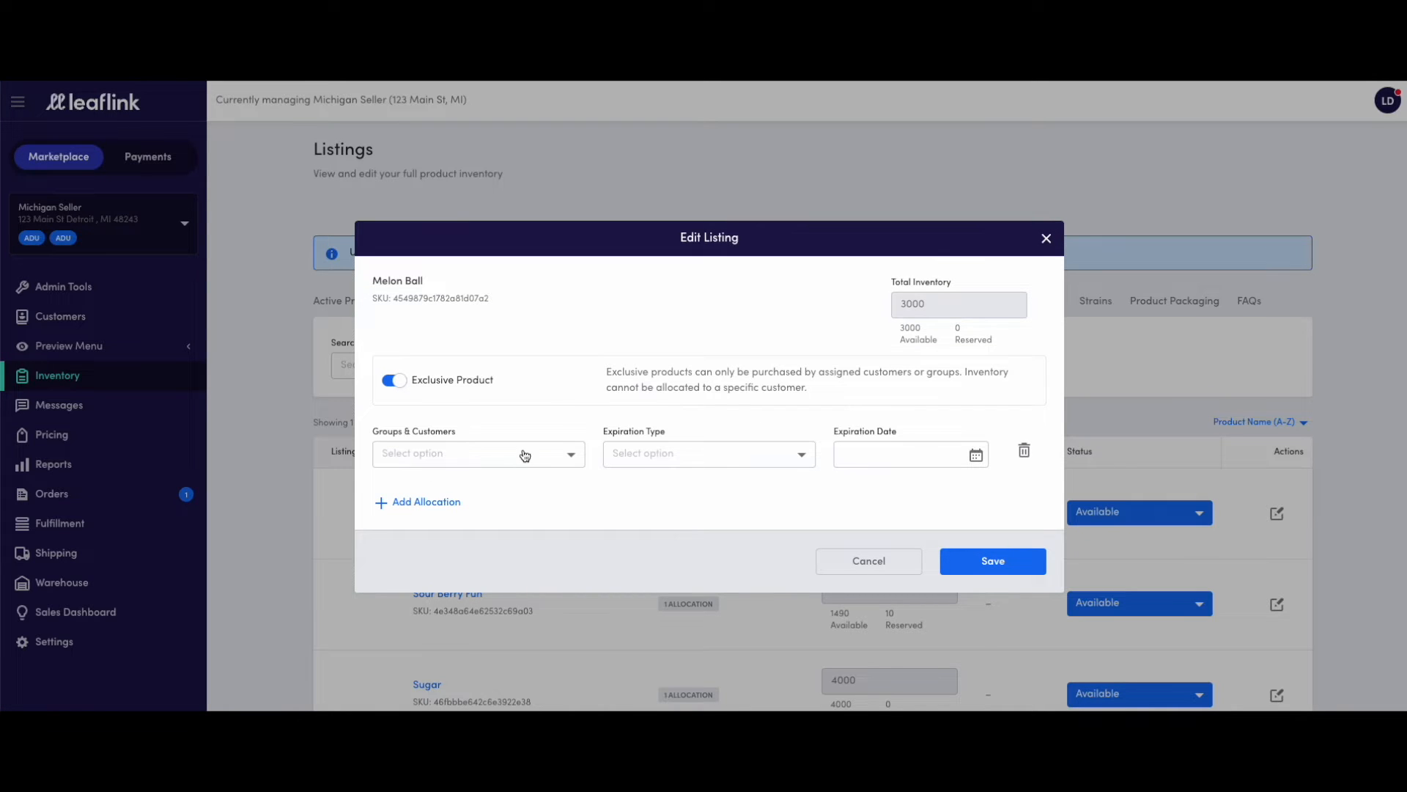
pyautogui.click(476, 452)
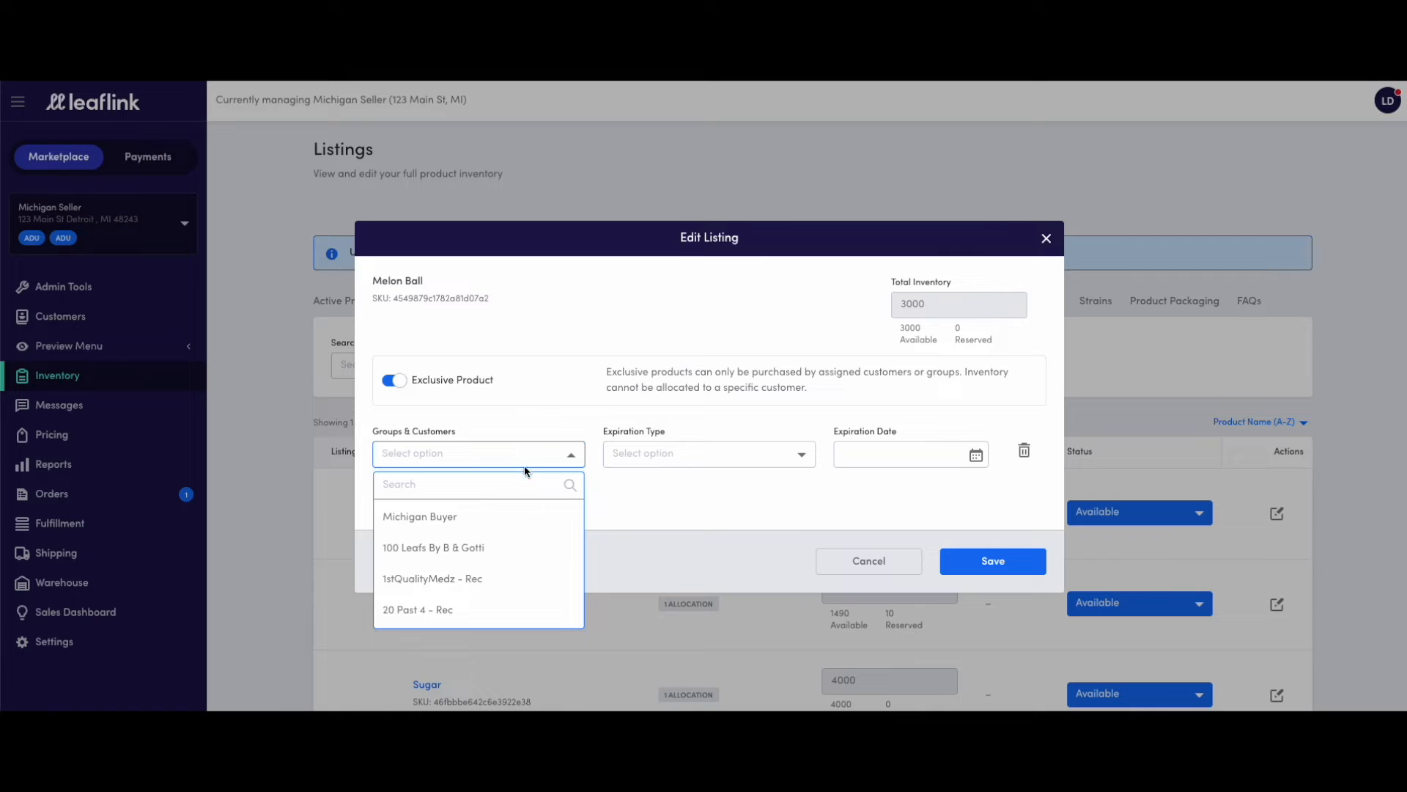
pyautogui.click(420, 516)
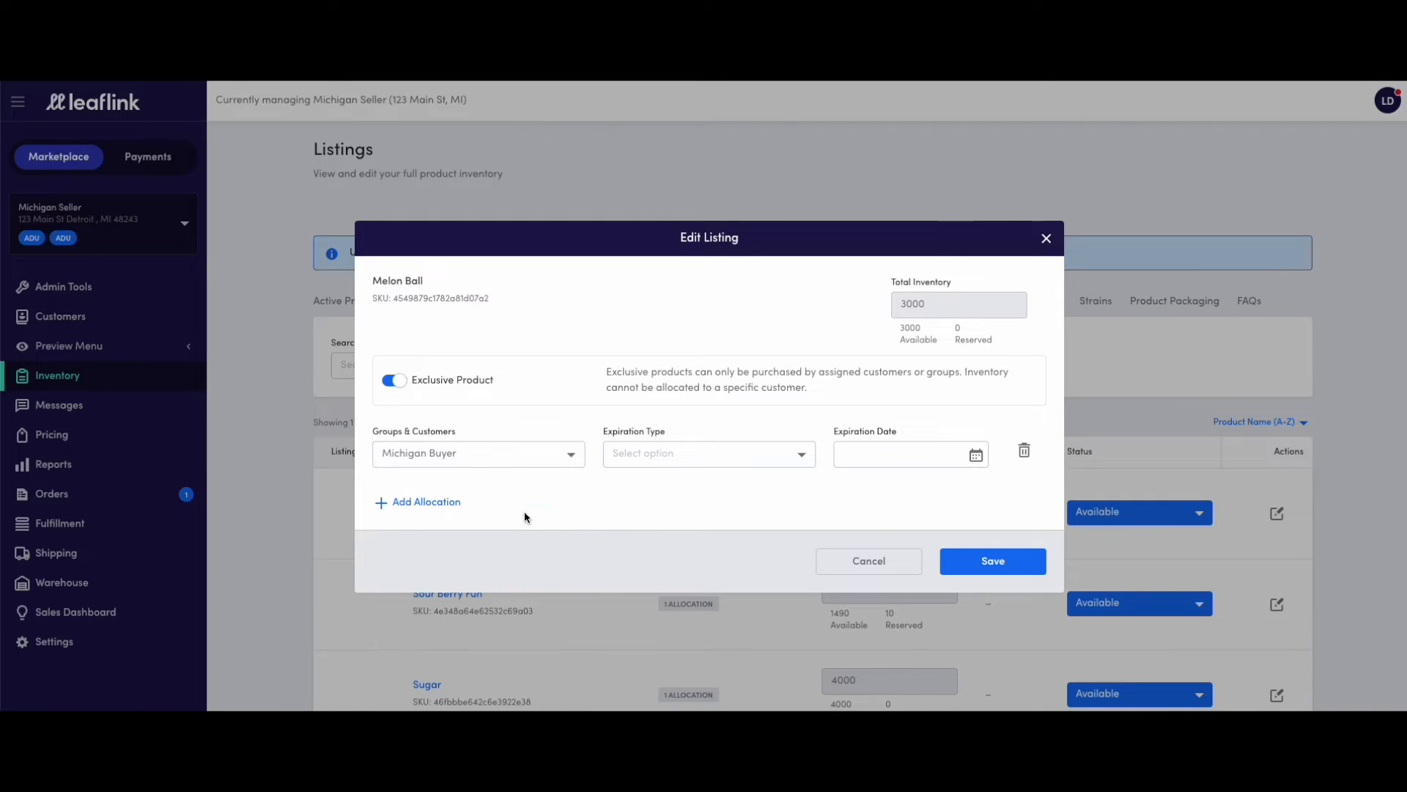
pyautogui.moveTo(545, 518)
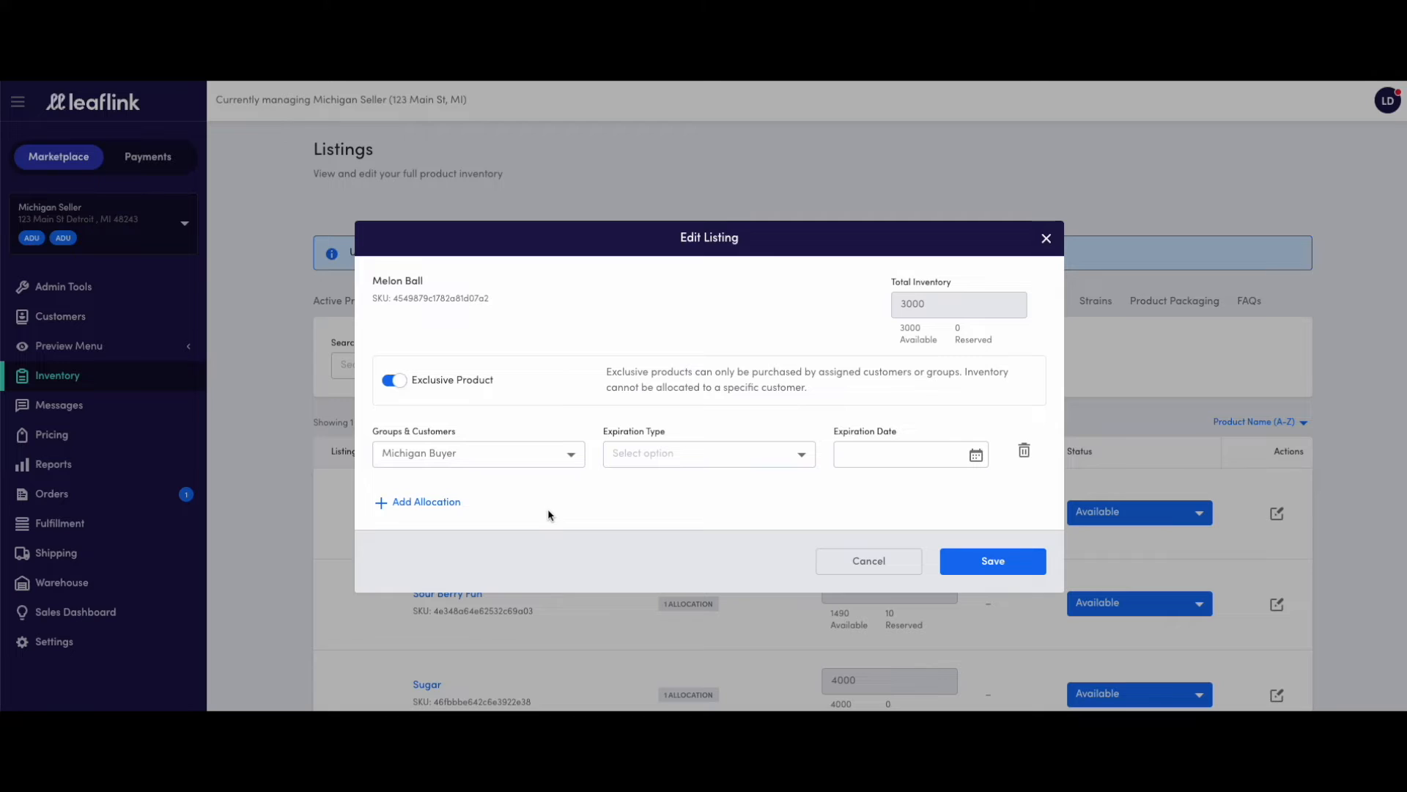
pyautogui.moveTo(45, 309)
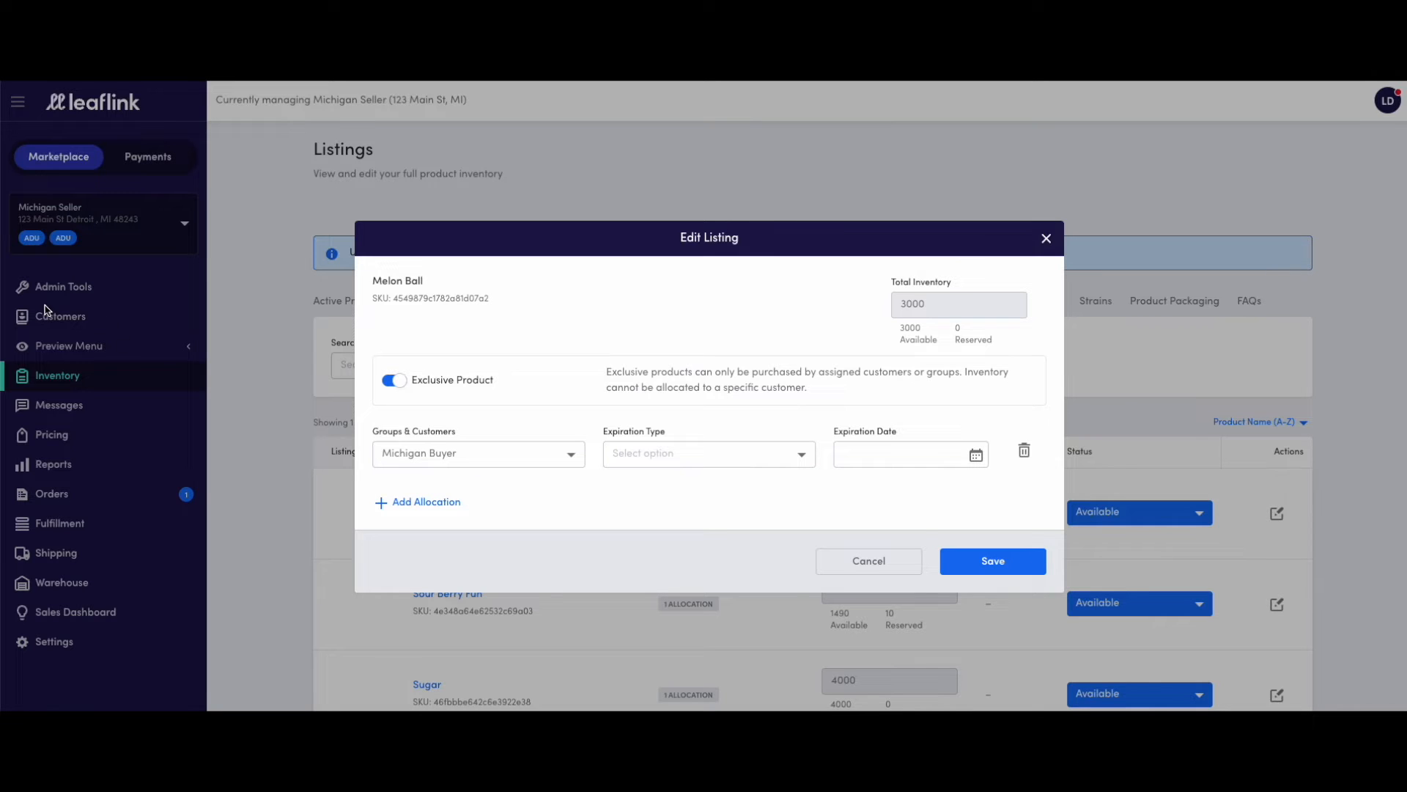
pyautogui.moveTo(79, 332)
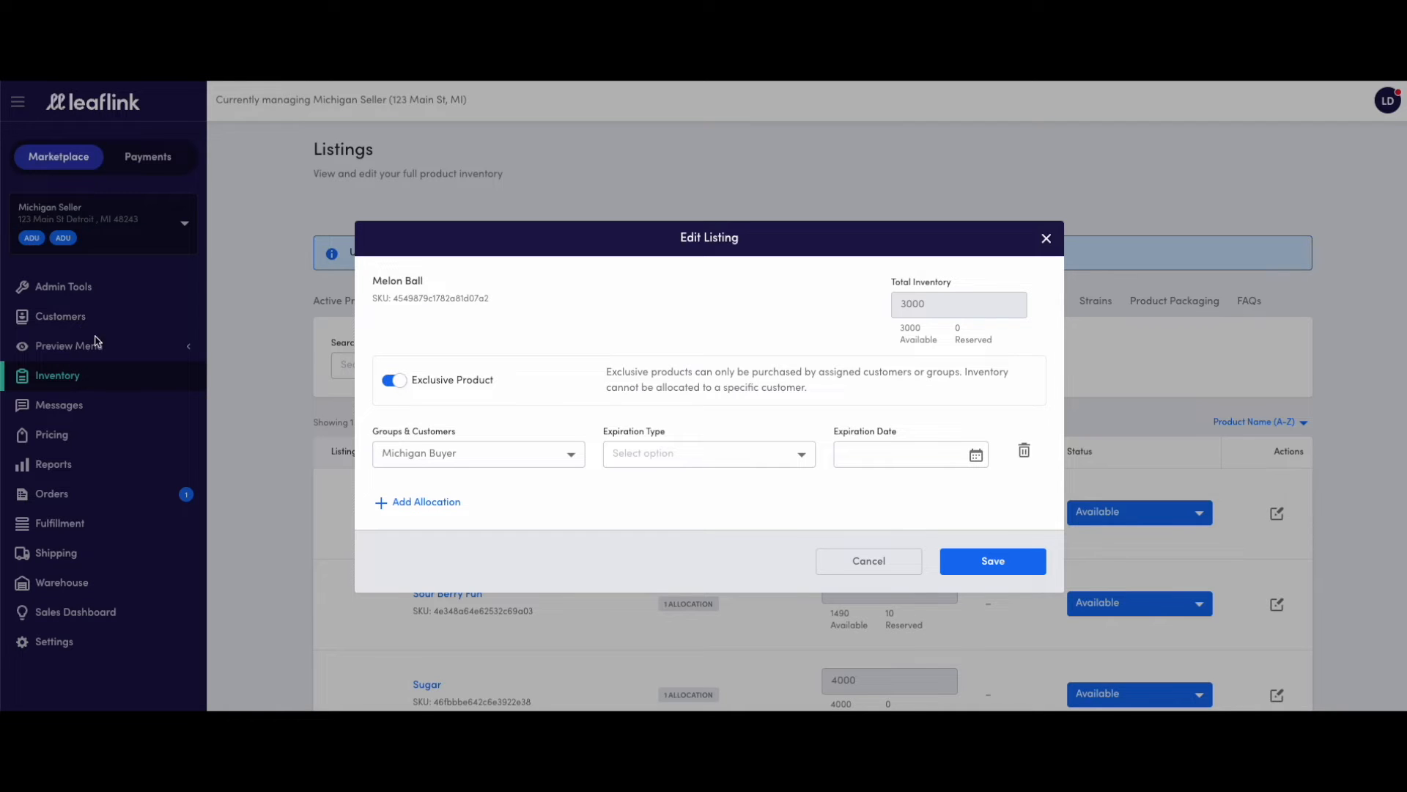
pyautogui.click(393, 380)
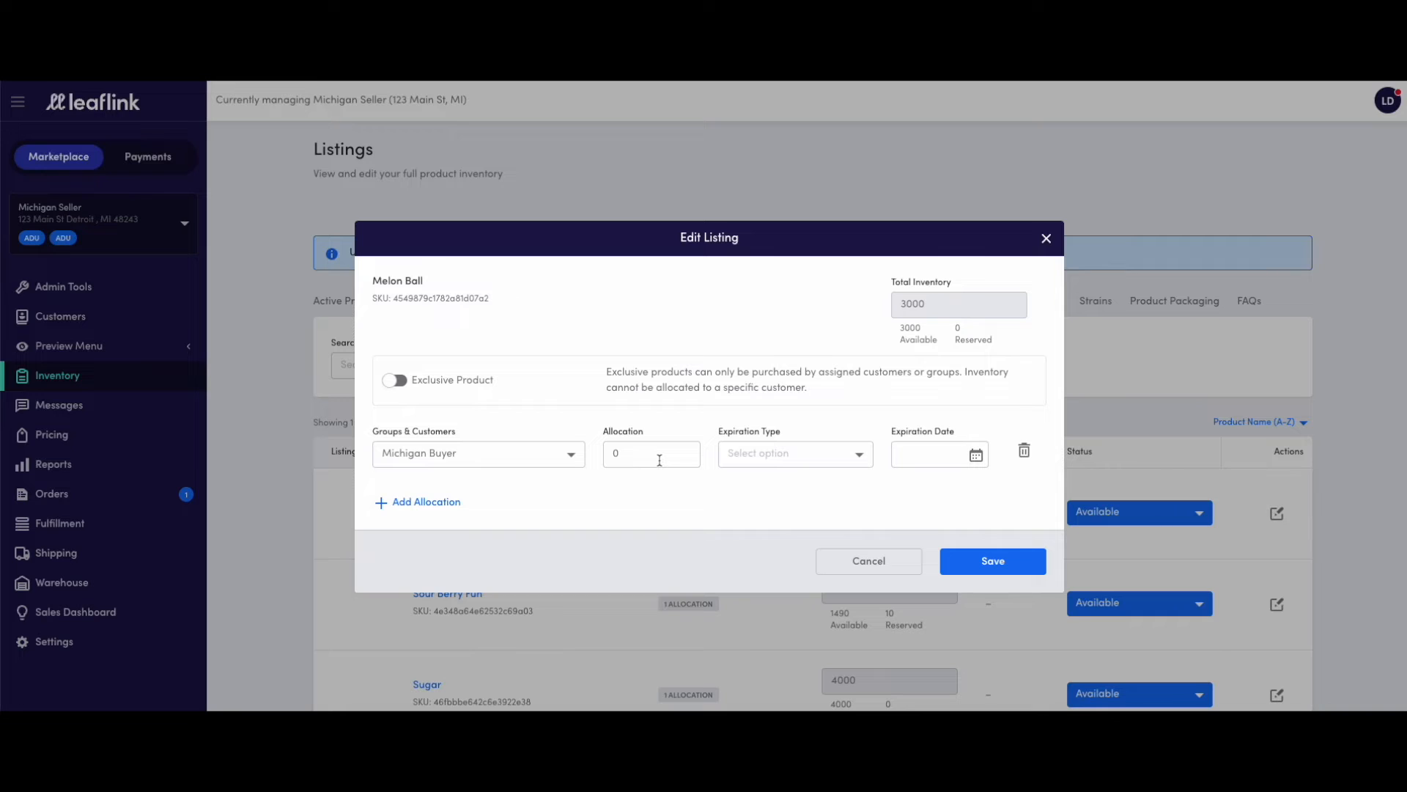
# - Enter 1500 as Michigan Buyer's allocation quantity
pyautogui.write('1500')
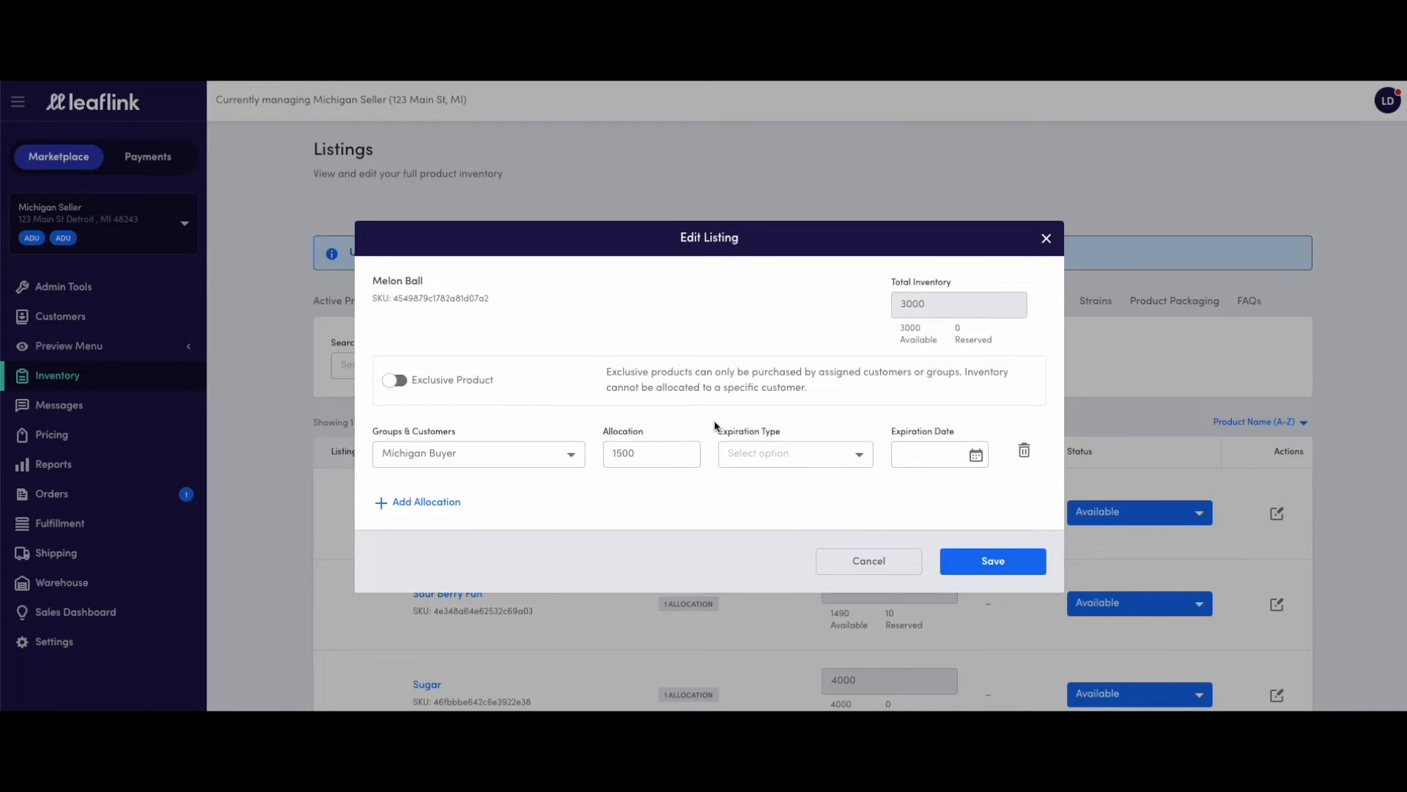
pyautogui.moveTo(869, 420)
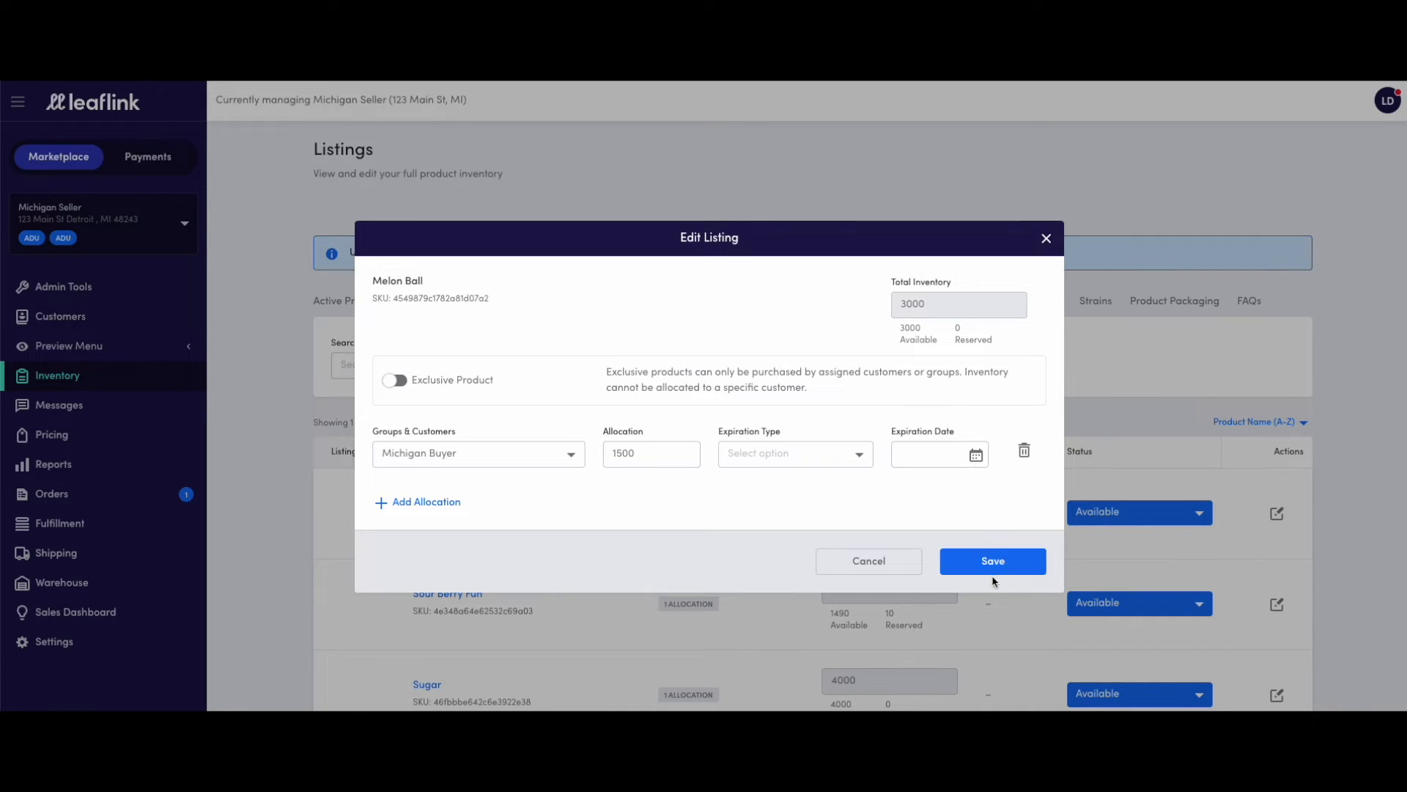
pyautogui.moveTo(971, 554)
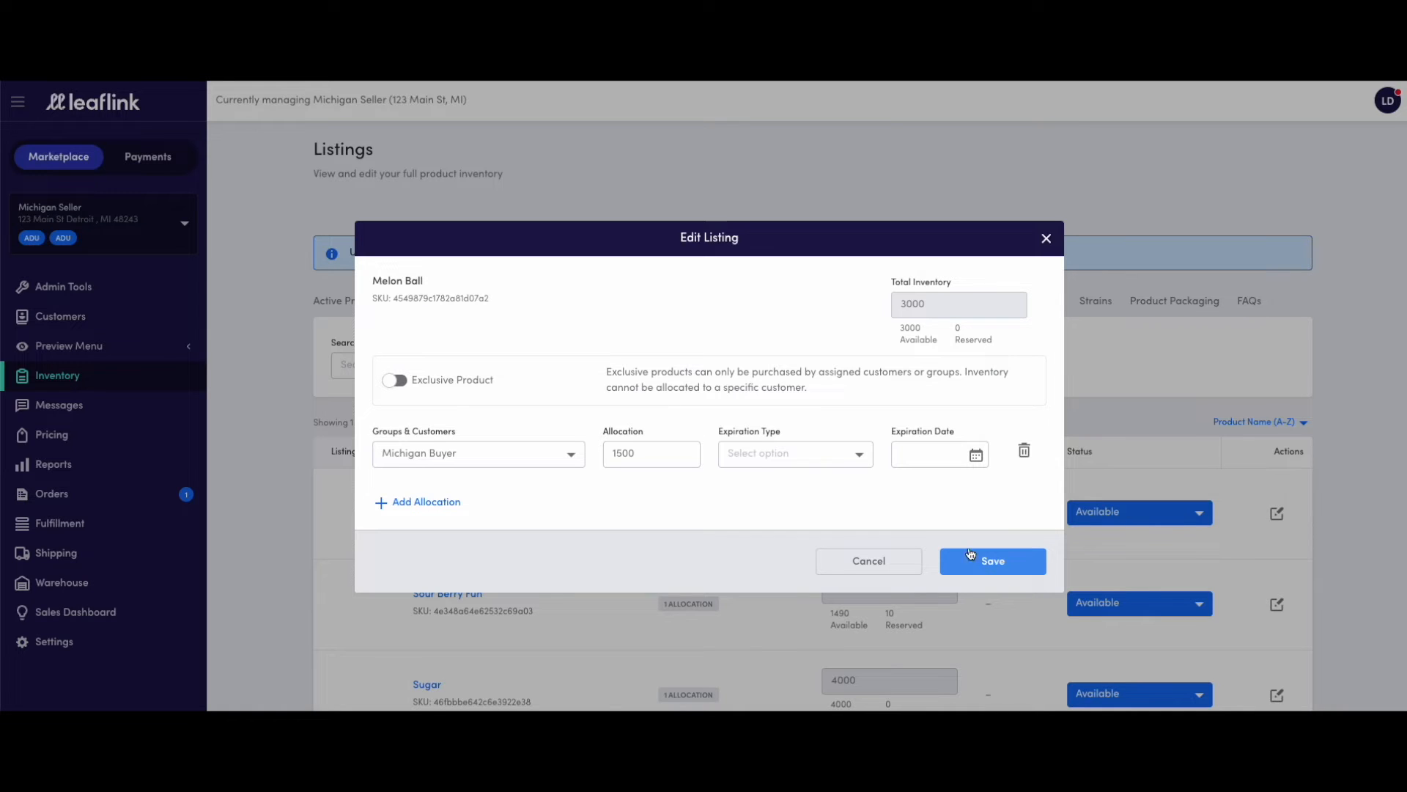
pyautogui.moveTo(770, 508)
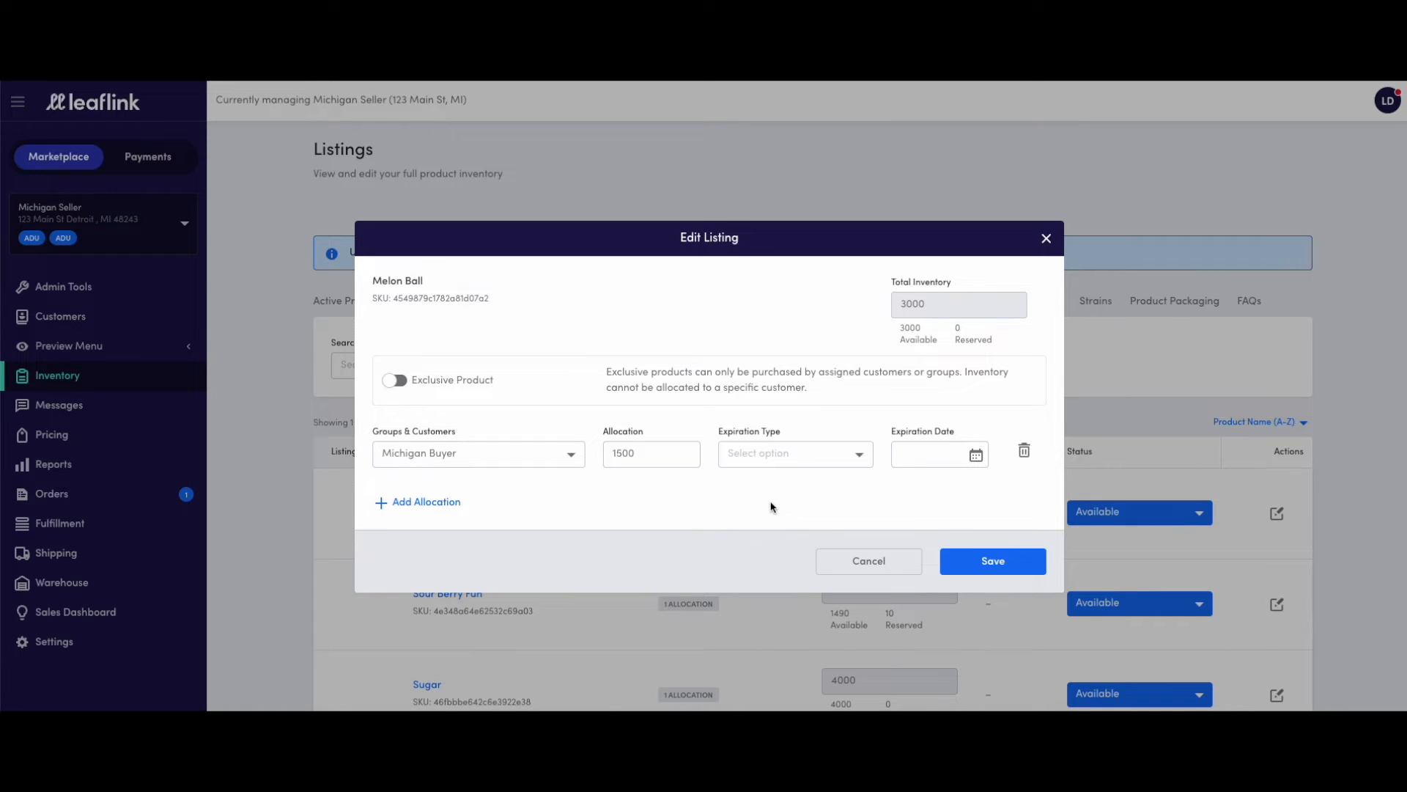
pyautogui.moveTo(797, 504)
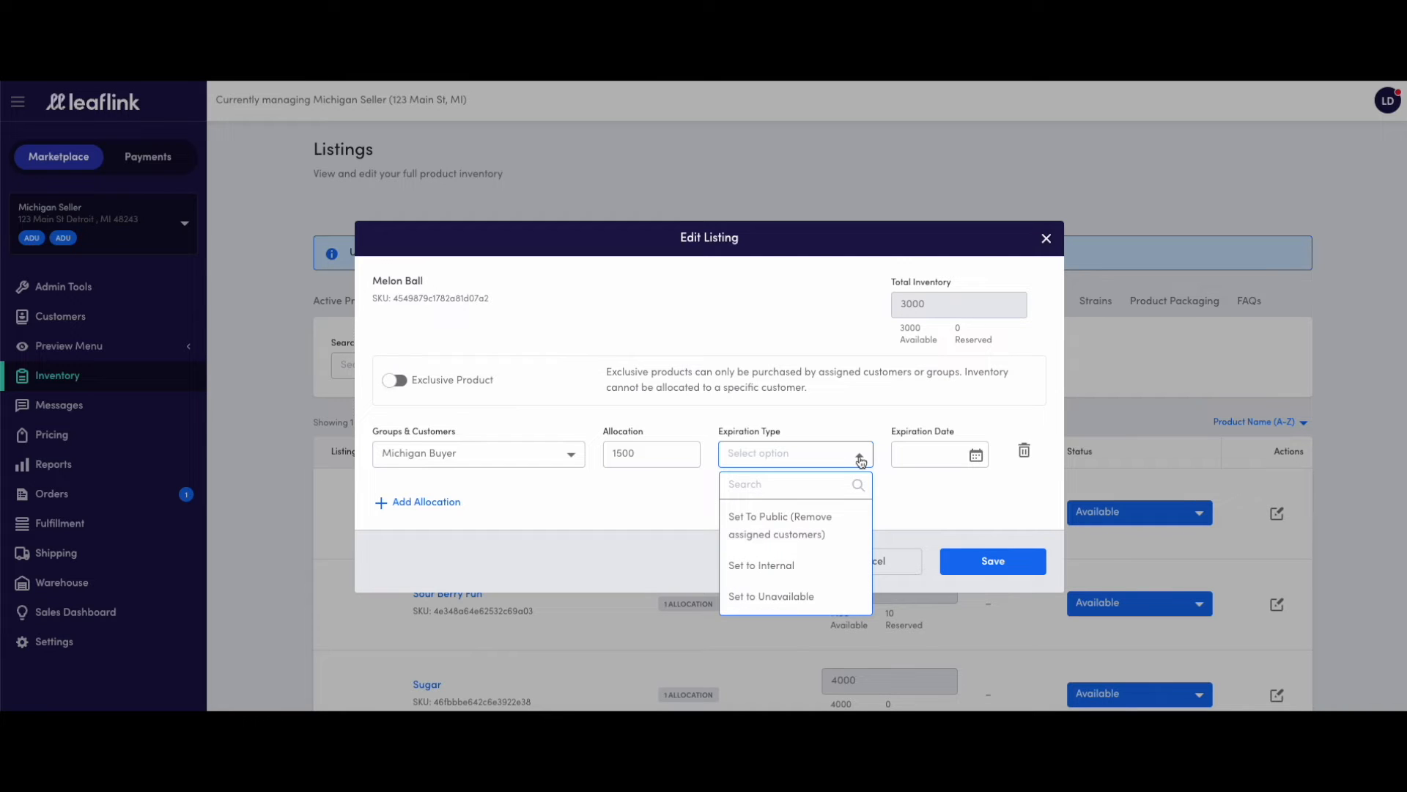
pyautogui.moveTo(848, 528)
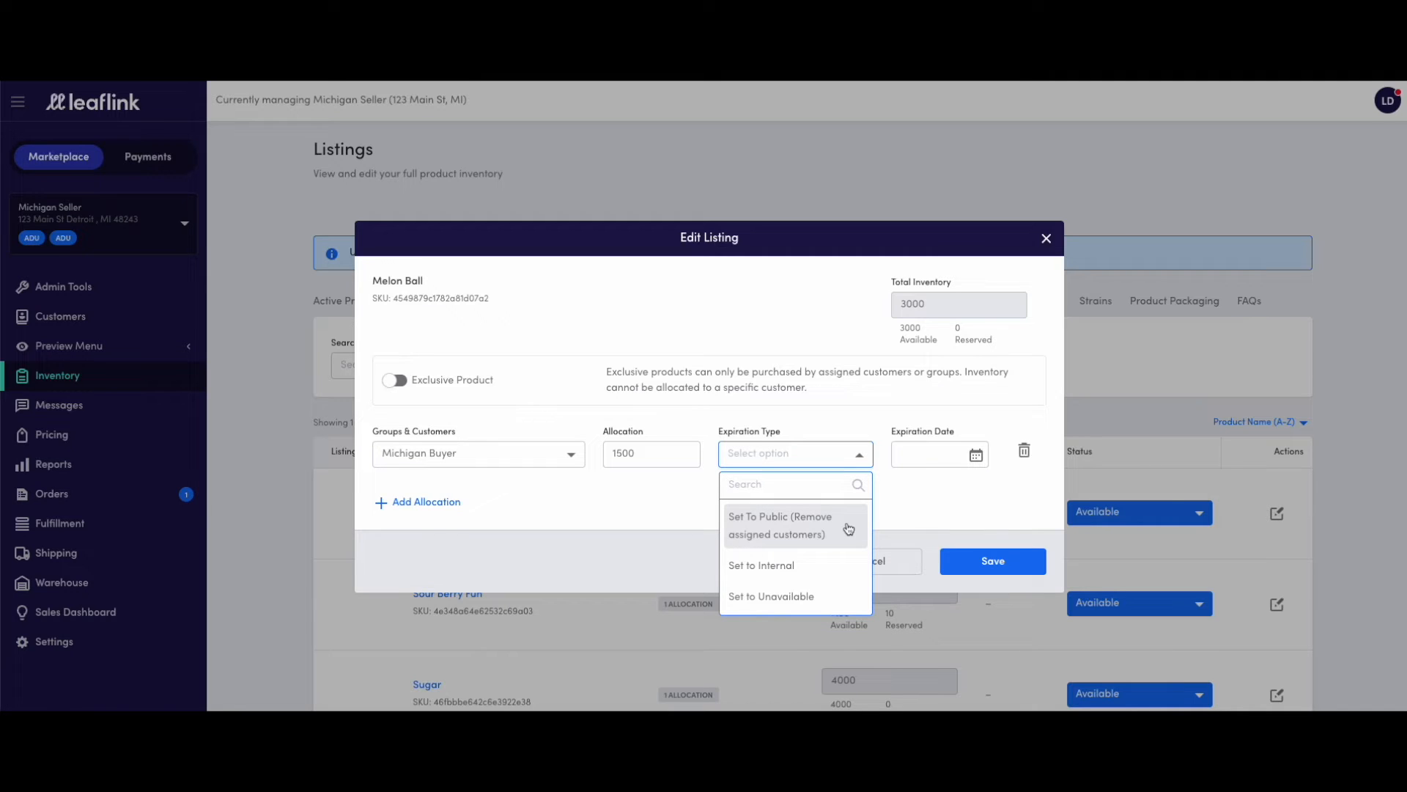
pyautogui.moveTo(840, 563)
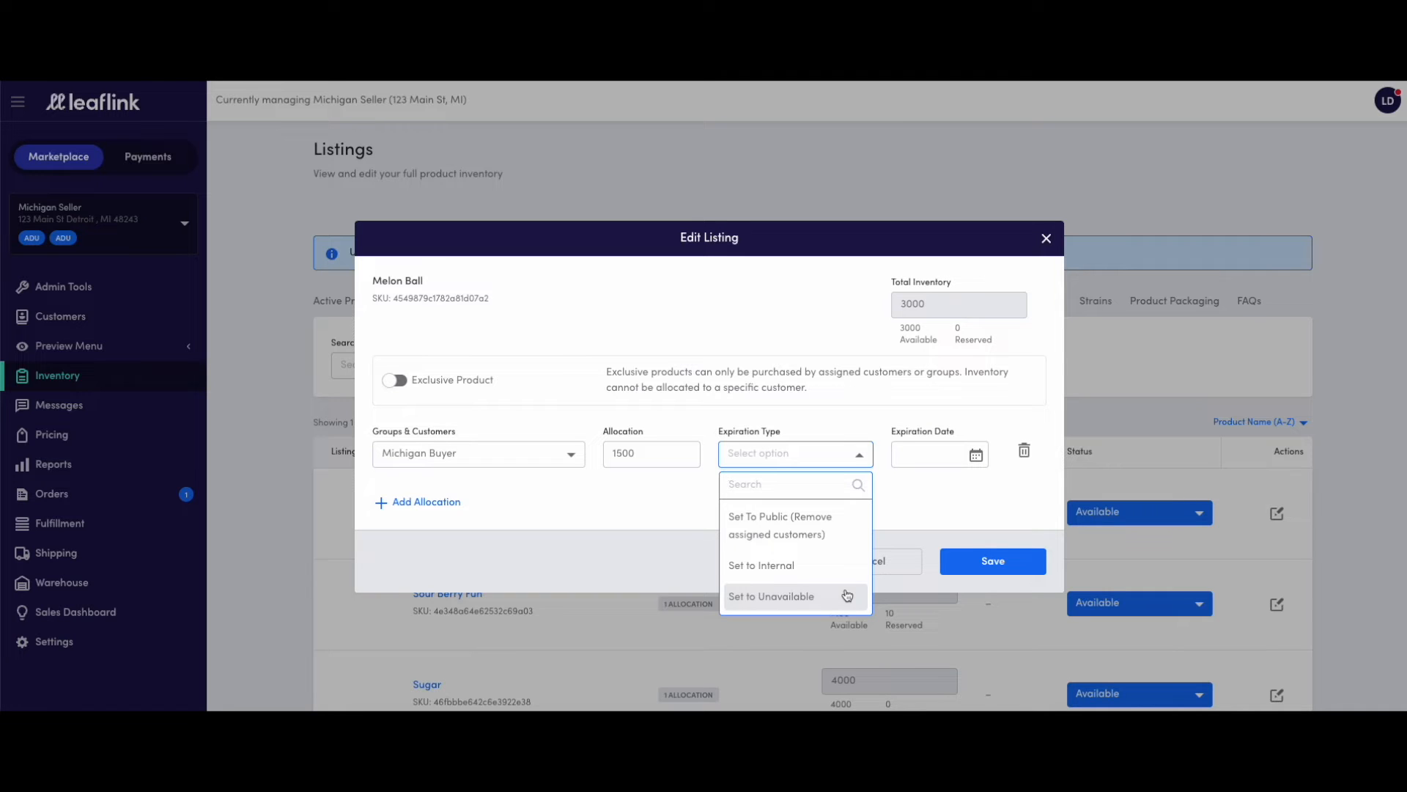
# - Dismiss the Expiration Type choices and save the Melon Ball listing
pyautogui.click(976, 453)
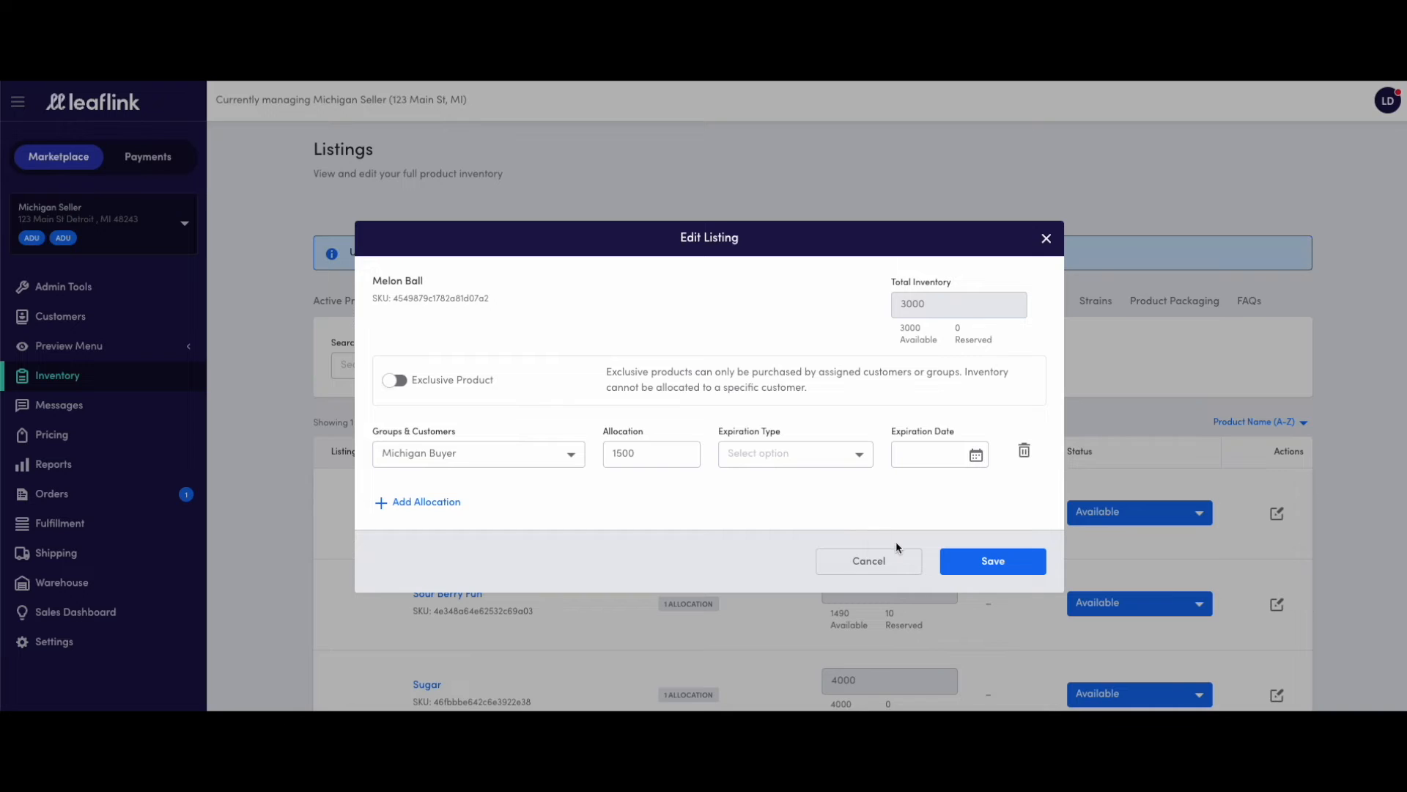
pyautogui.click(991, 560)
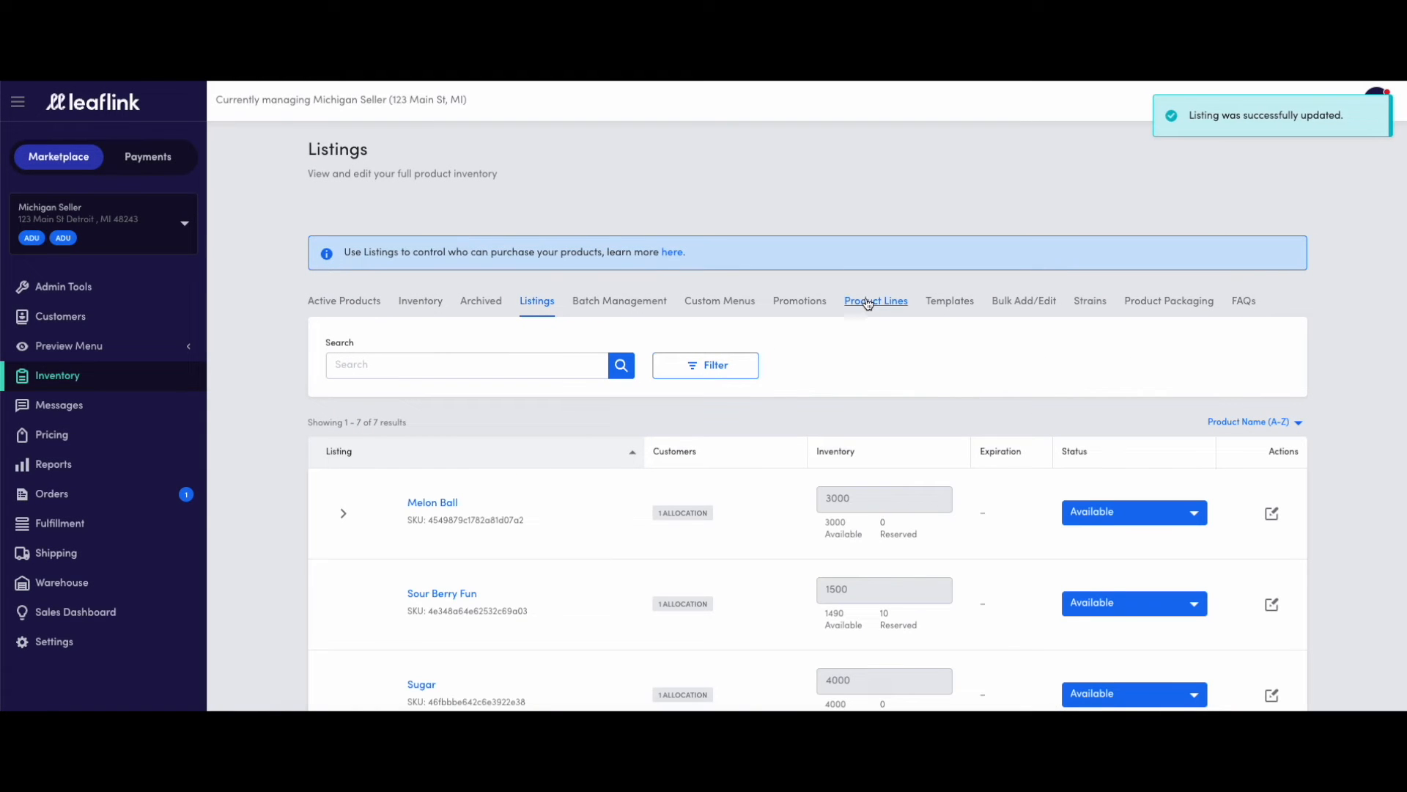
# - Go to the Custom Menus page under Pricing and start a new custom menu
pyautogui.click(719, 300)
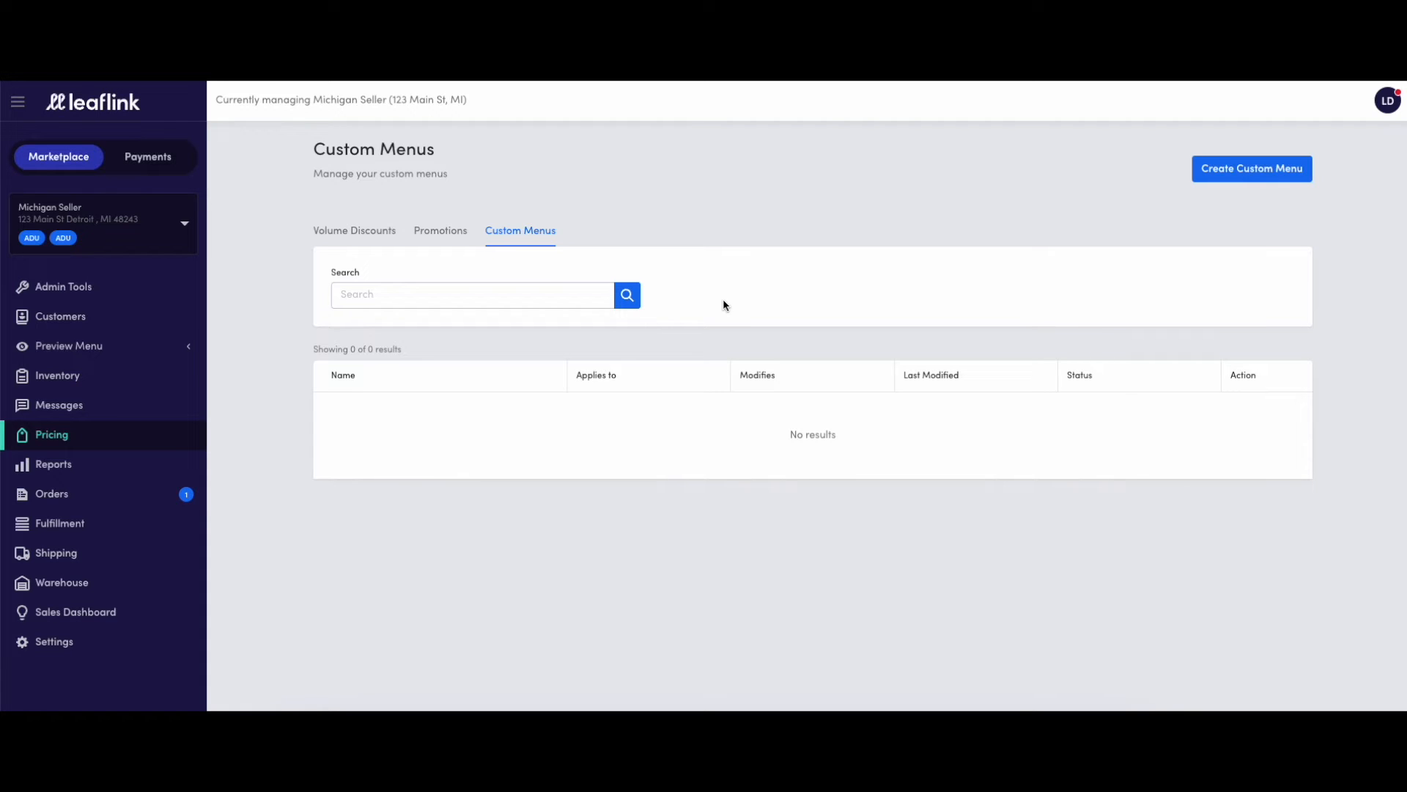
pyautogui.moveTo(86, 444)
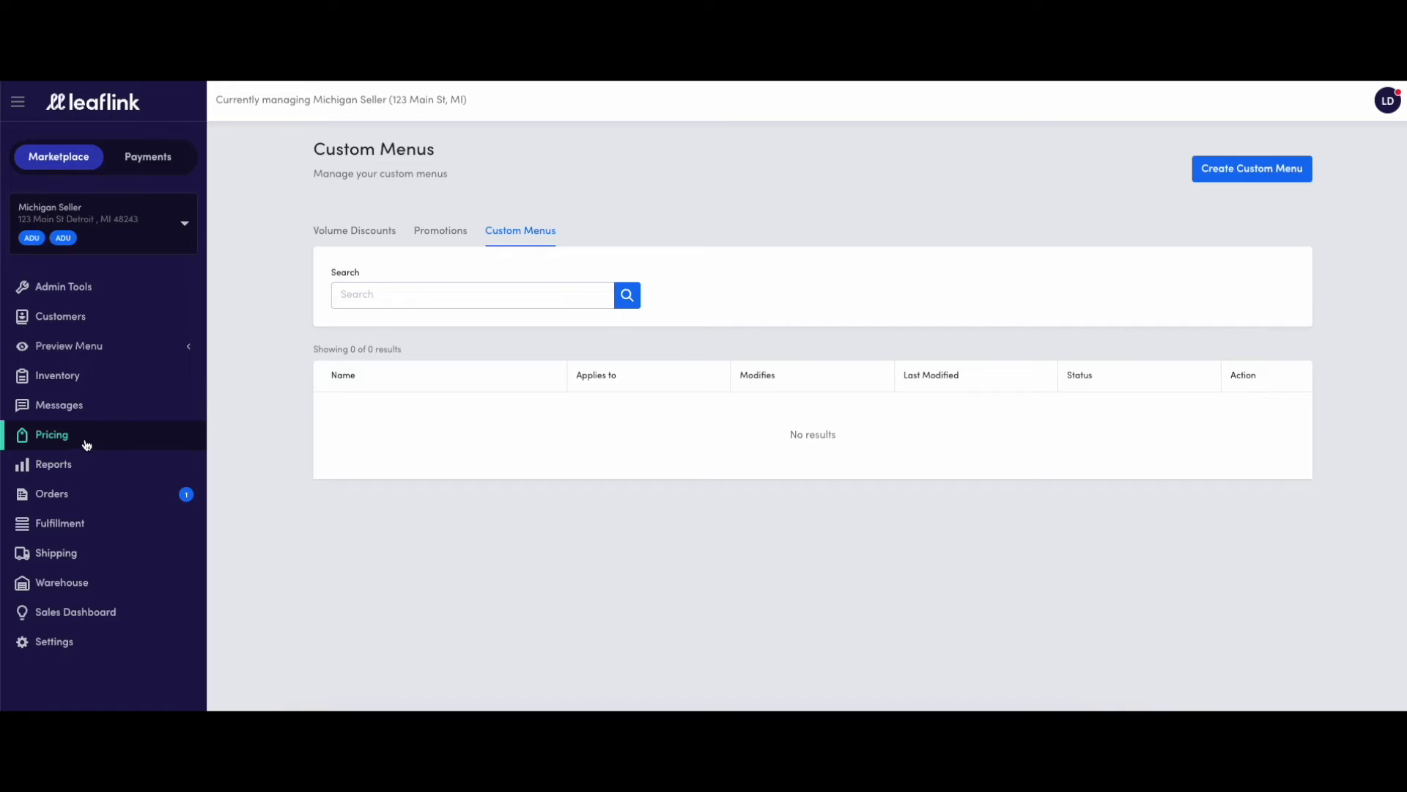
pyautogui.moveTo(53, 440)
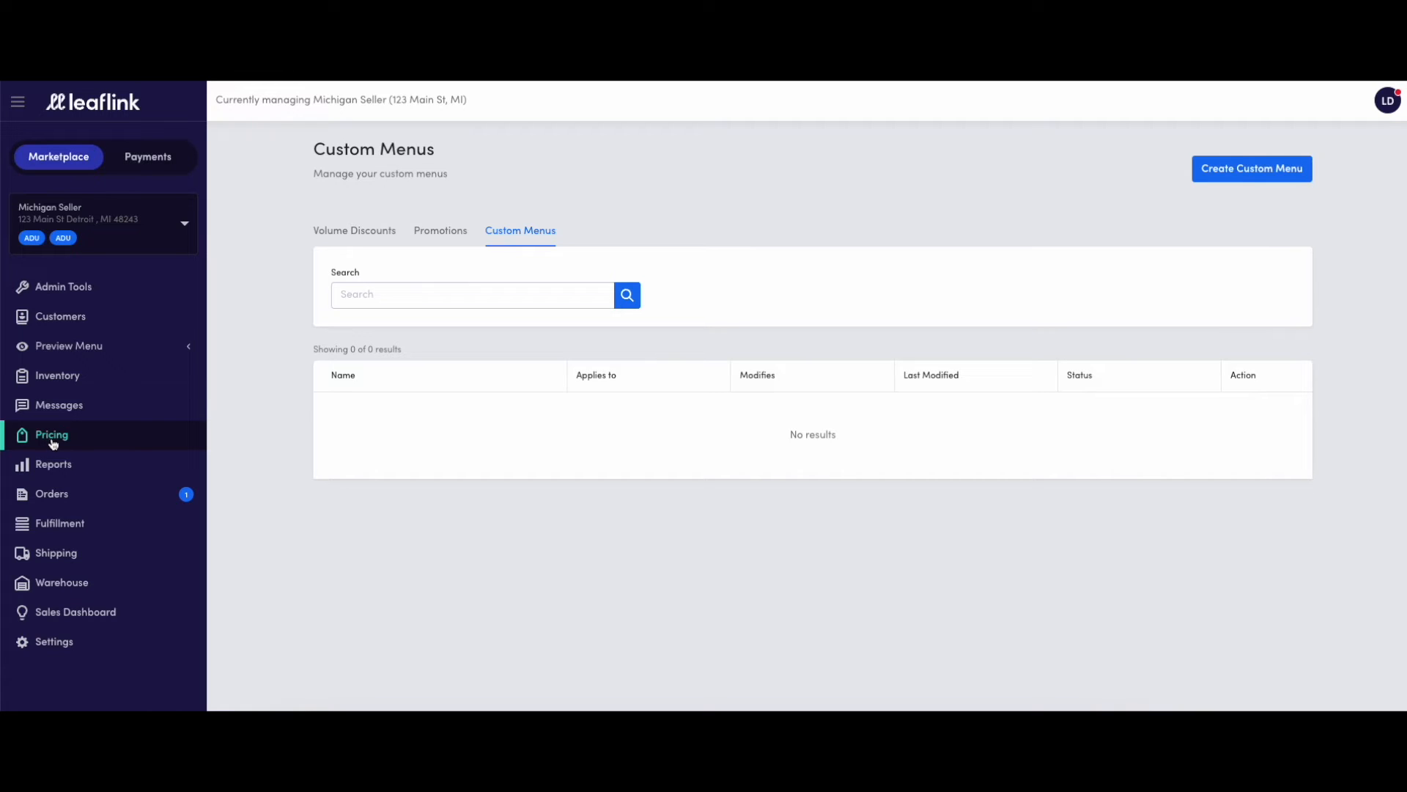
pyautogui.moveTo(516, 251)
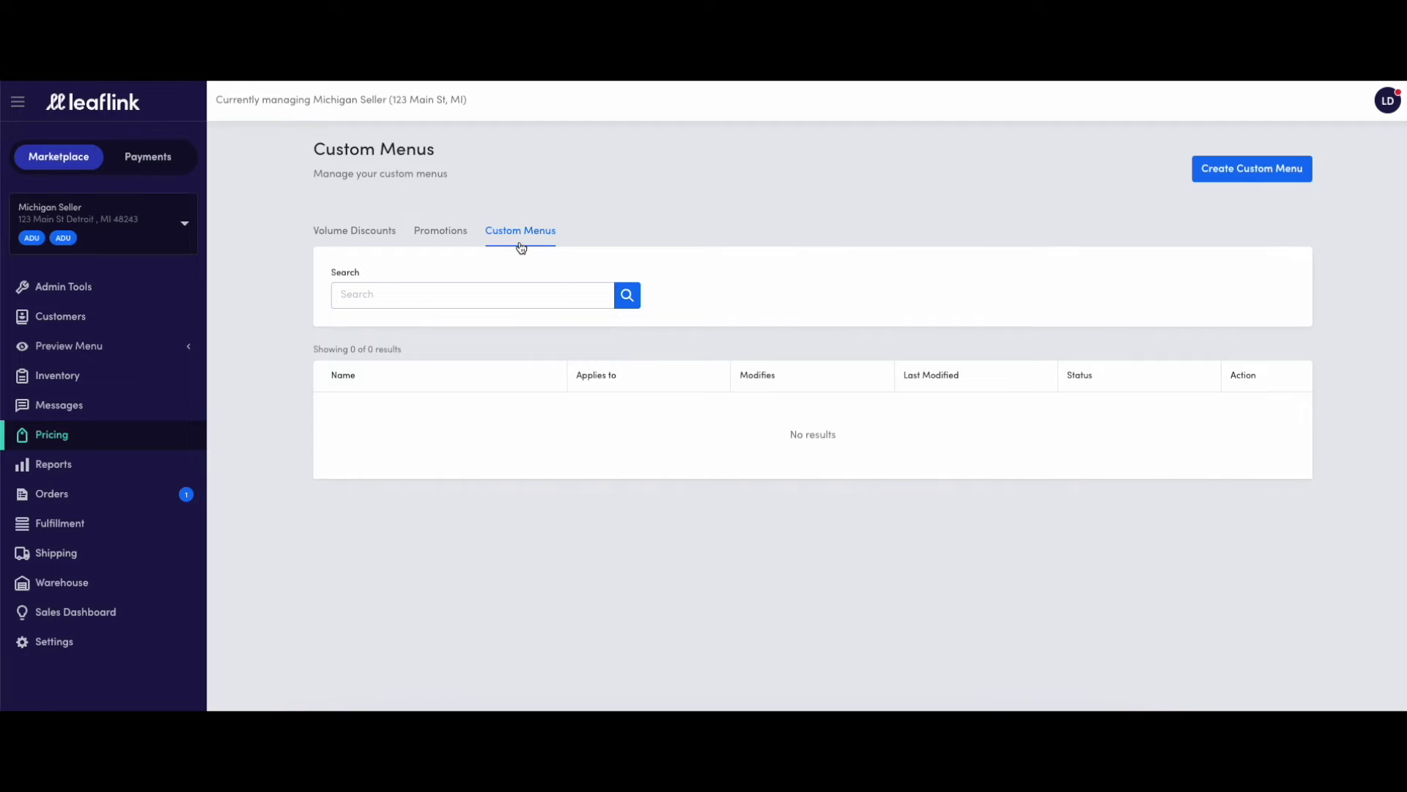
pyautogui.moveTo(694, 230)
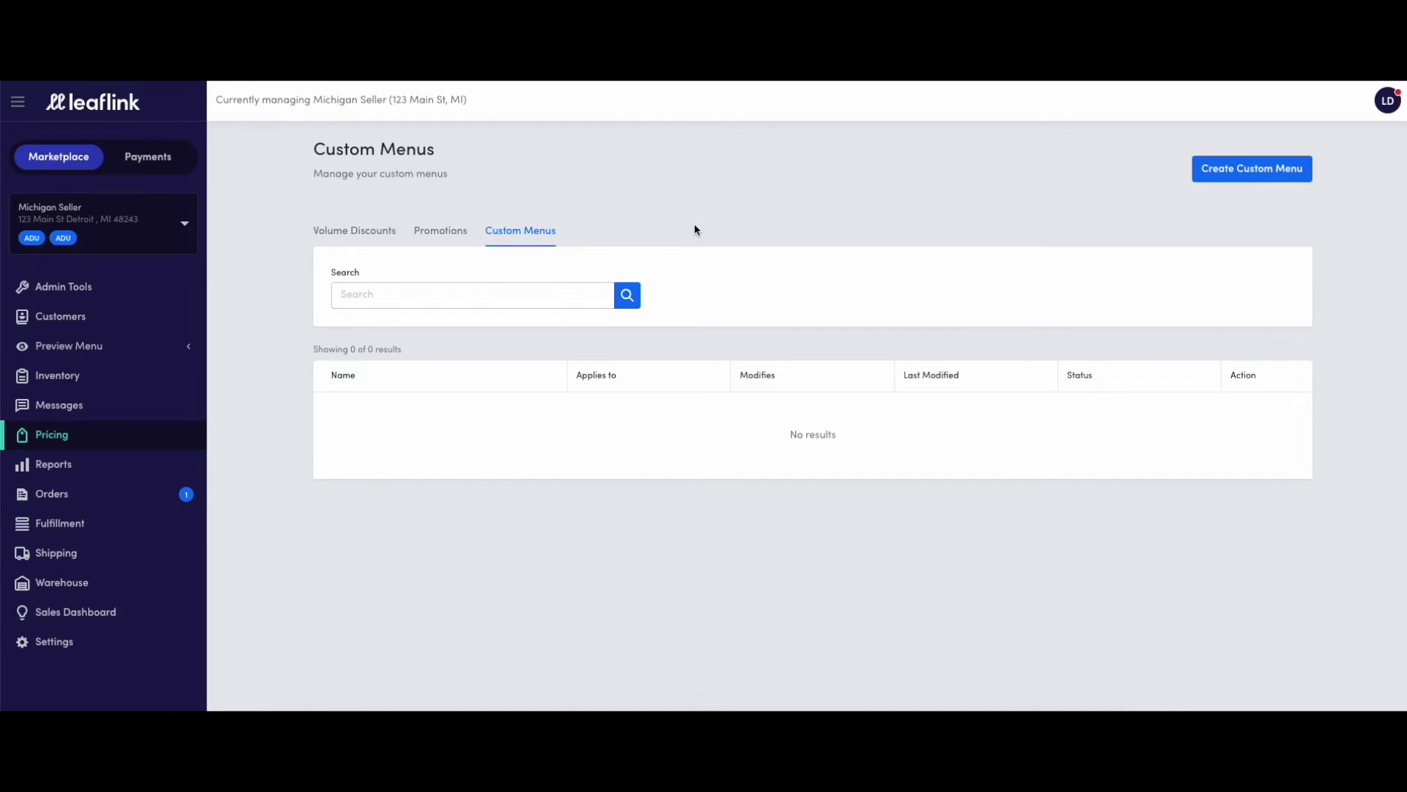
pyautogui.click(1251, 169)
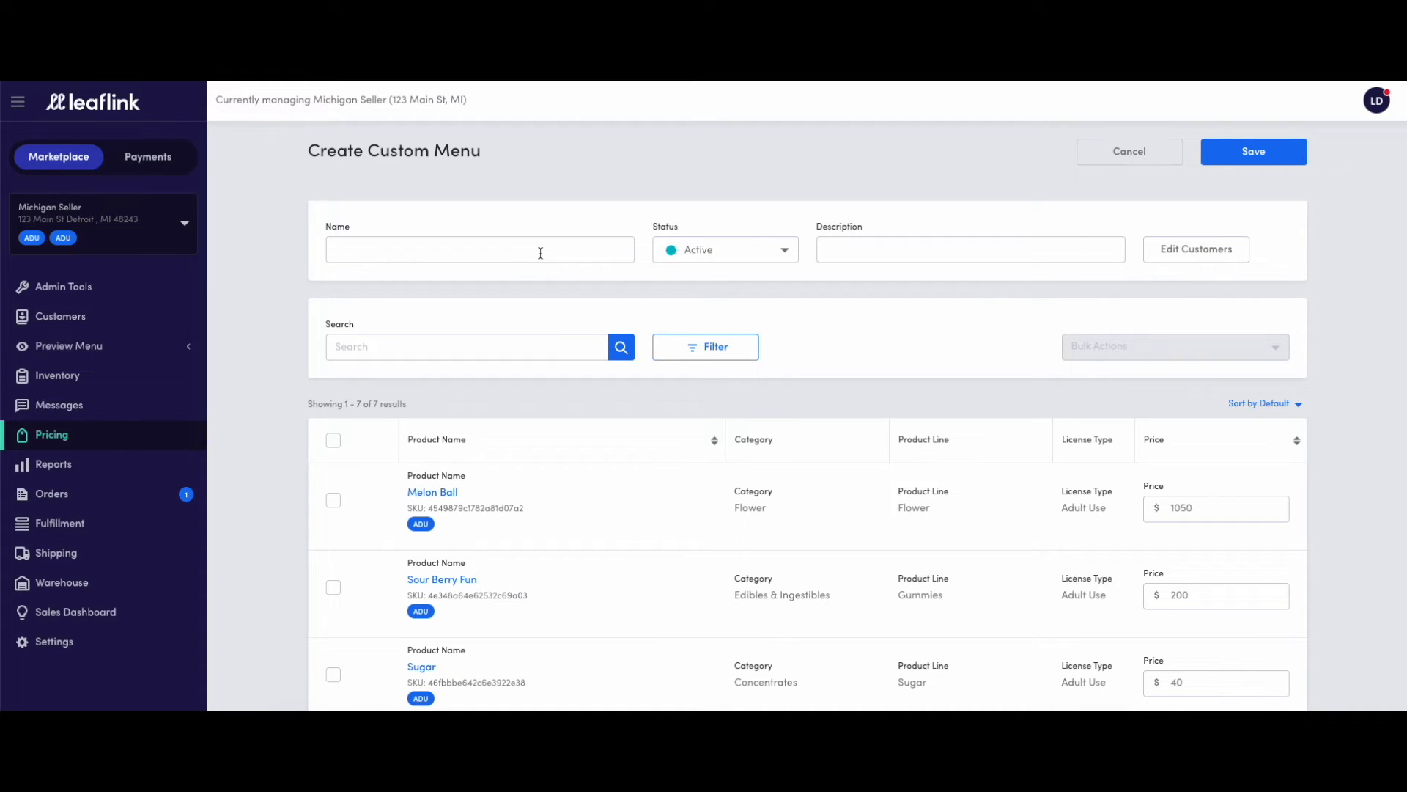
# - Name the menu 'Gold Tier Pricing', describe it 'Gold Tier Pricing Customer Group', keep it Active, and open its customer list
pyautogui.write('Gold Tier Pricing')
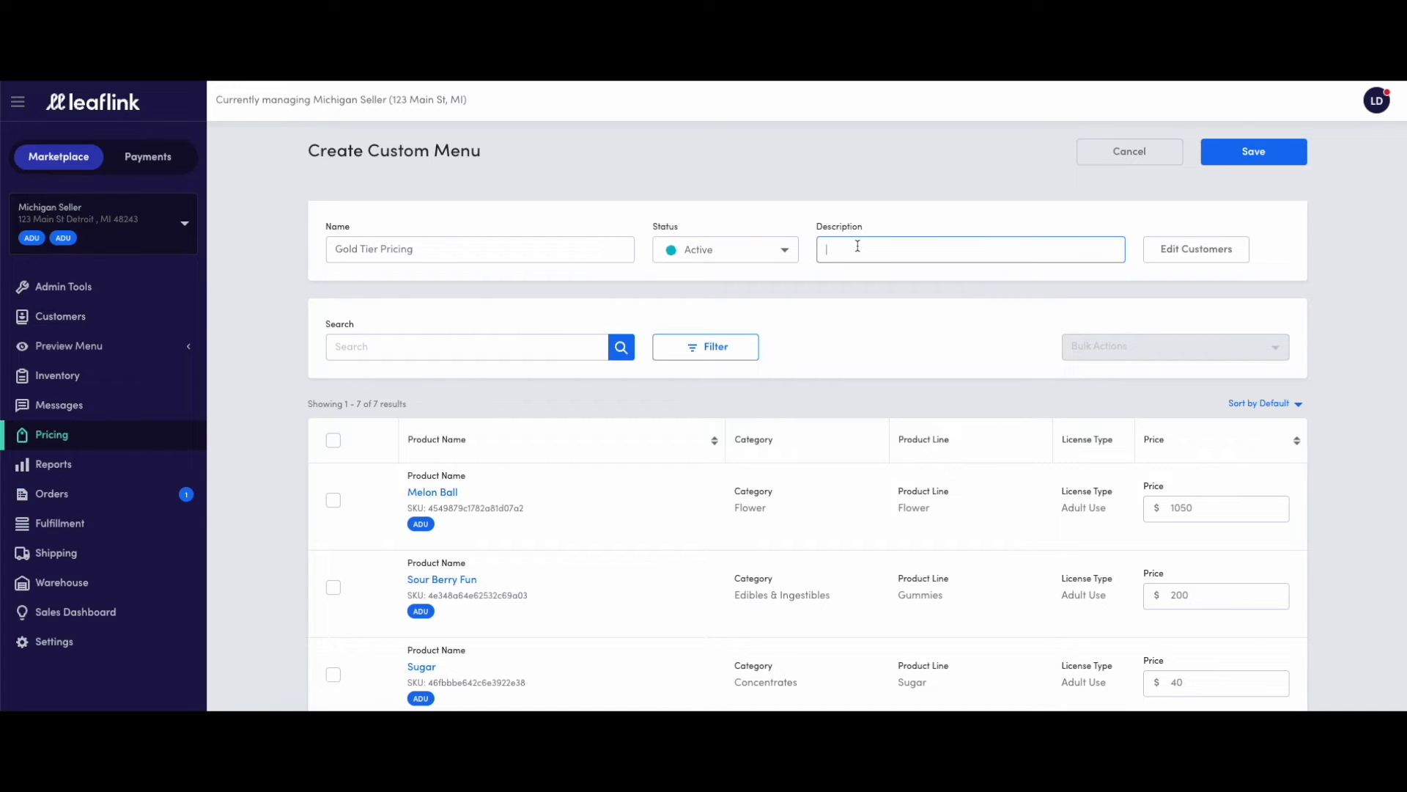
pyautogui.write('Gold Tier Pricing Cust')
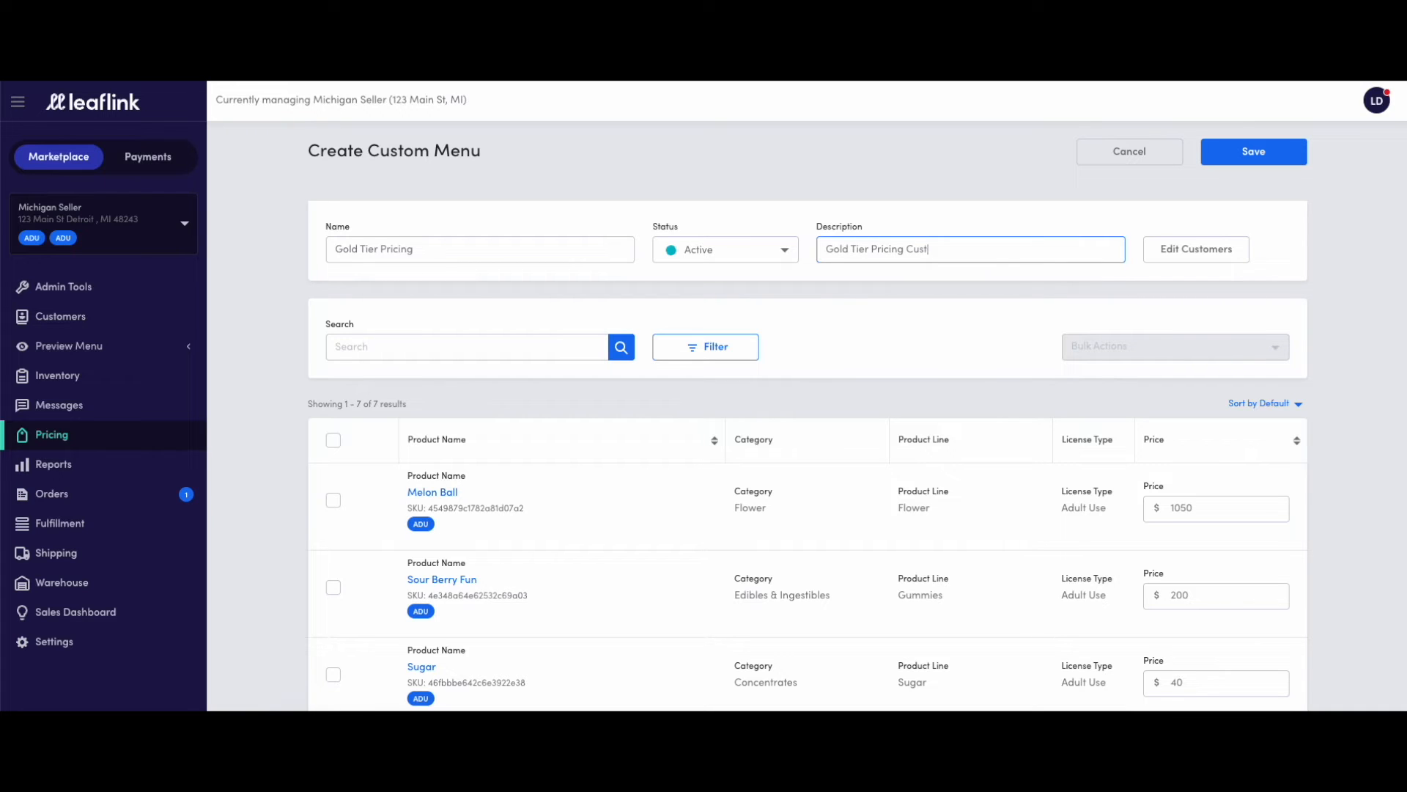
pyautogui.write('omer Group')
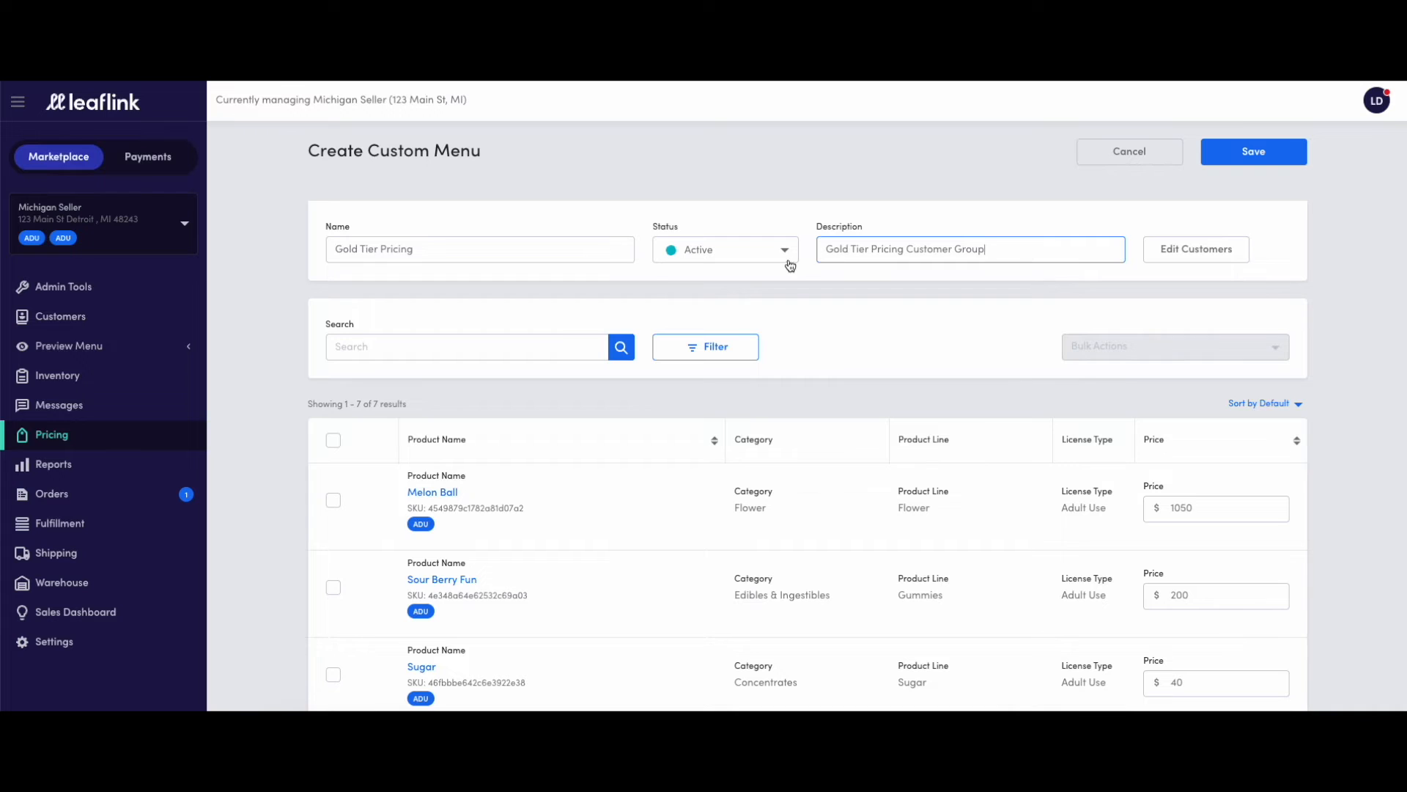
pyautogui.click(724, 249)
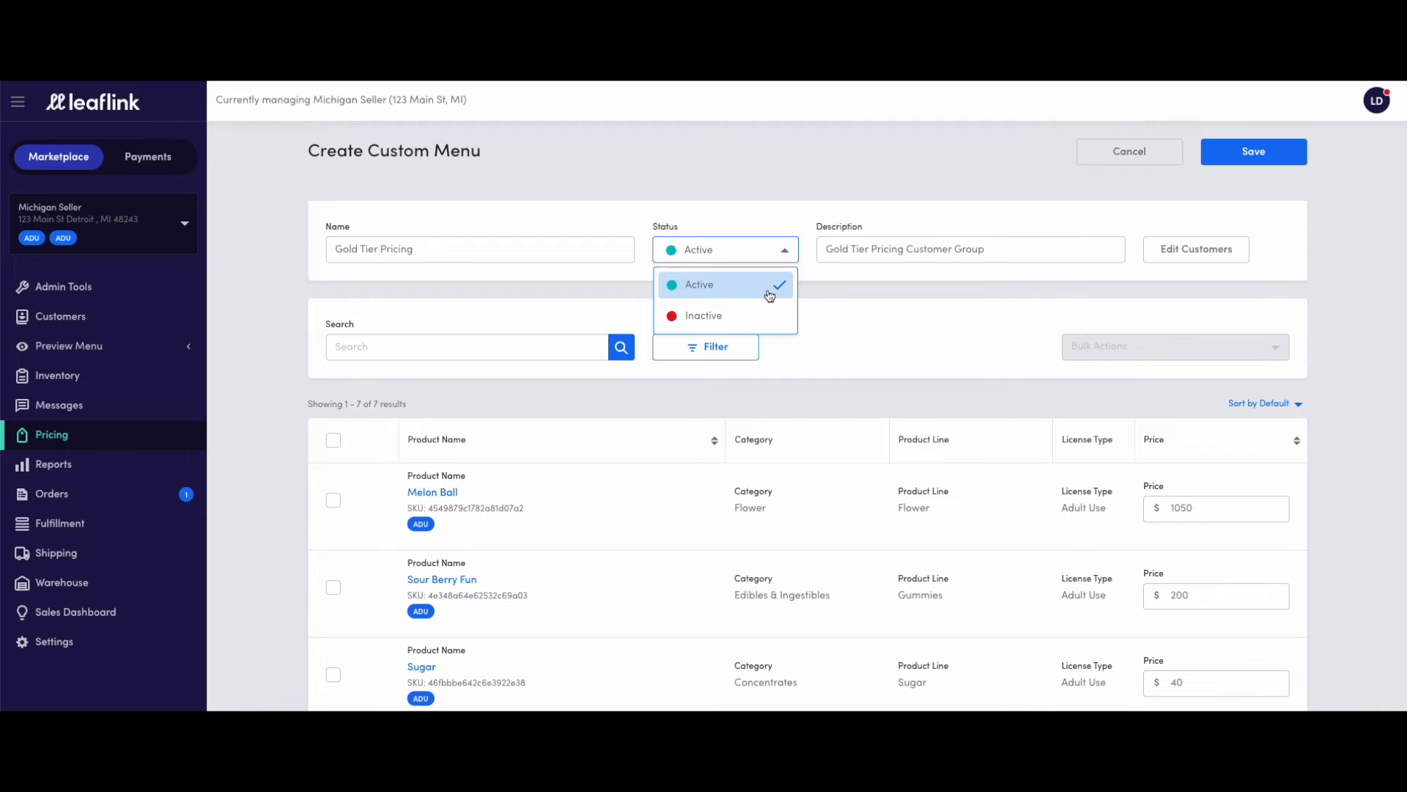
pyautogui.click(699, 284)
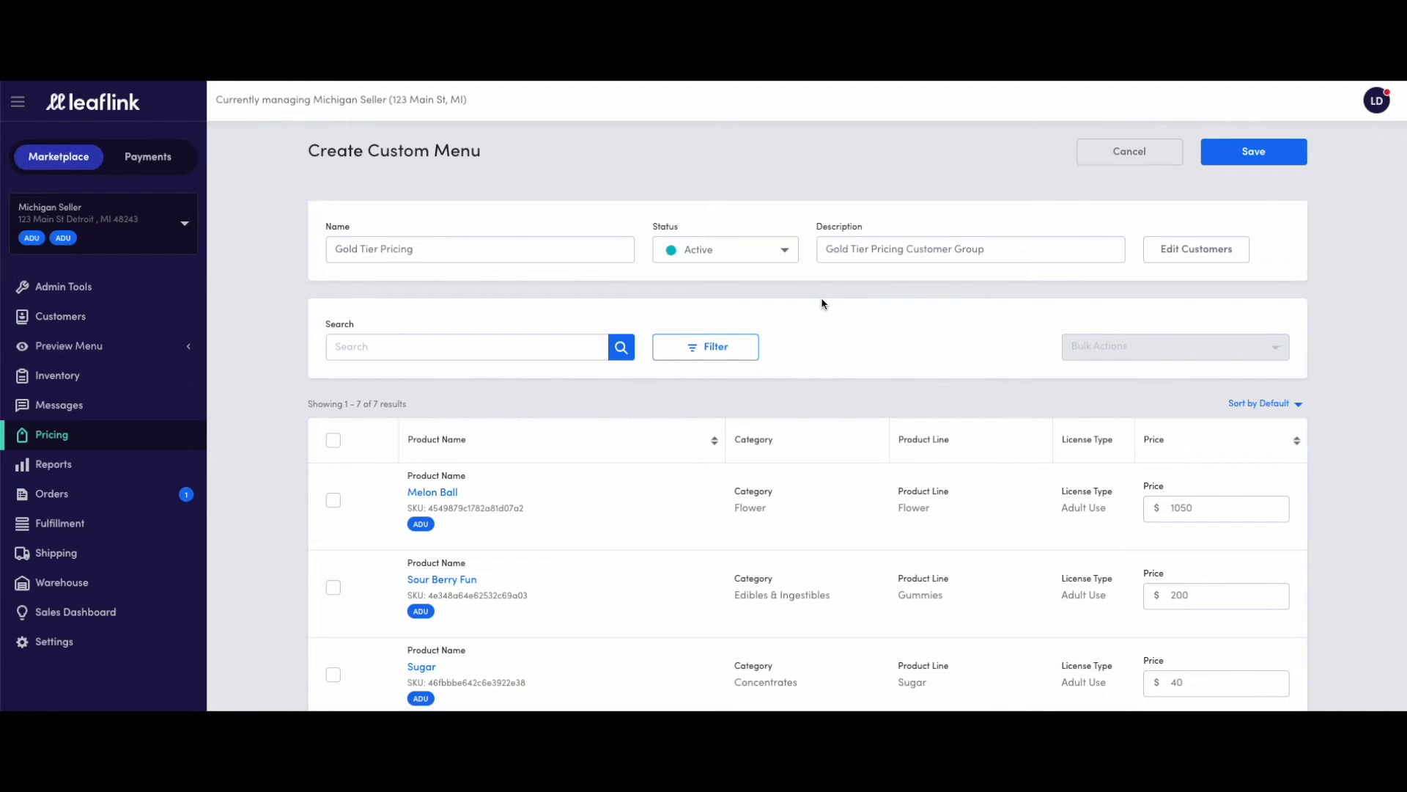
pyautogui.click(1195, 248)
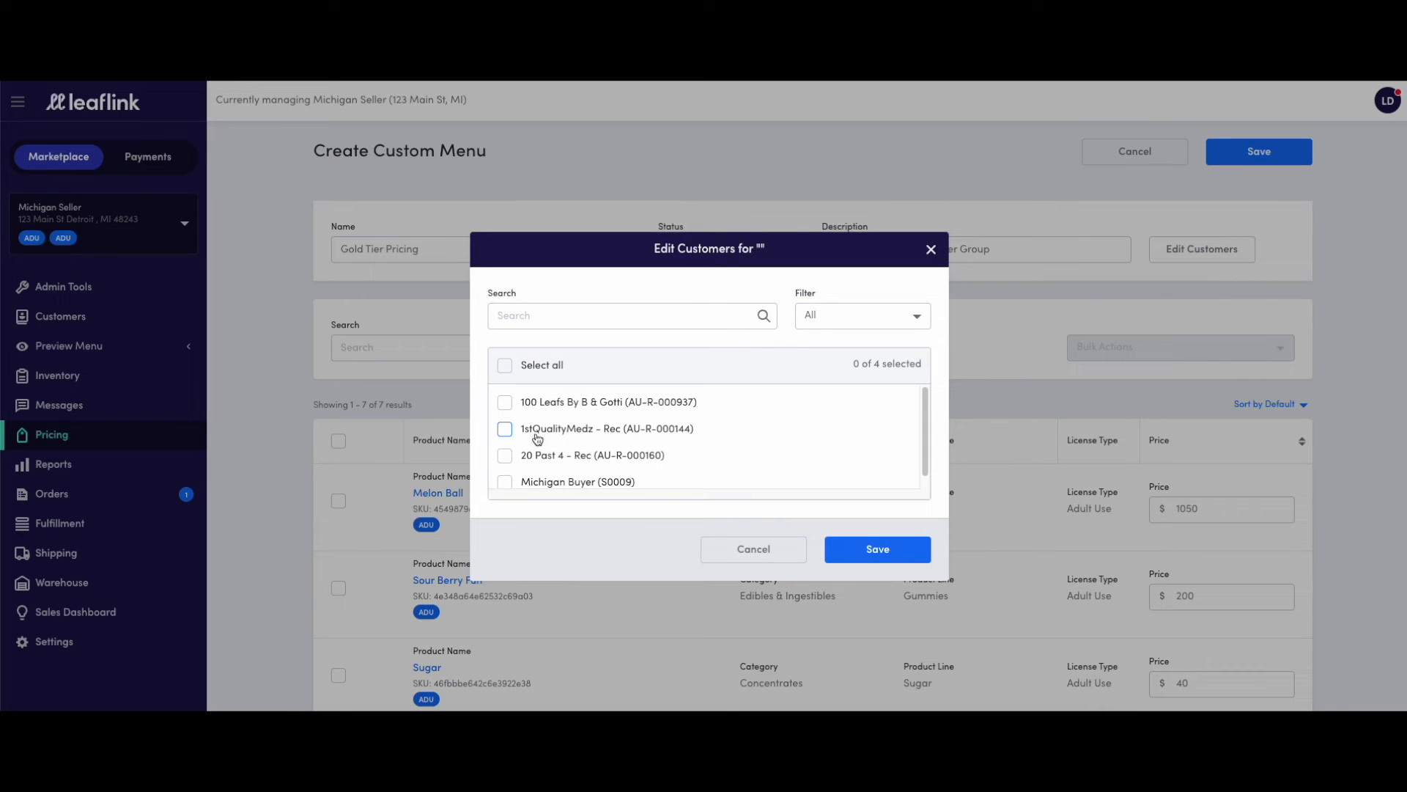
# - Tick Michigan Buyer (S0009) as the menu's customer and save the selection
pyautogui.click(505, 481)
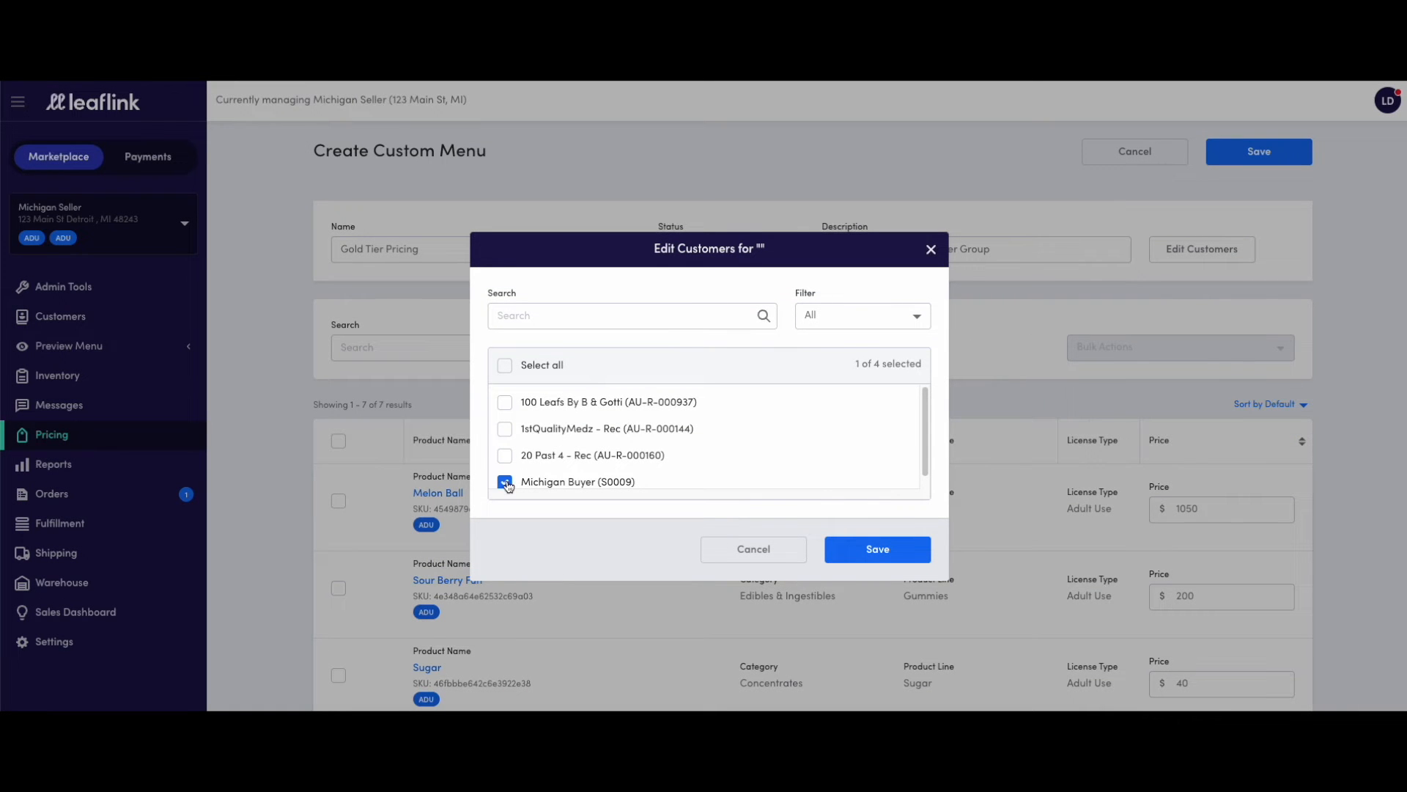
pyautogui.click(877, 549)
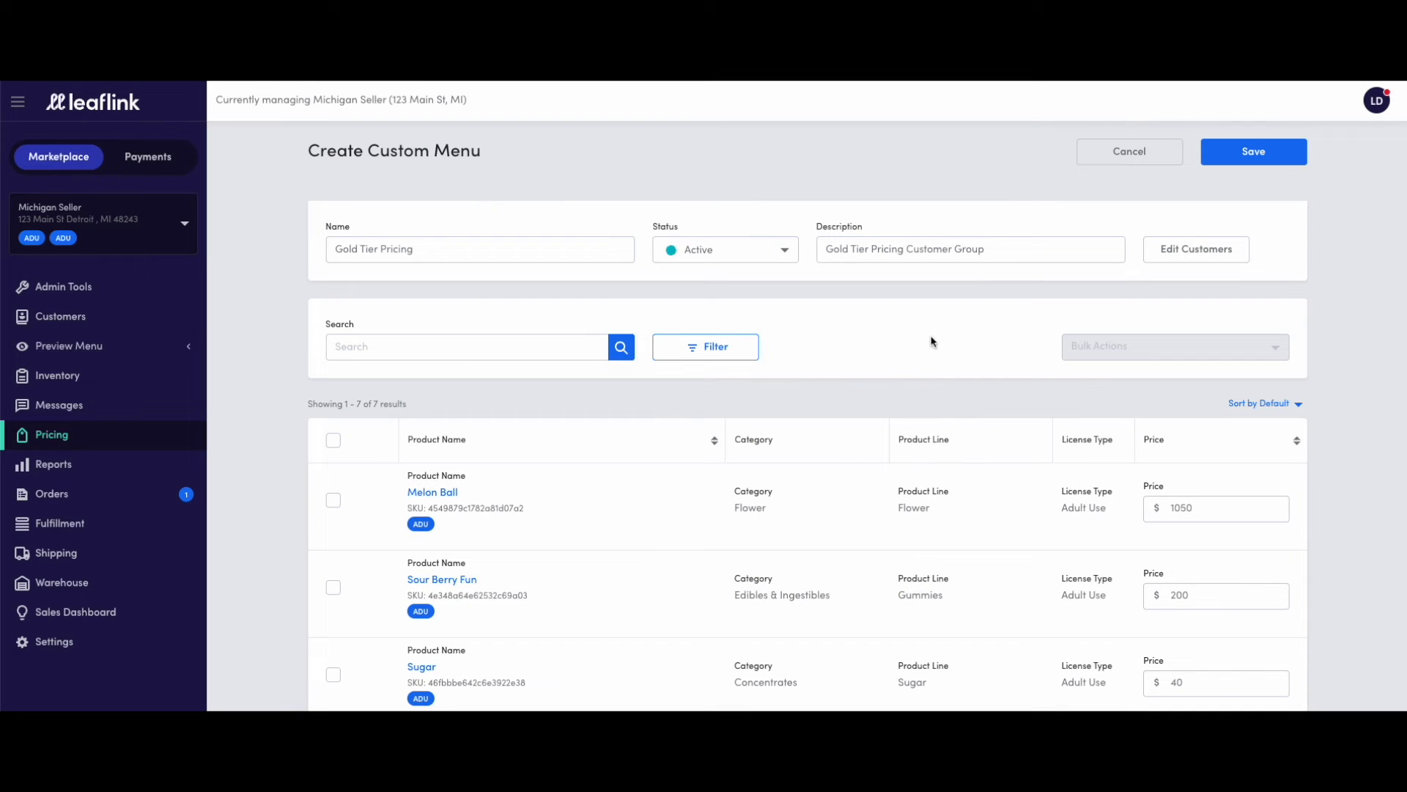
pyautogui.moveTo(975, 272)
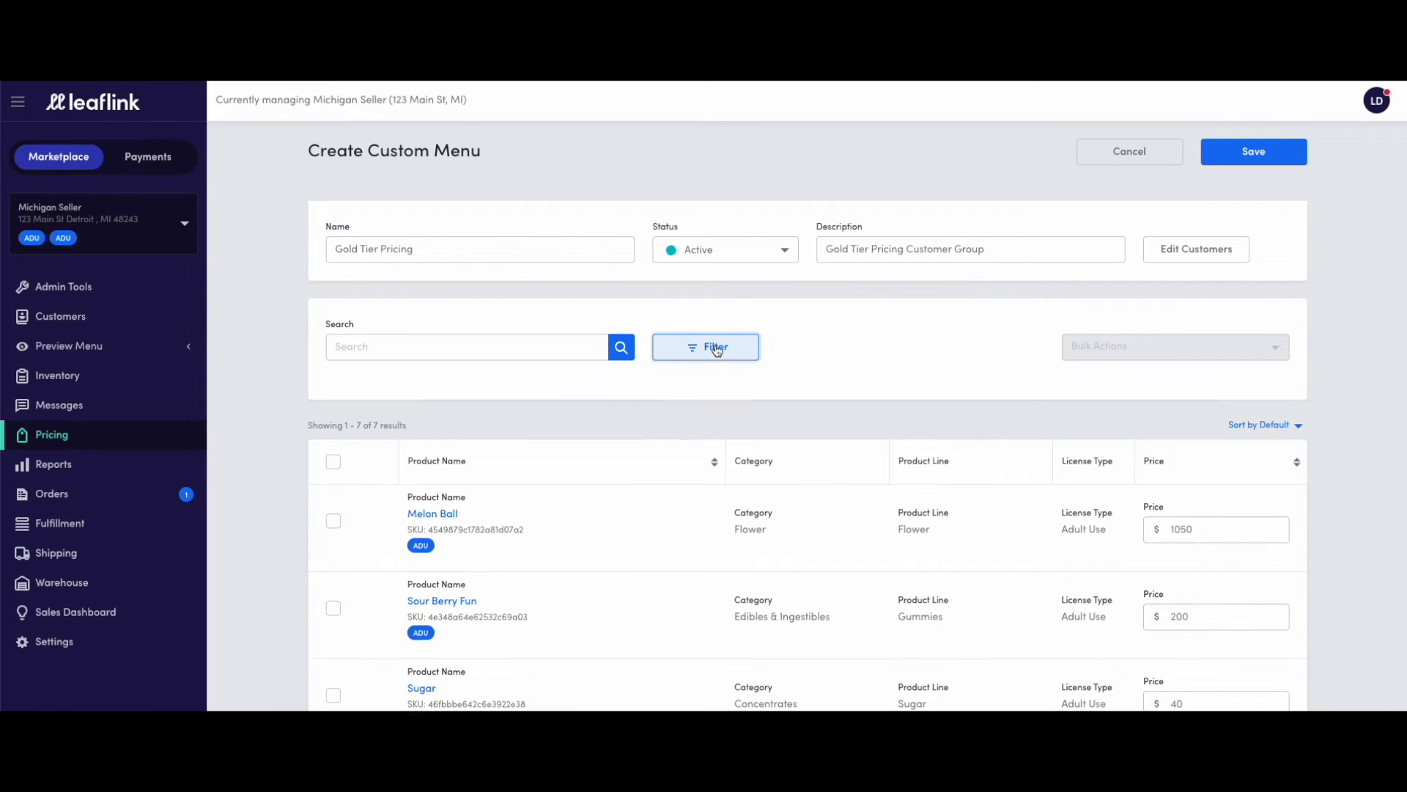
# - Select Melon Ball in the product list and set its menu price to 1000
pyautogui.click(705, 348)
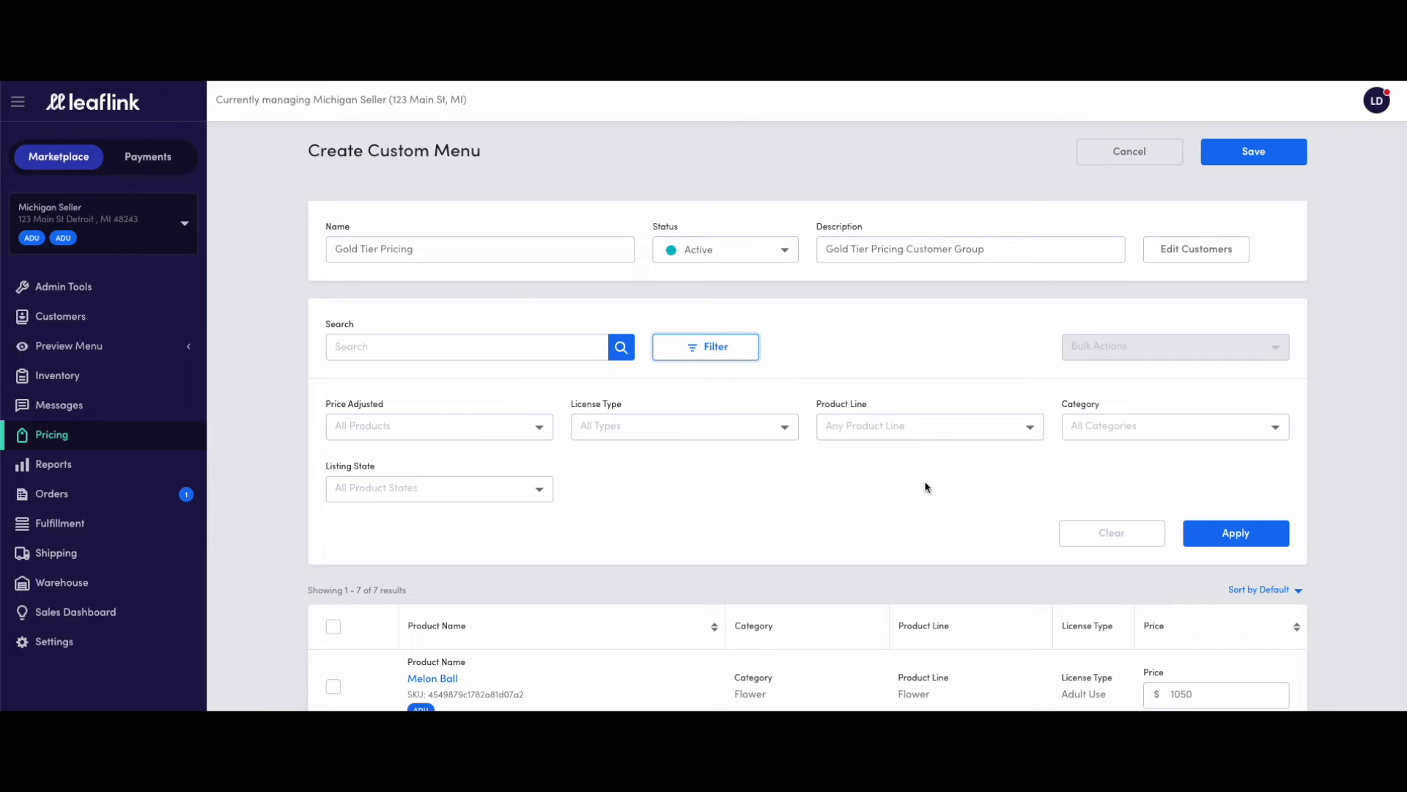
pyautogui.moveTo(723, 368)
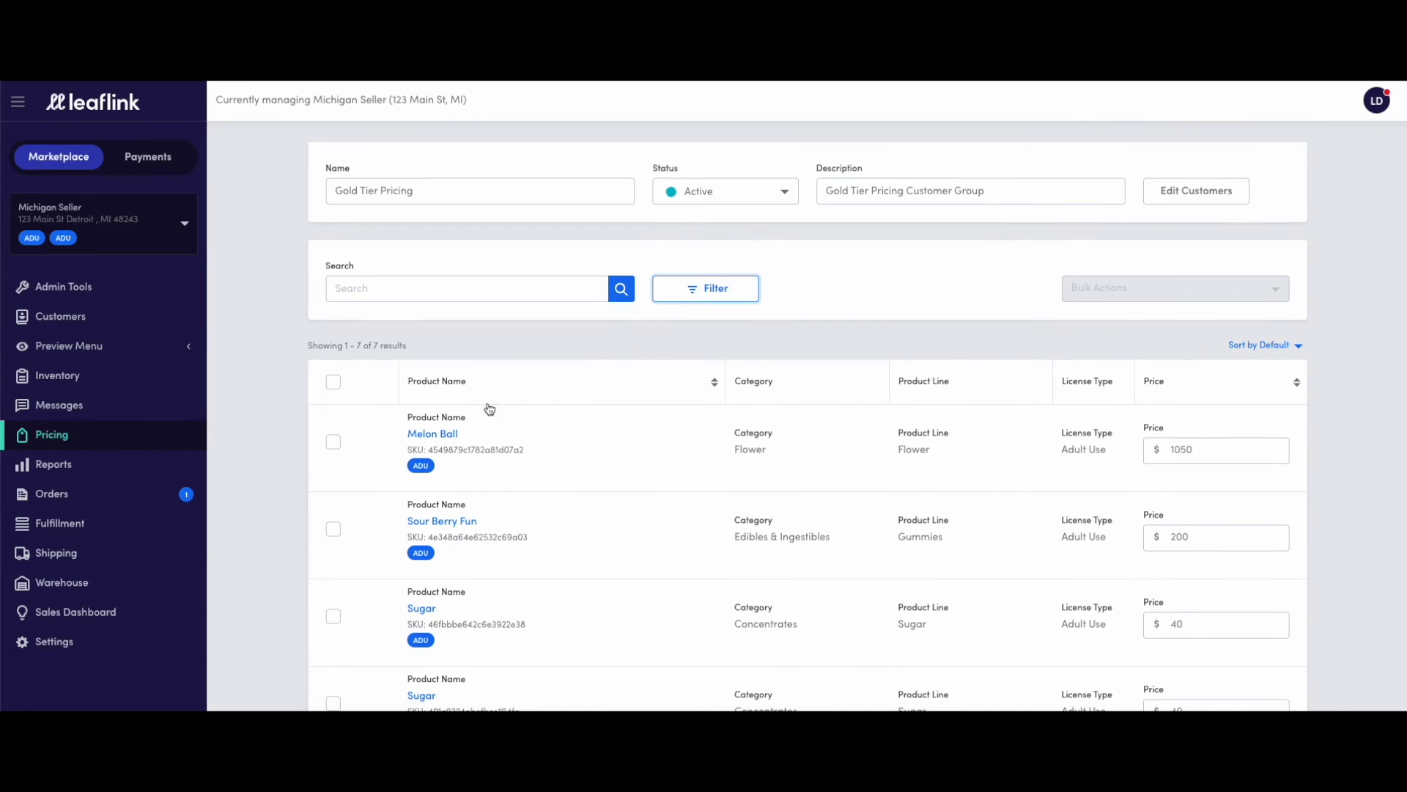
pyautogui.click(333, 441)
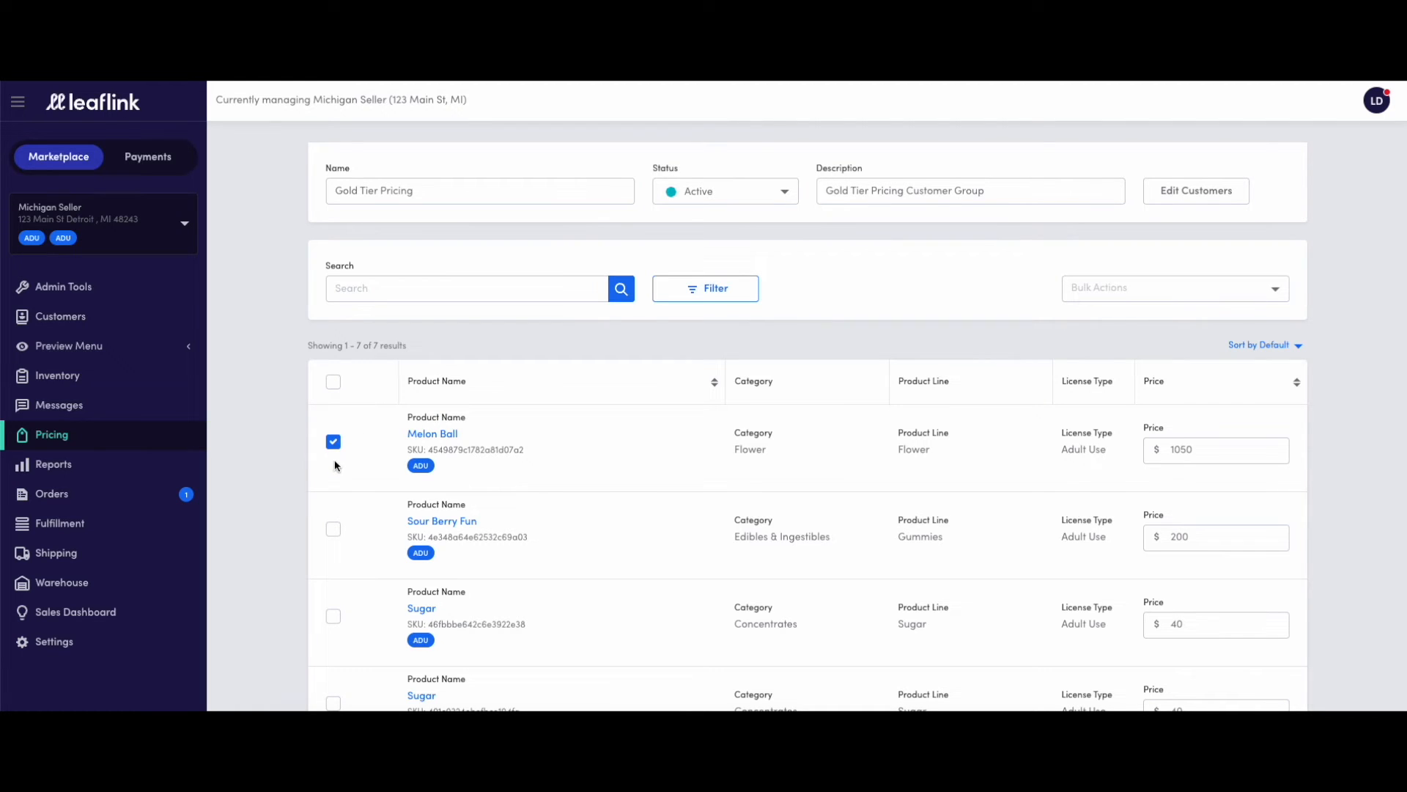
pyautogui.click(333, 529)
pyautogui.write('1')
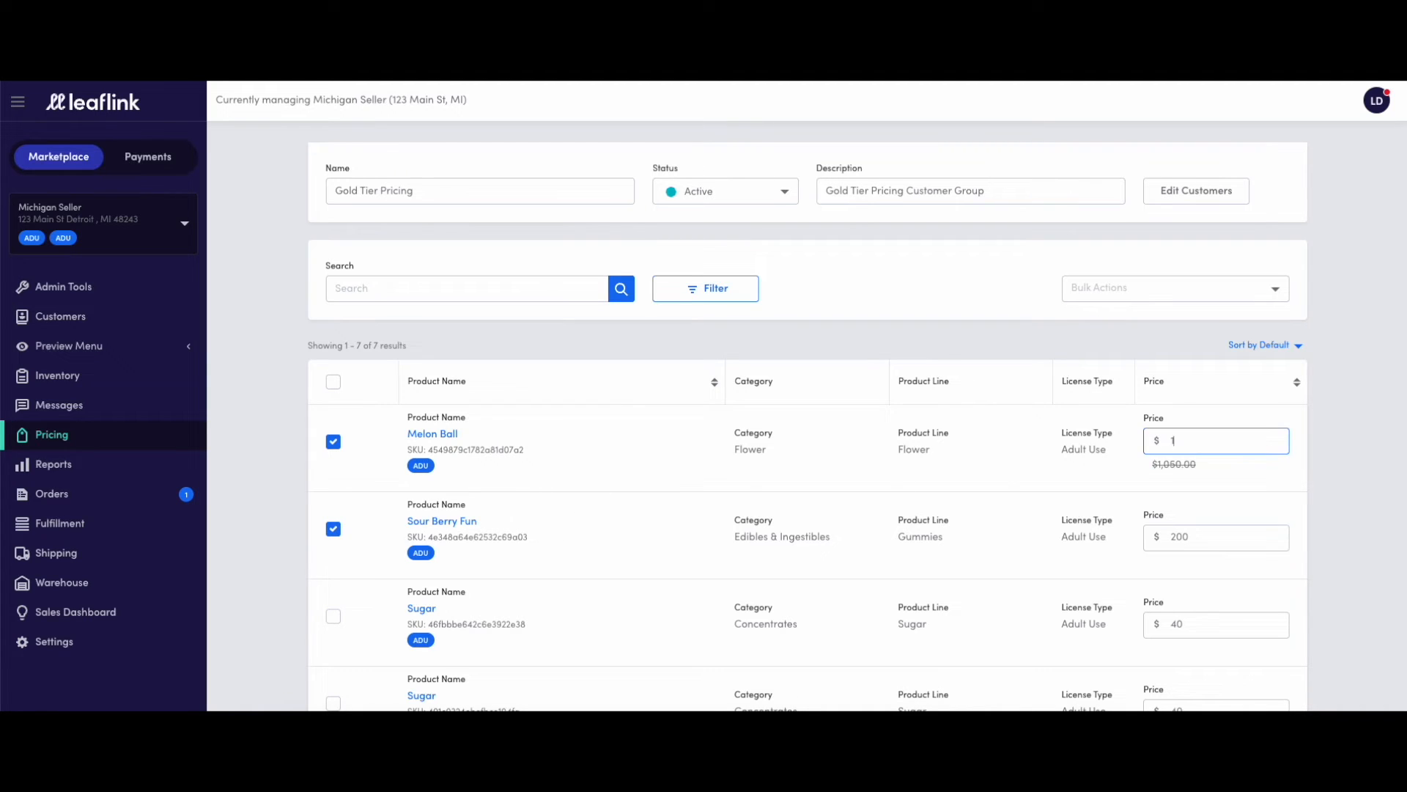
pyautogui.write('000')
pyautogui.click(1217, 536)
pyautogui.write('150')
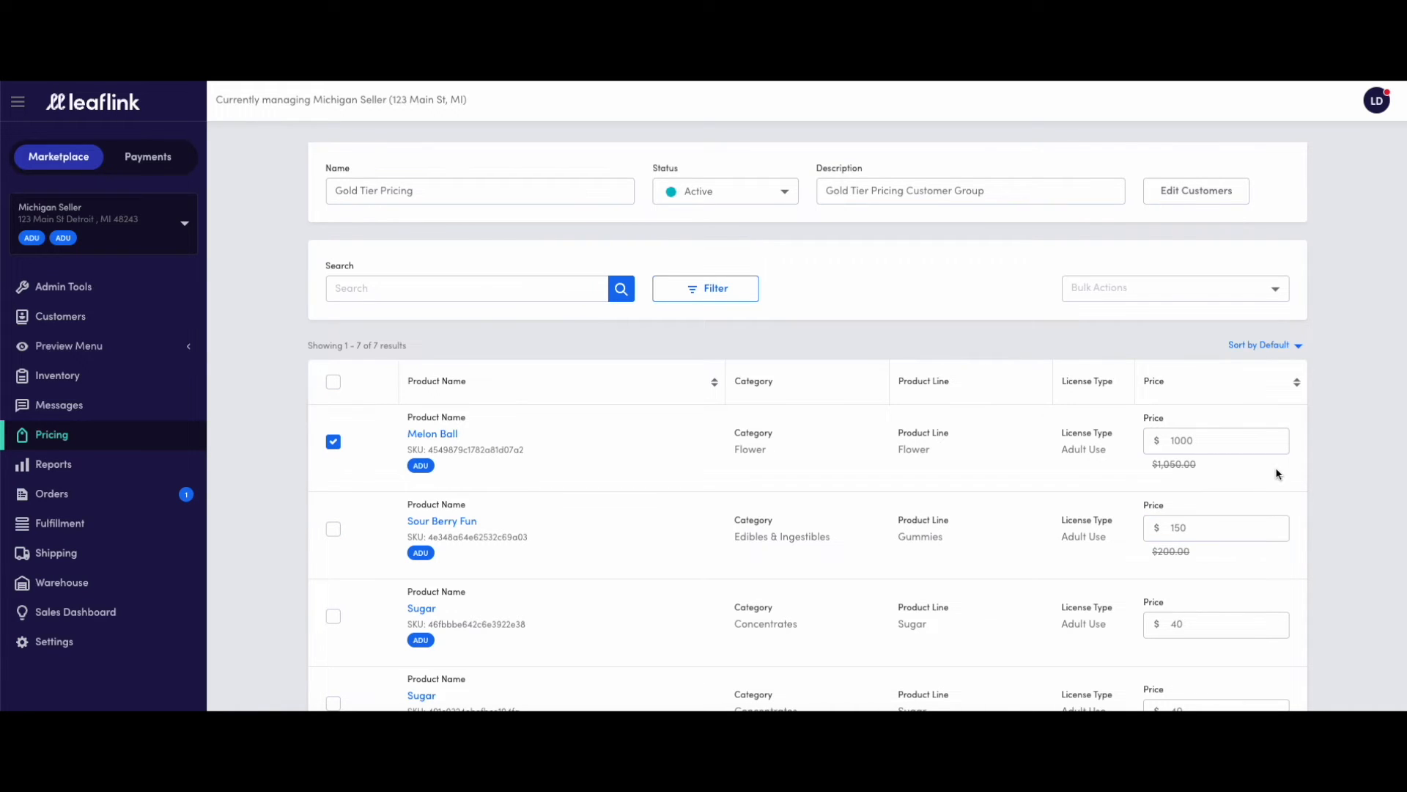
# - Apply a bulk discount to the selected products and save the Gold Tier Pricing menu
pyautogui.click(1173, 289)
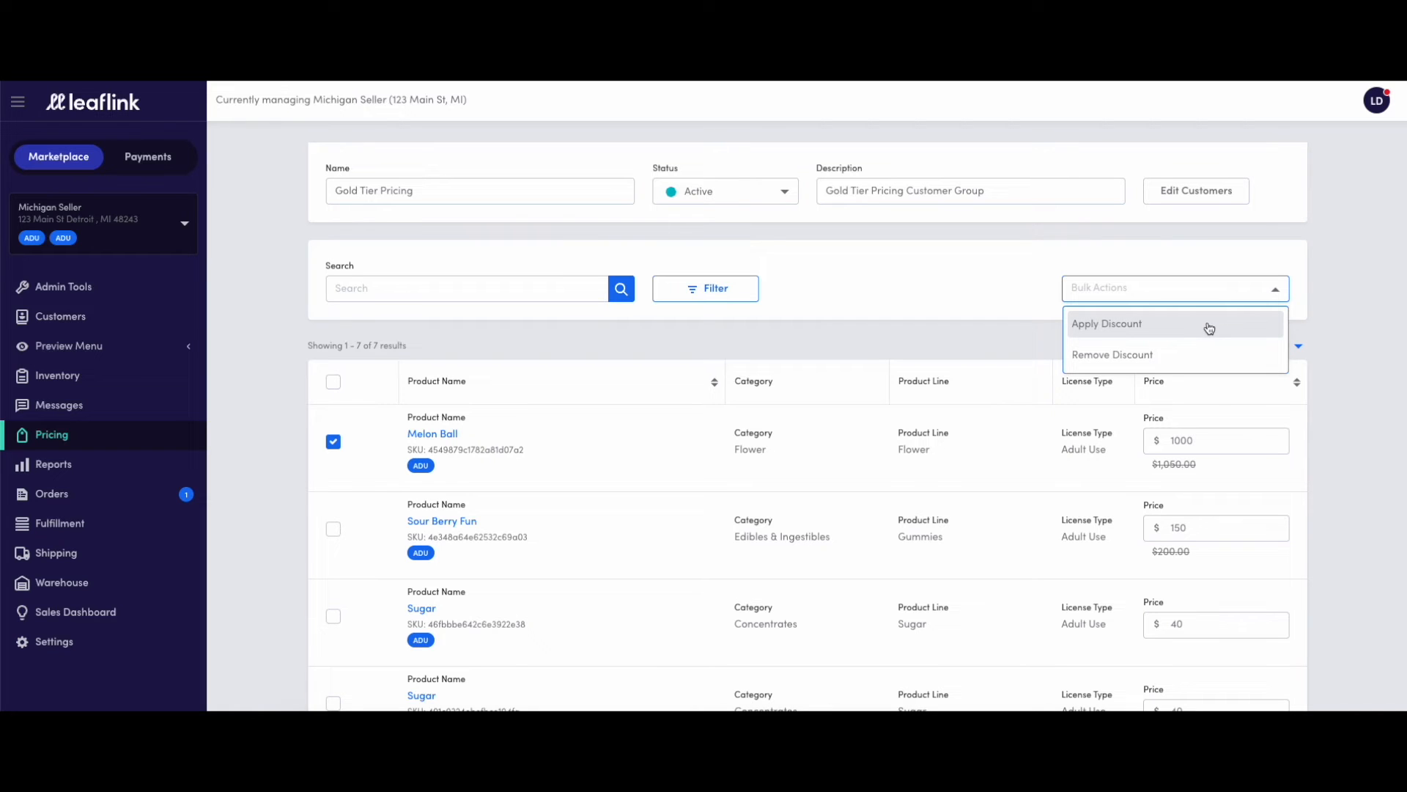
pyautogui.moveTo(1212, 339)
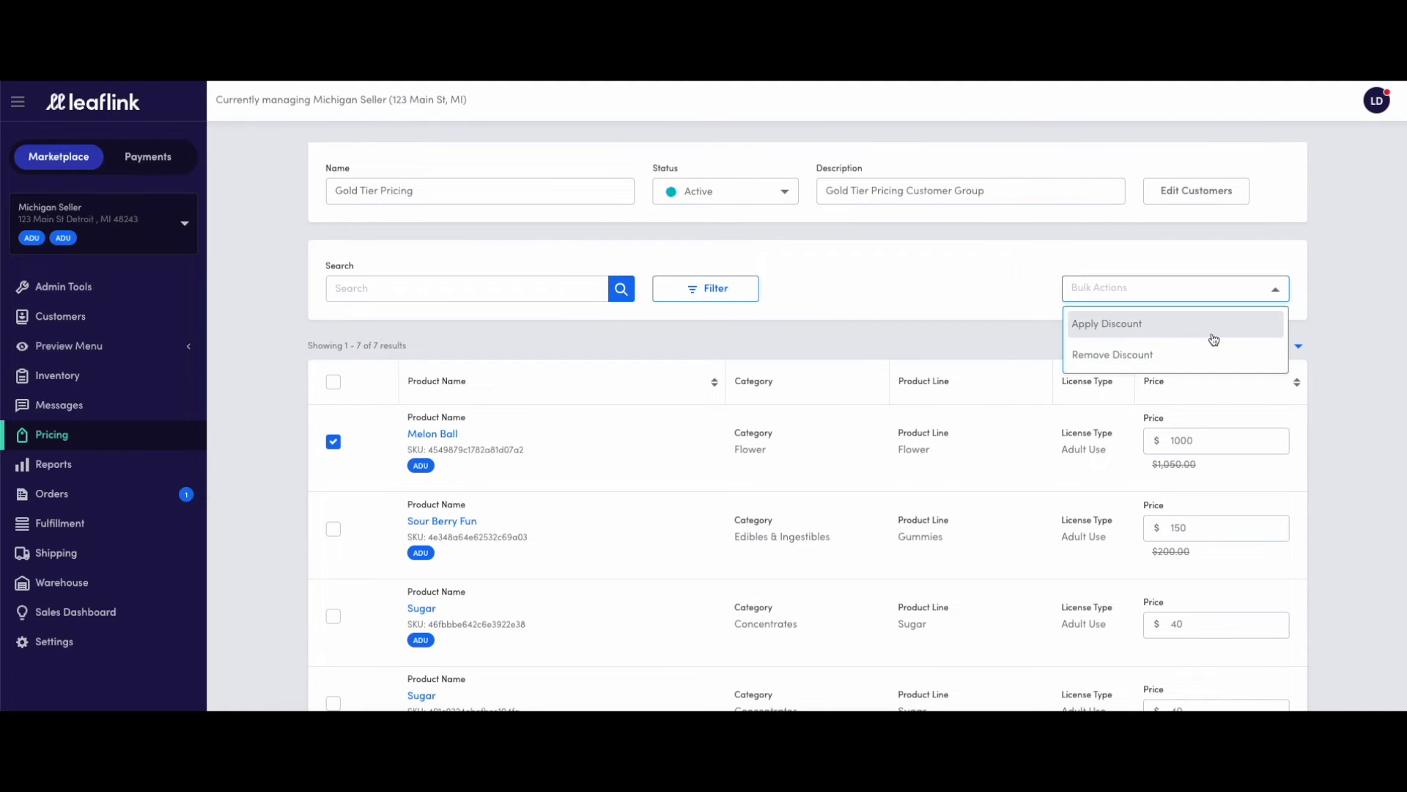
pyautogui.click(1106, 323)
pyautogui.write('15')
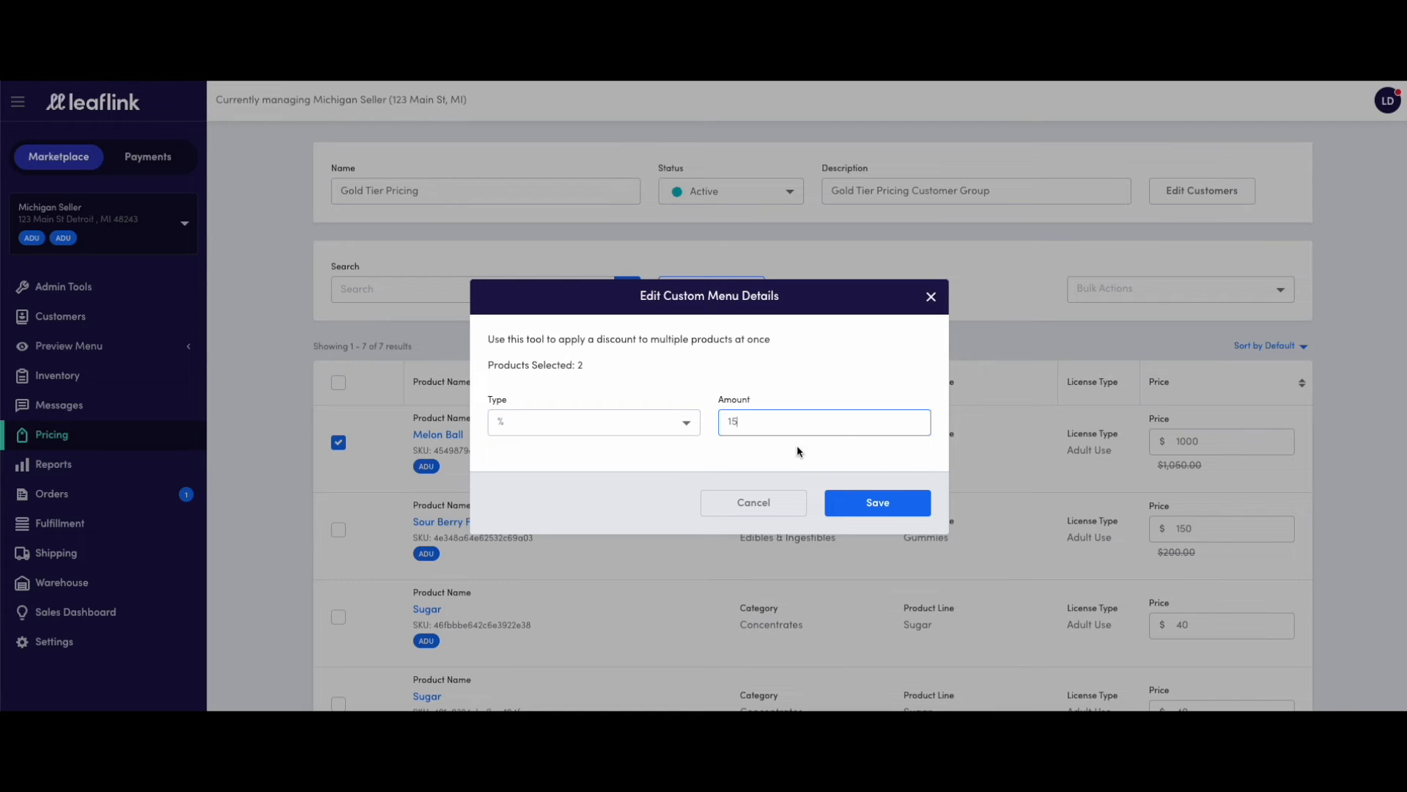
pyautogui.click(876, 503)
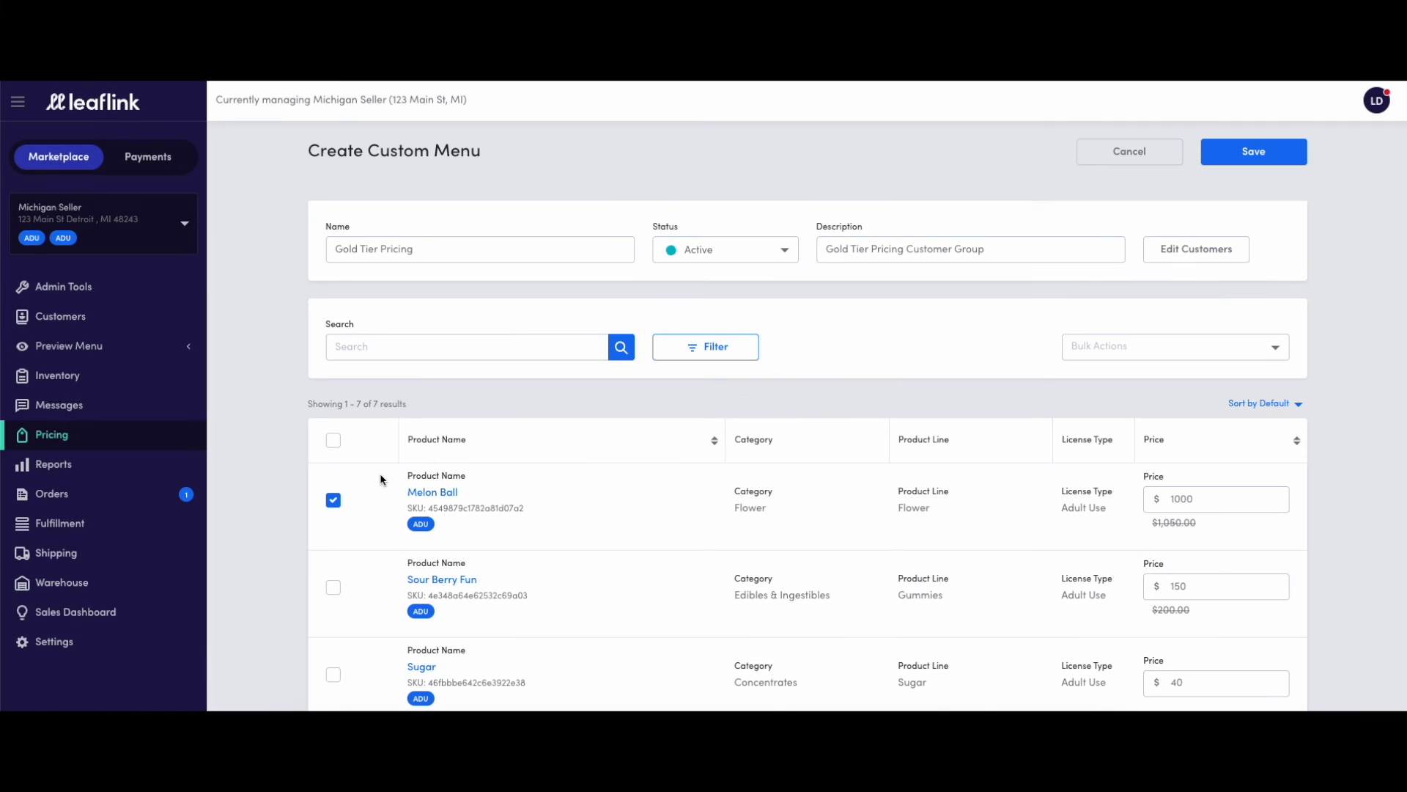
pyautogui.moveTo(1200, 559)
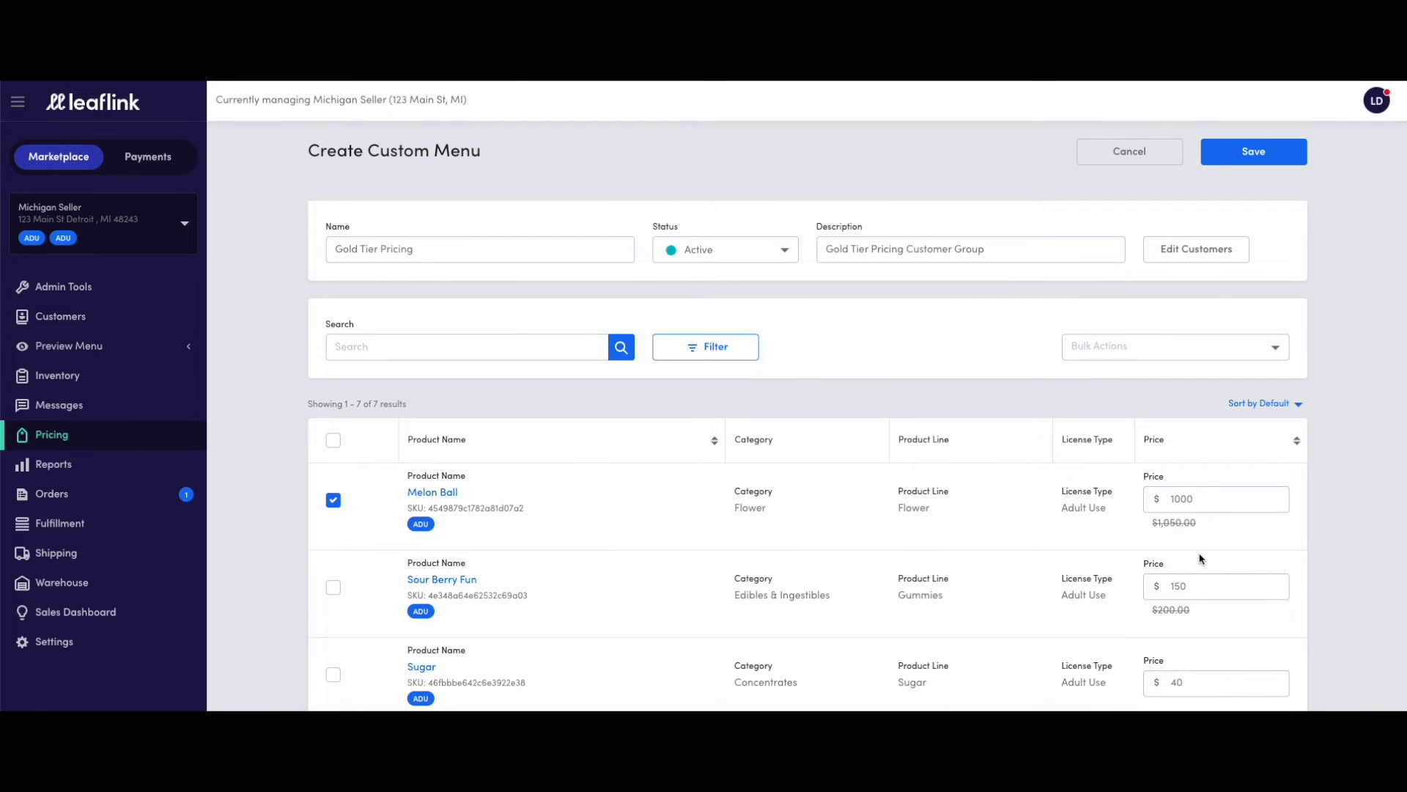
pyautogui.click(1252, 151)
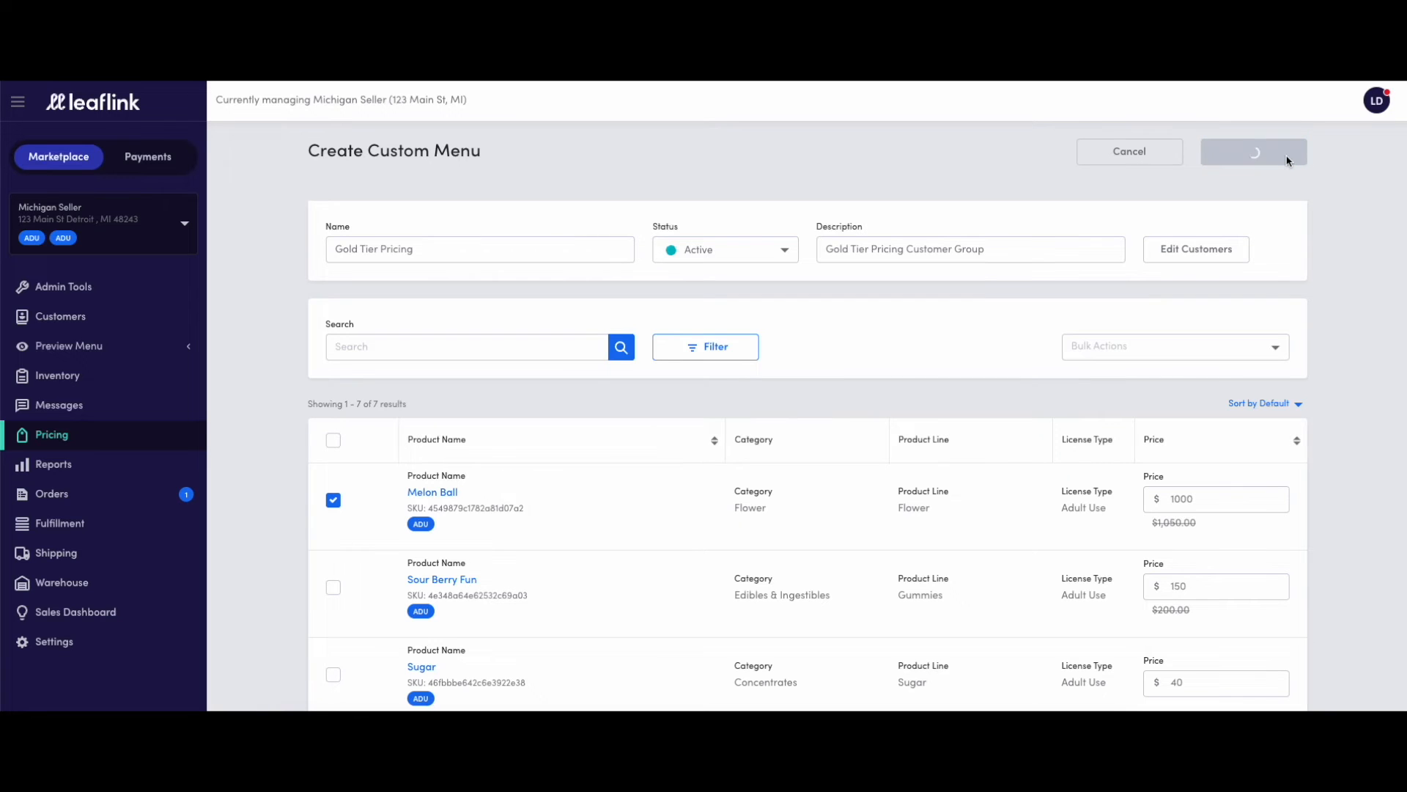
pyautogui.click(1252, 151)
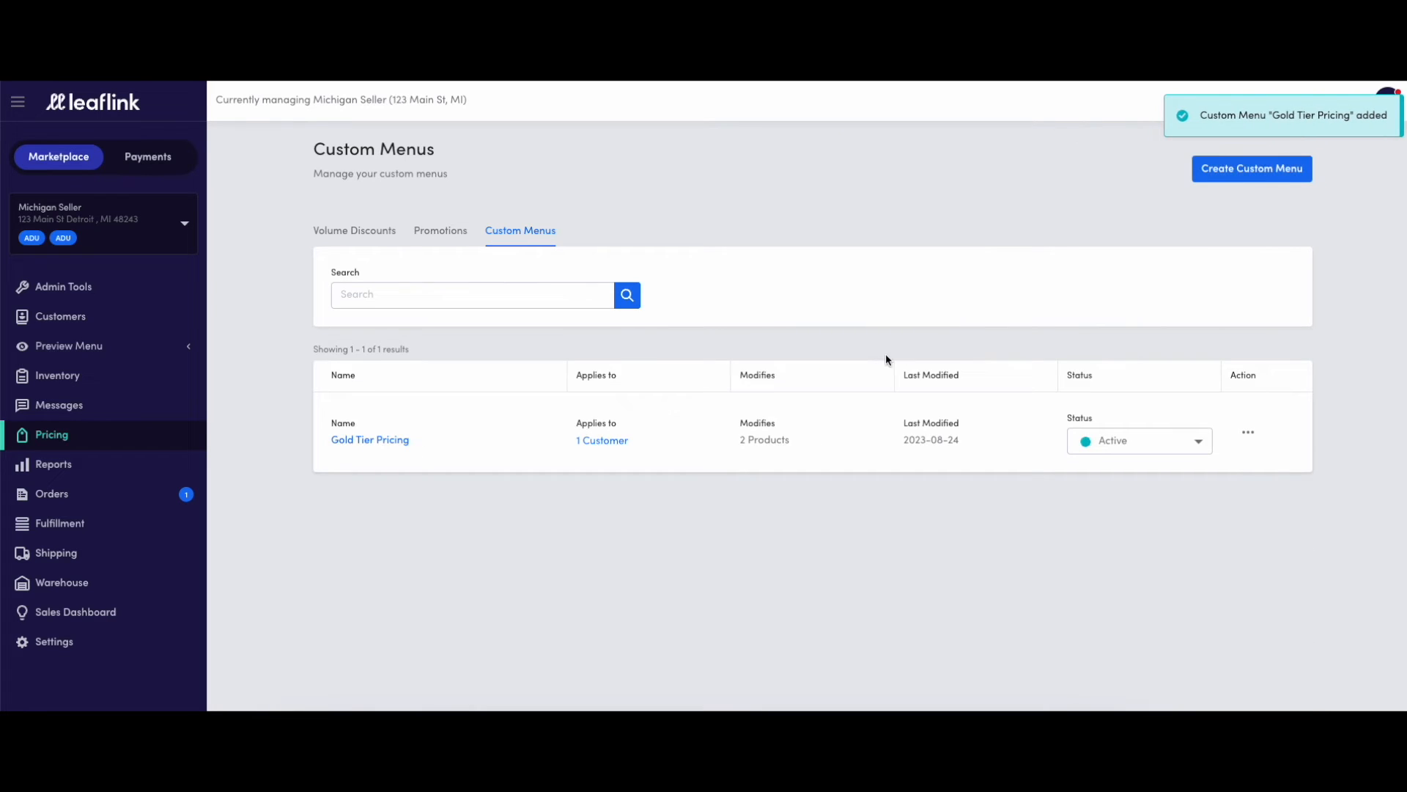
pyautogui.moveTo(675, 447)
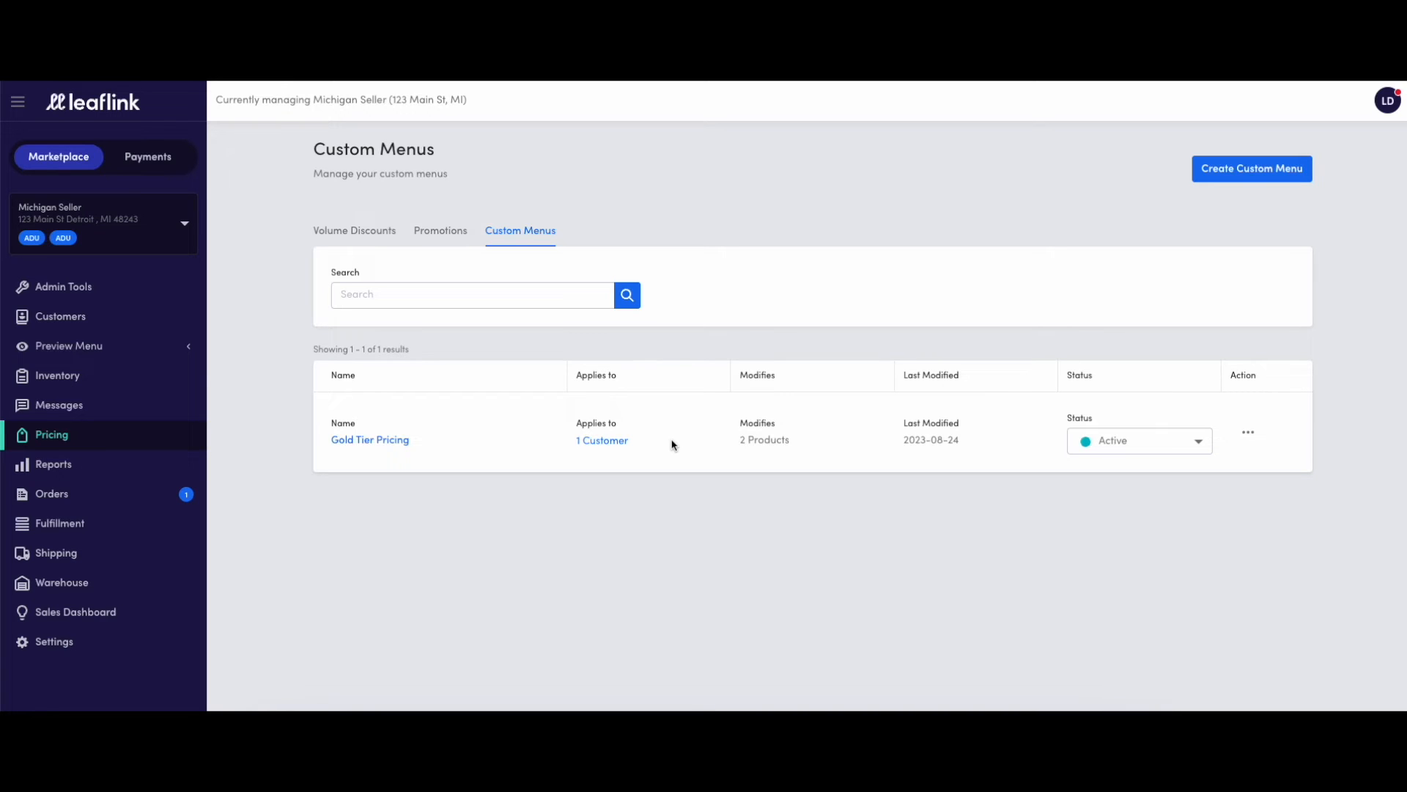
pyautogui.moveTo(125, 392)
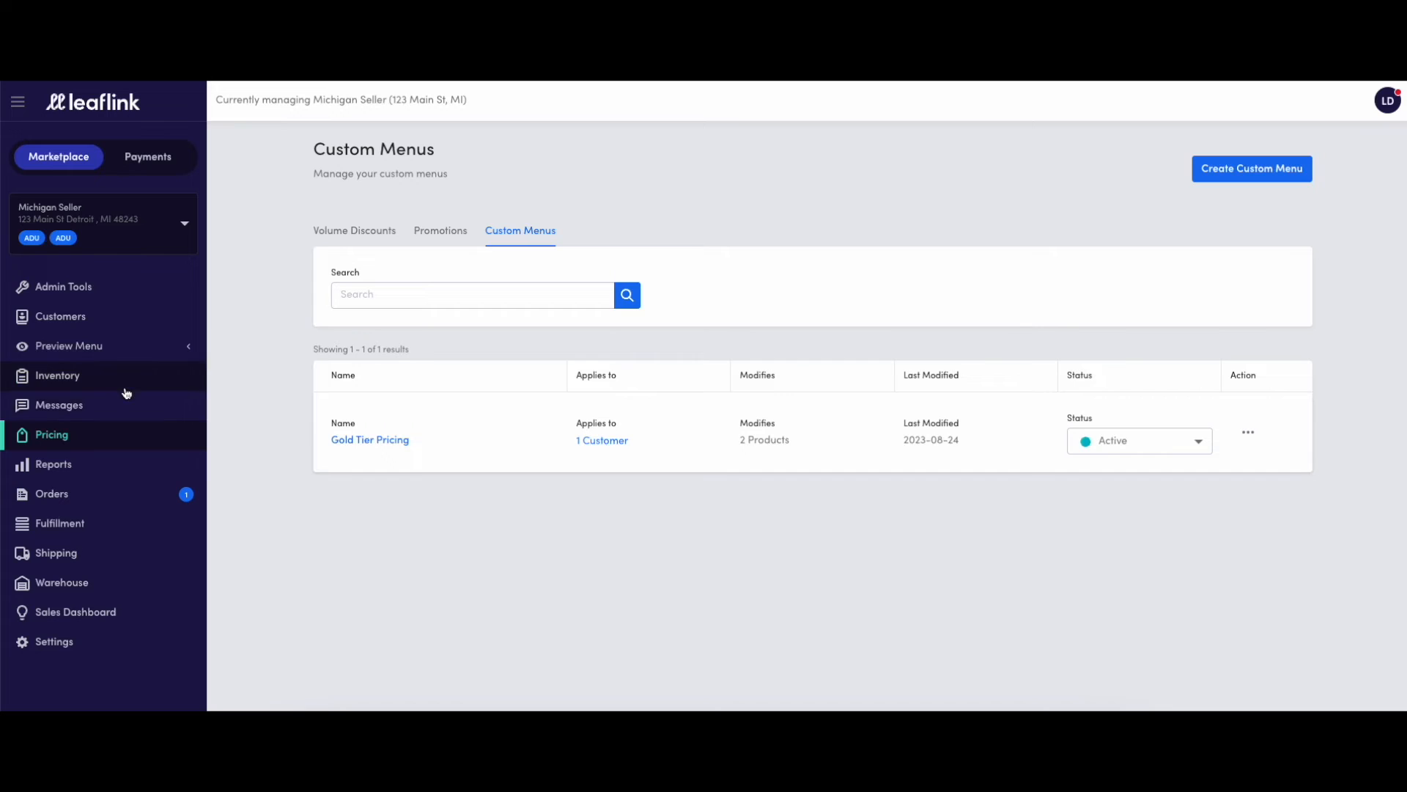
pyautogui.moveTo(63, 640)
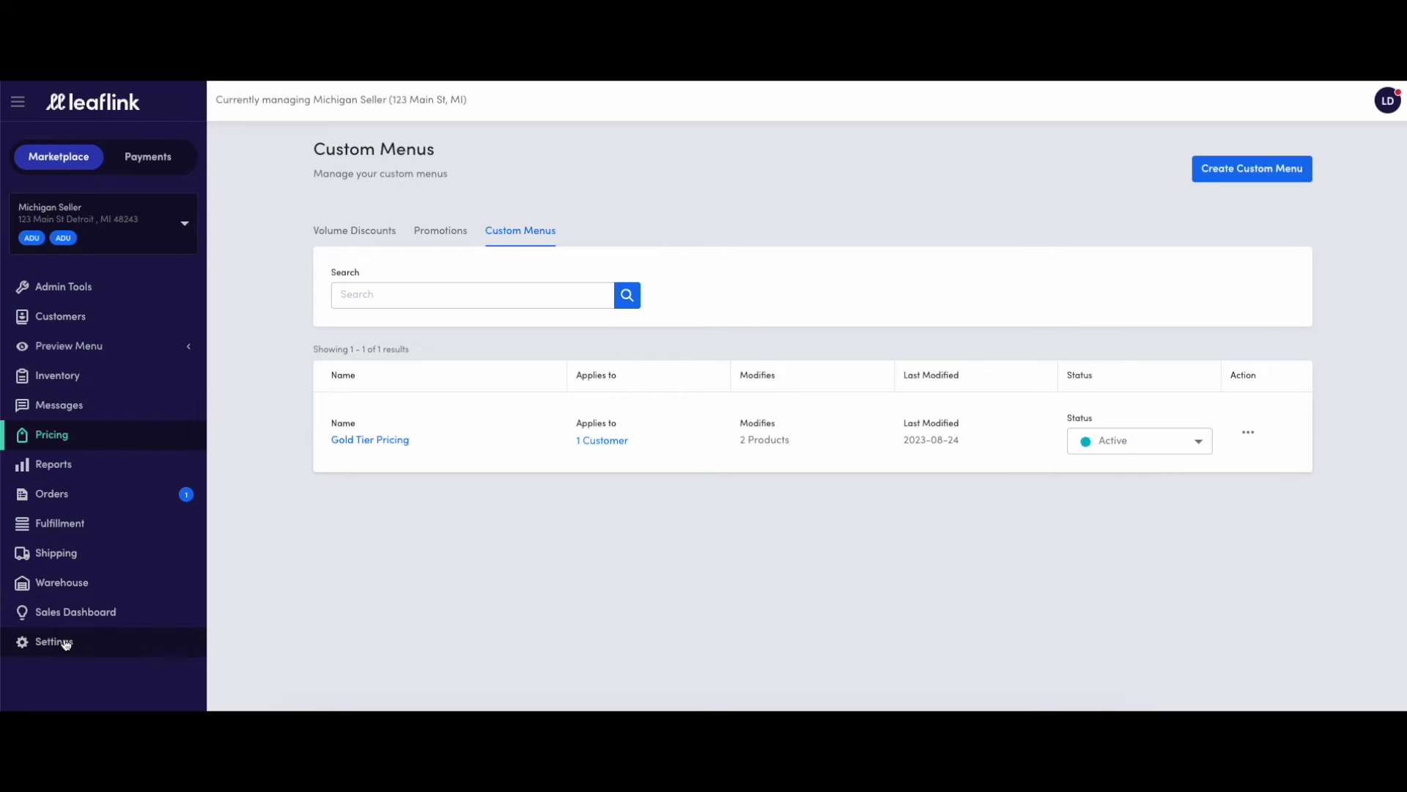
# - Open account Settings and view the Facility Management locations list
pyautogui.click(53, 642)
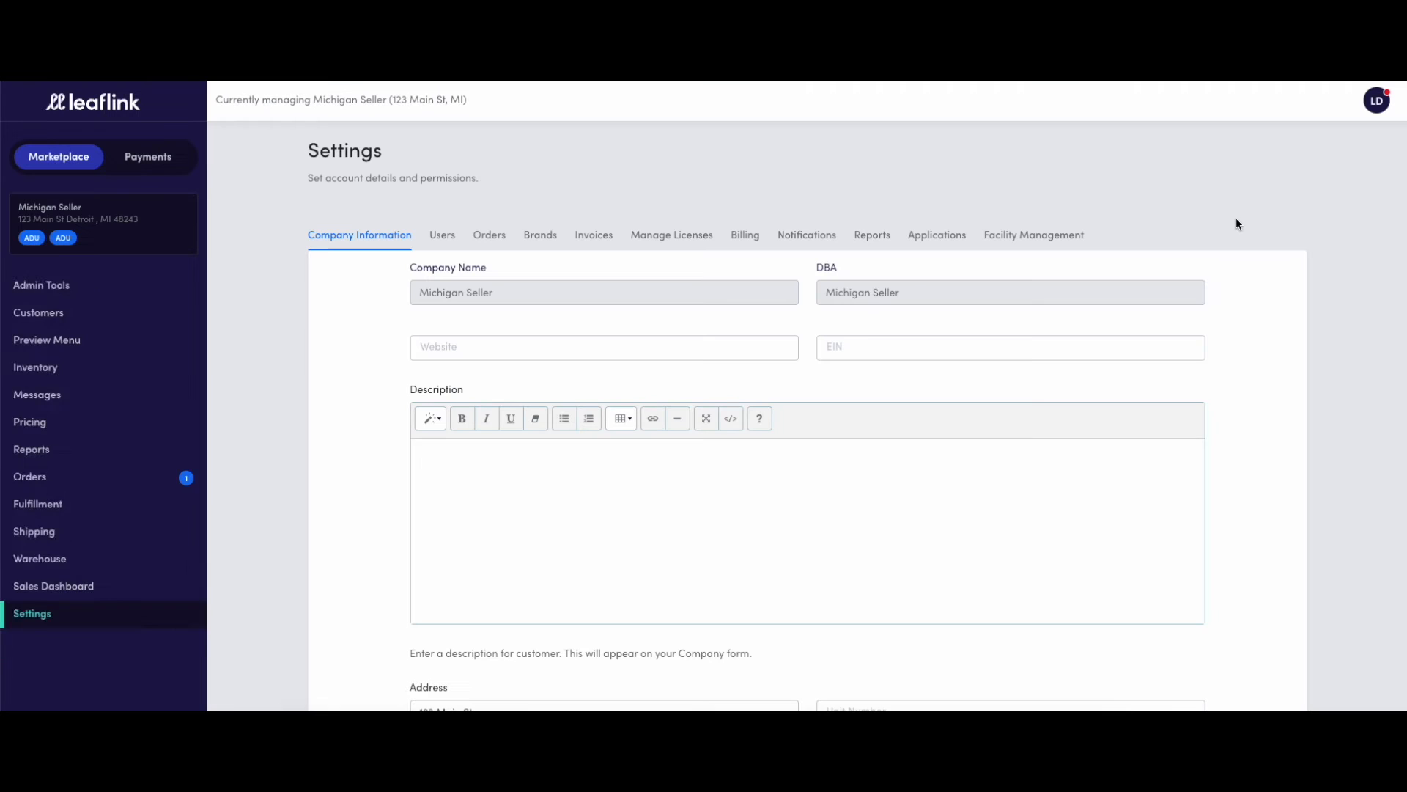
pyautogui.click(1039, 235)
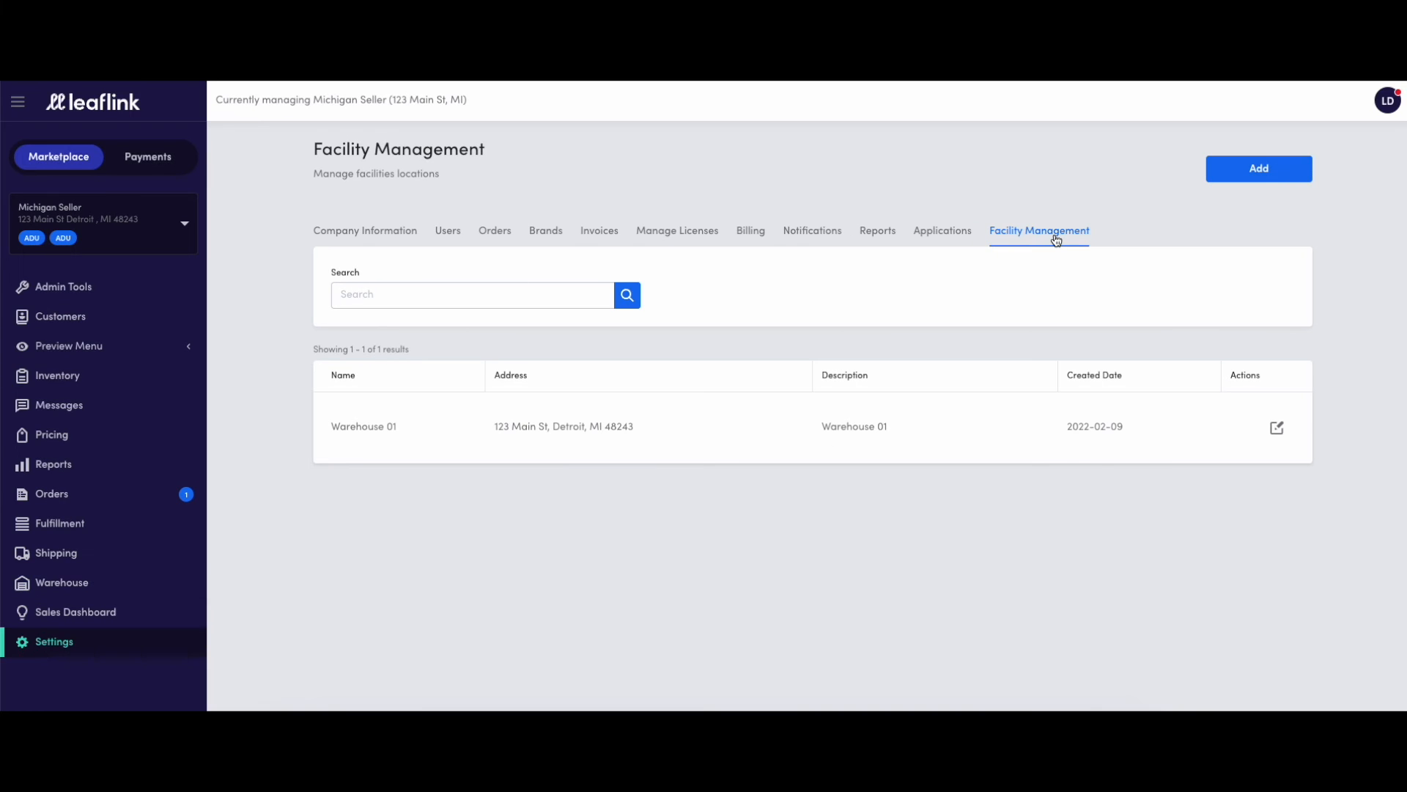
pyautogui.moveTo(1071, 341)
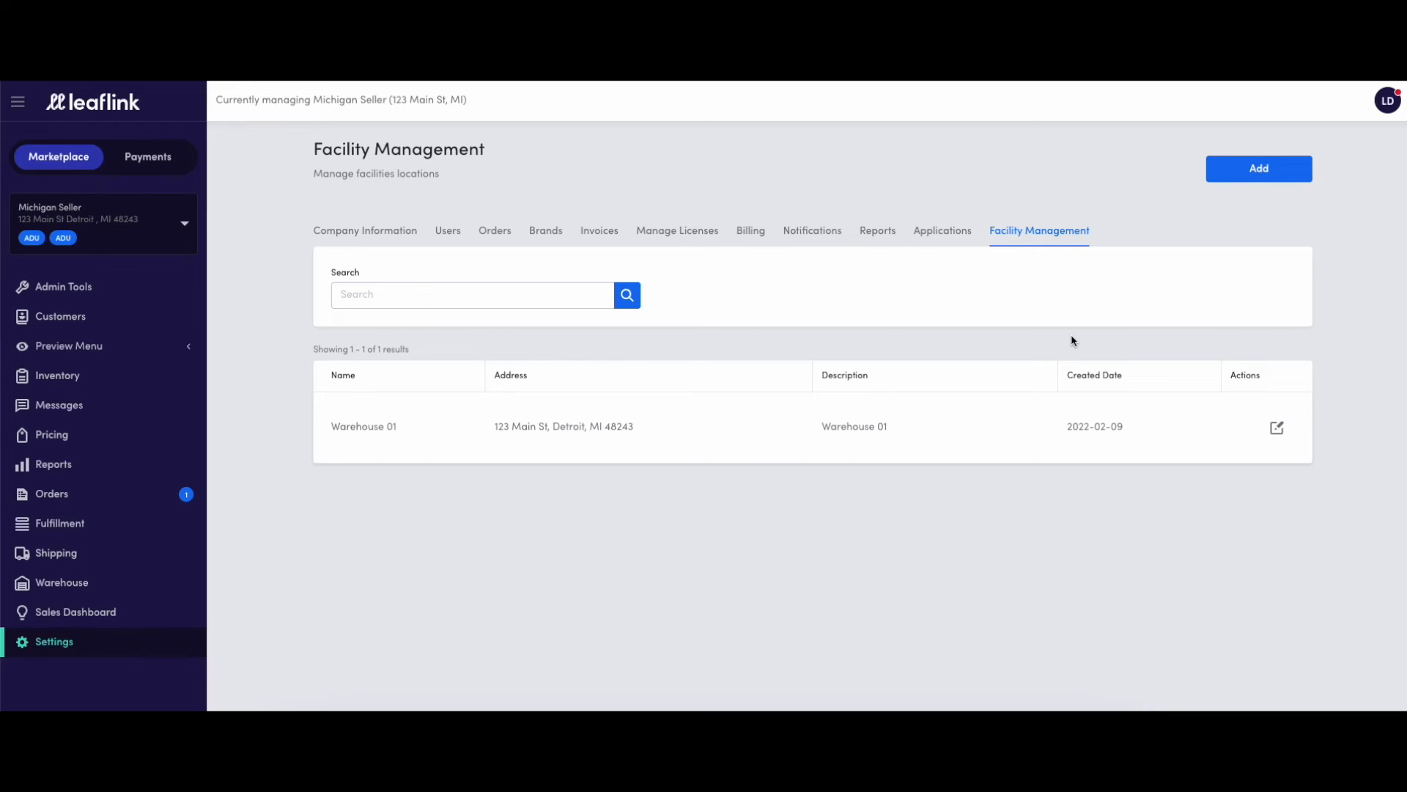
pyautogui.moveTo(64, 650)
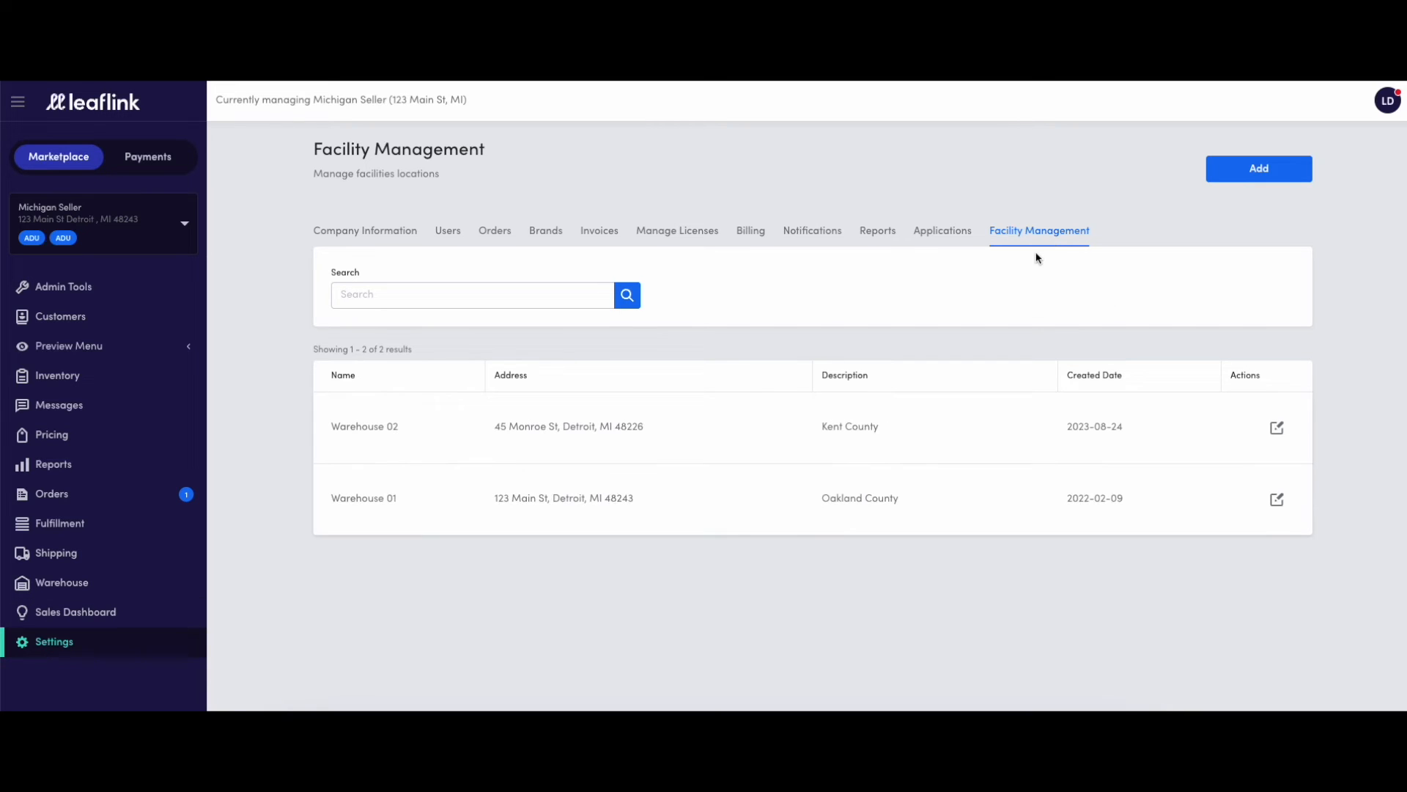
# - Create facility Warehouse 03 at 2030 Howard Street, described as Wayne County
pyautogui.click(1258, 168)
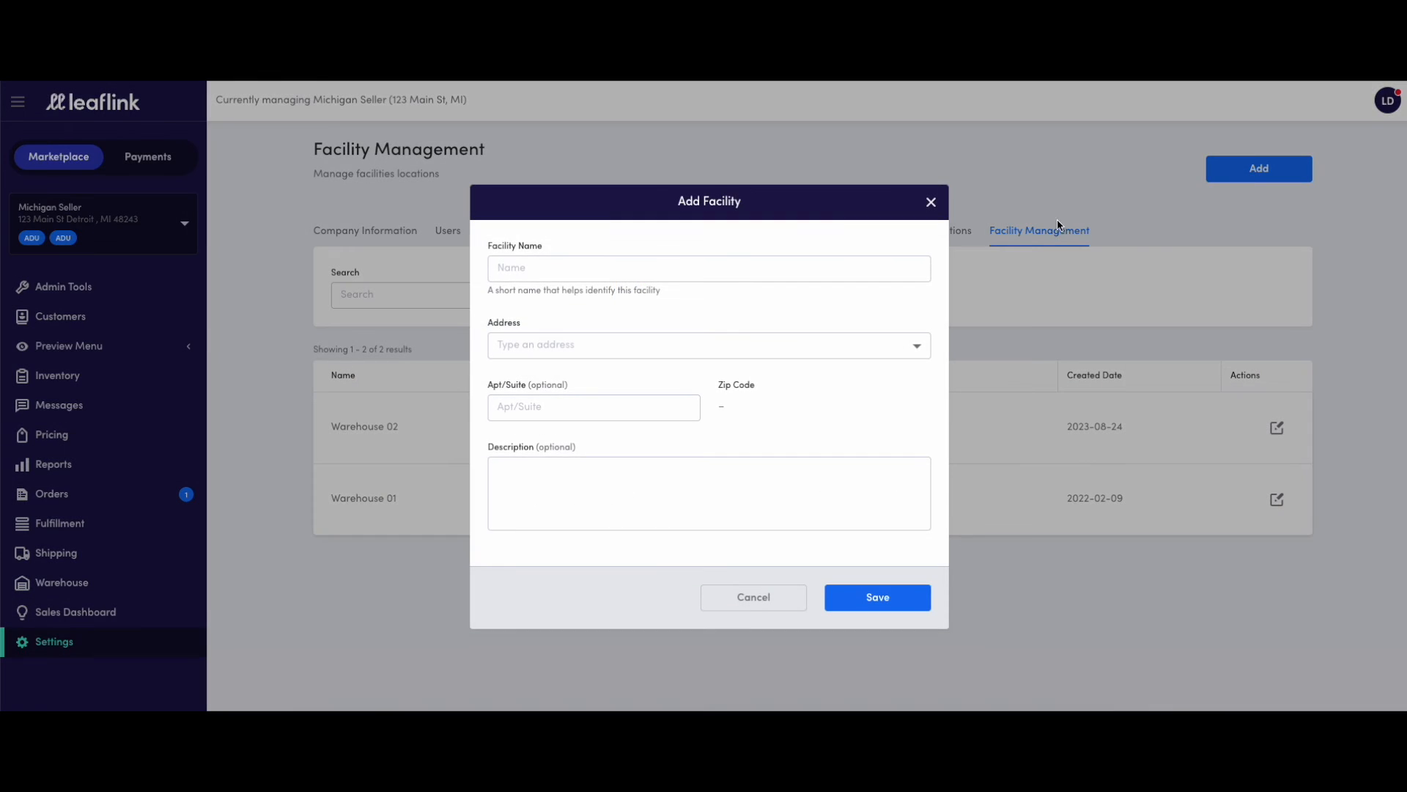
pyautogui.write('Warehous')
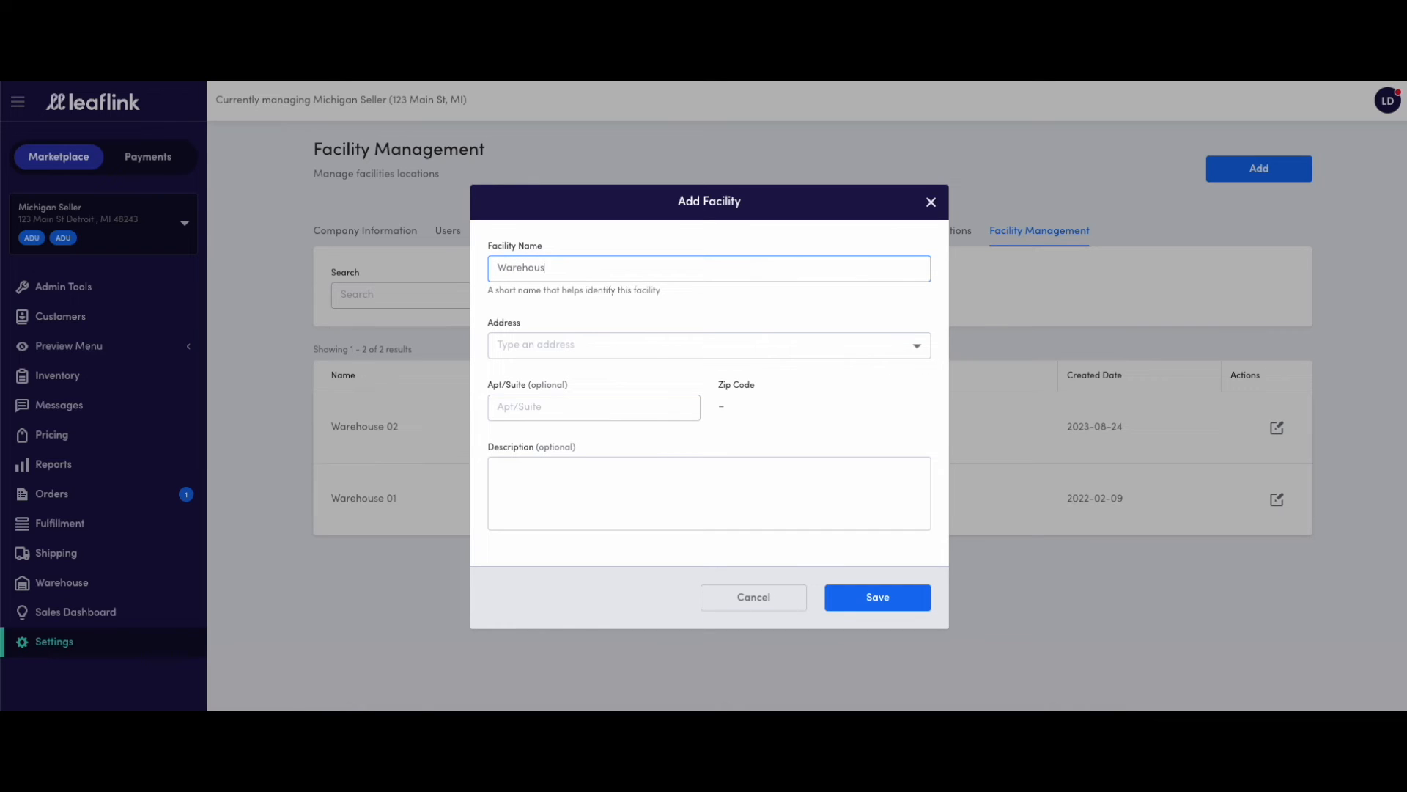
pyautogui.click(708, 345)
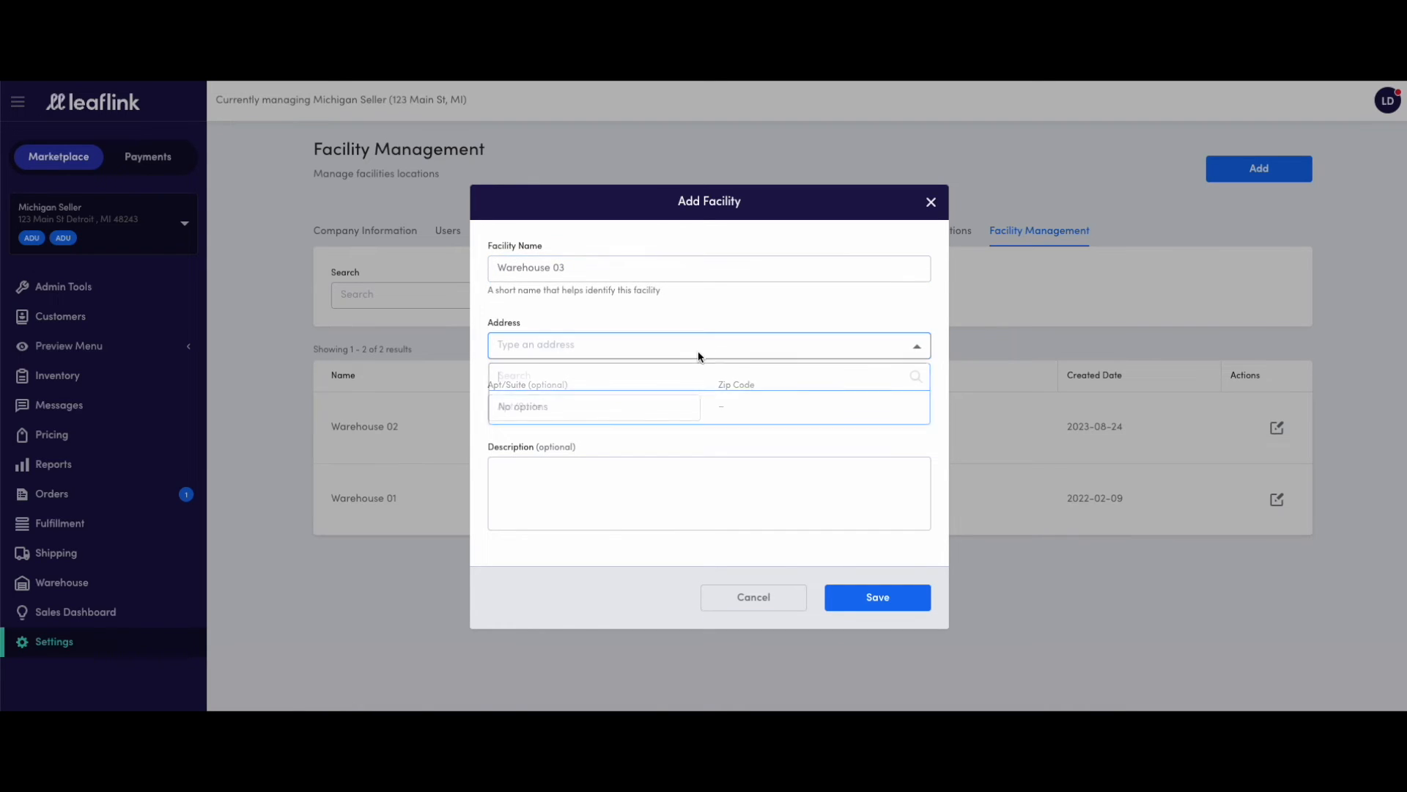
pyautogui.write('2030 howard Street, Detroit, MI, USA')
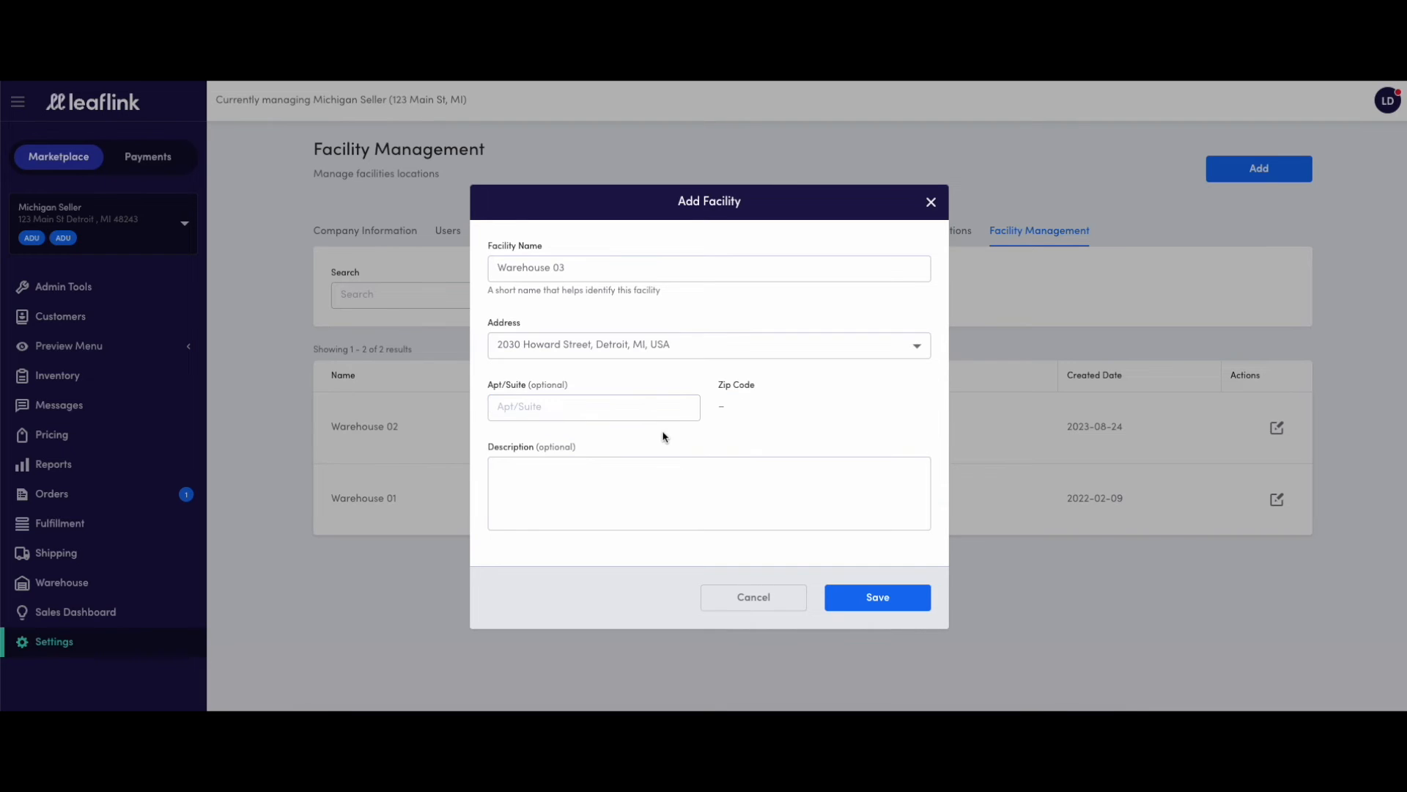
pyautogui.write('Wayne Cou')
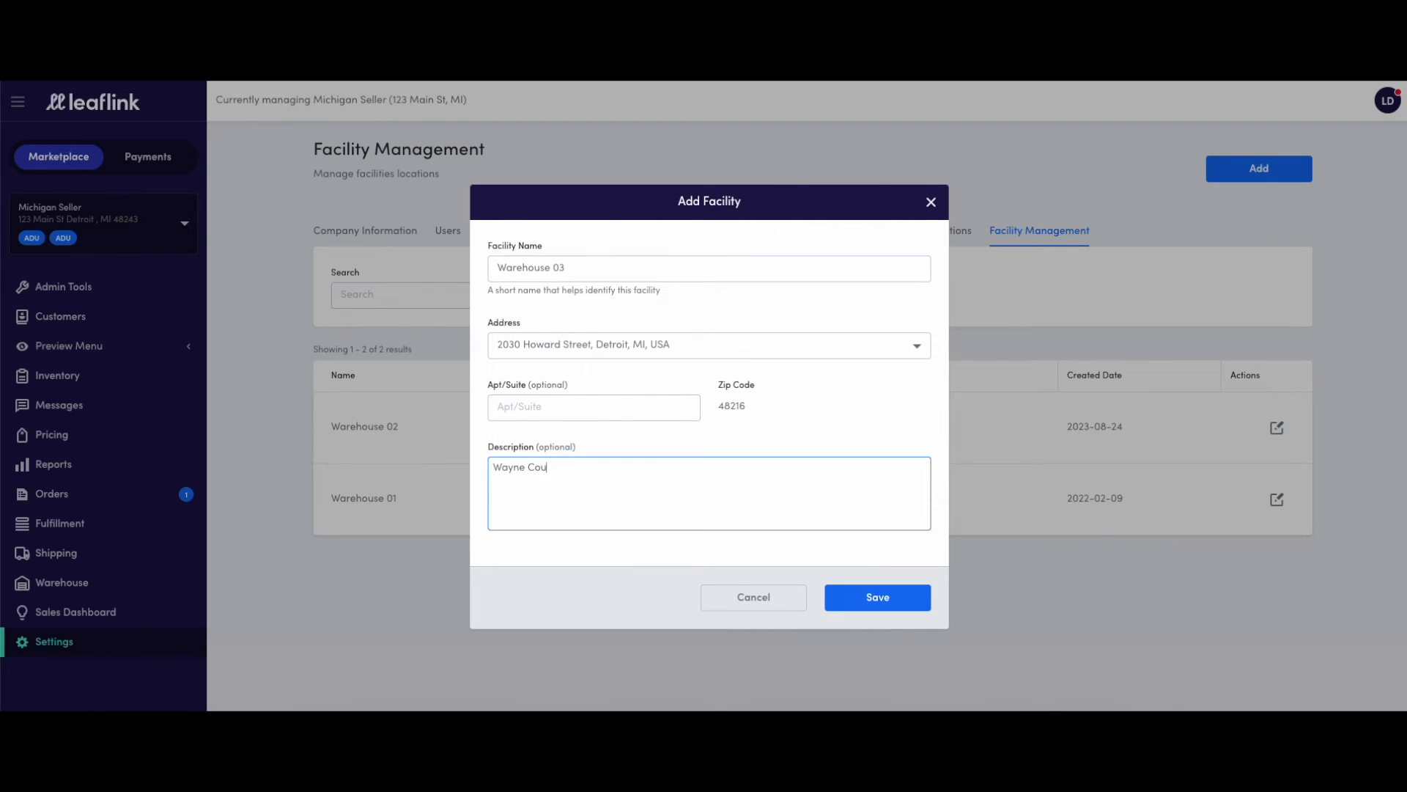
pyautogui.click(877, 596)
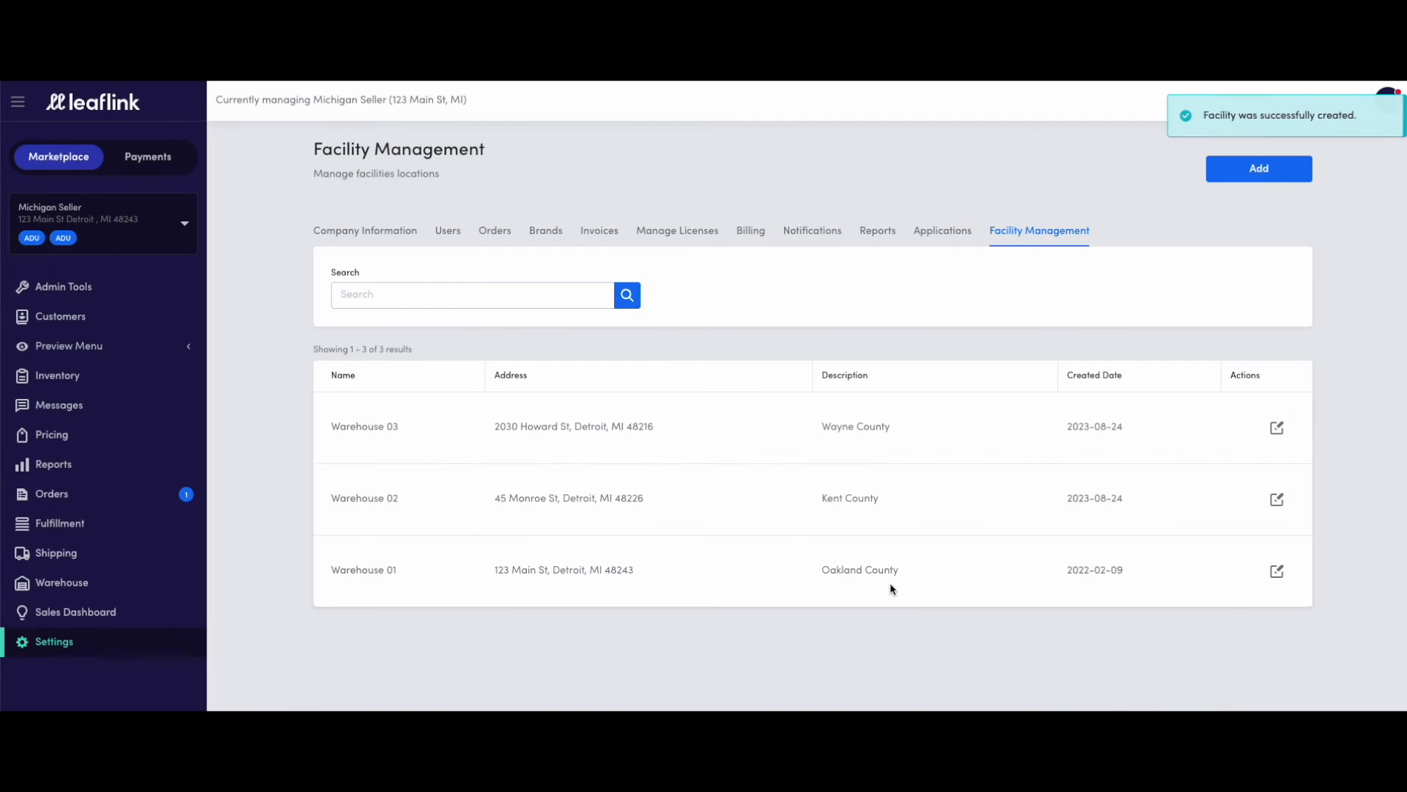
pyautogui.moveTo(894, 487)
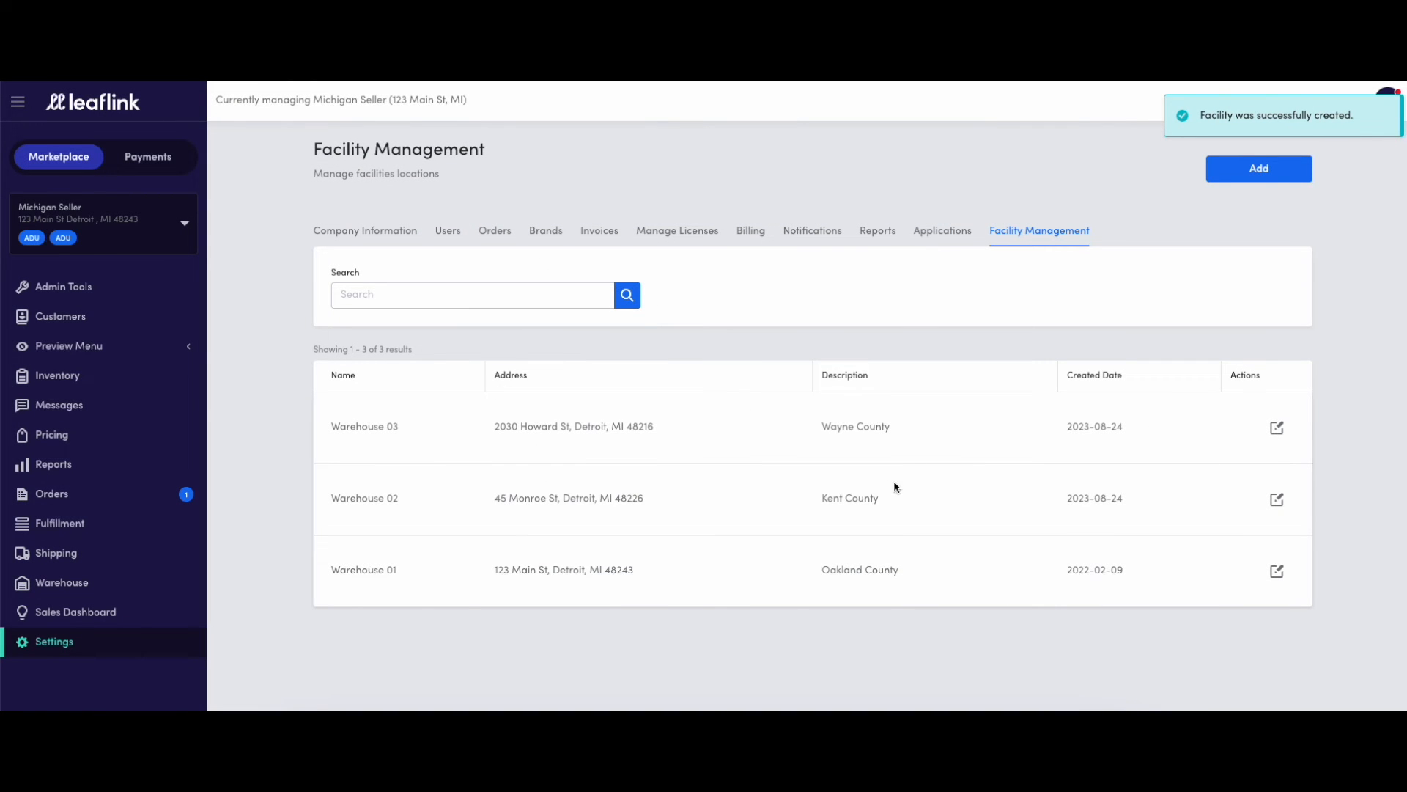
pyautogui.moveTo(653, 497)
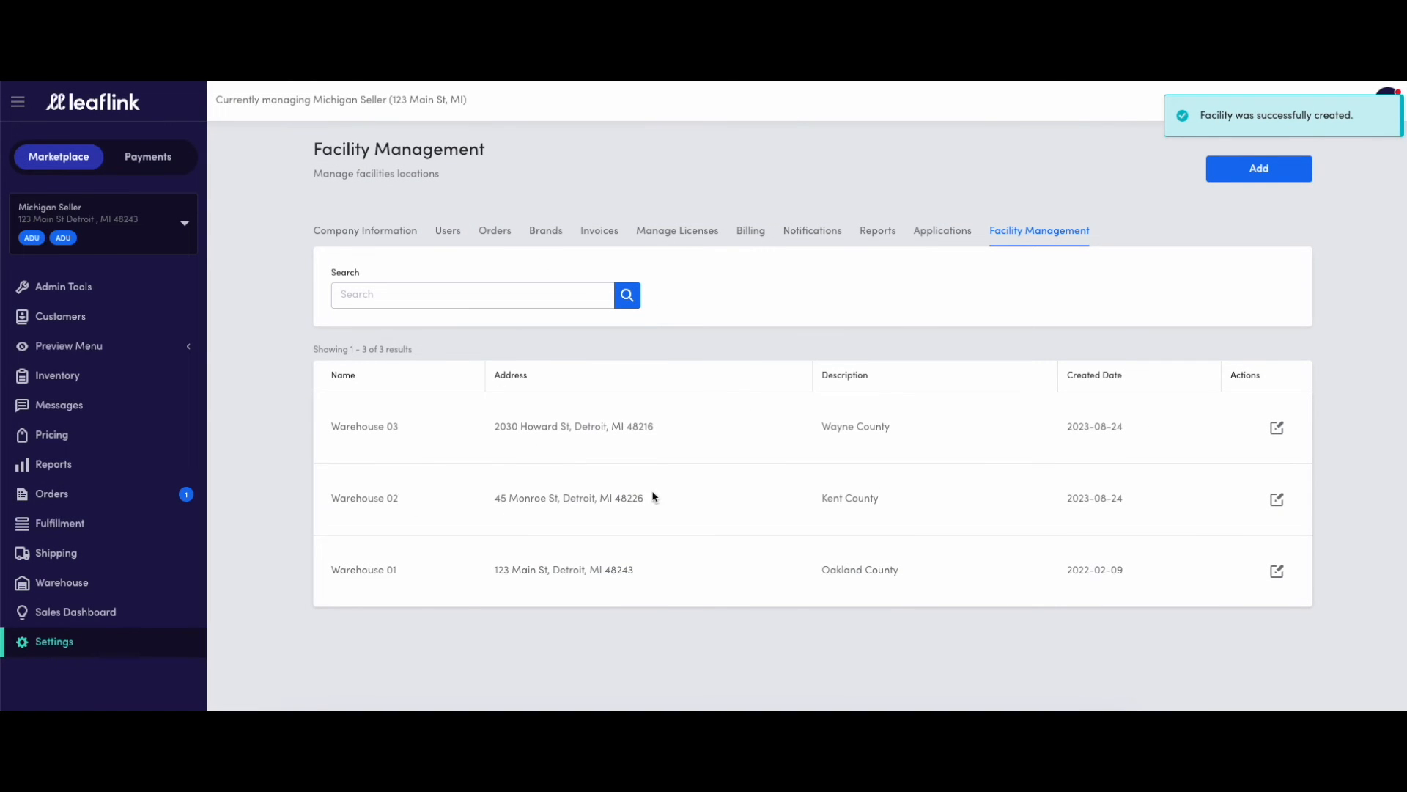
# - Open and save Warehouse 02's details unchanged, then go to Inventory
pyautogui.click(1276, 500)
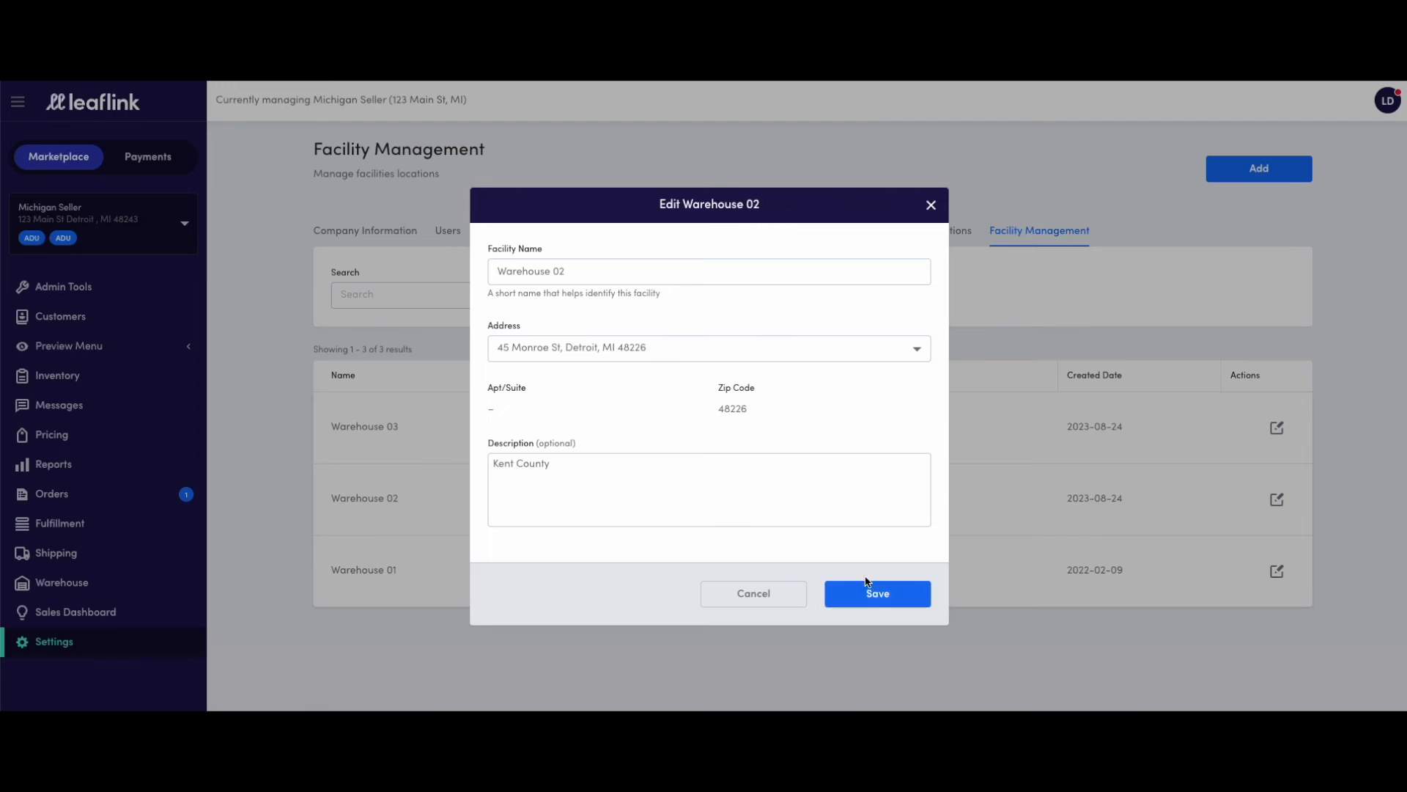
pyautogui.click(877, 593)
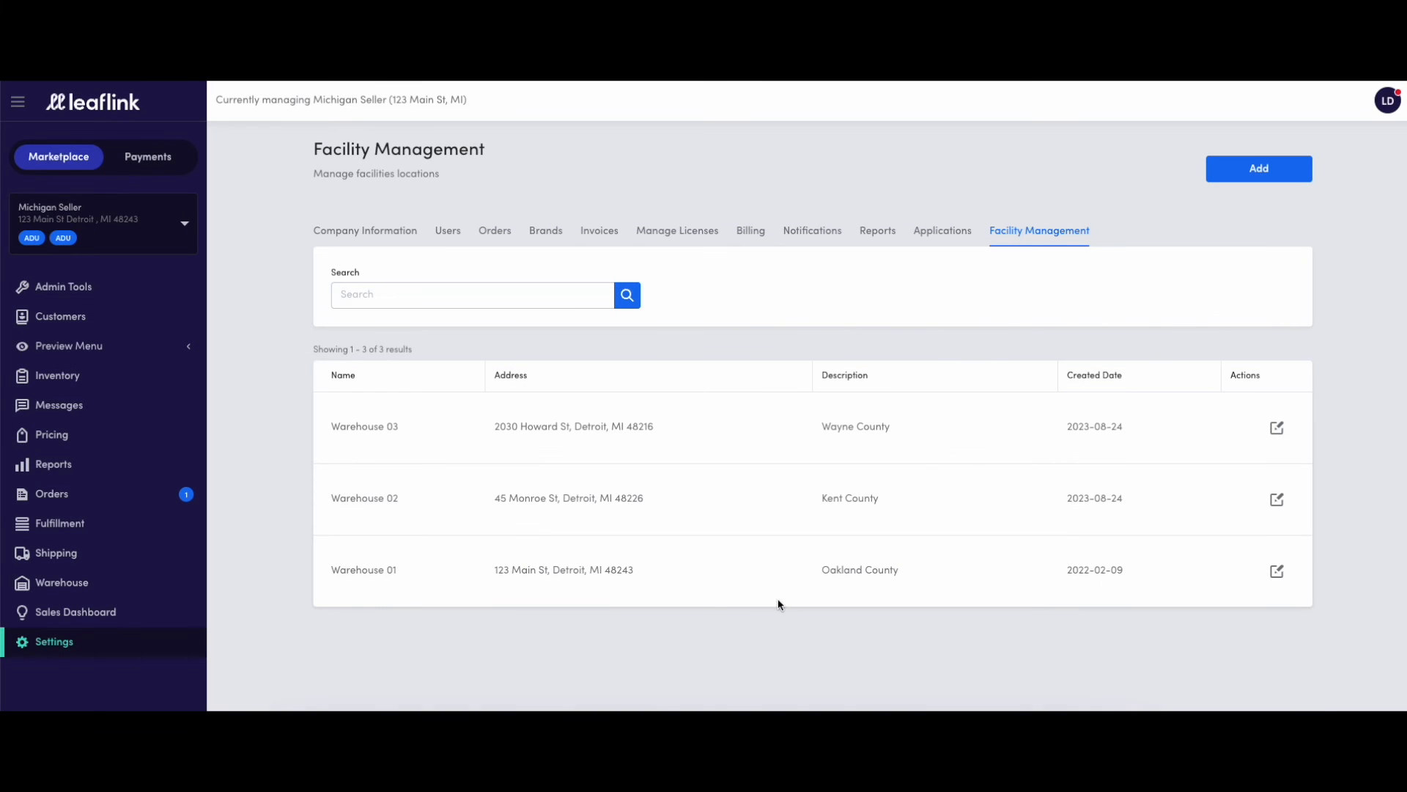
pyautogui.moveTo(255, 439)
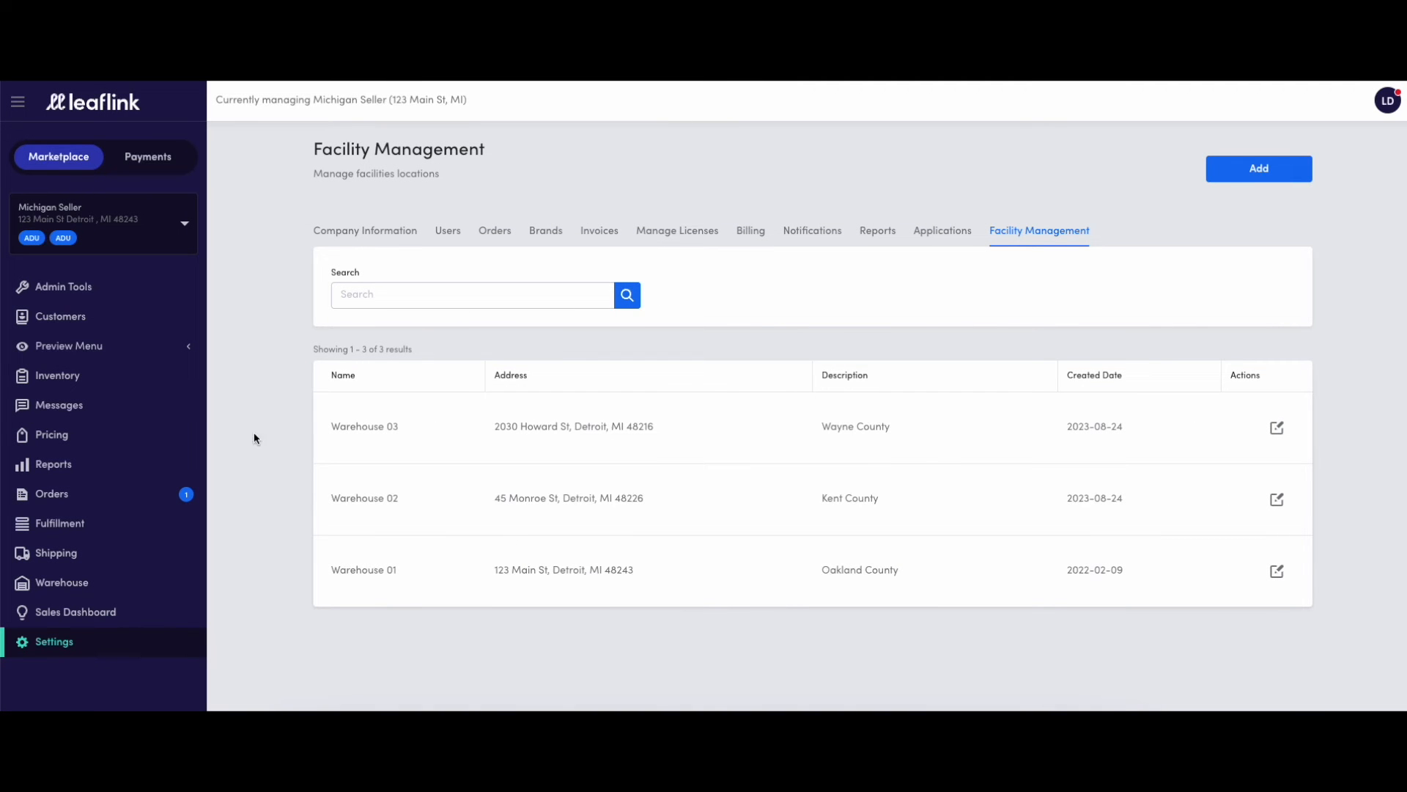
pyautogui.click(57, 375)
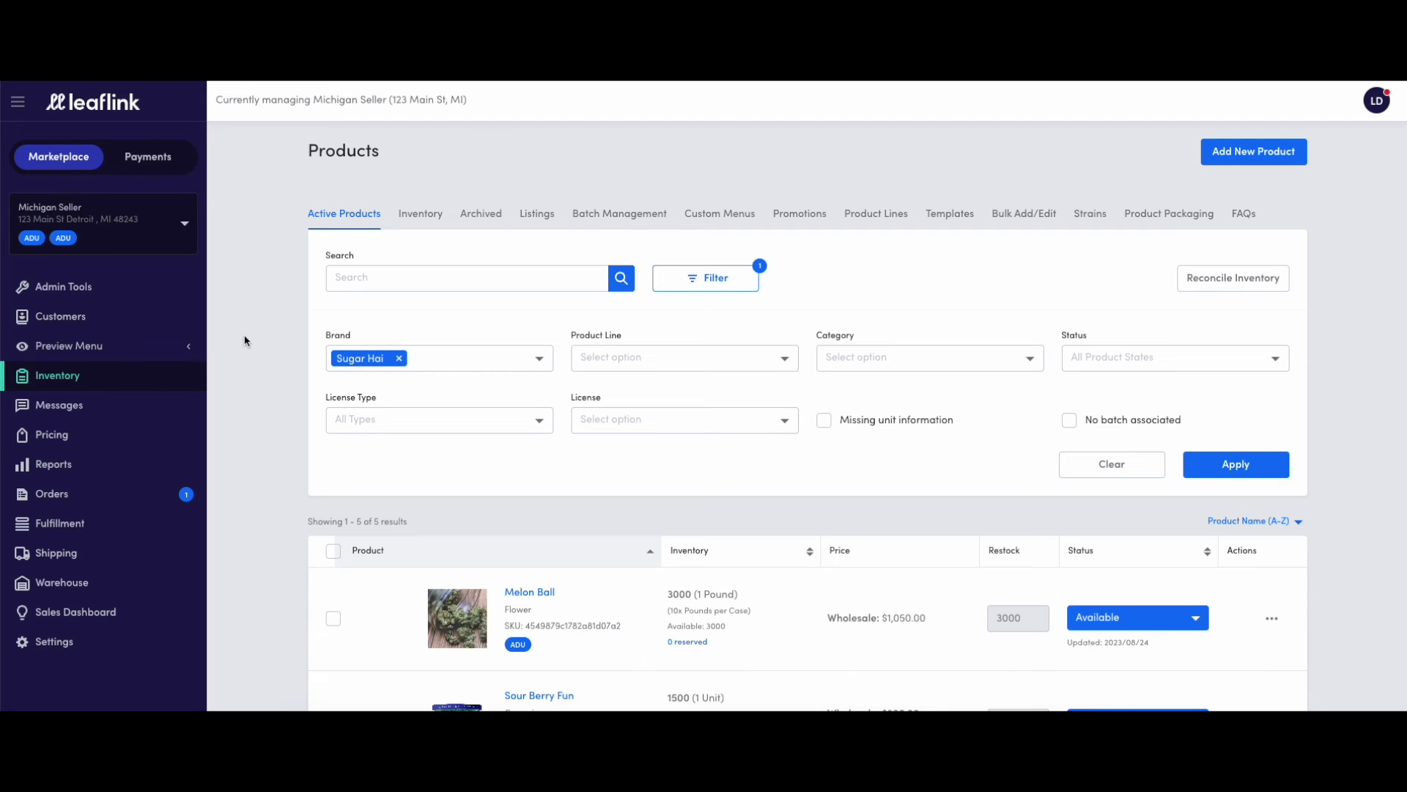
# - Split Melon Ball's stock into 1000 units each at Warehouses 01, 02 and 03
pyautogui.click(420, 213)
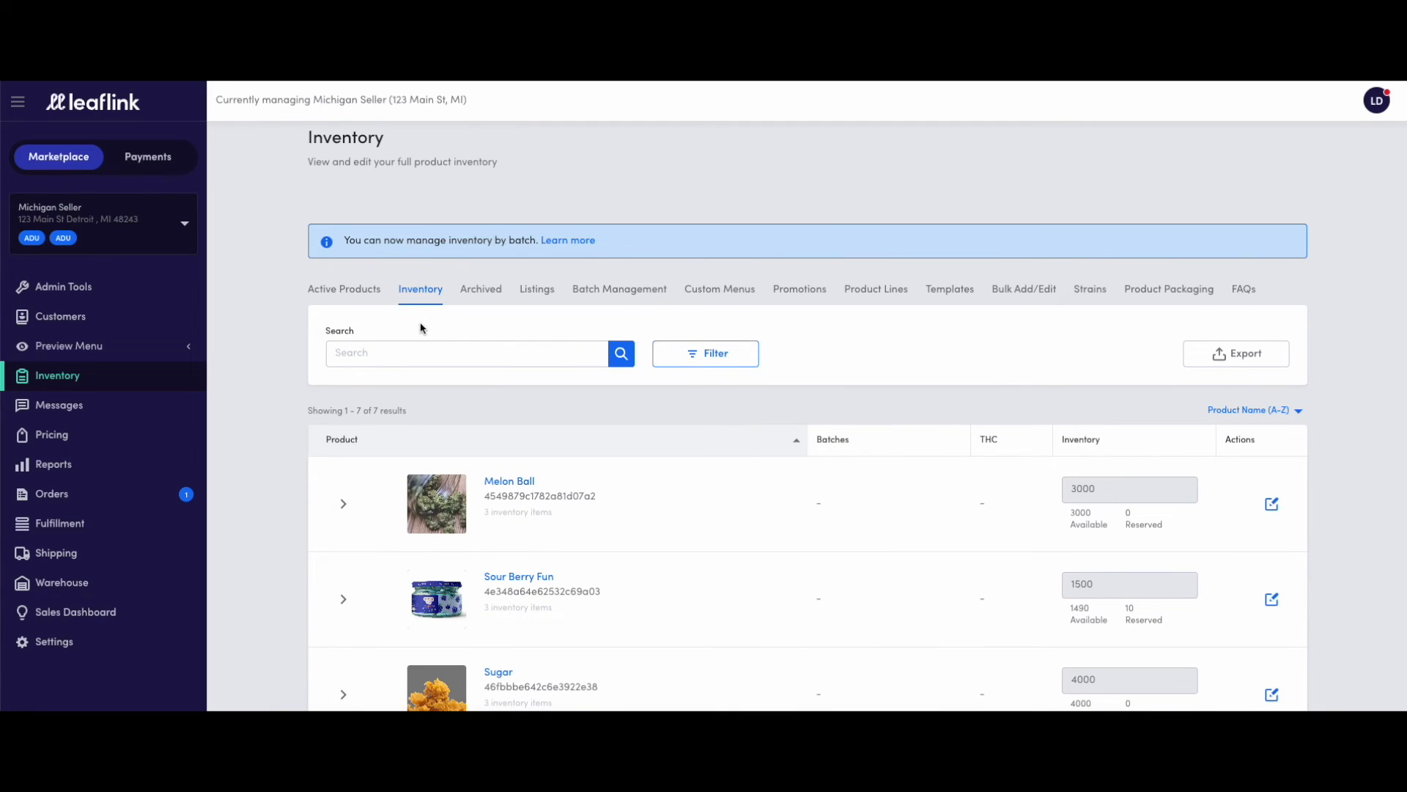
pyautogui.moveTo(471, 448)
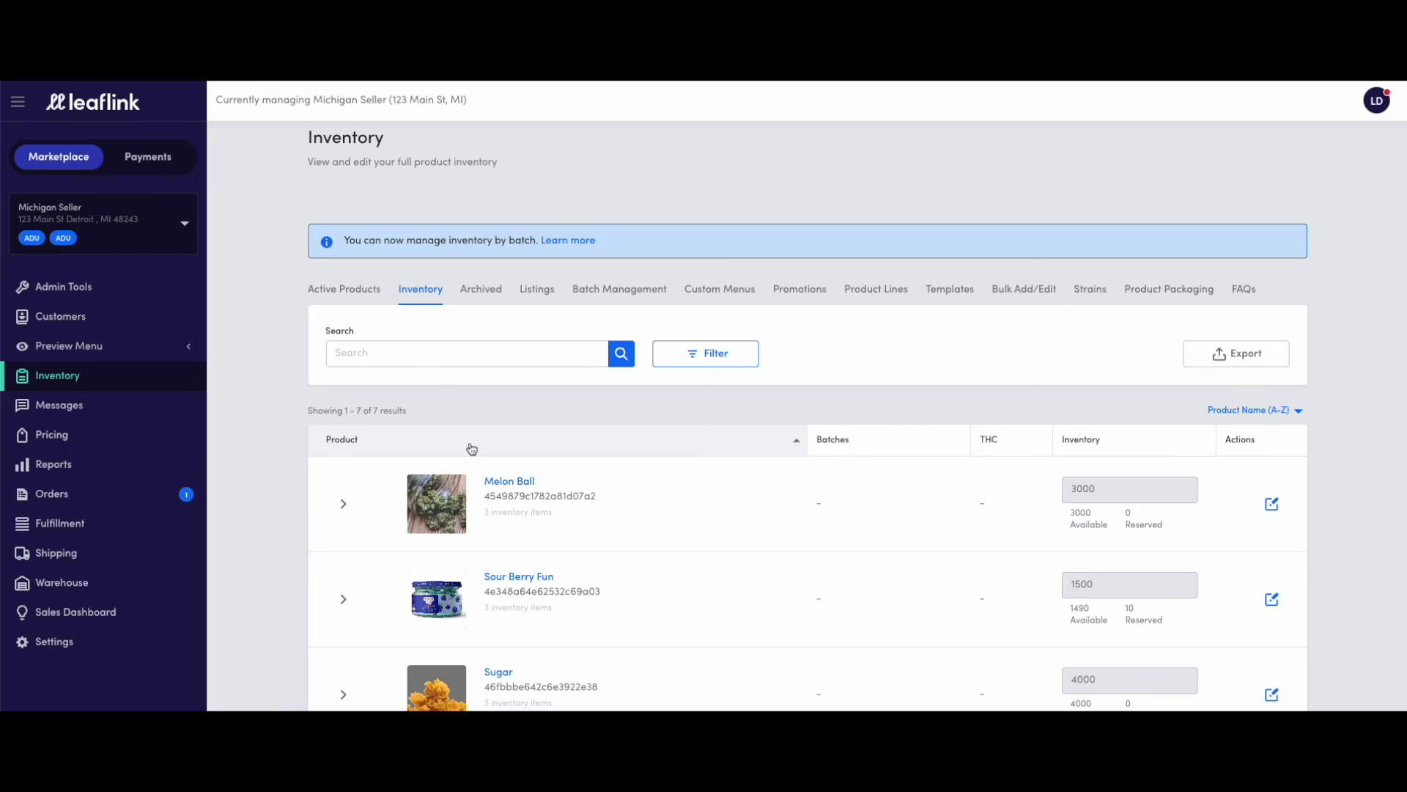
pyautogui.moveTo(431, 483)
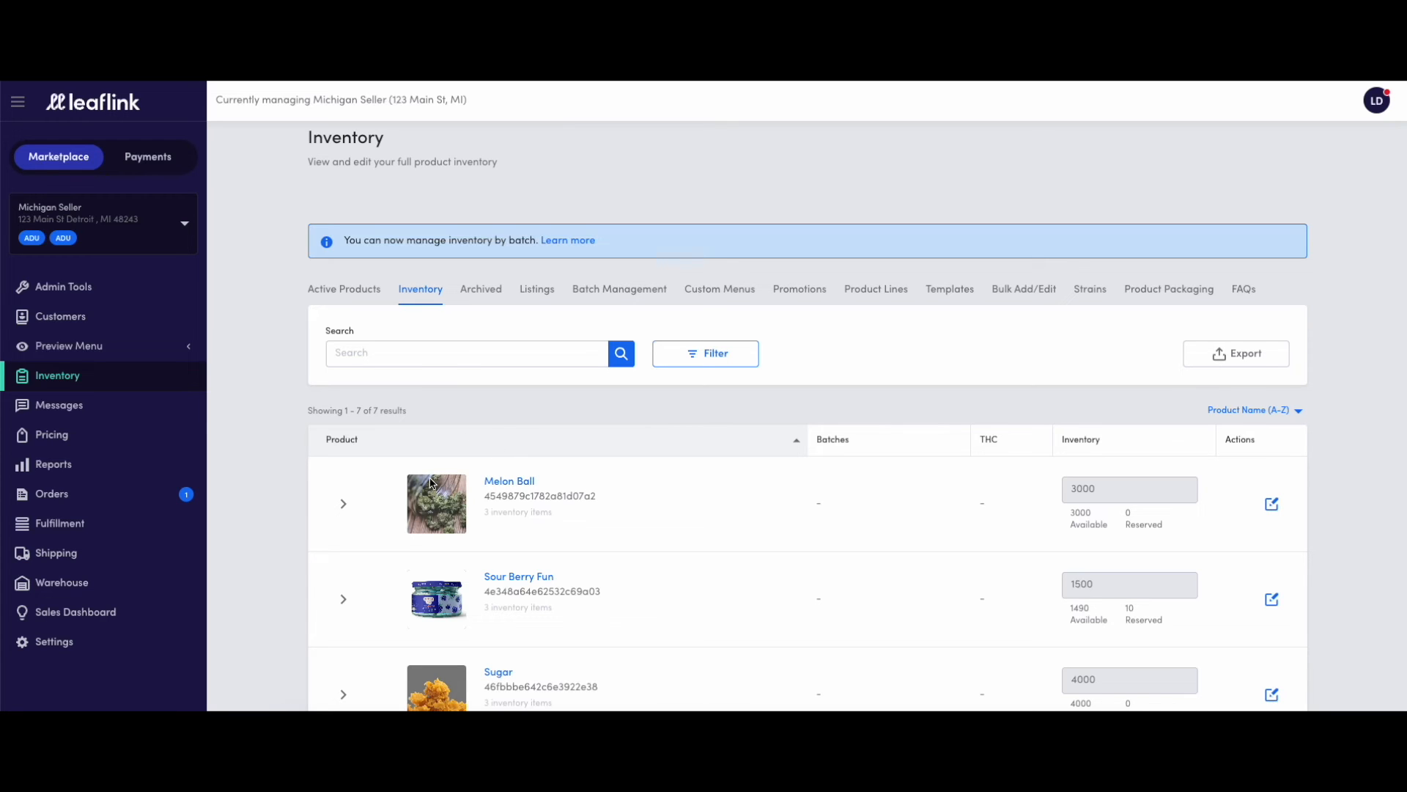
pyautogui.click(343, 504)
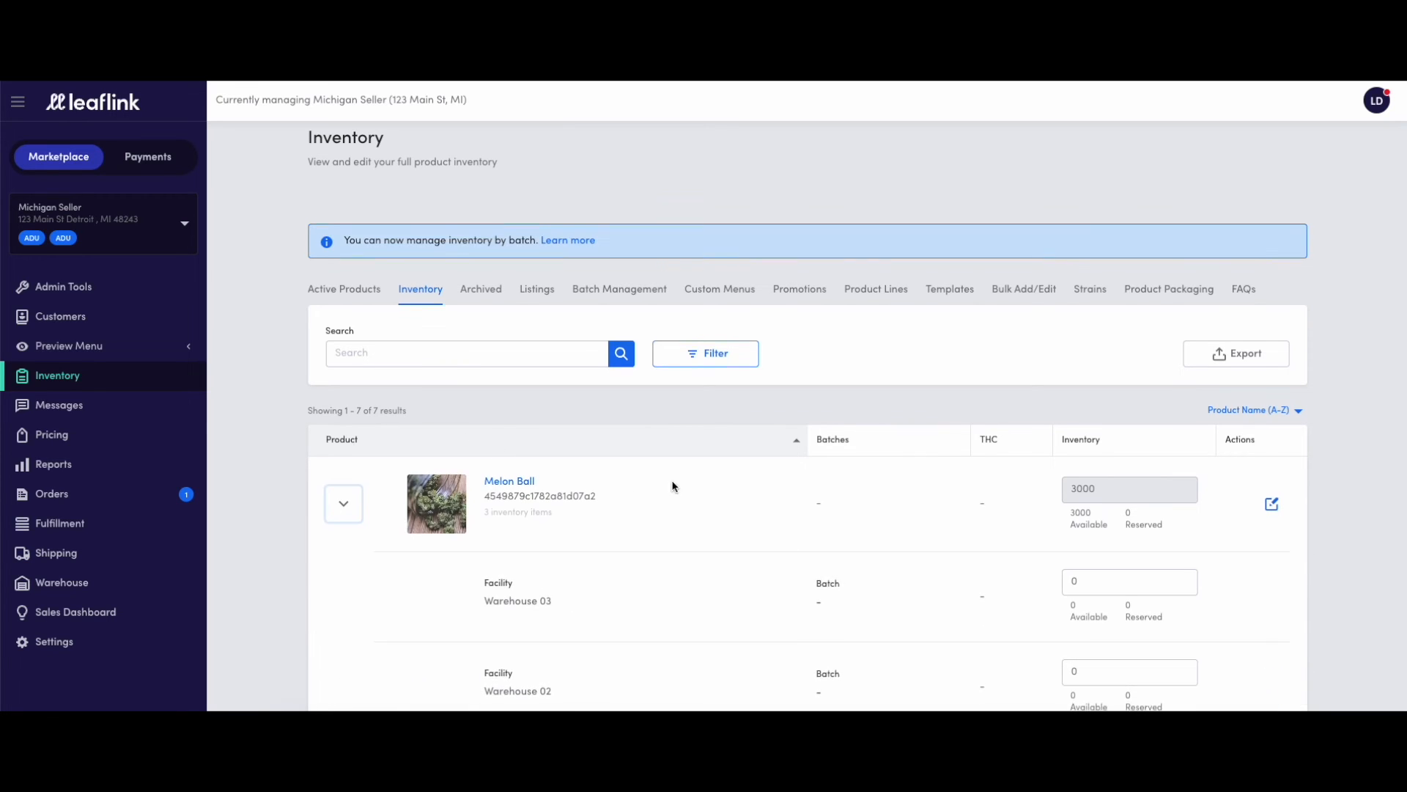
pyautogui.scroll(-3)
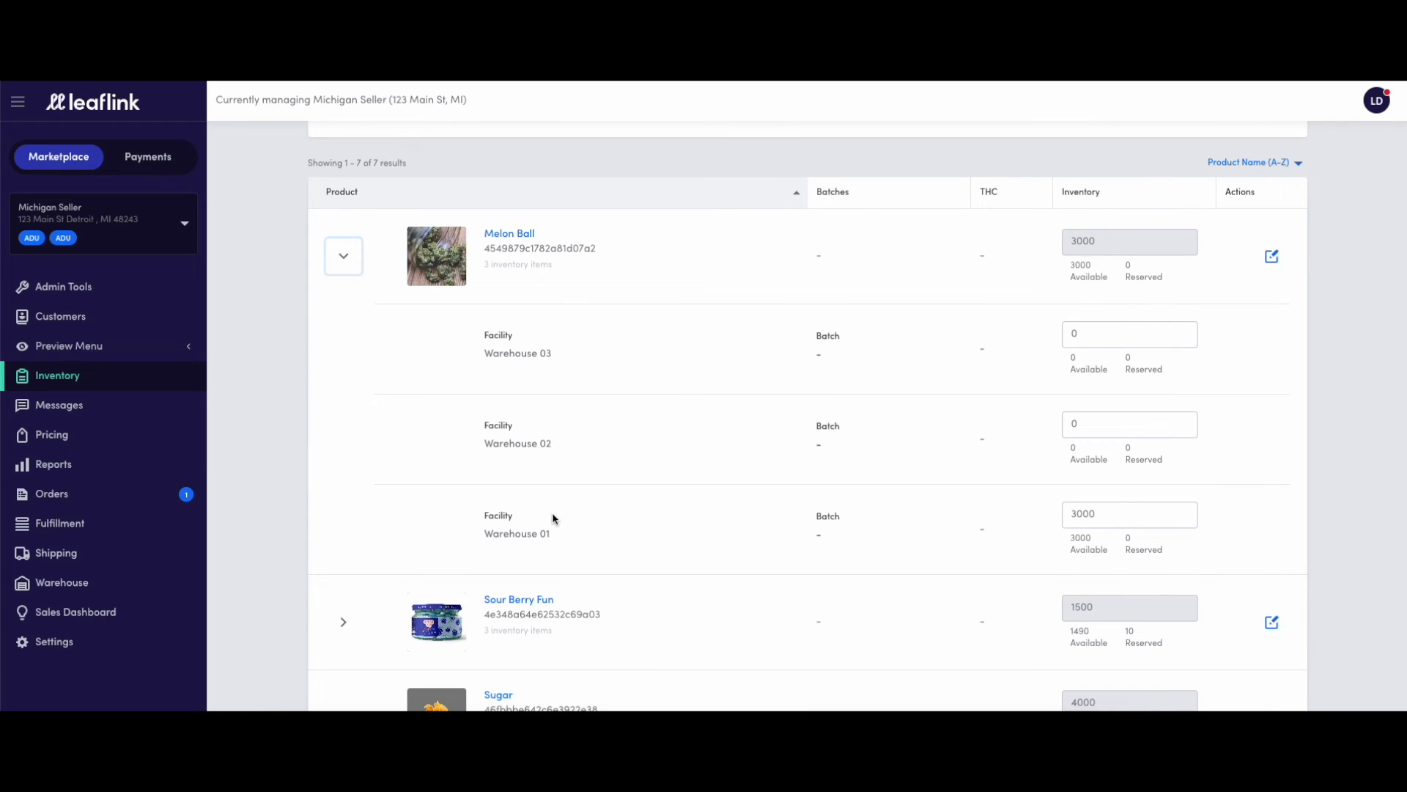
pyautogui.moveTo(580, 378)
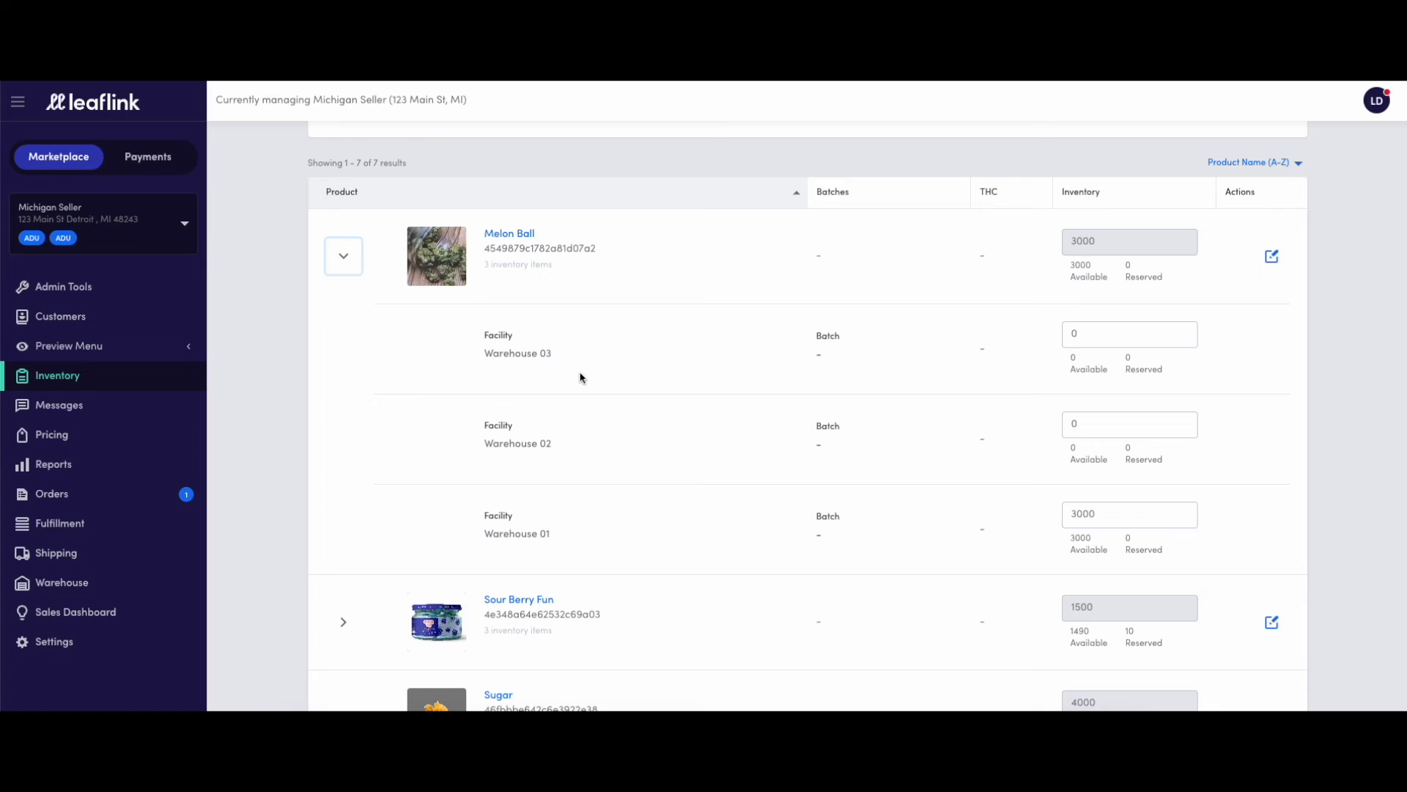
pyautogui.click(1129, 513)
pyautogui.write('1000')
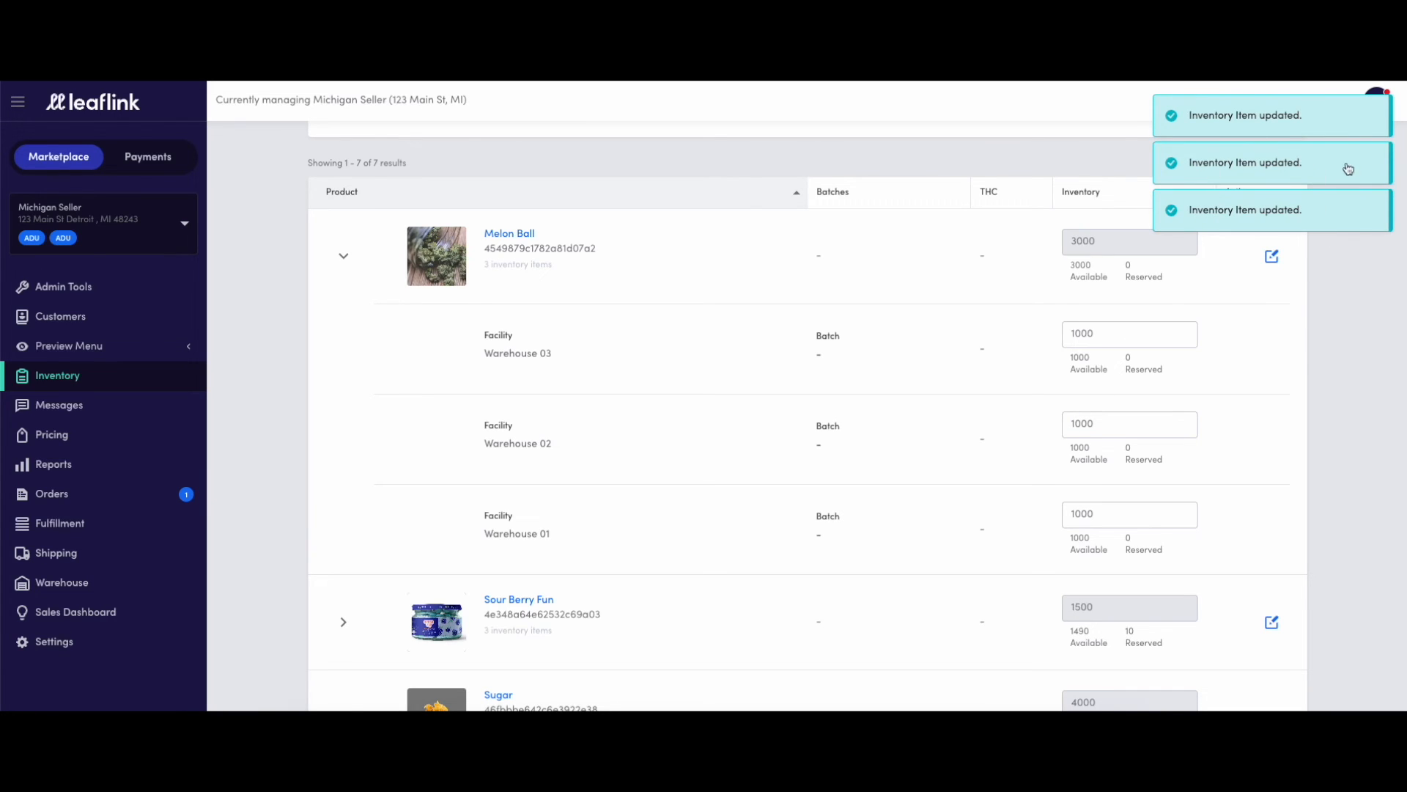
pyautogui.moveTo(1258, 401)
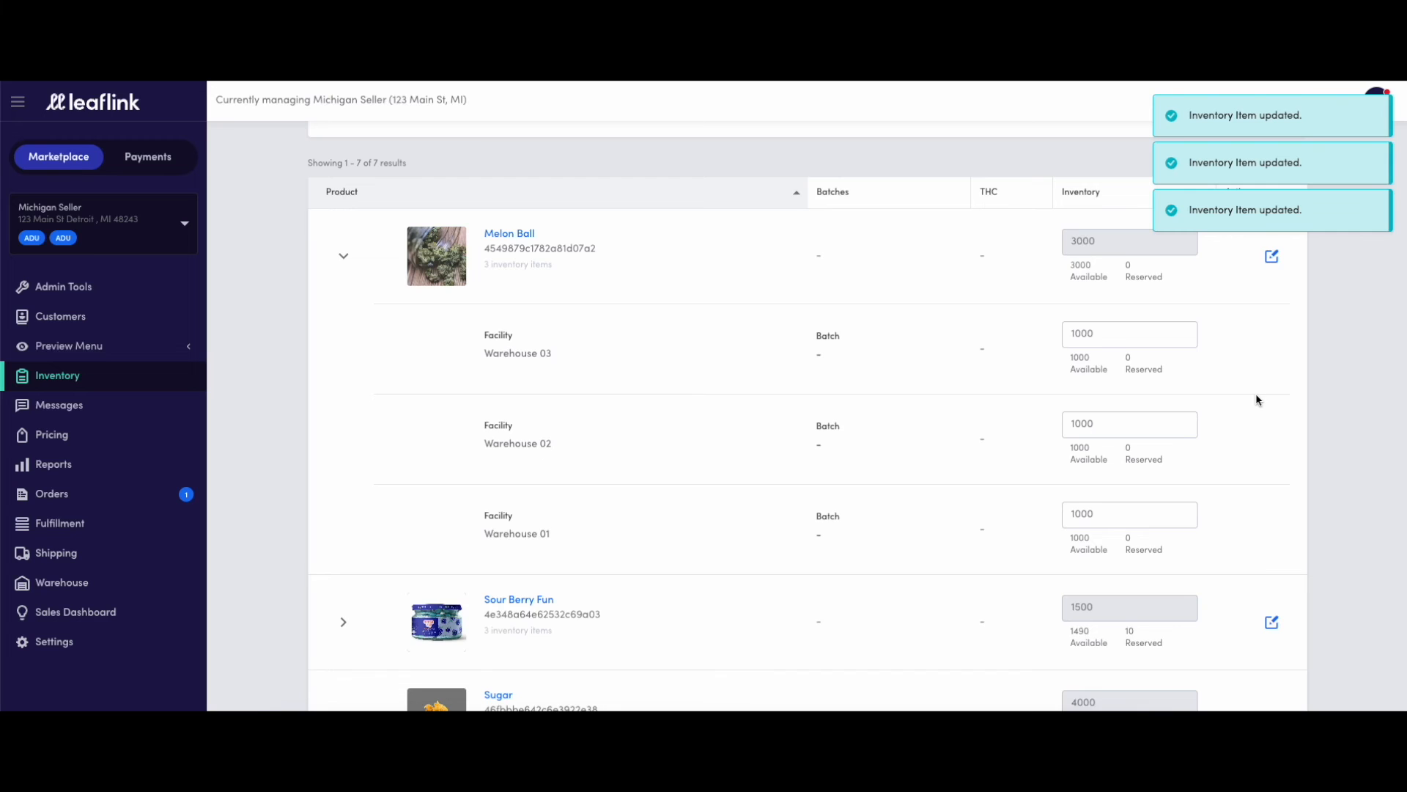
pyautogui.scroll(3)
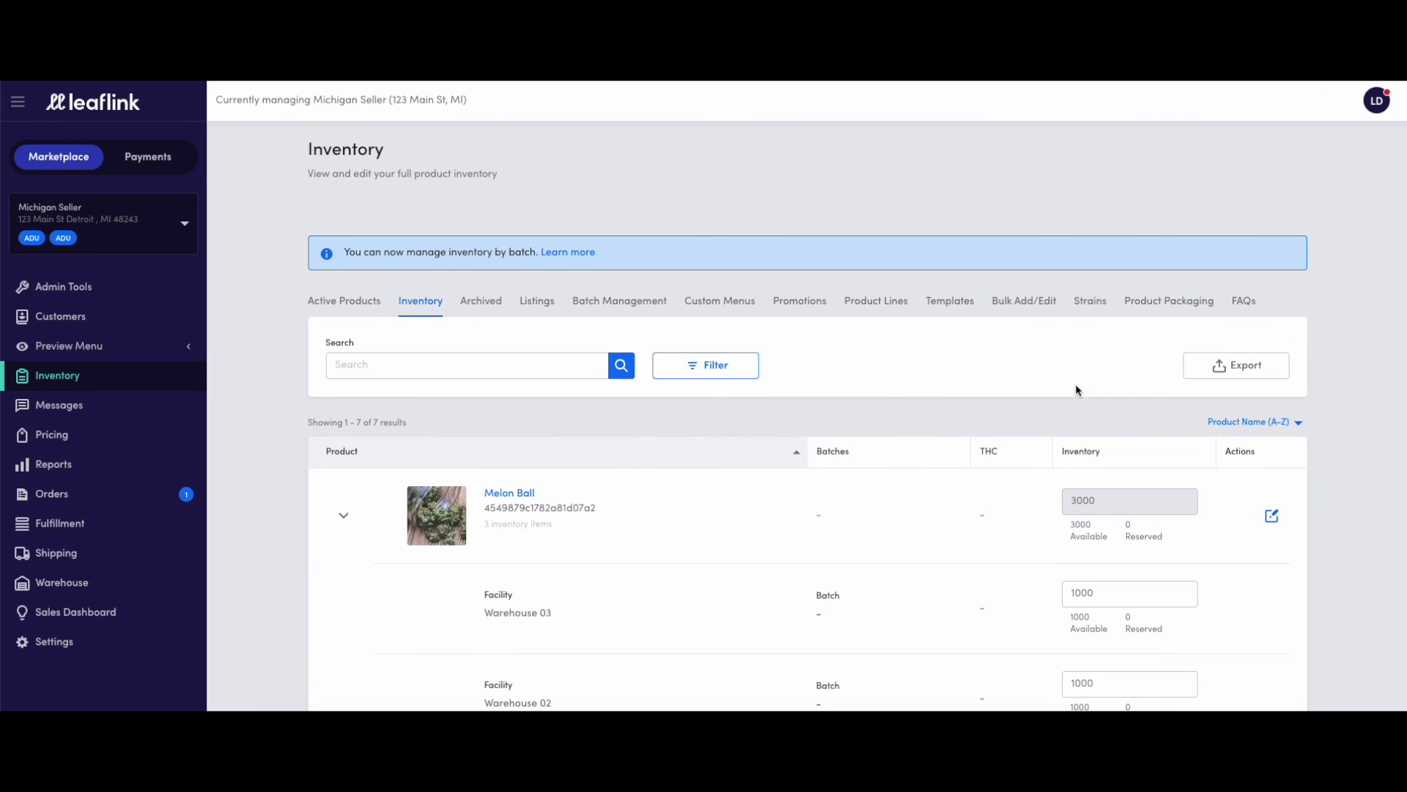
# - Check the inventory filter options, then go to the Orders Received list
pyautogui.click(704, 365)
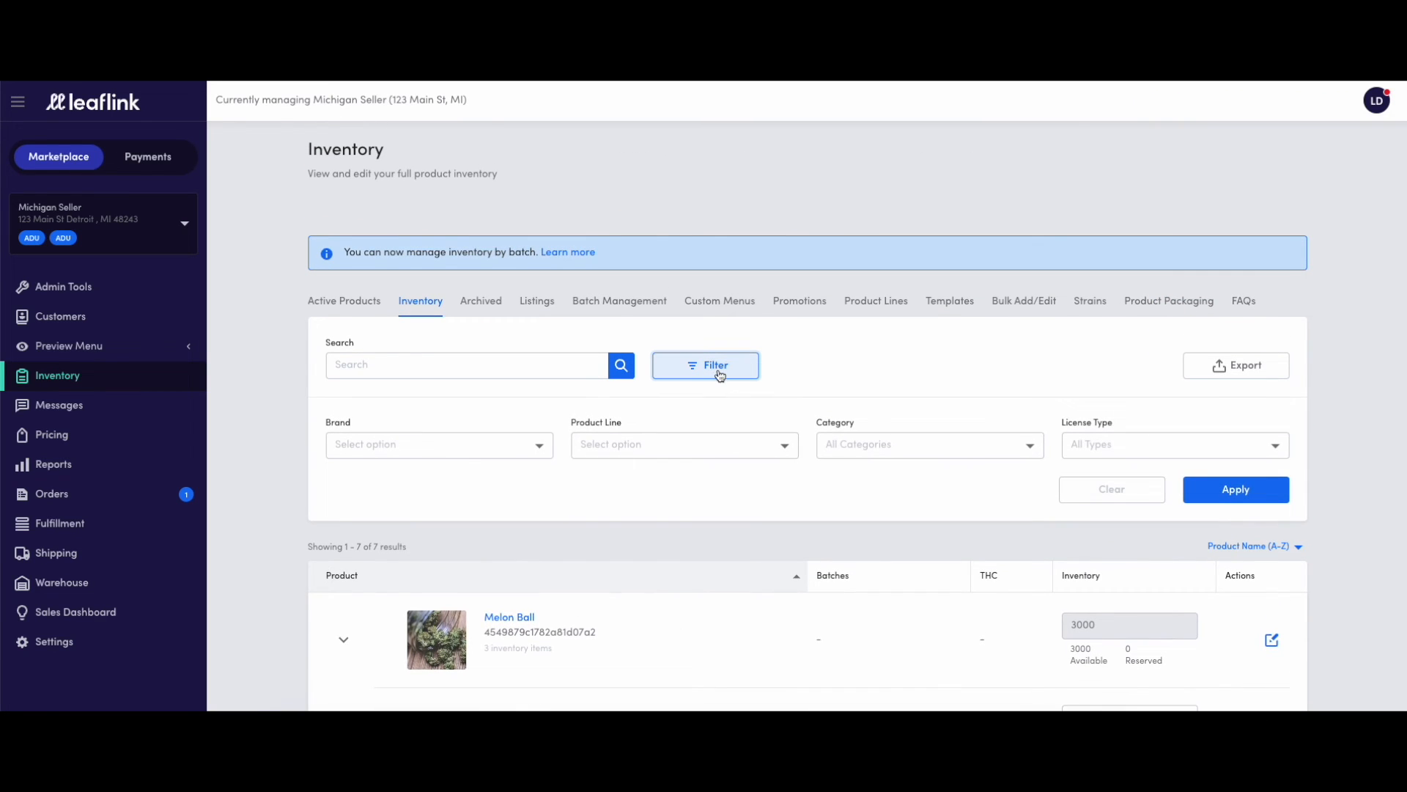
pyautogui.moveTo(682, 453)
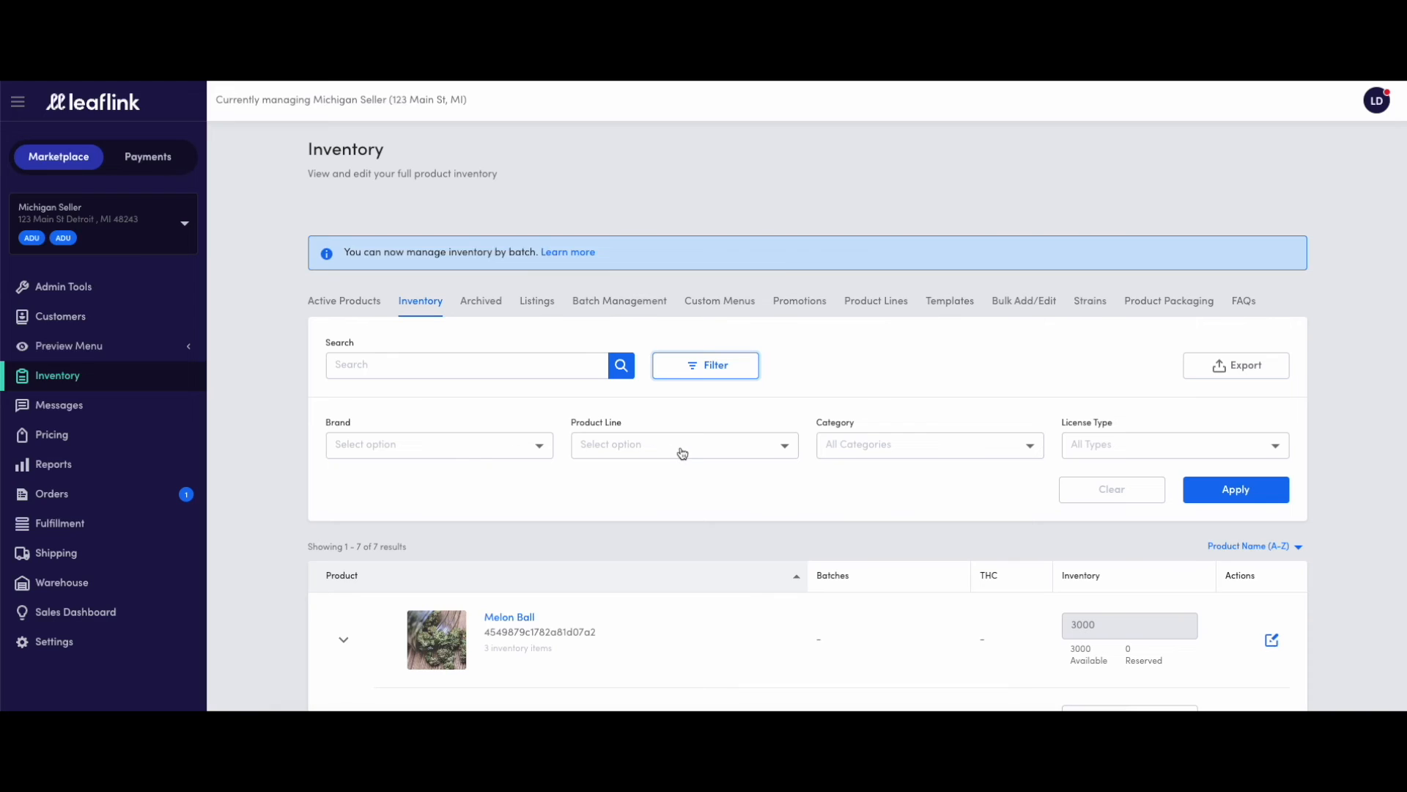
pyautogui.moveTo(1128, 448)
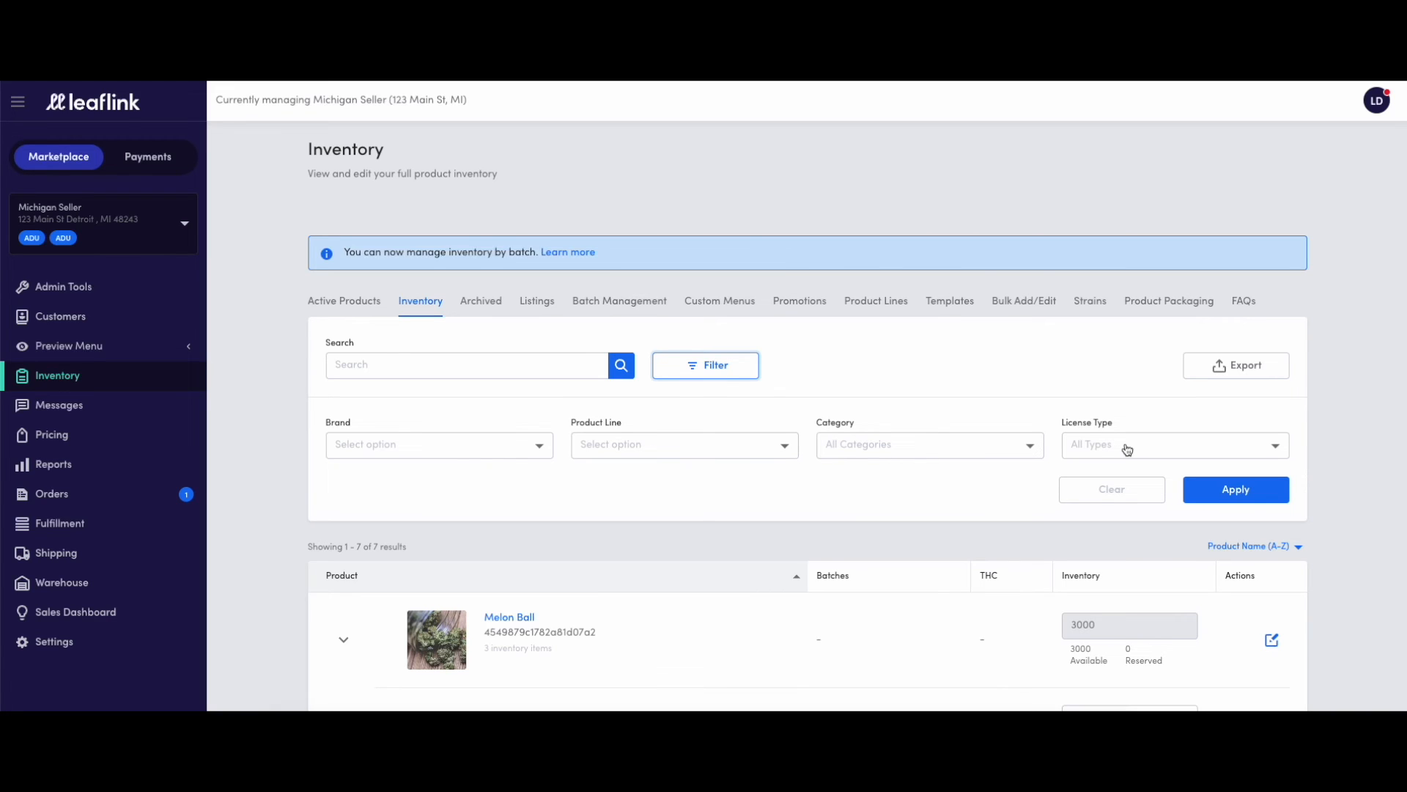
pyautogui.moveTo(727, 387)
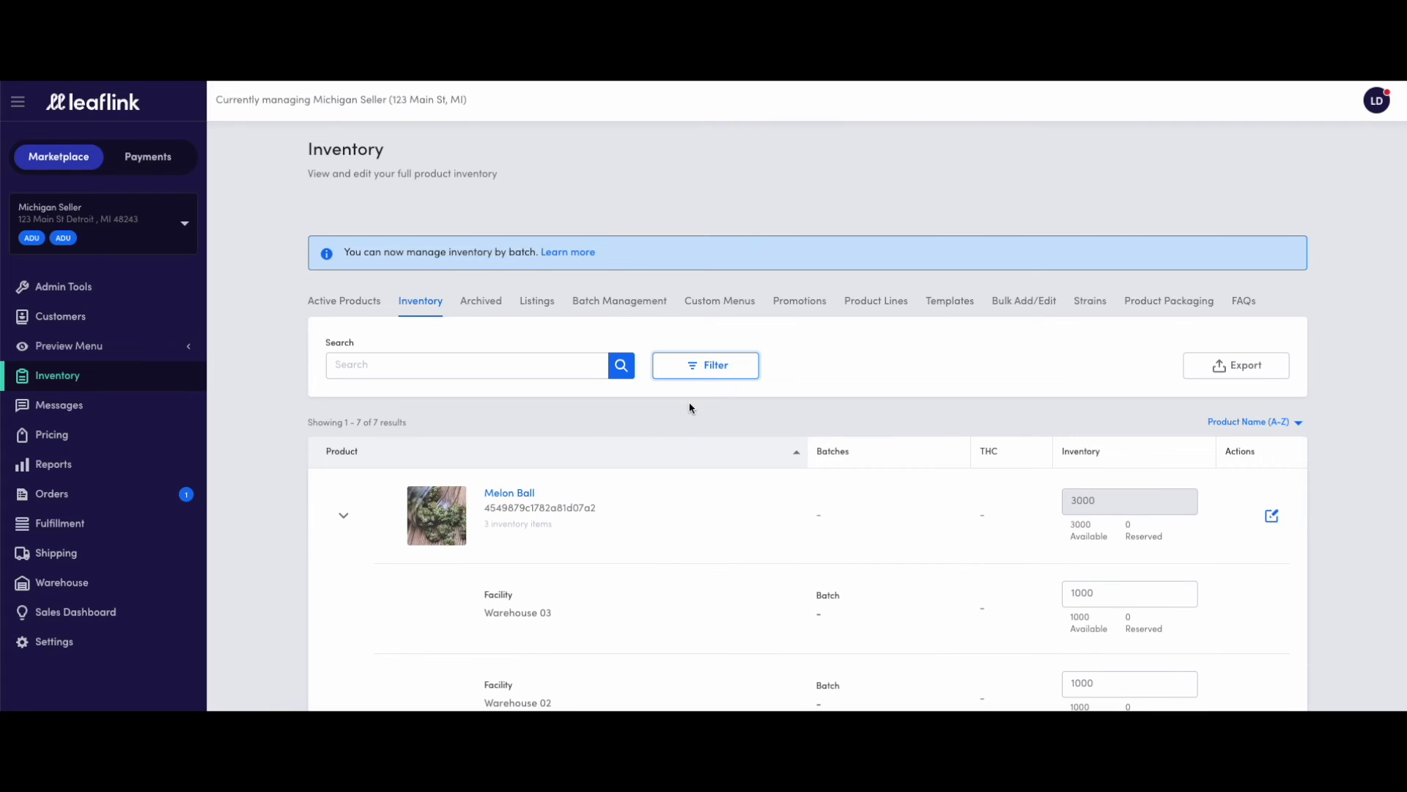
pyautogui.click(52, 492)
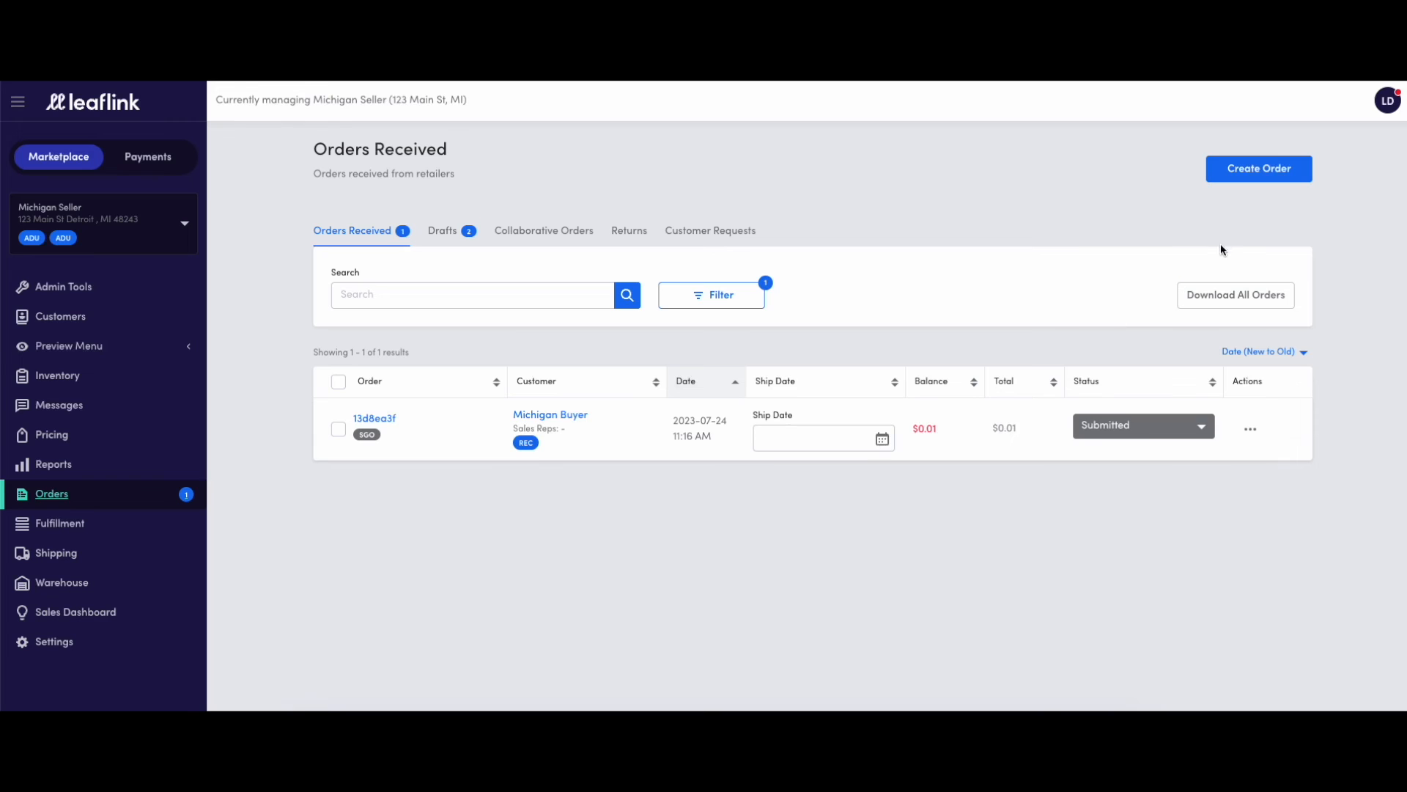
# - Start a new order for Michigan Buyer shipping from Warehouse 03
pyautogui.click(1258, 169)
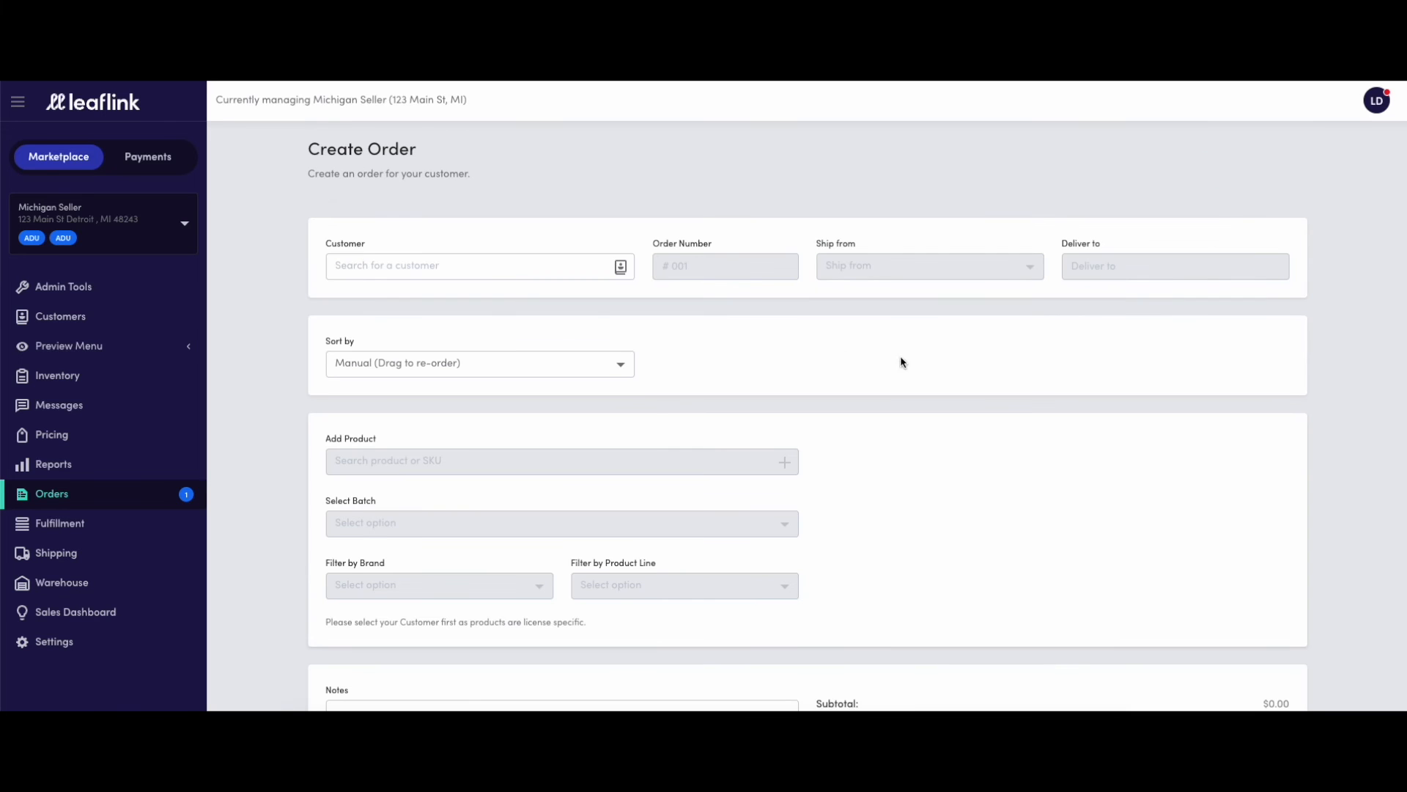
pyautogui.click(479, 266)
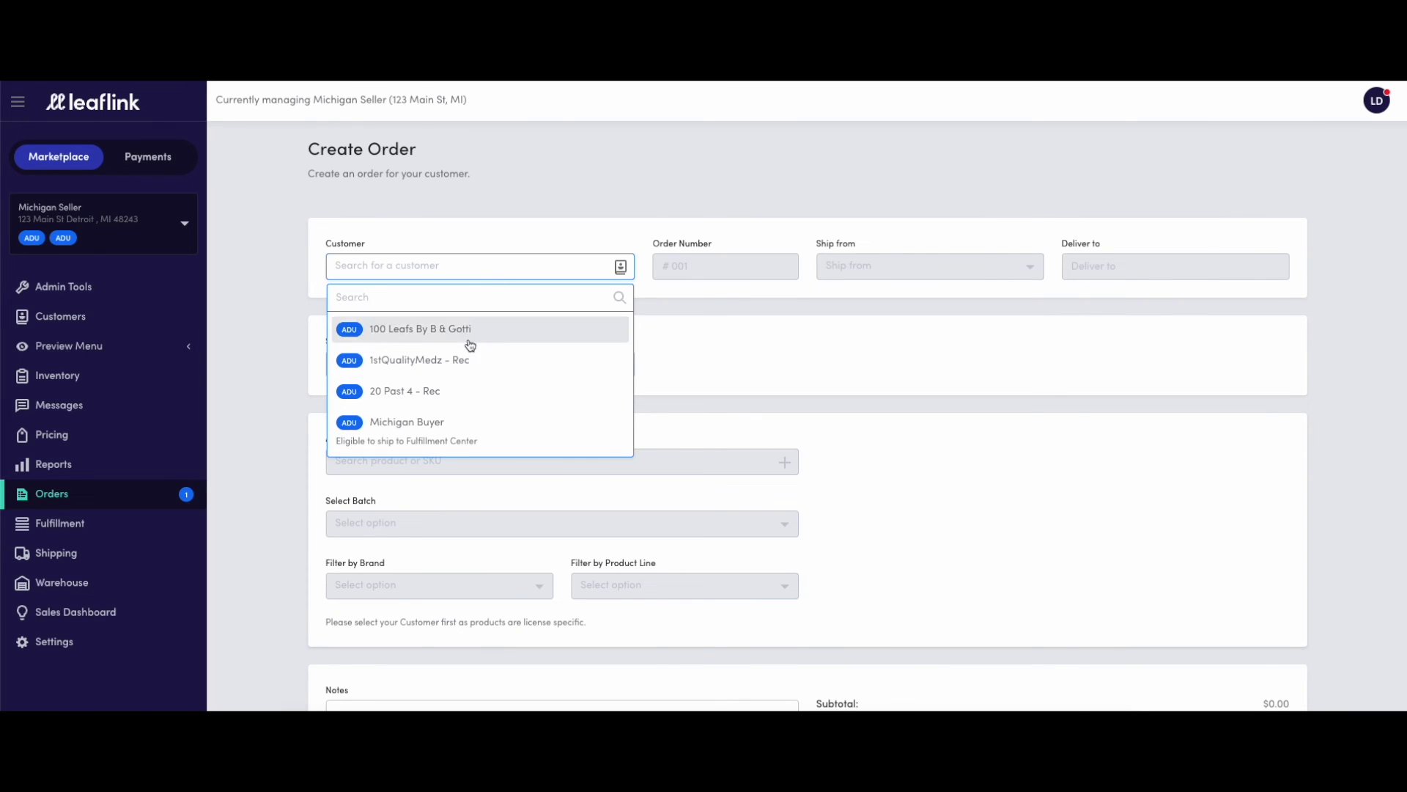
pyautogui.click(407, 422)
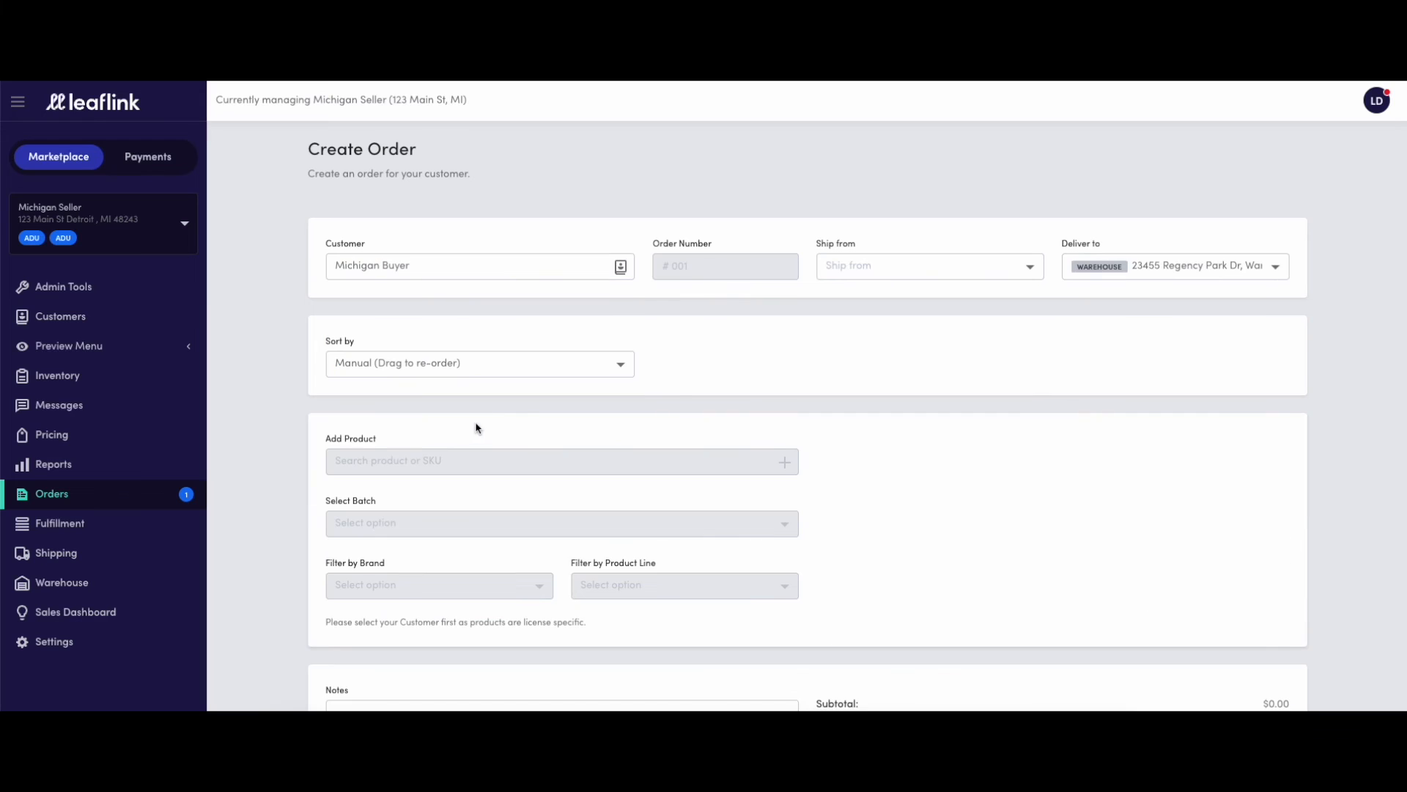
pyautogui.write('f58aee46')
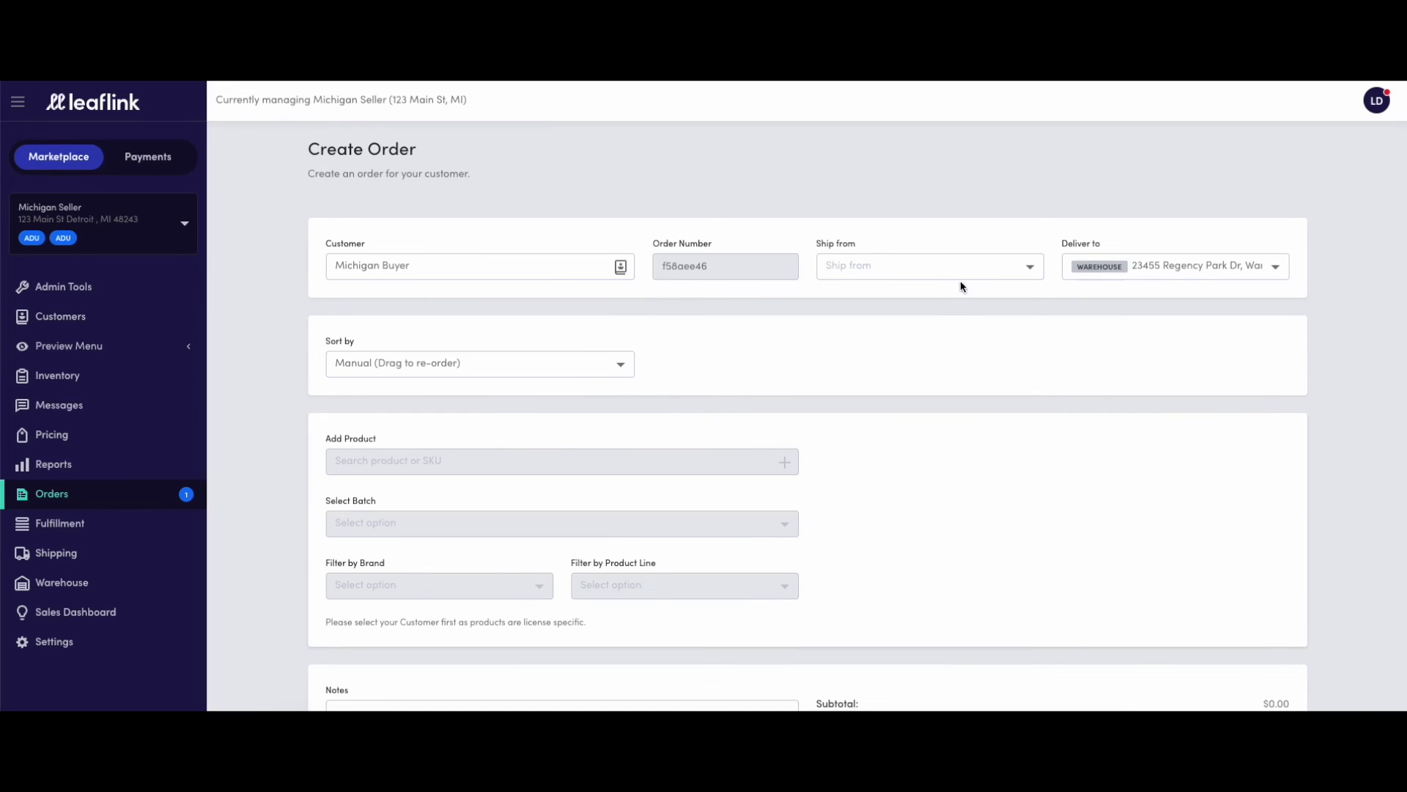
pyautogui.click(927, 265)
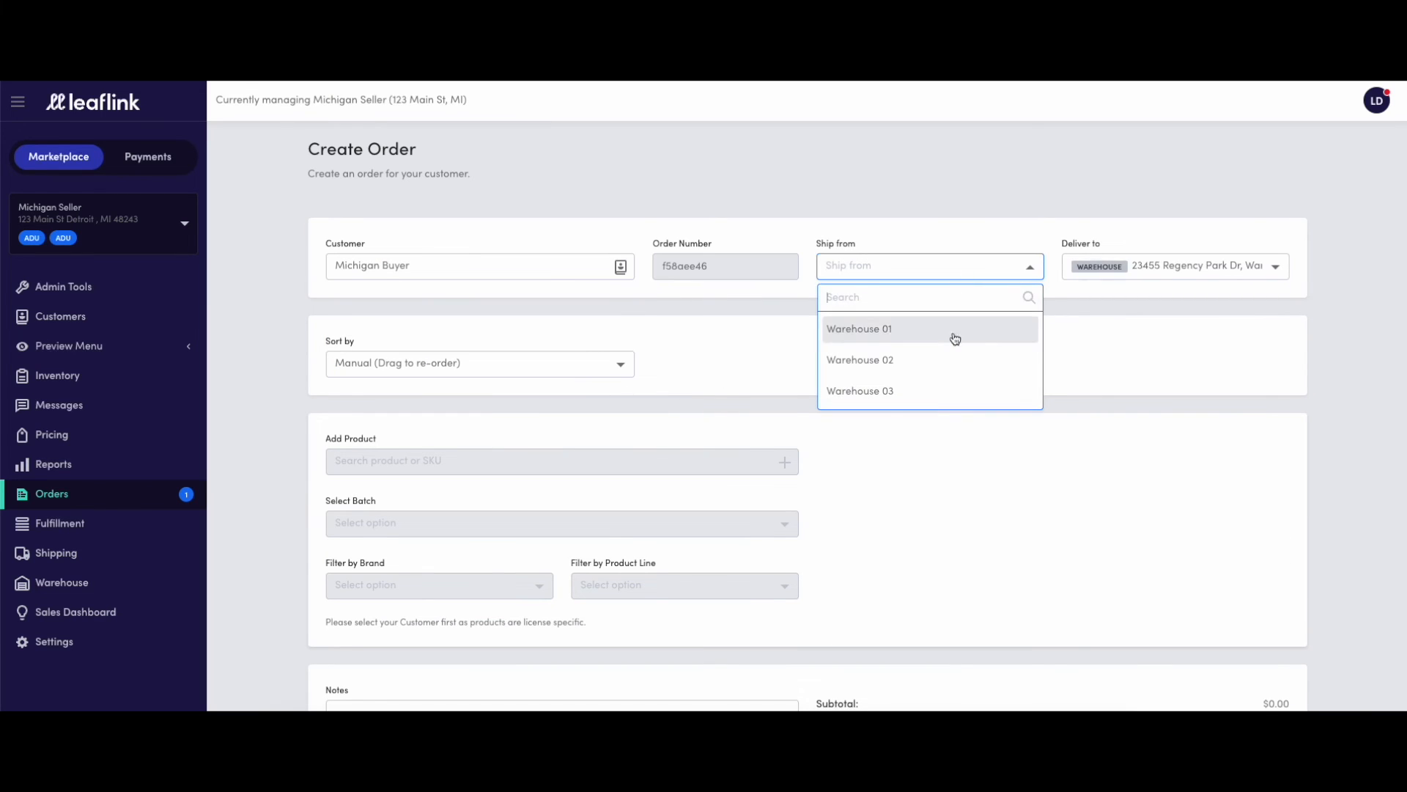
pyautogui.click(859, 391)
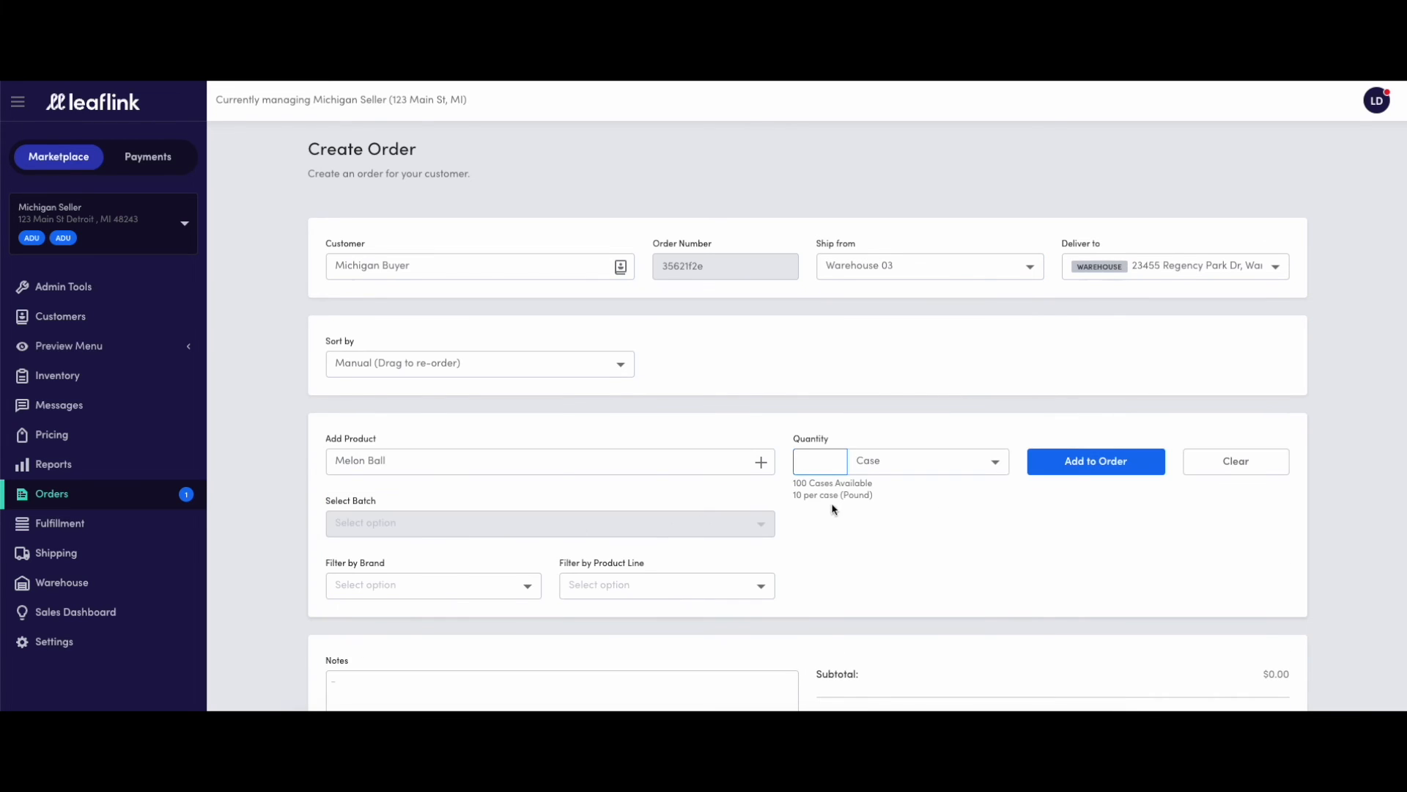
# - Add two cases of Melon Ball, submit the order, and go to Products
pyautogui.click(1095, 461)
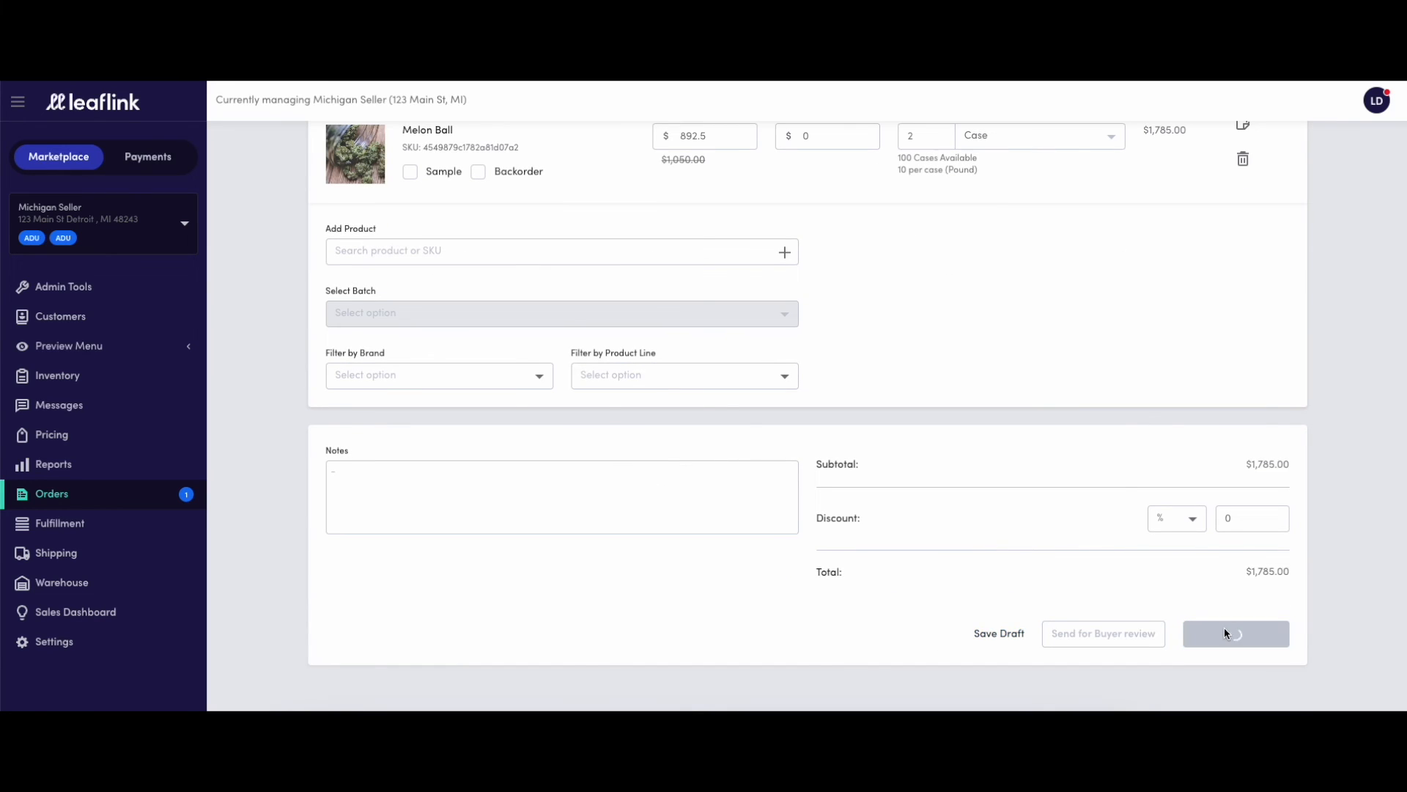
pyautogui.click(1235, 633)
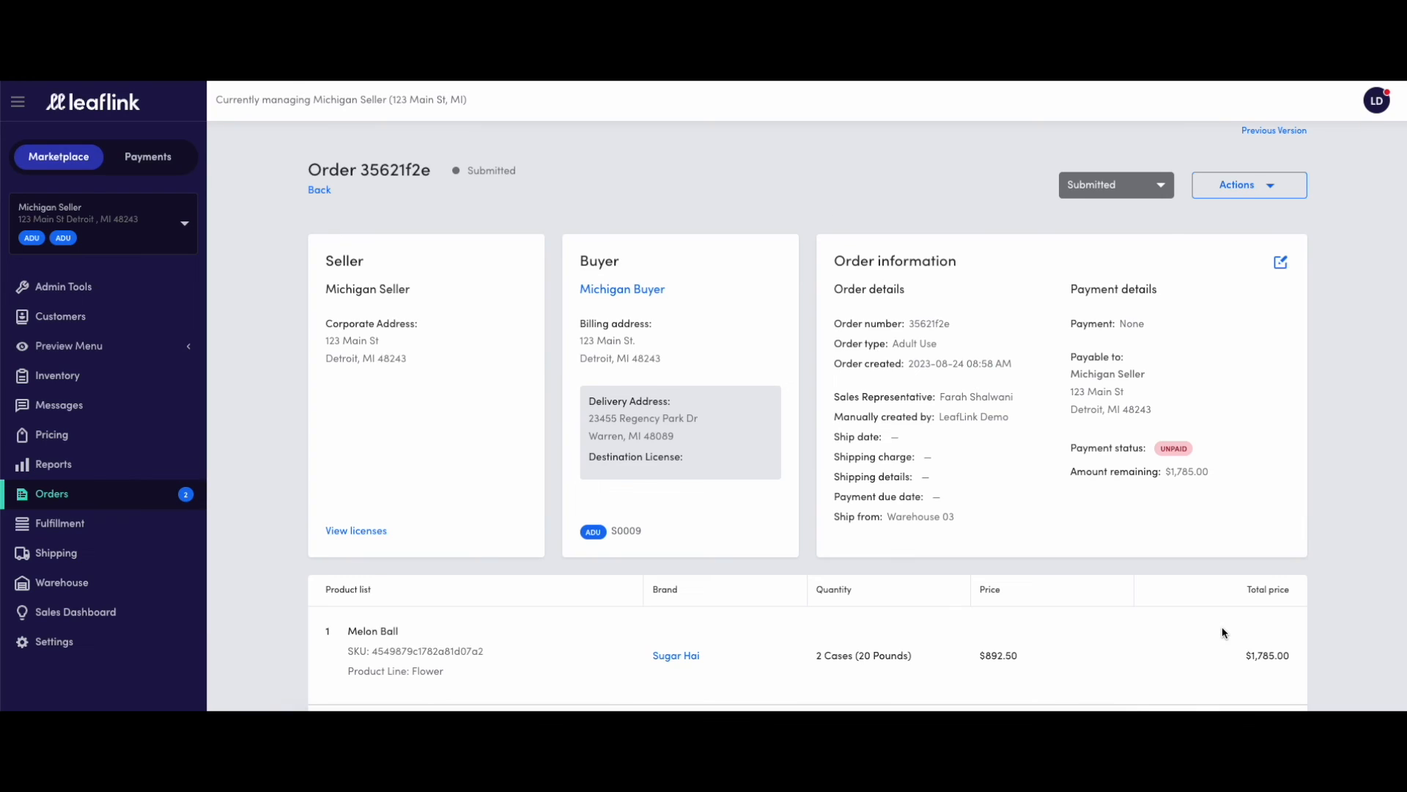
pyautogui.moveTo(377, 449)
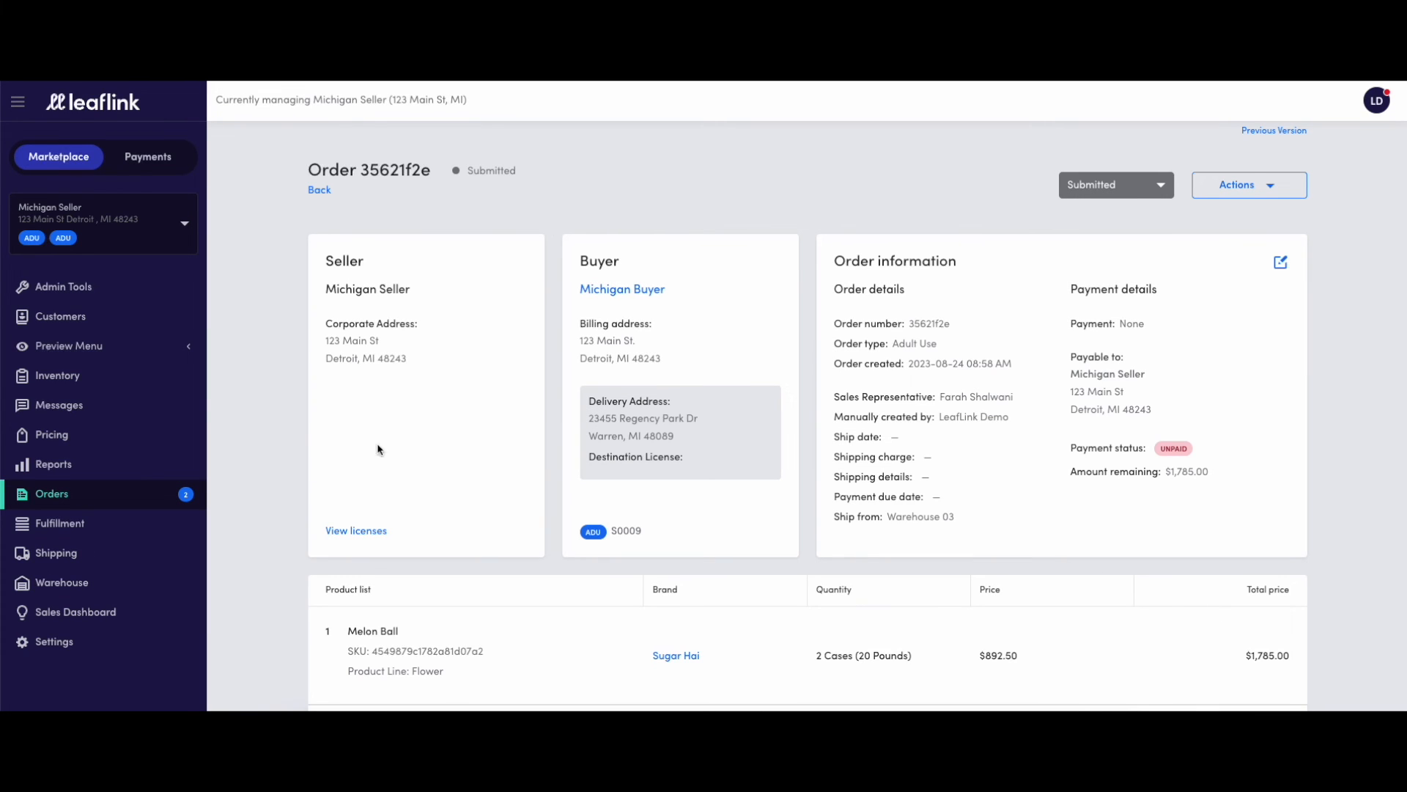
pyautogui.click(56, 375)
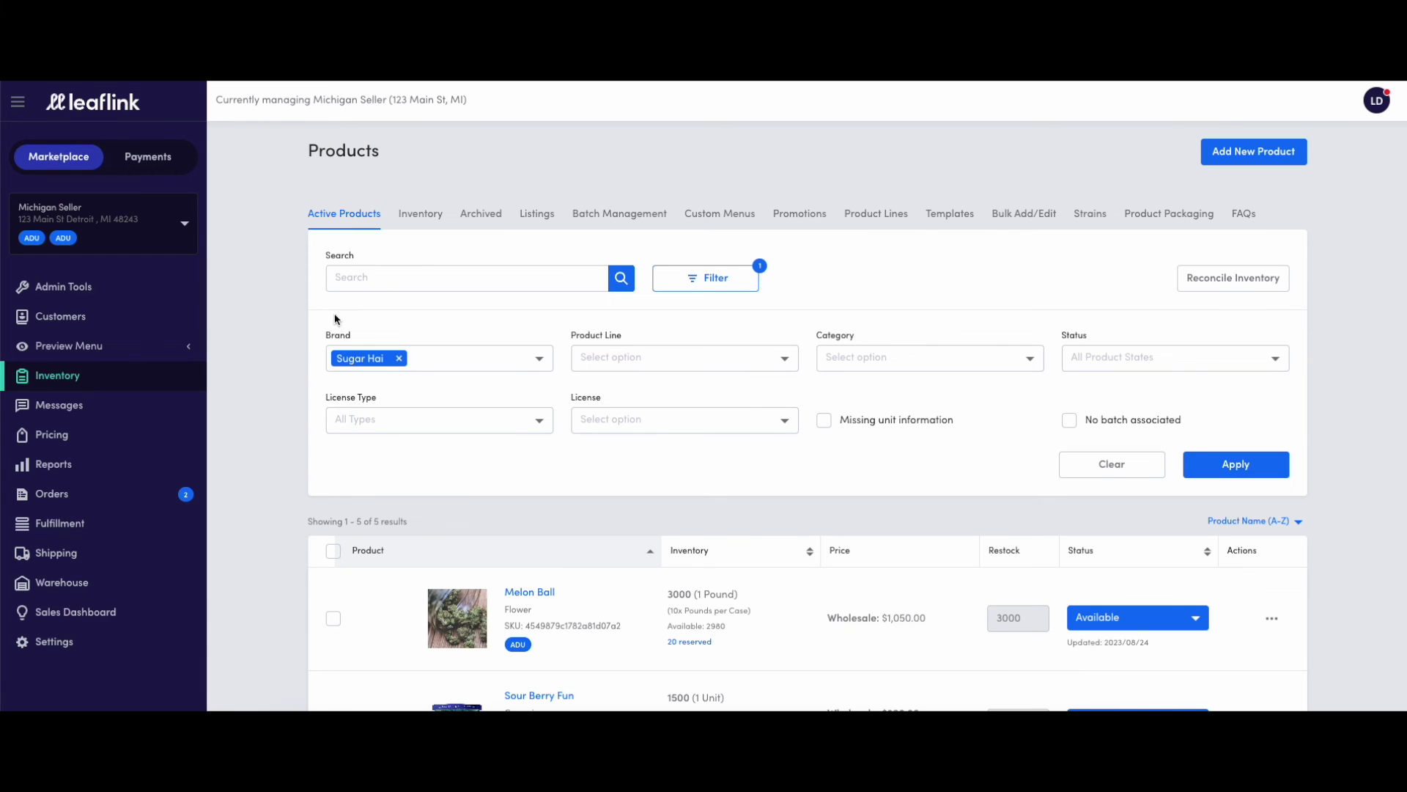
pyautogui.moveTo(619, 213)
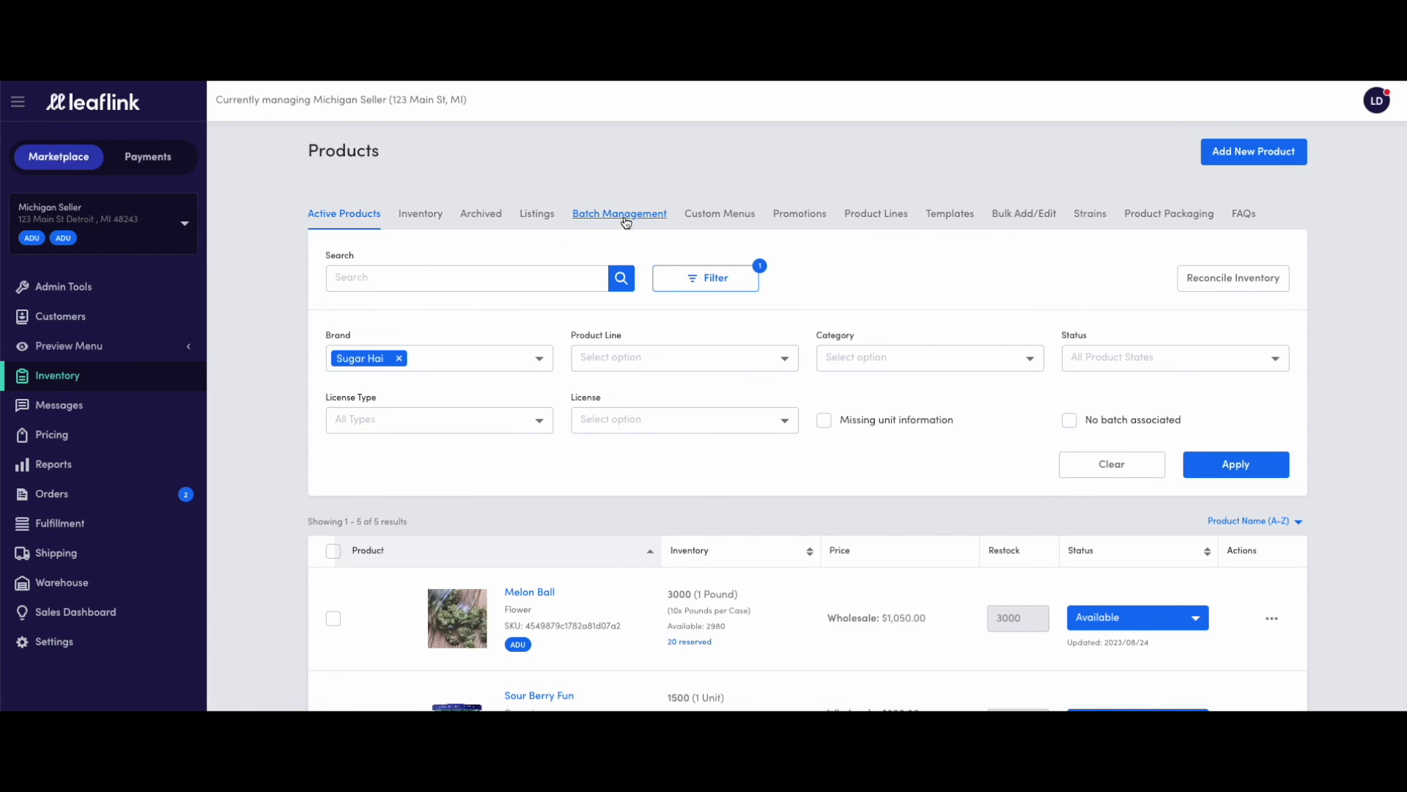
# - Open the Batch Management tab to list the active batches
pyautogui.click(619, 213)
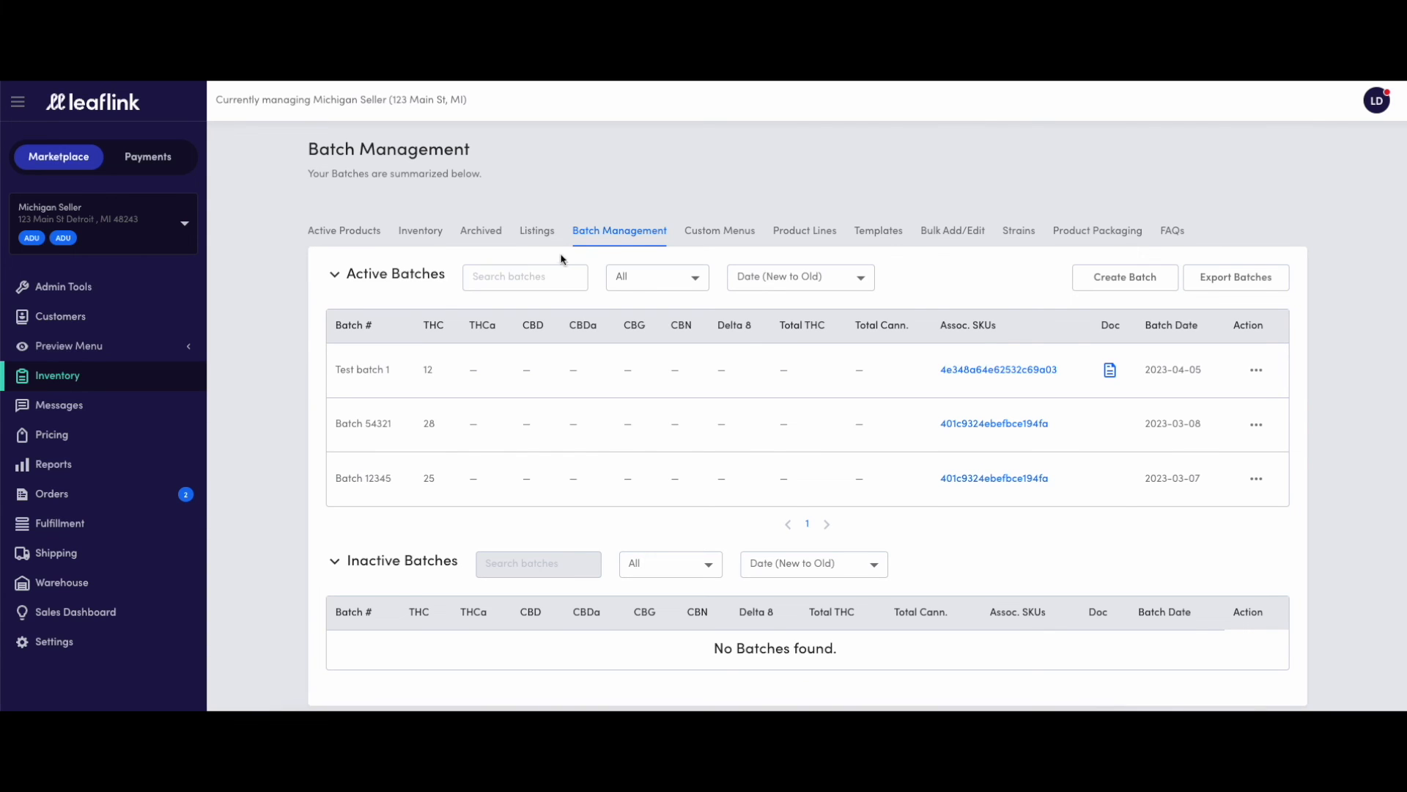
pyautogui.moveTo(267, 340)
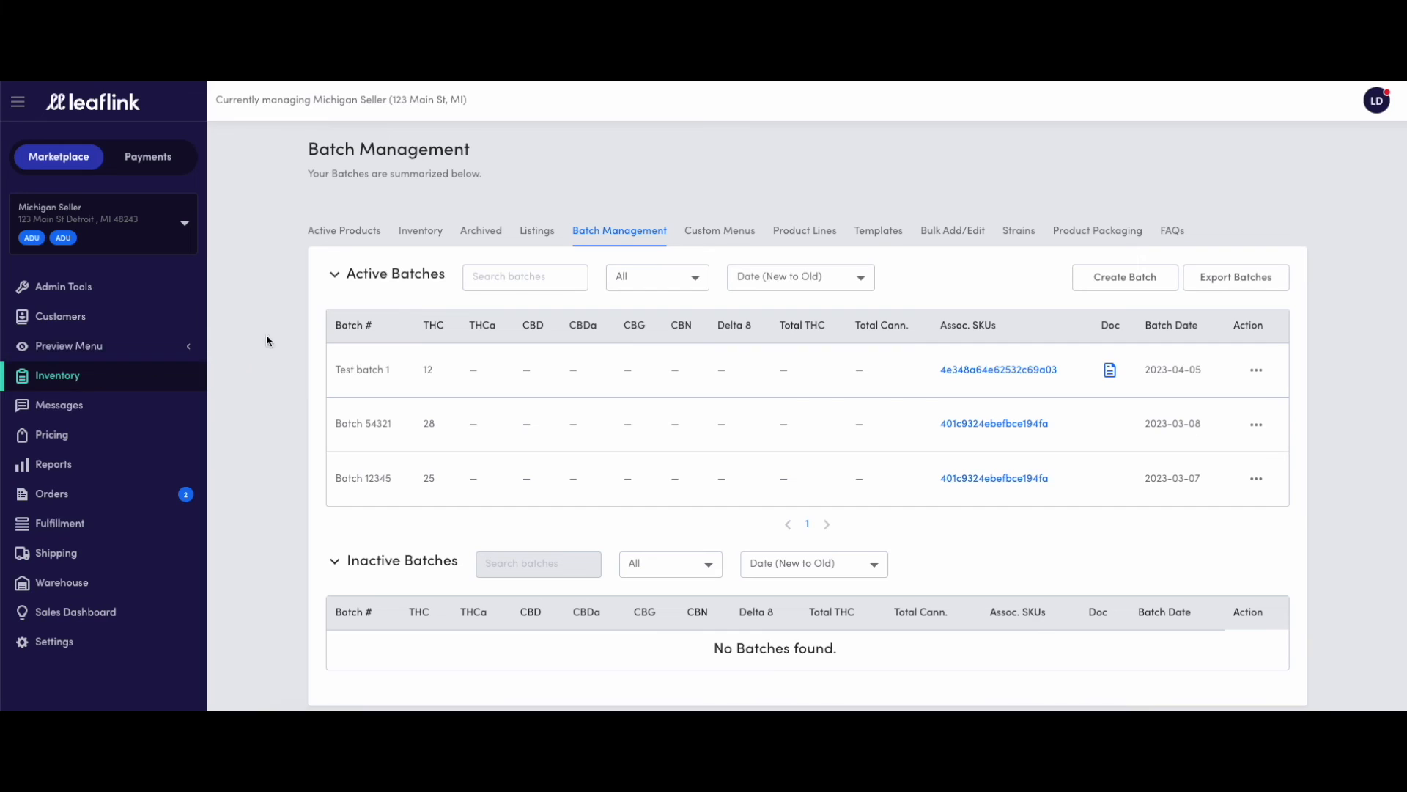
pyautogui.moveTo(624, 252)
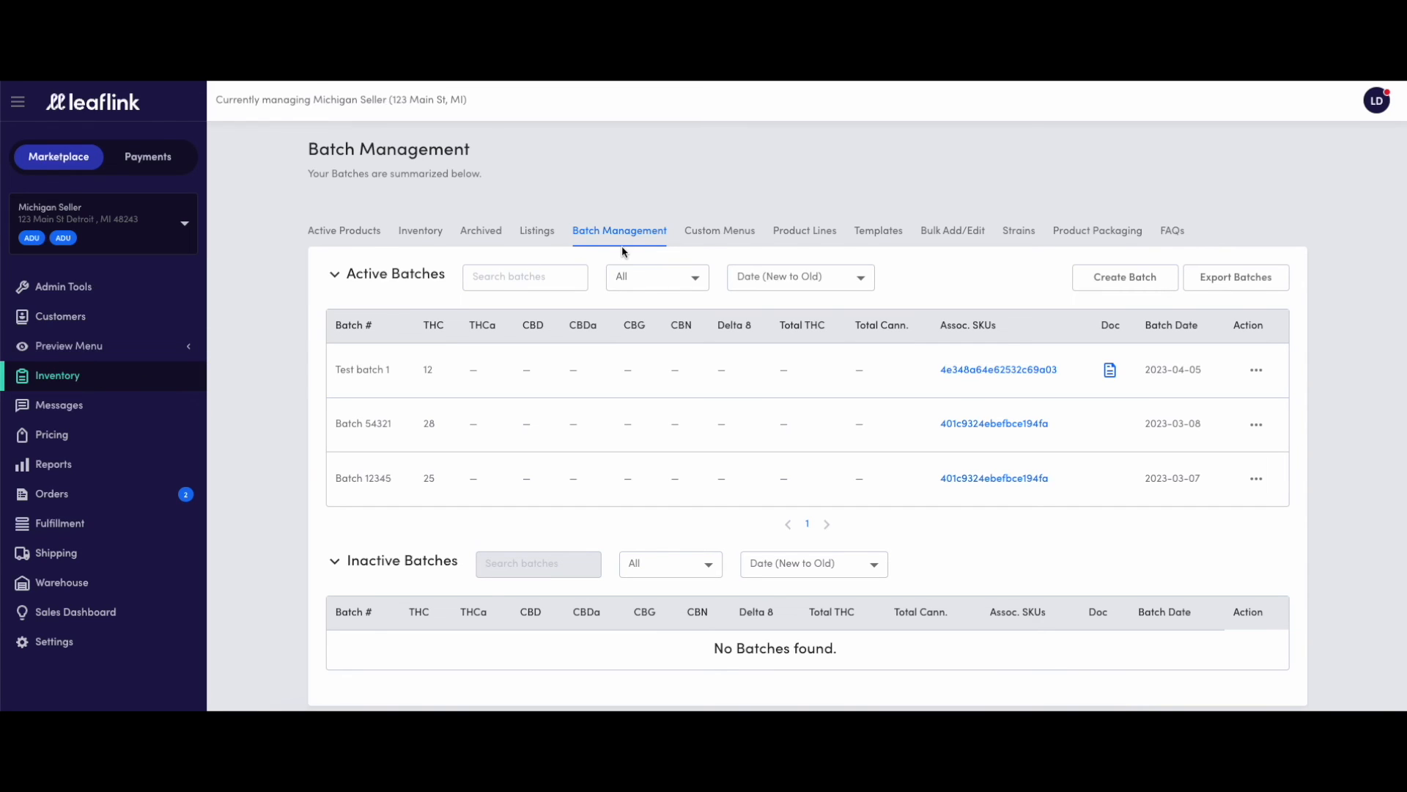
pyautogui.moveTo(996, 261)
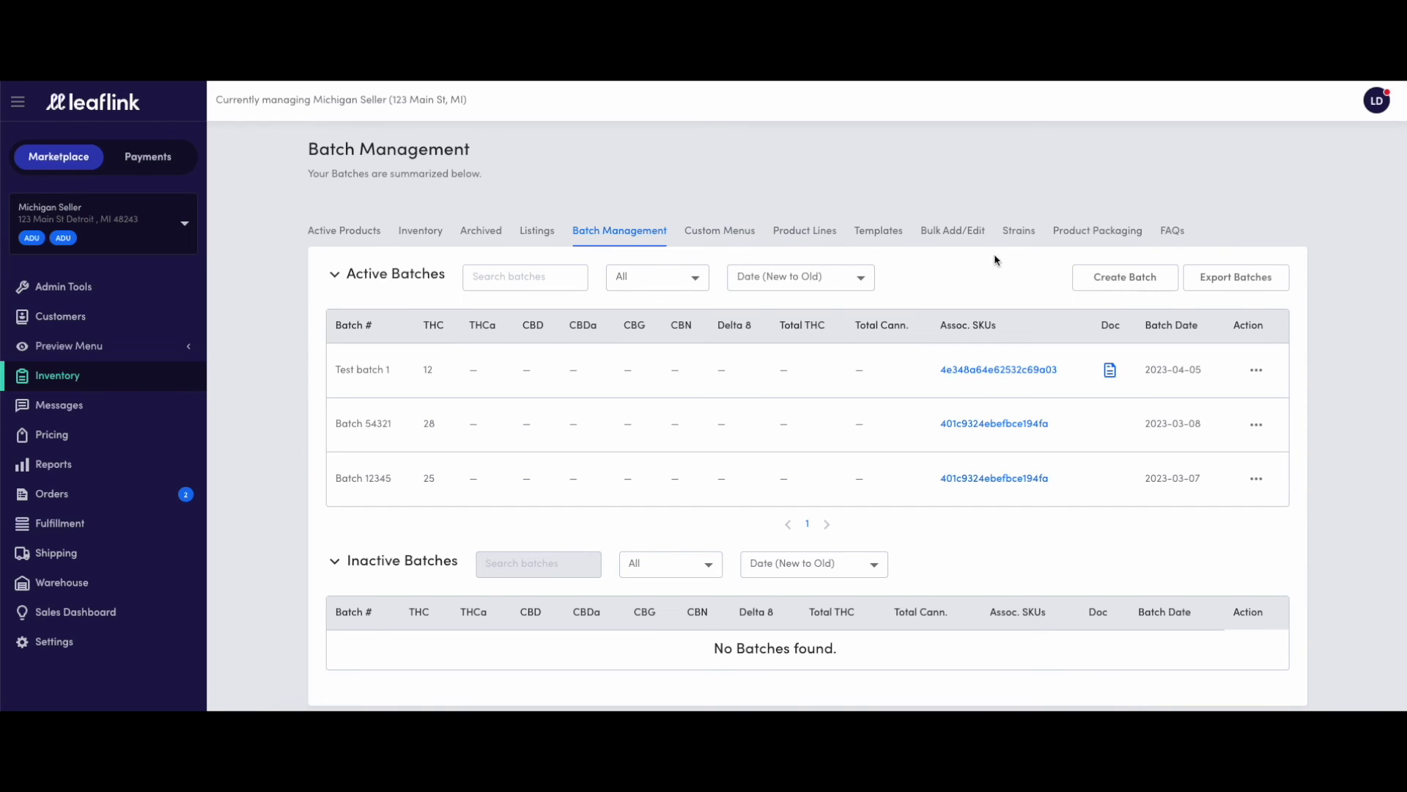
pyautogui.moveTo(1125, 283)
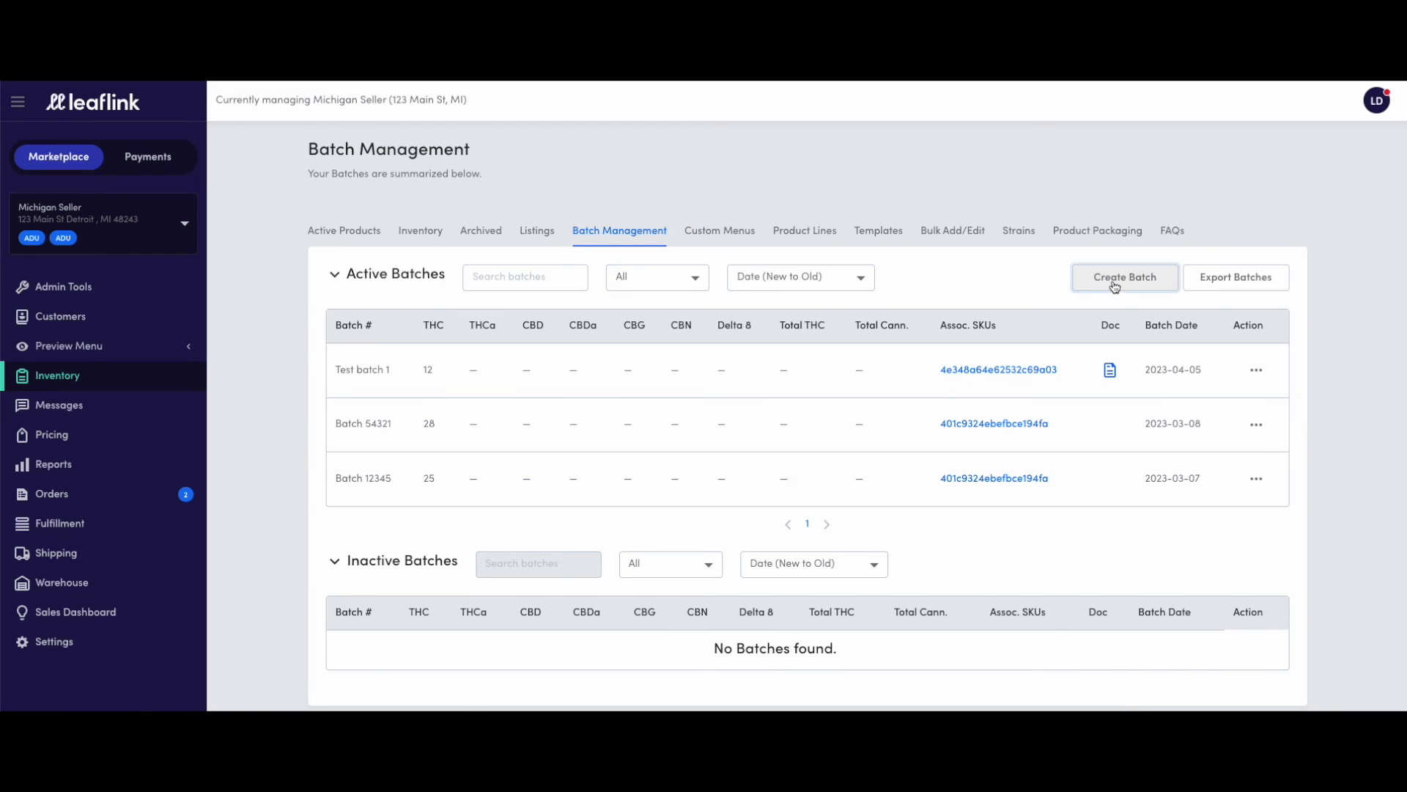
# - Create and save batch 12345 with 45% THC, associated with Sour Berry Fun
pyautogui.click(1124, 276)
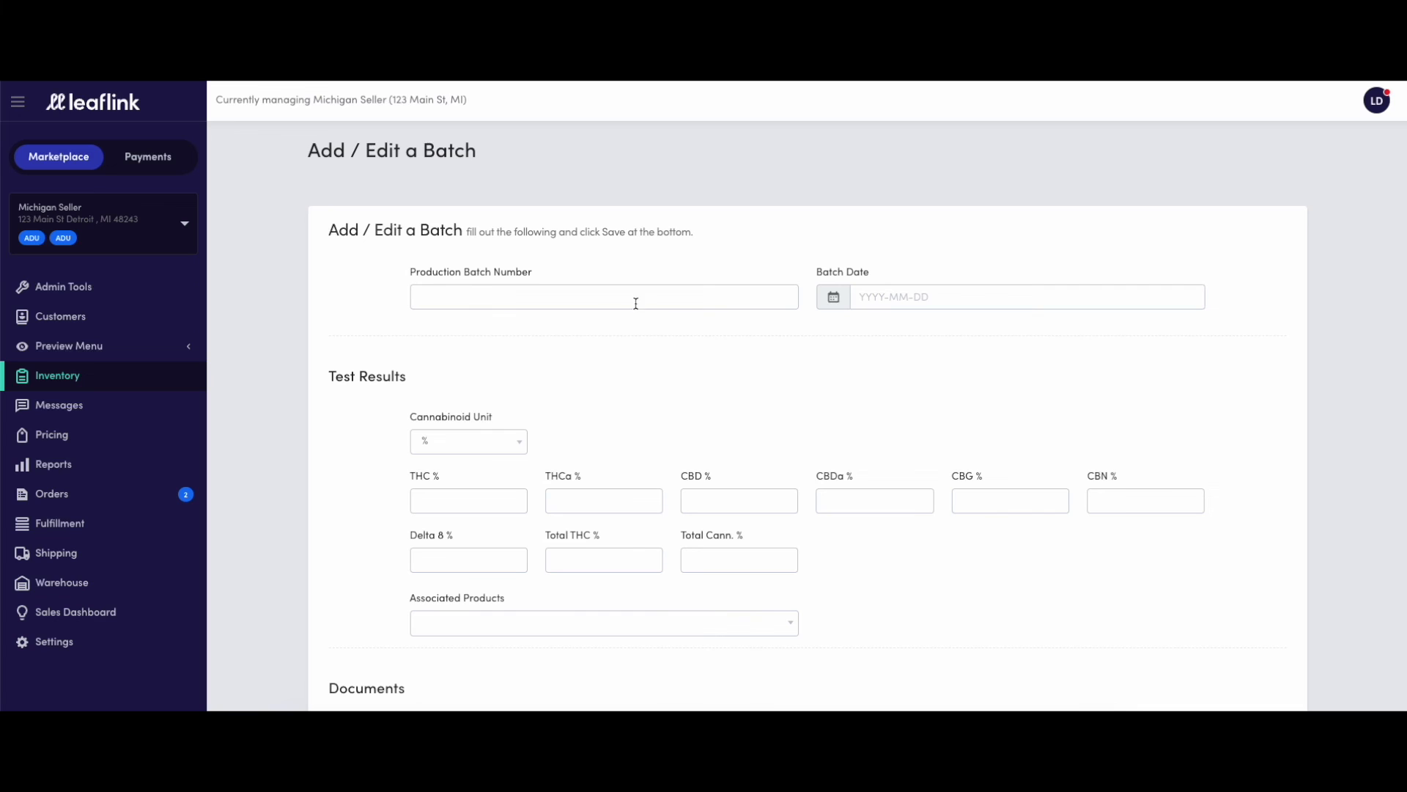
pyautogui.write('12345')
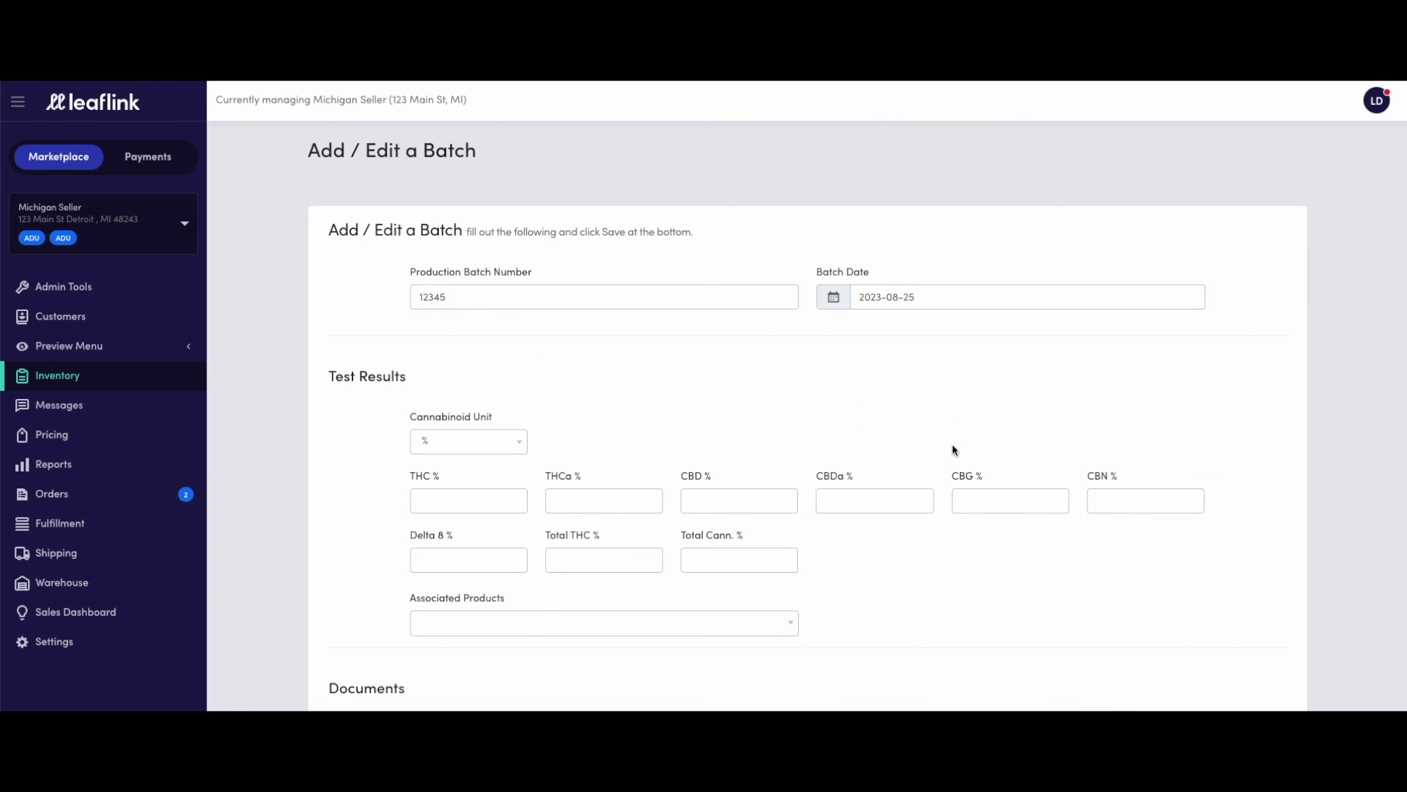
pyautogui.write('45')
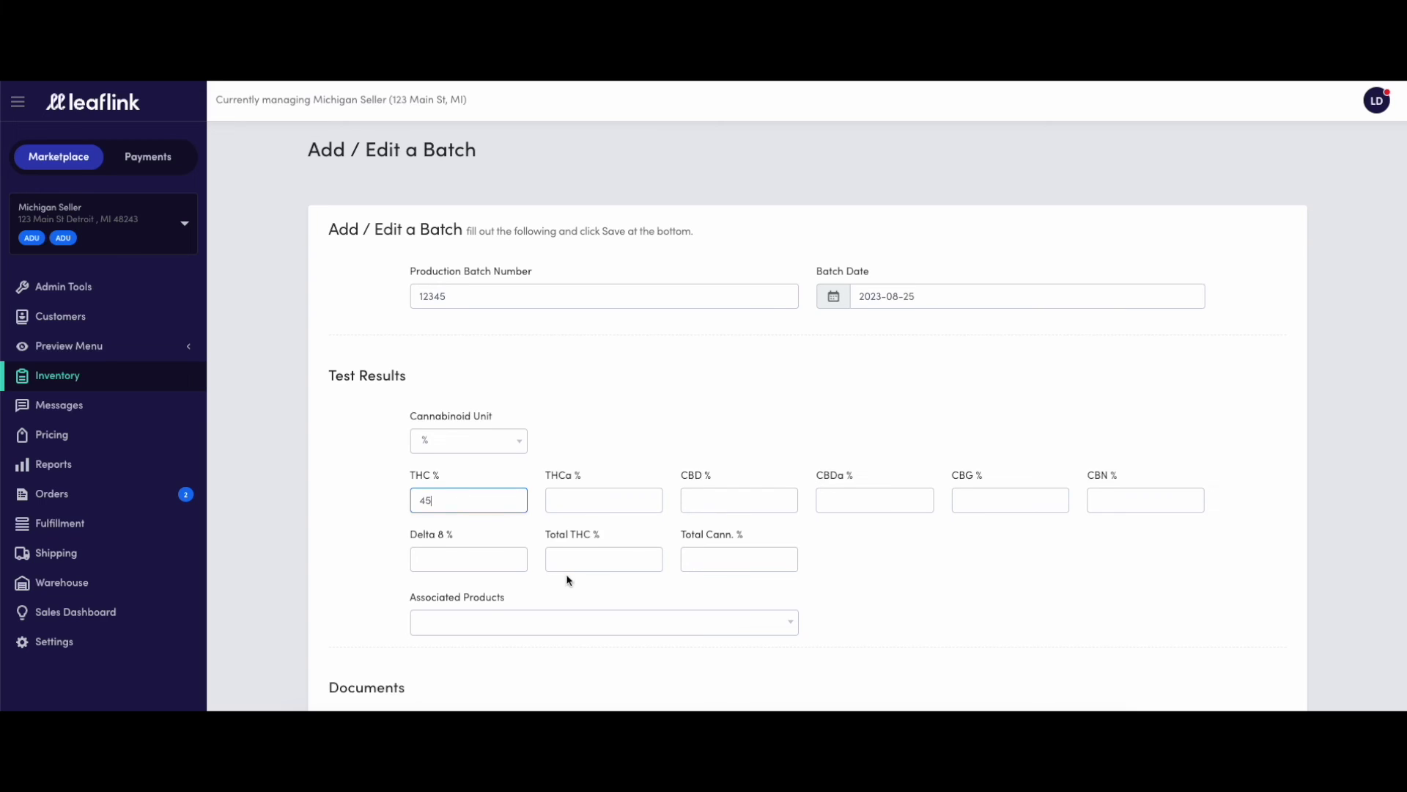
pyautogui.click(604, 621)
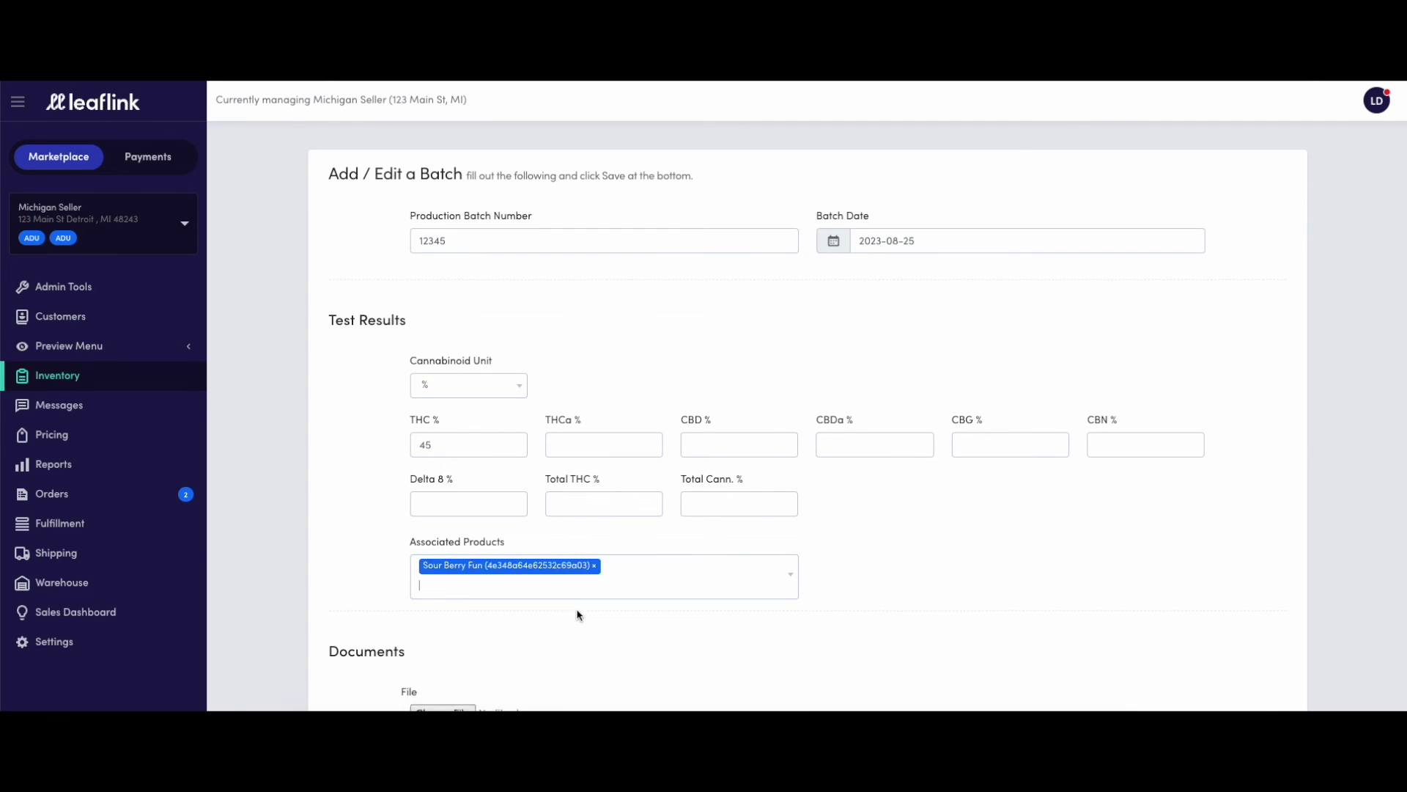
pyautogui.scroll(-3)
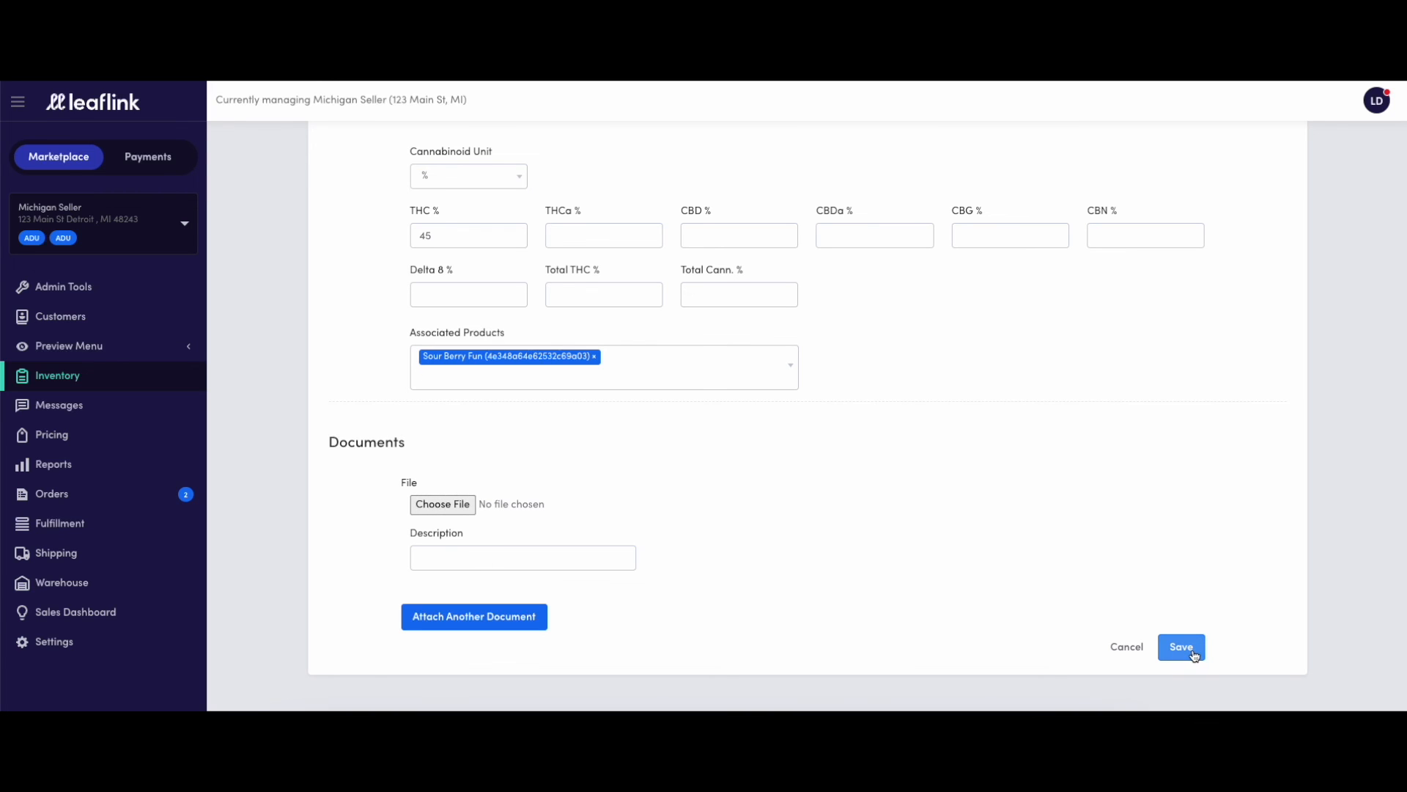
pyautogui.click(1180, 646)
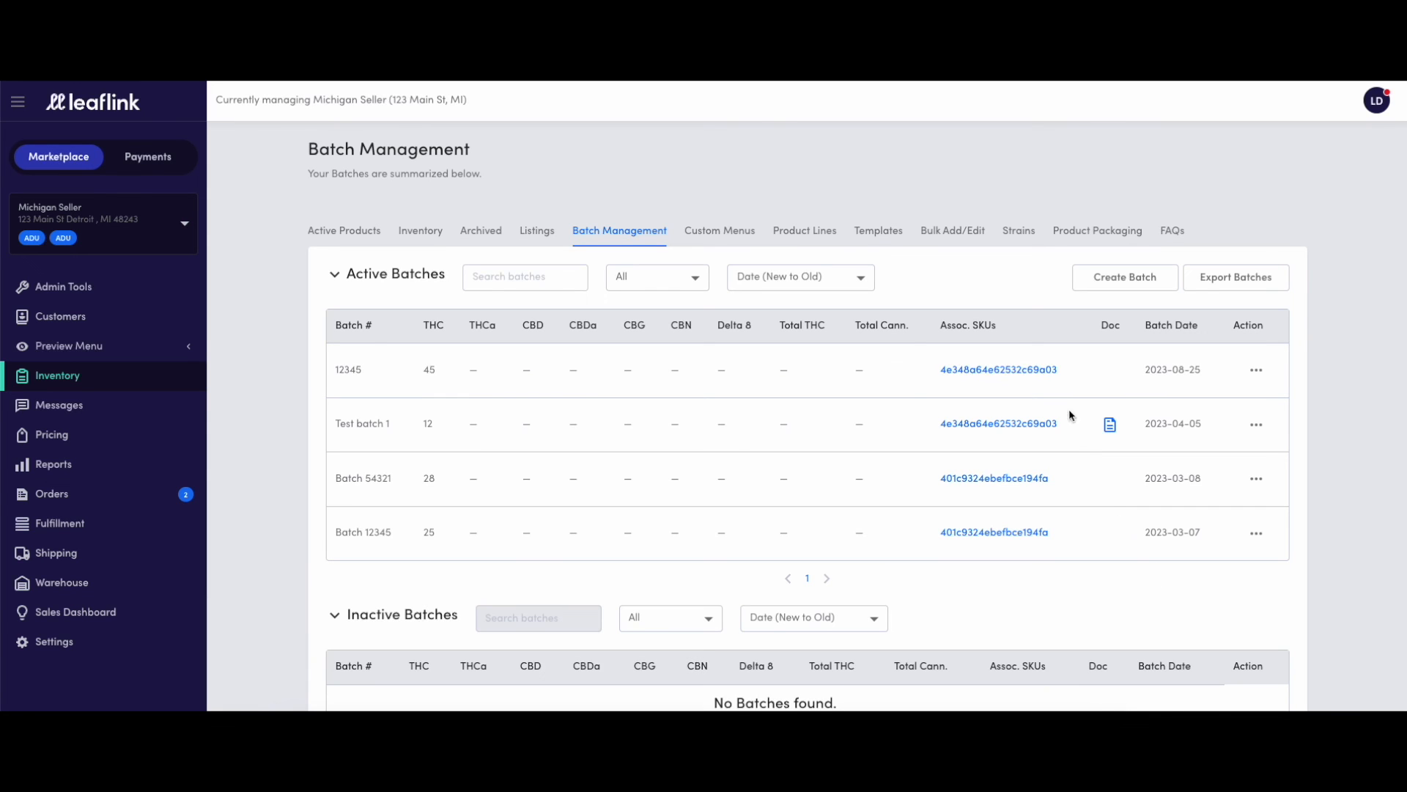
pyautogui.moveTo(851, 406)
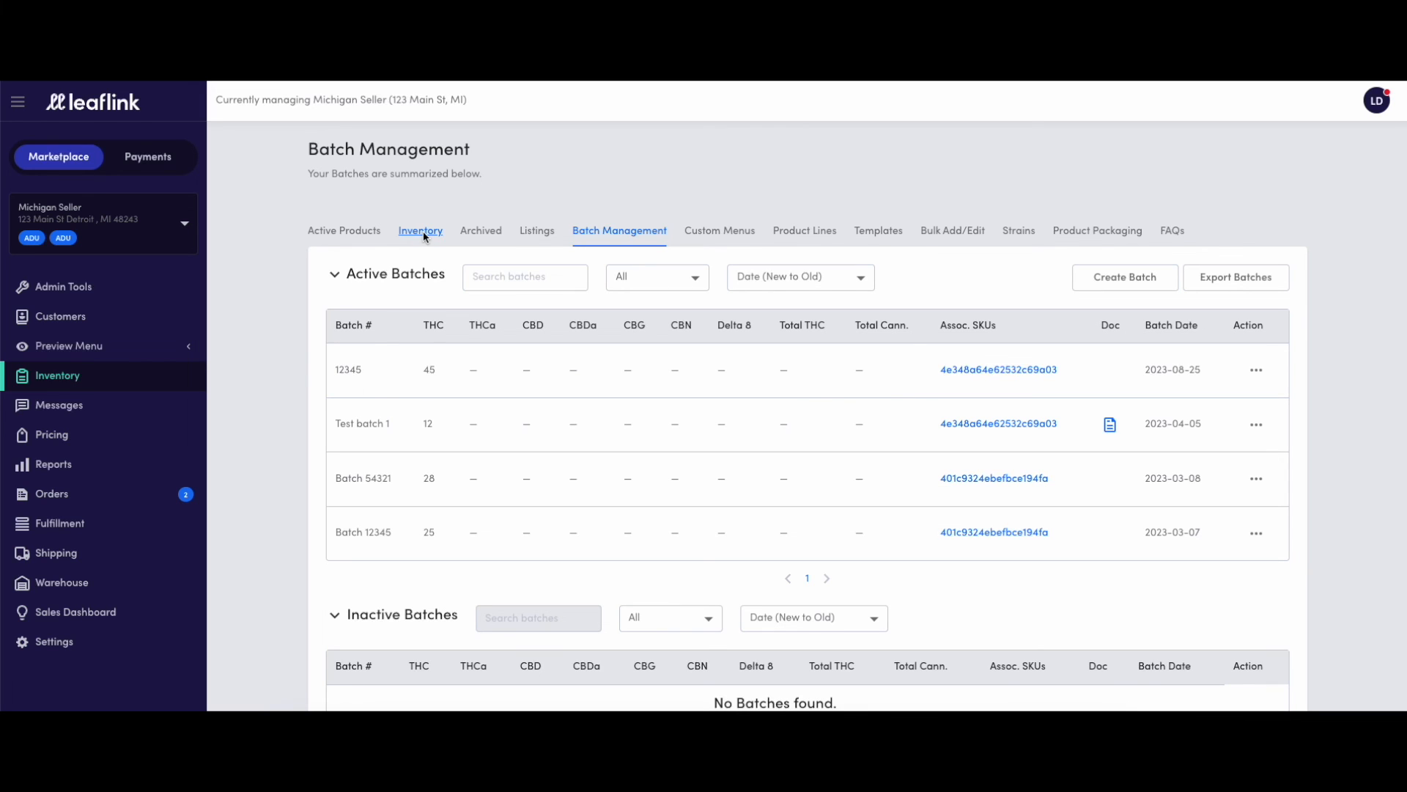
# - On the Inventory tab, expand Sour Berry Fun to view its Warehouse 01–03 stock rows
pyautogui.click(420, 230)
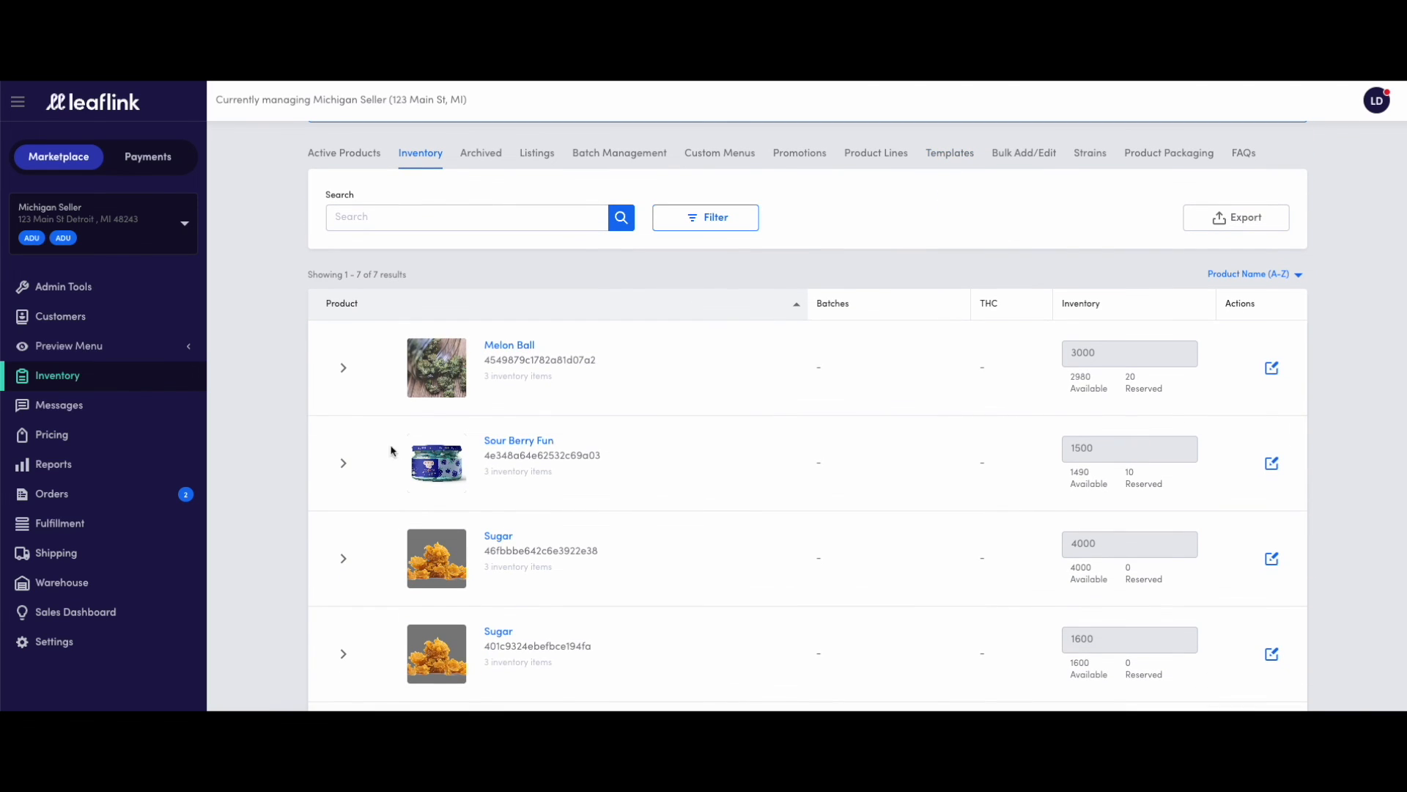
pyautogui.click(343, 463)
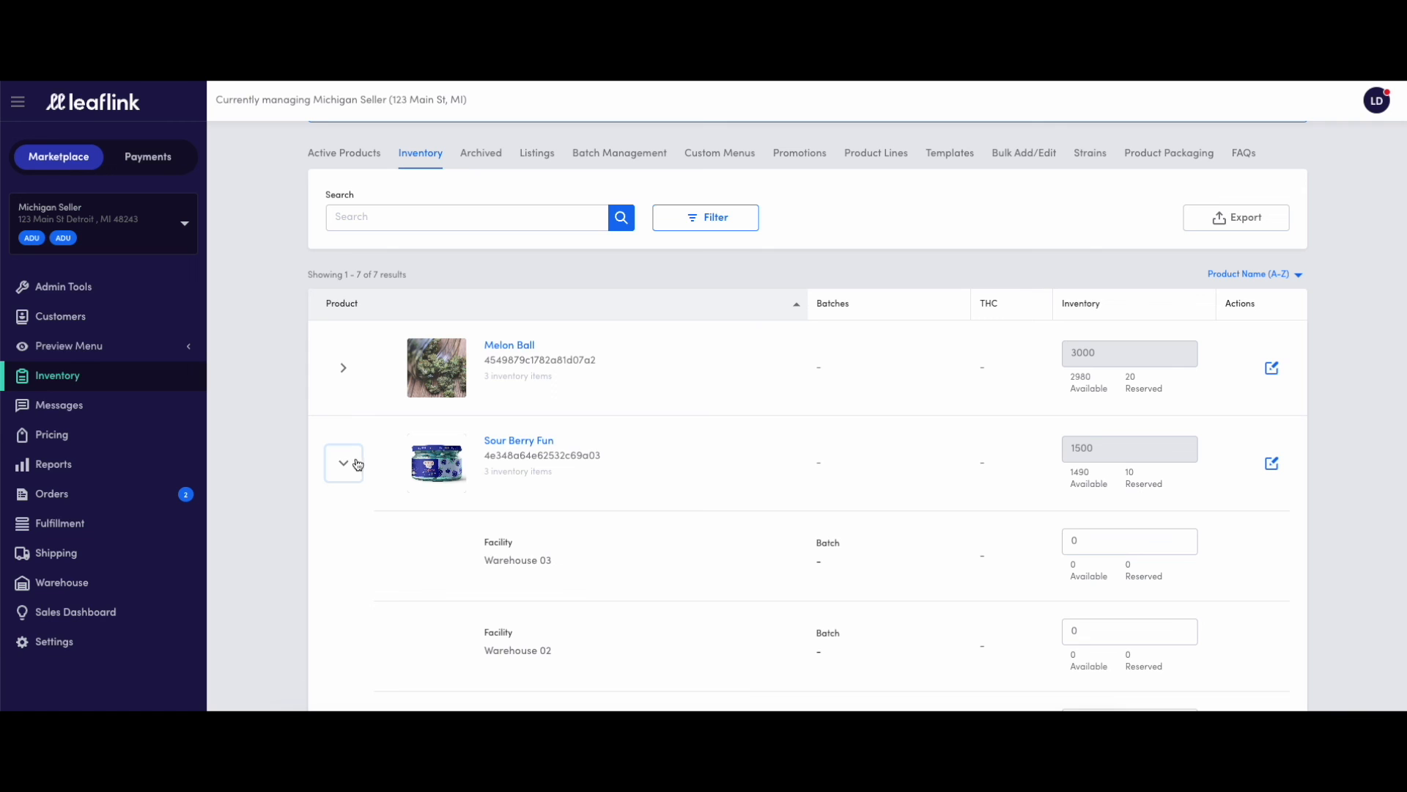
pyautogui.scroll(-3)
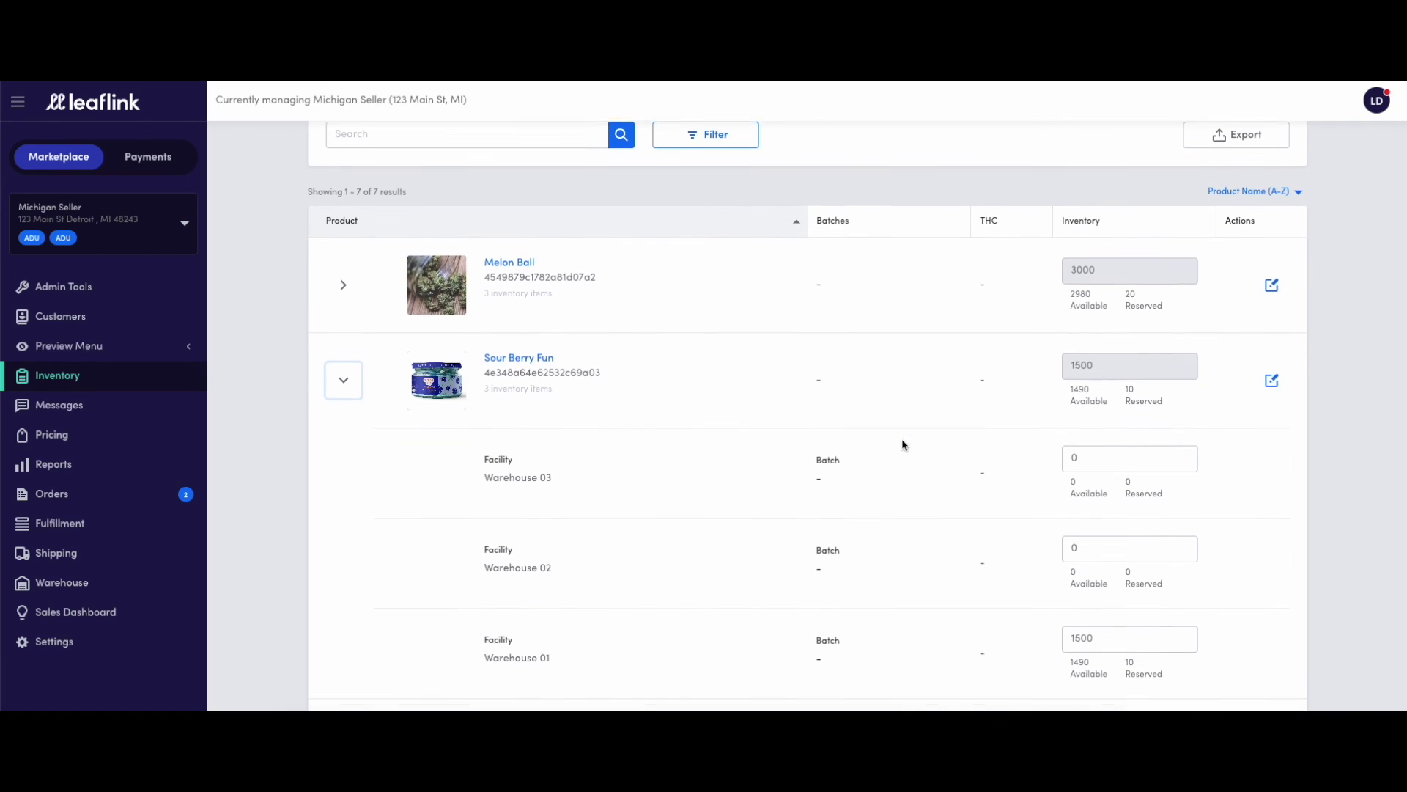
pyautogui.scroll(-3)
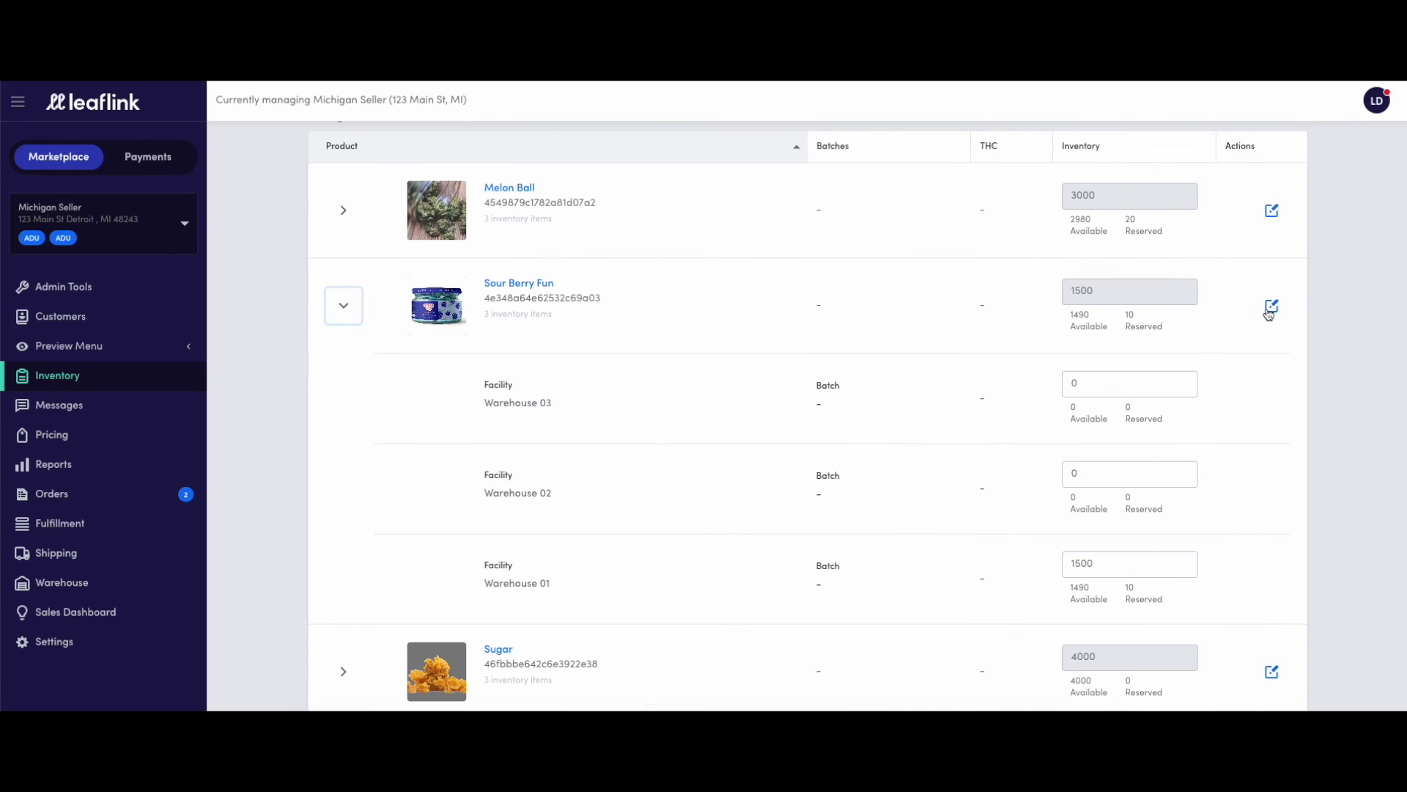
# - Track Sour Berry Fun by batch at Warehouse 03: 750 in Test batch 1, 750 in 12345
pyautogui.click(1271, 306)
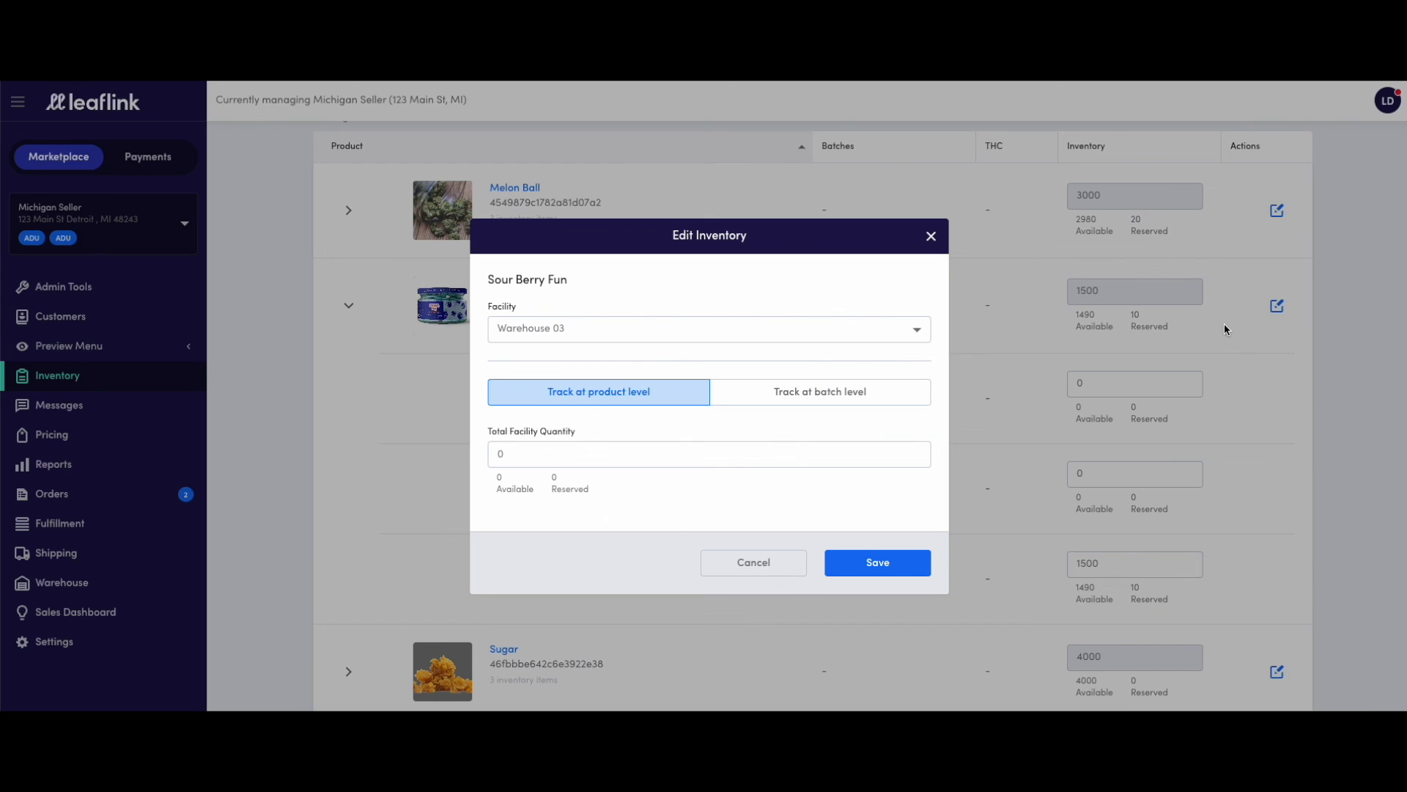
pyautogui.moveTo(976, 369)
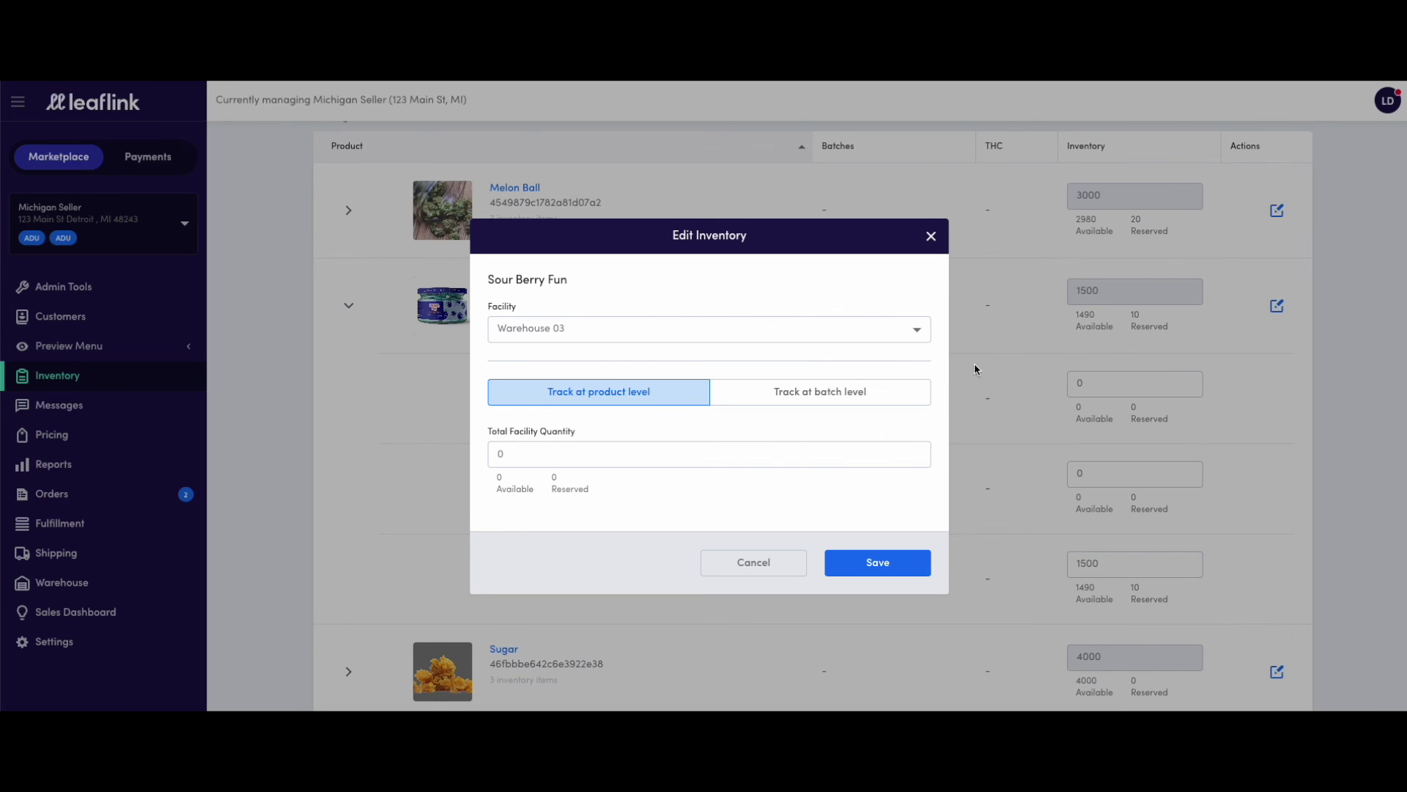
pyautogui.click(818, 391)
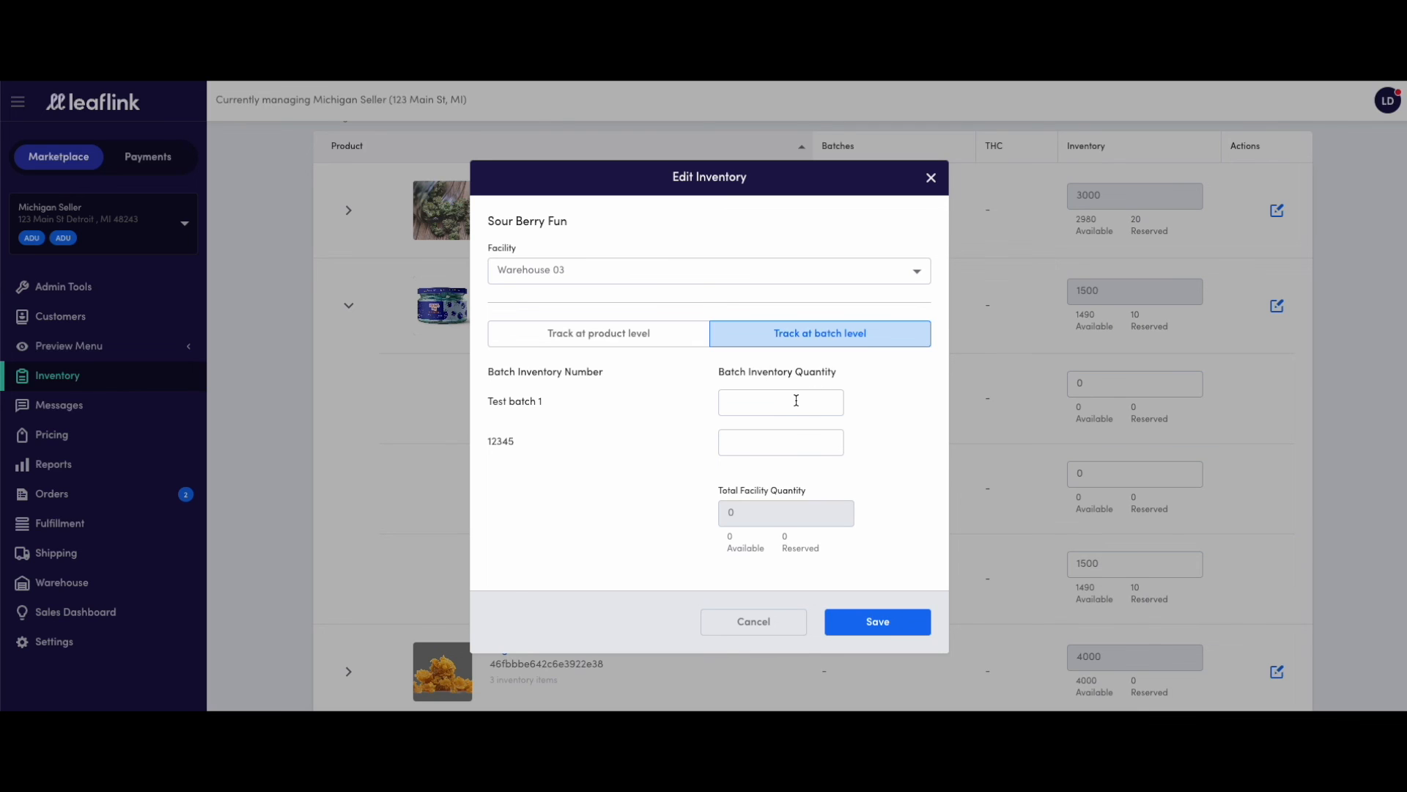
pyautogui.click(780, 402)
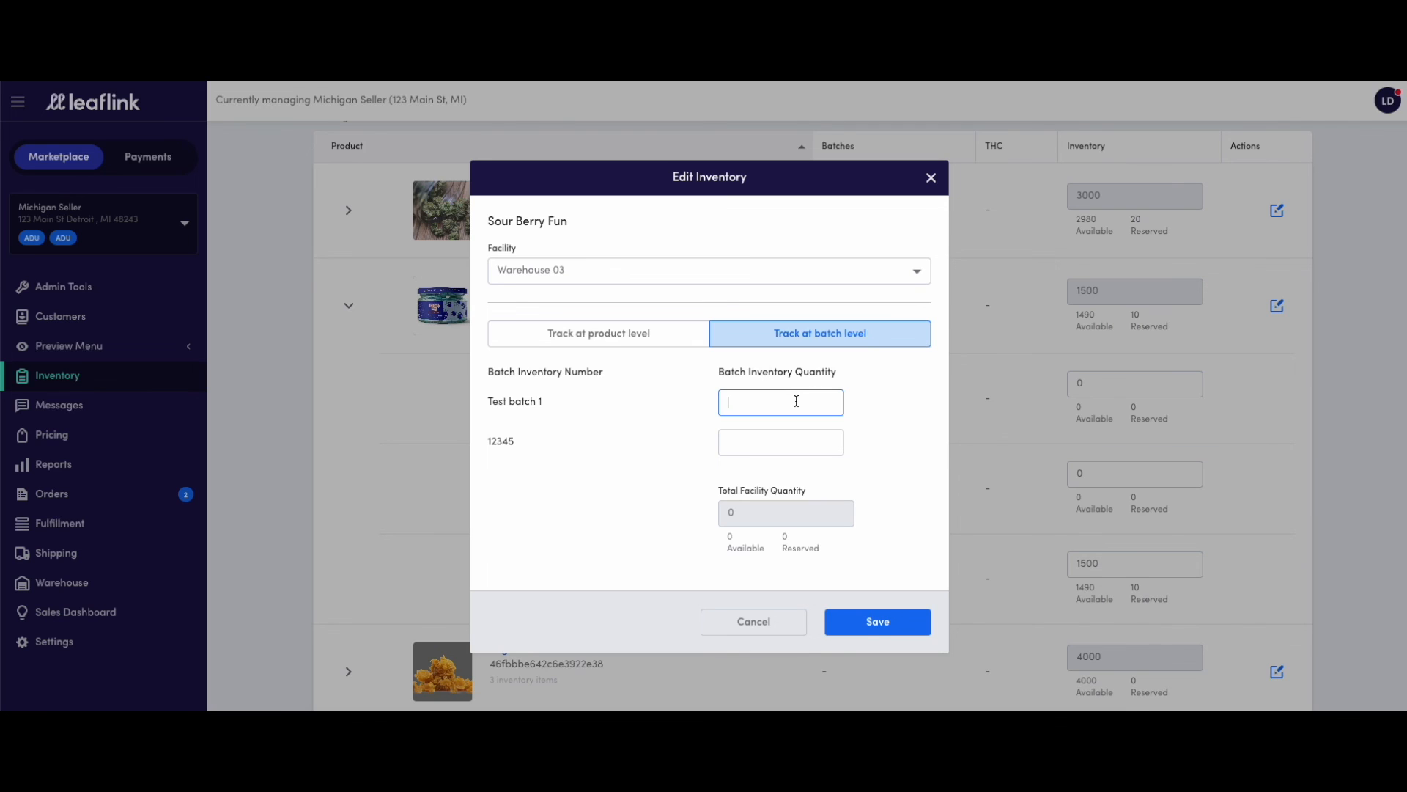
pyautogui.write('750')
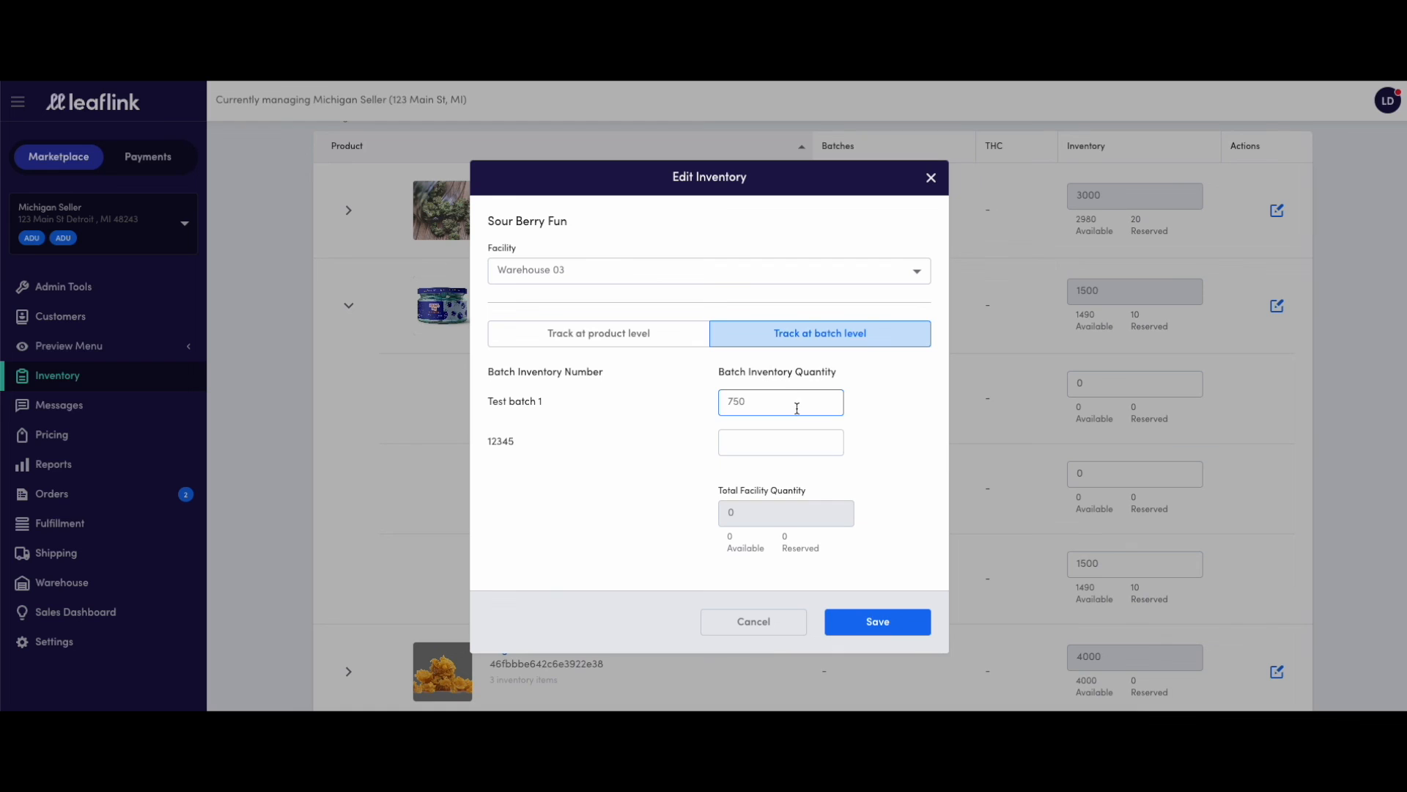
pyautogui.write('750')
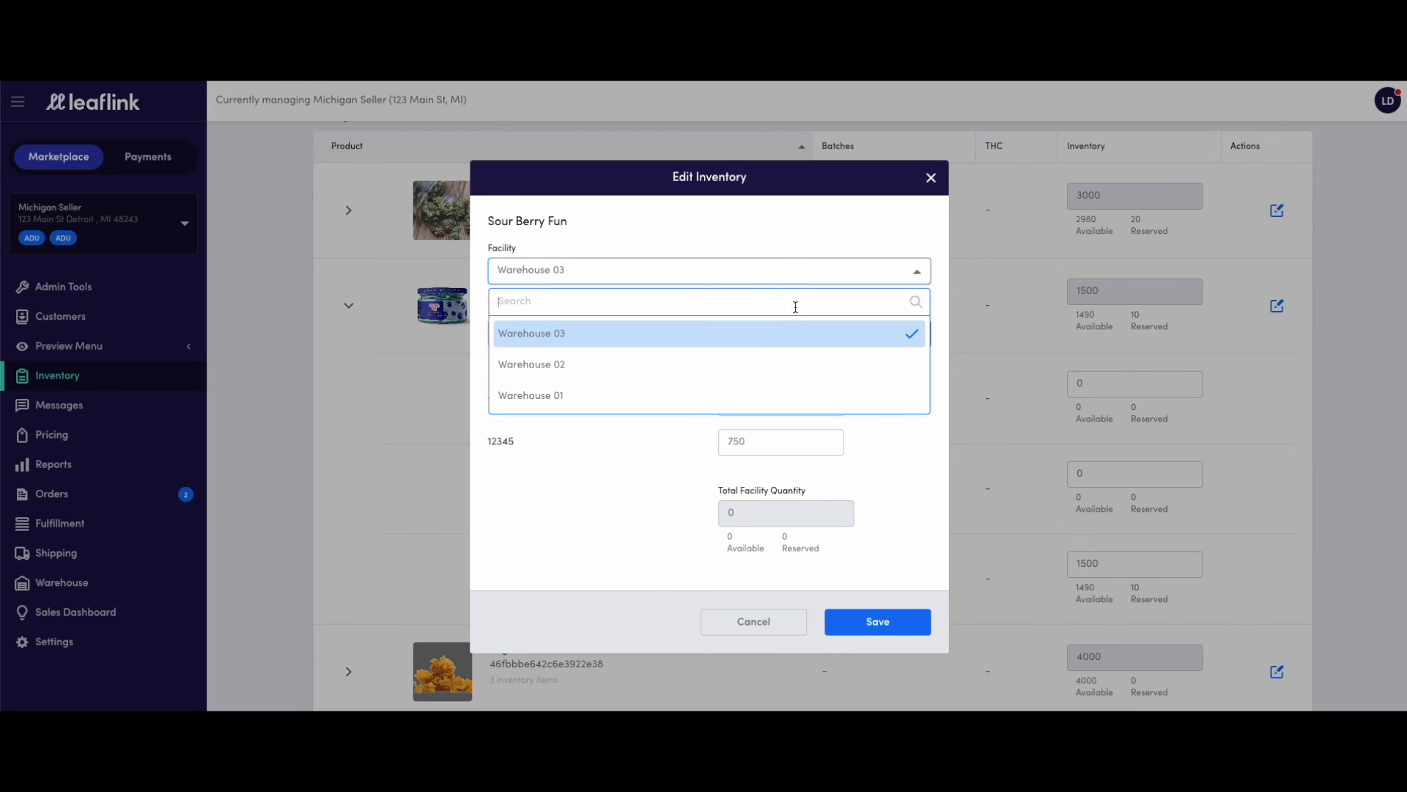
pyautogui.click(531, 332)
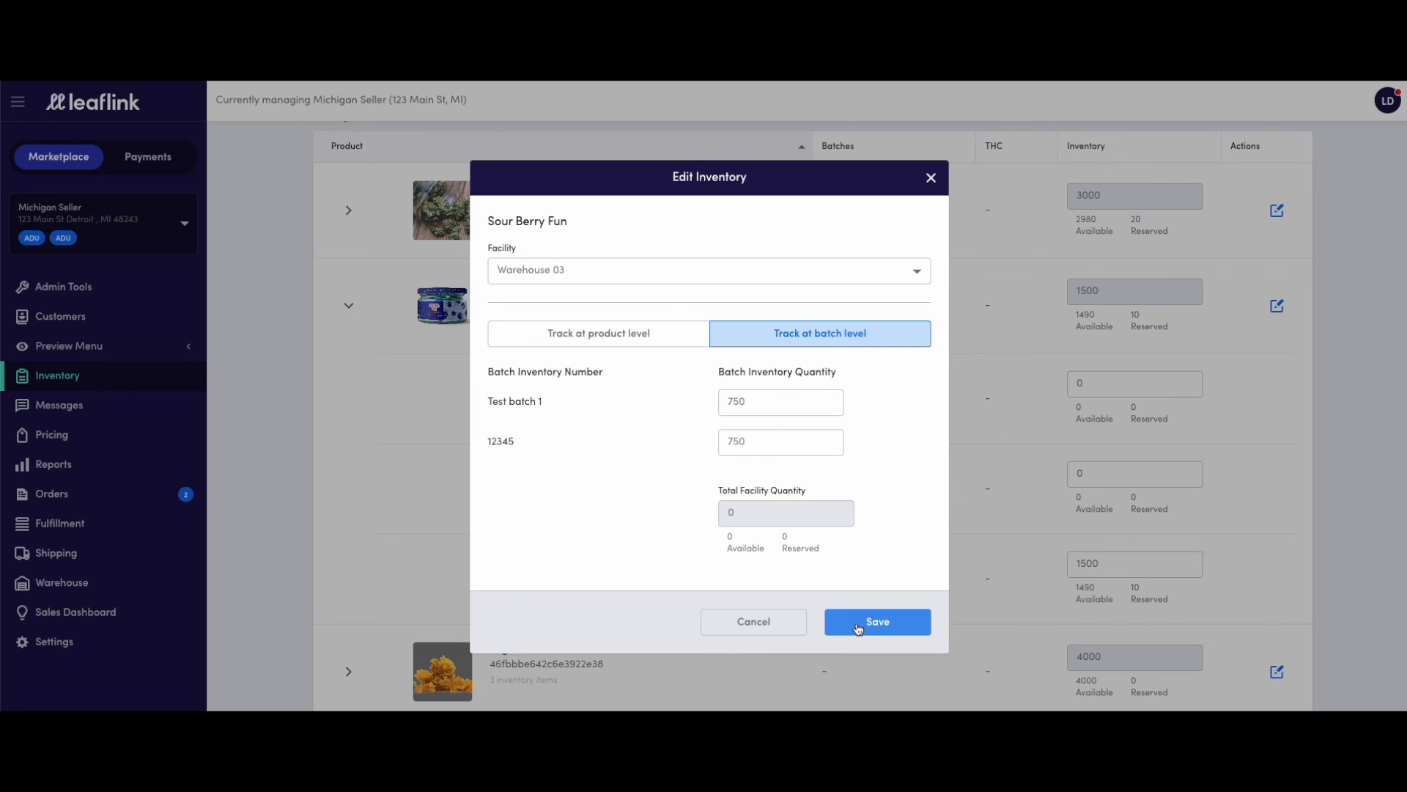
pyautogui.click(877, 621)
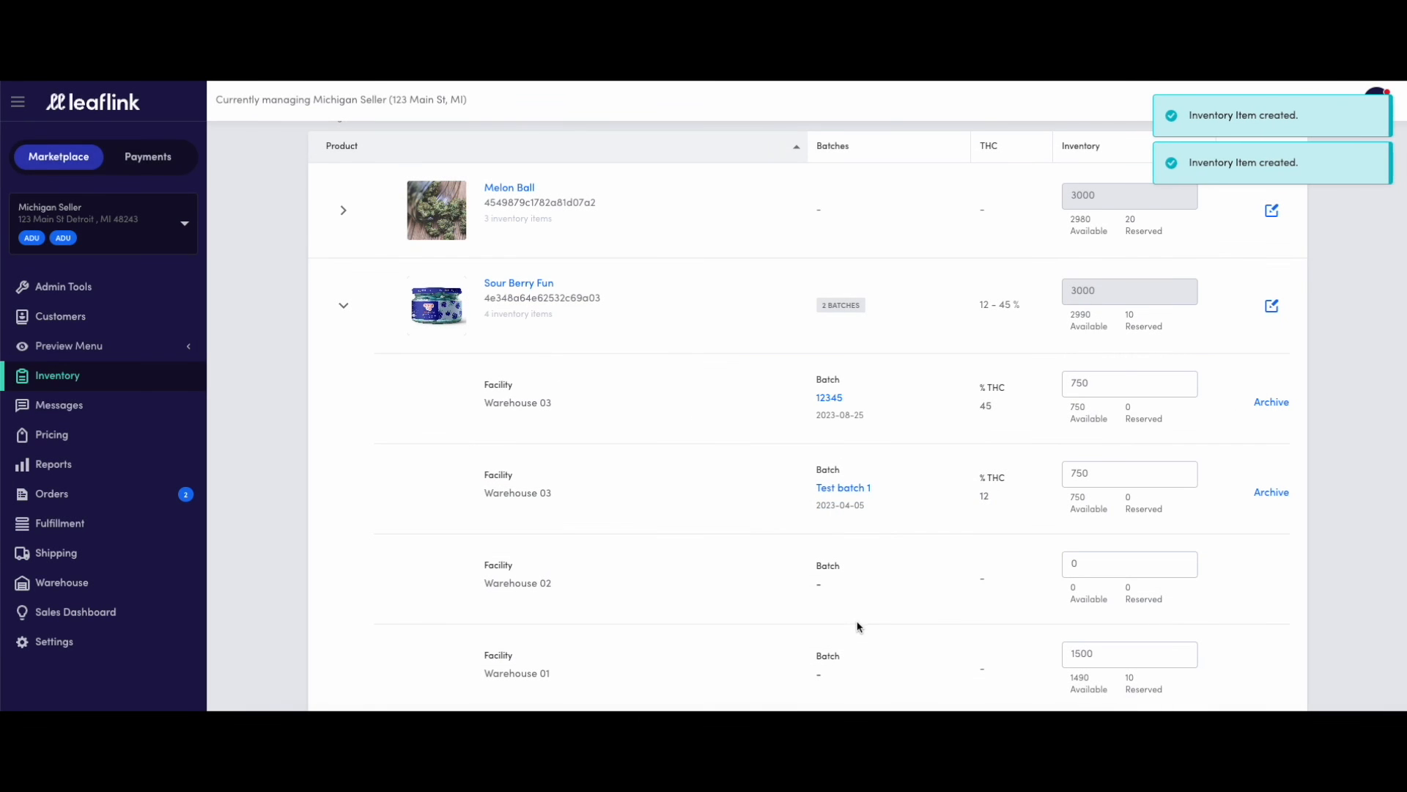
pyautogui.moveTo(365, 326)
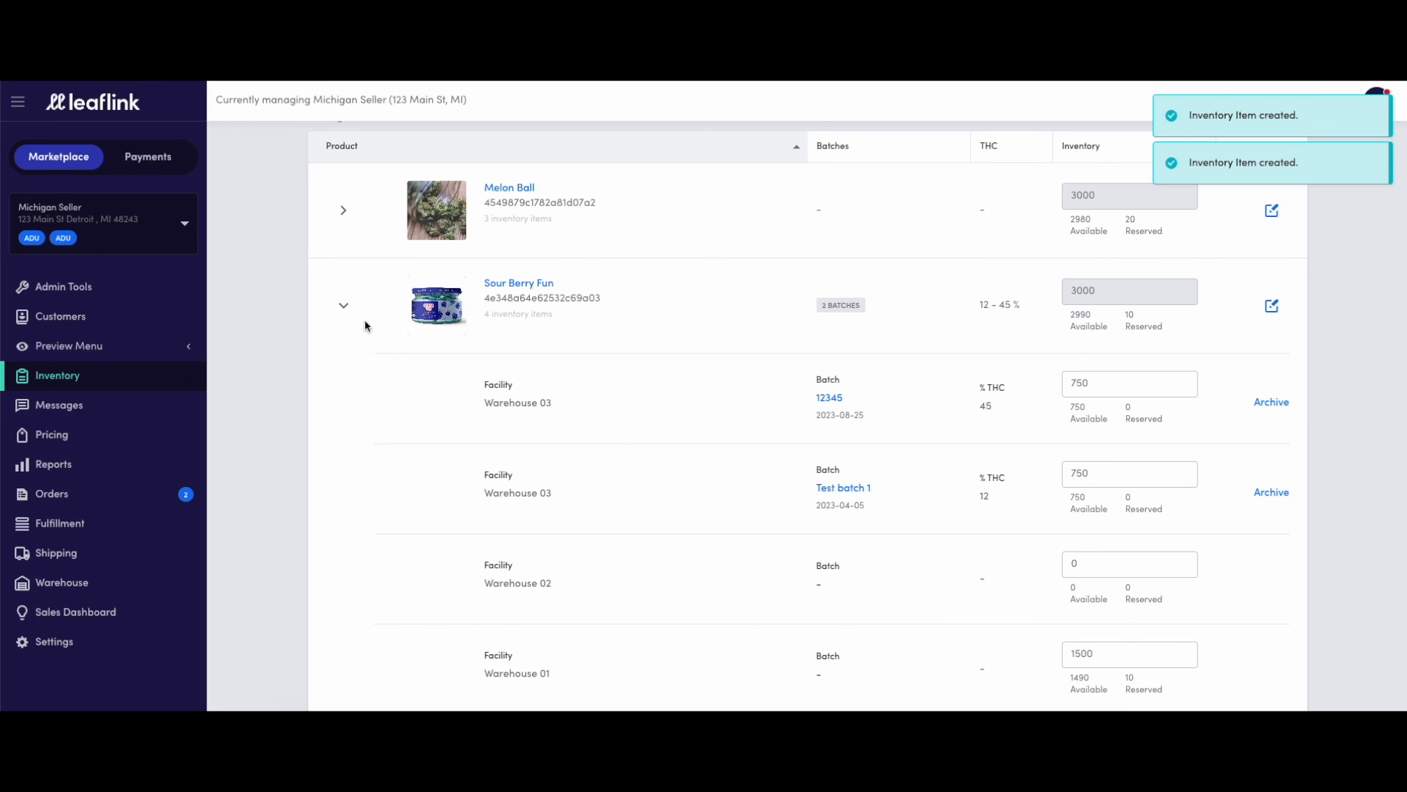
pyautogui.moveTo(840, 507)
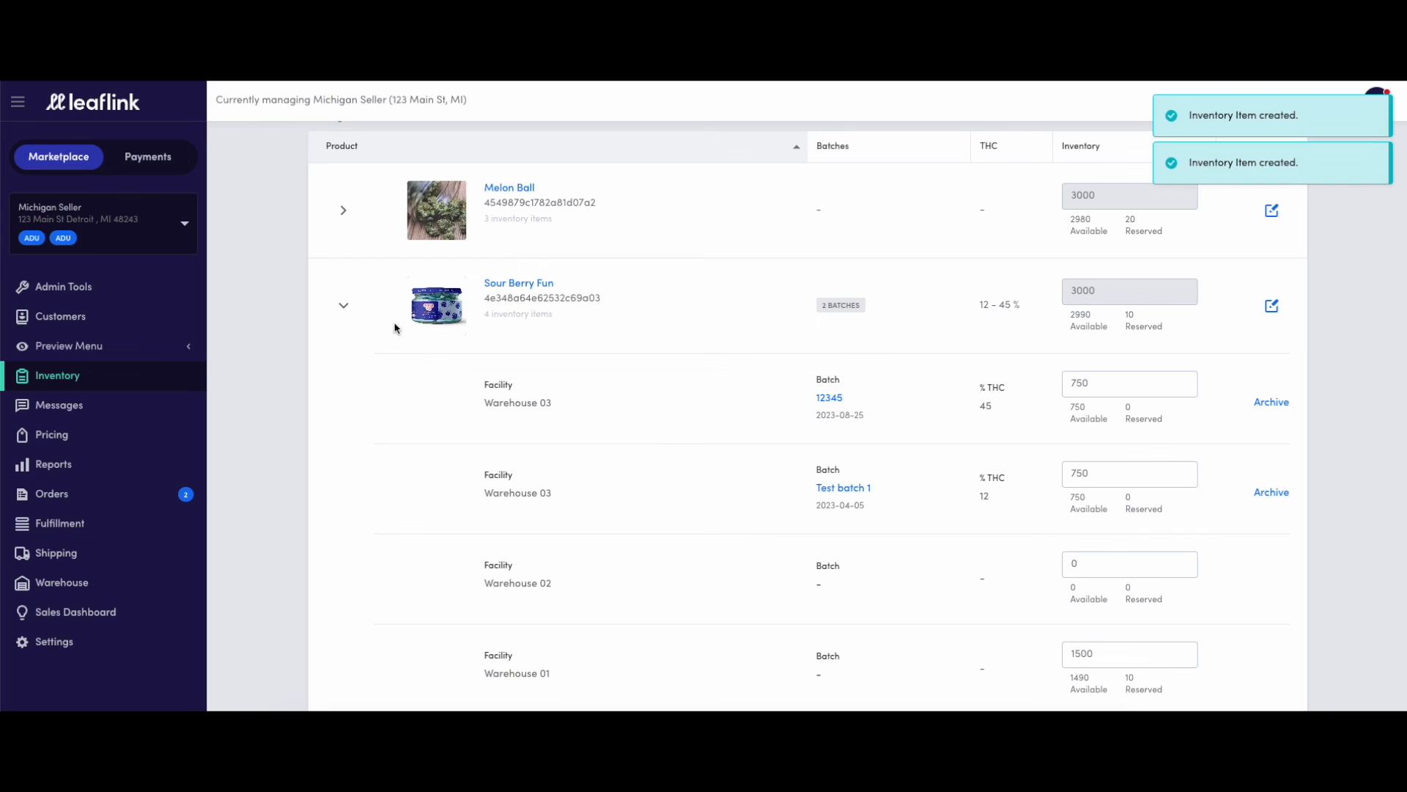
pyautogui.click(343, 305)
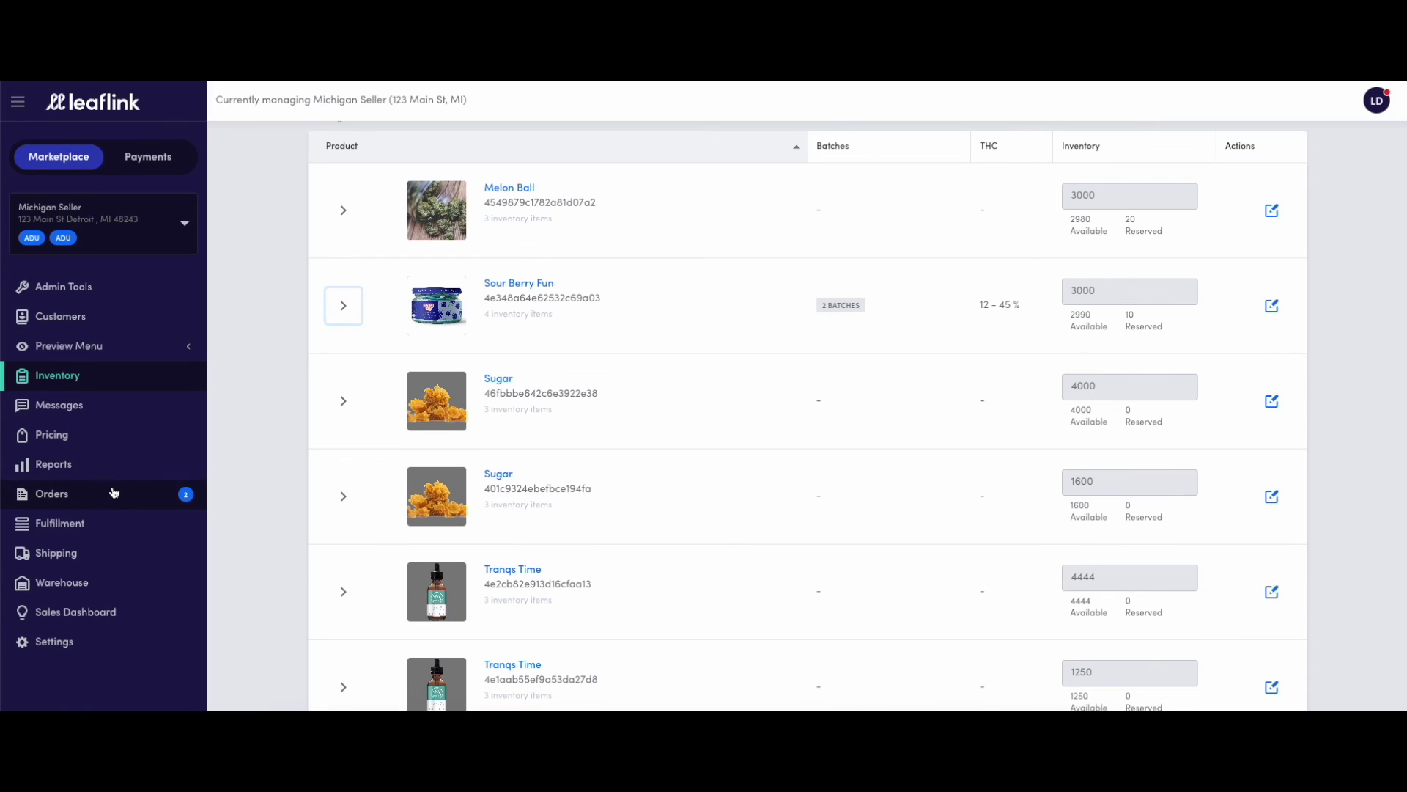
# - Start a new order for Michigan Buyer shipping from Warehouse 03
pyautogui.click(52, 493)
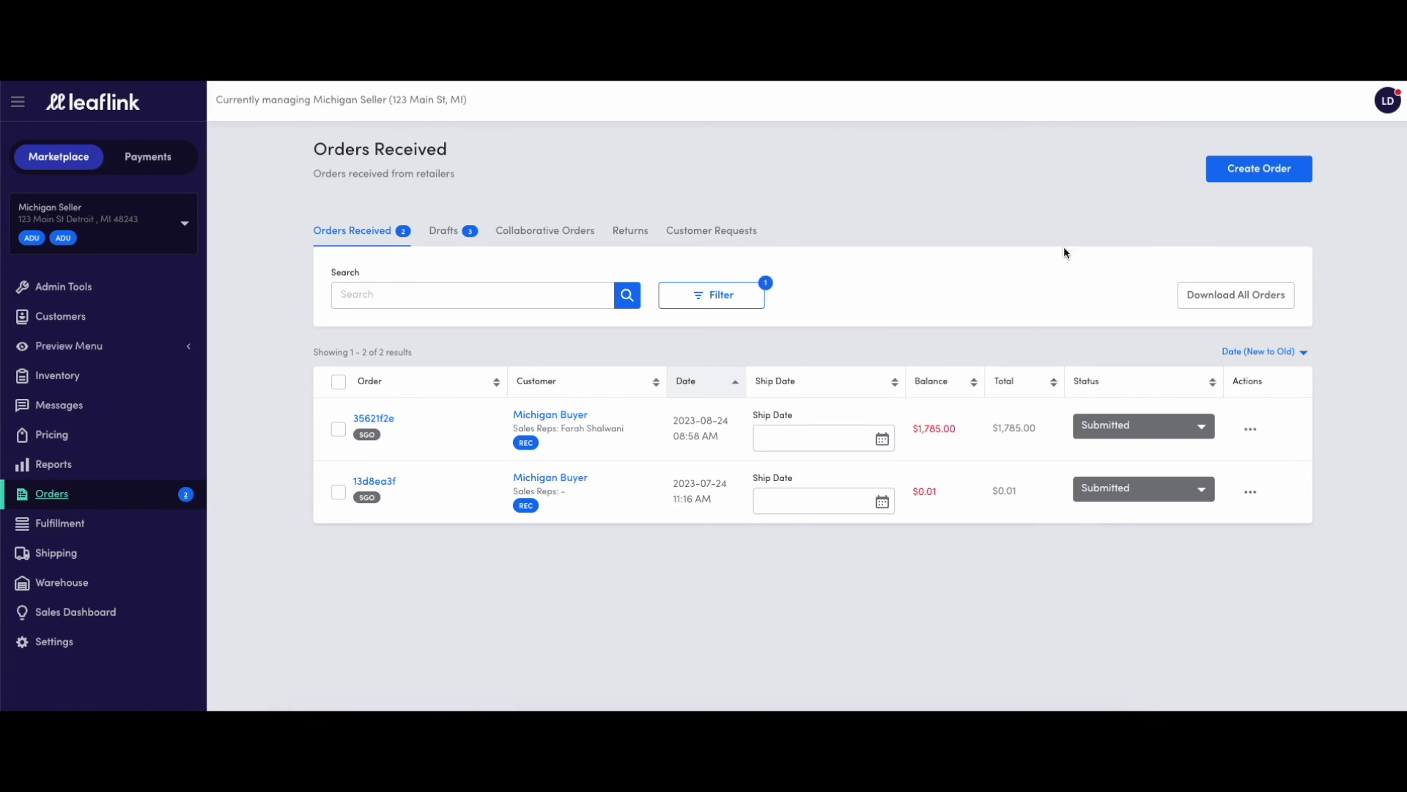
pyautogui.moveTo(1246, 209)
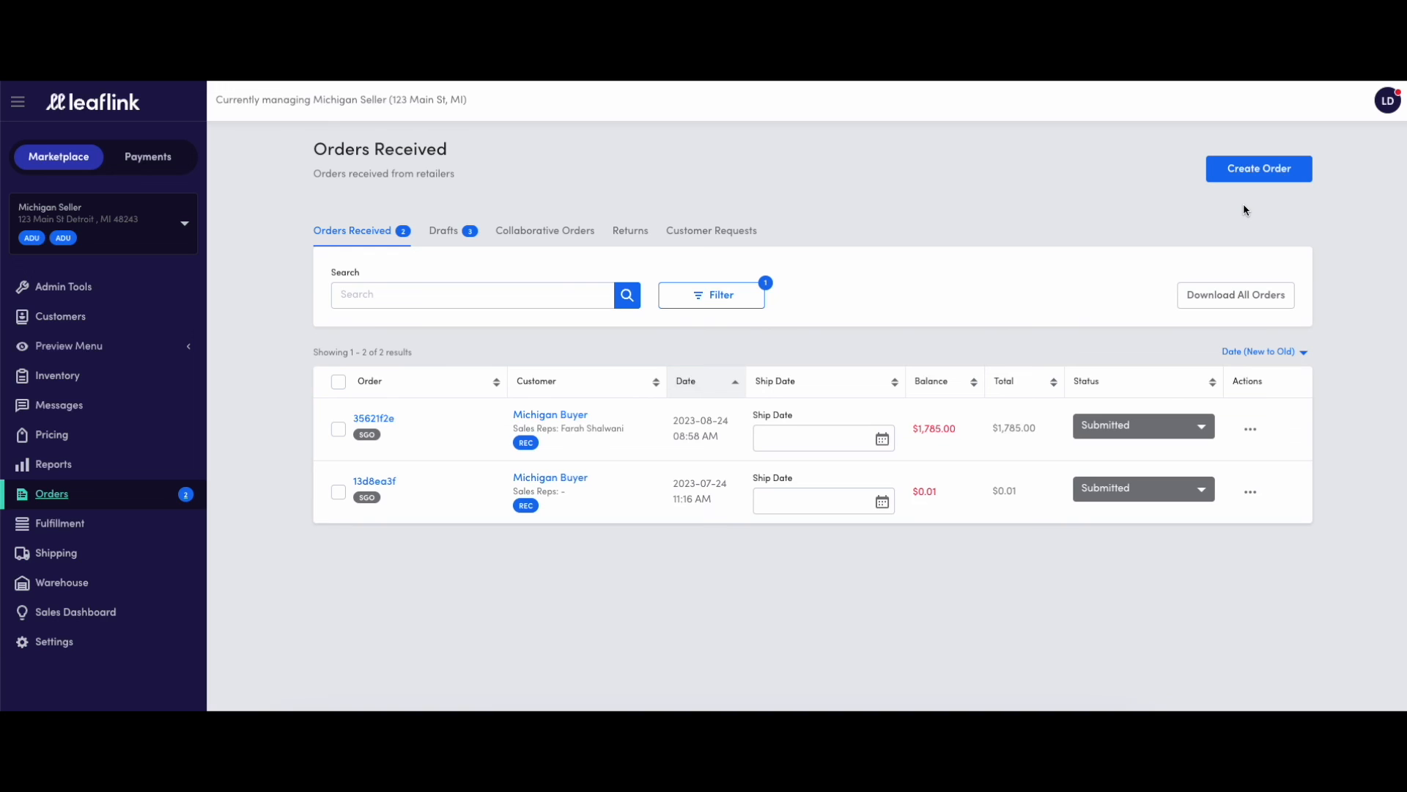
pyautogui.click(1258, 168)
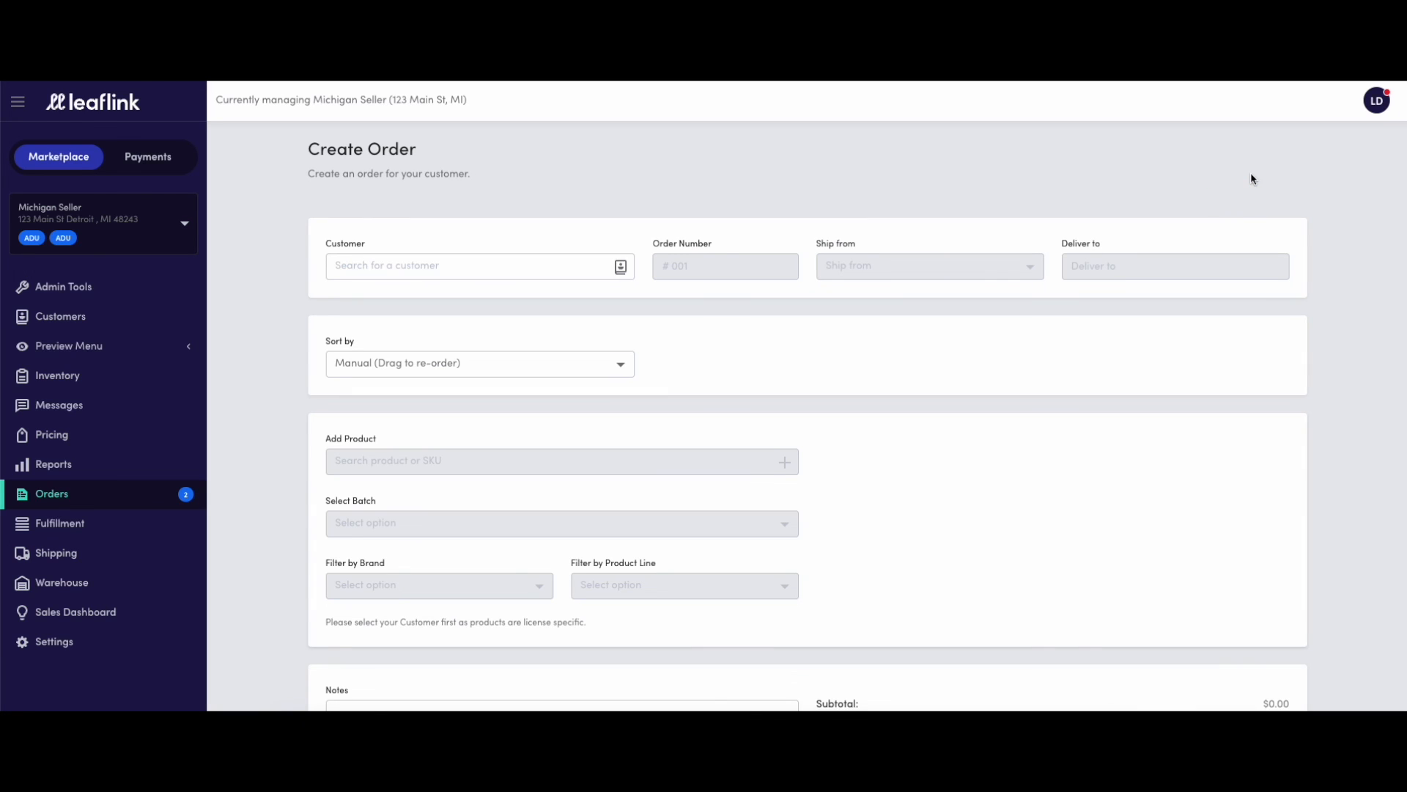
pyautogui.moveTo(505, 275)
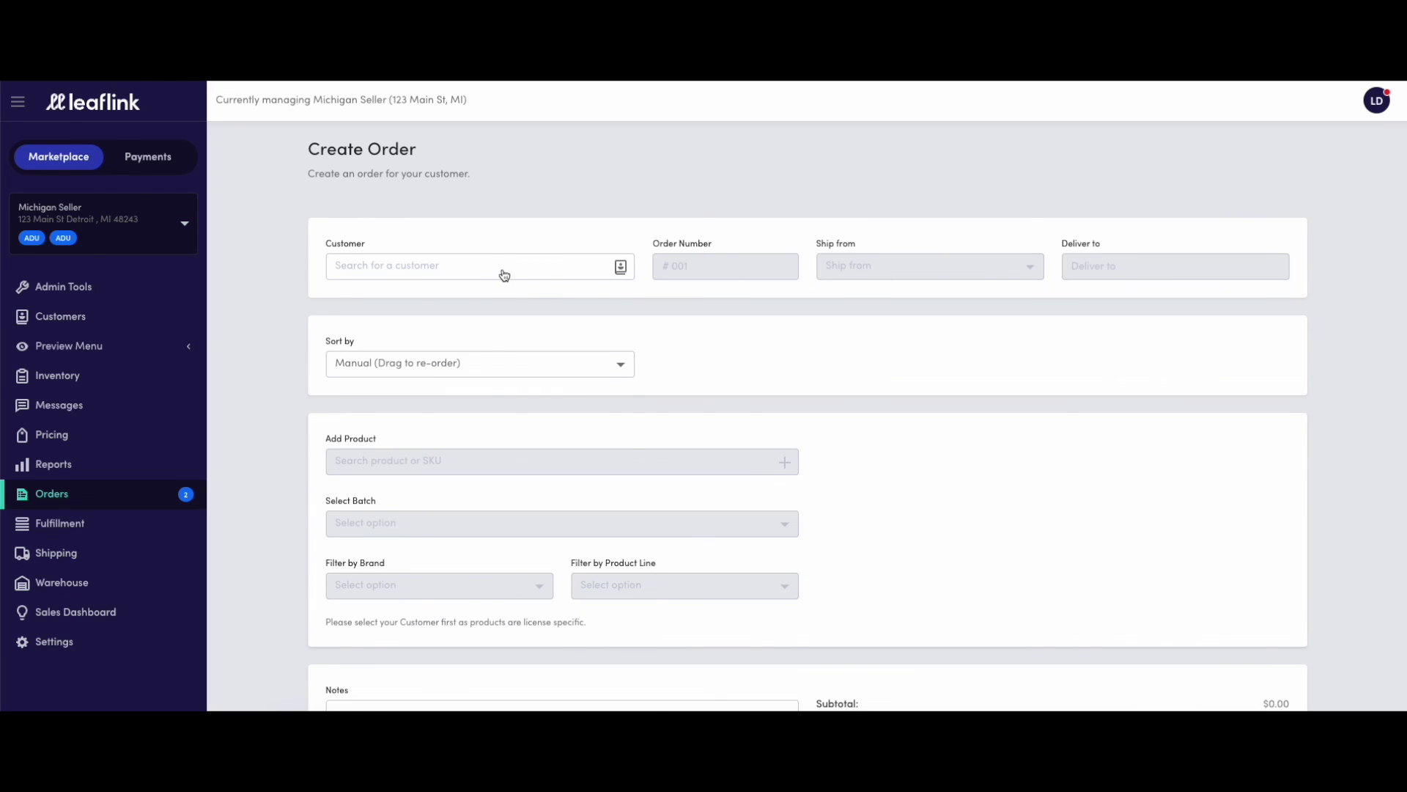
pyautogui.click(479, 266)
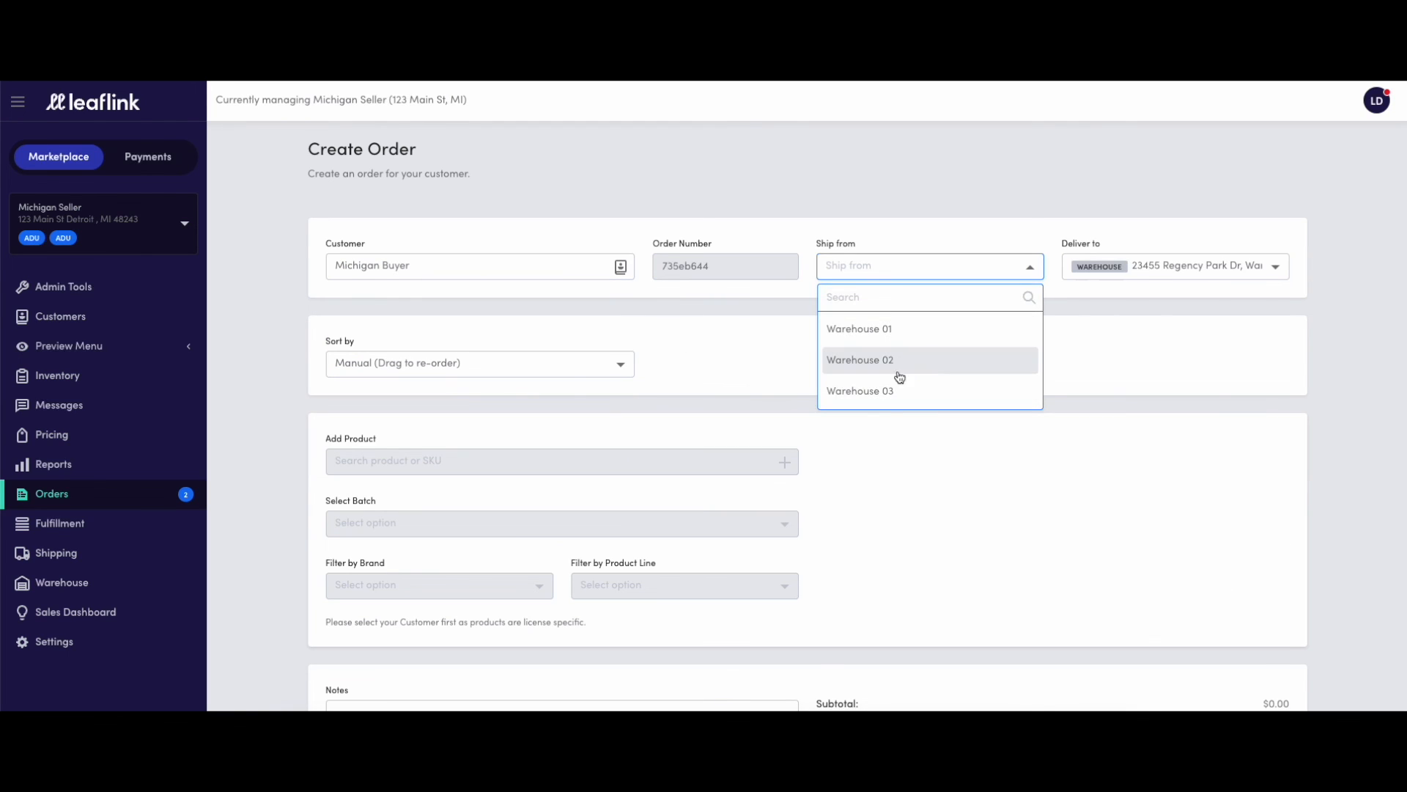
pyautogui.click(859, 390)
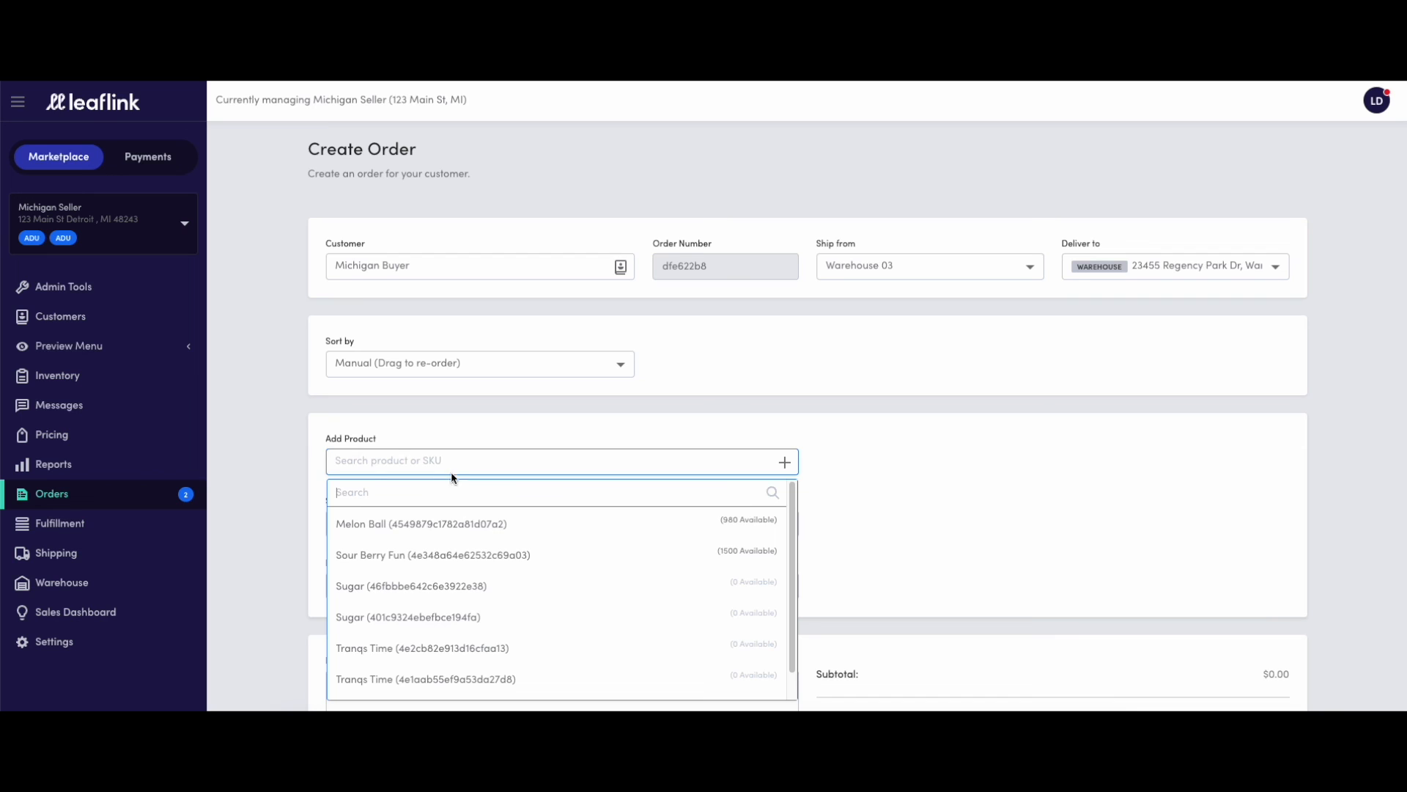
# - Add 20 cases of Sour Berry Fun from batch 12345 and submit the order
pyautogui.click(431, 555)
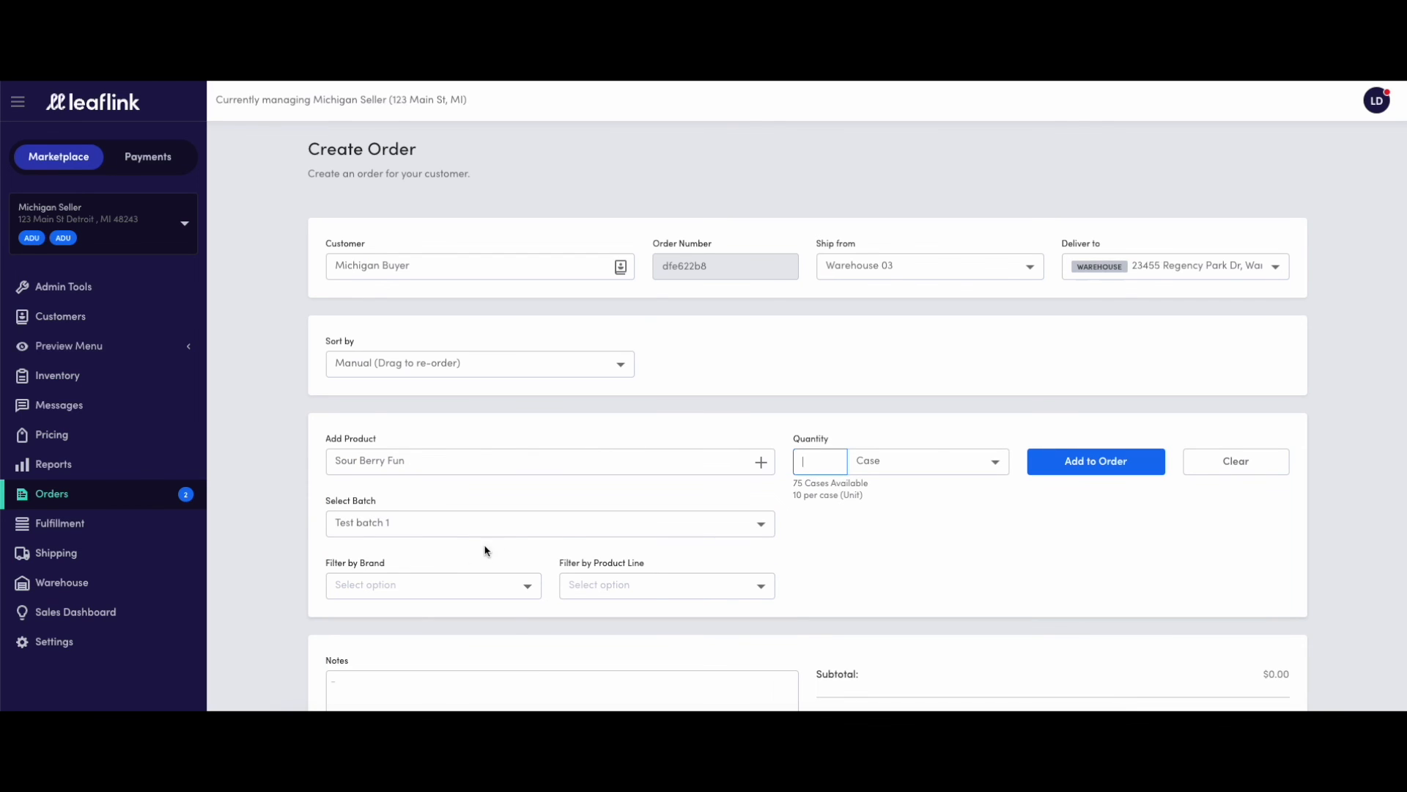
pyautogui.click(549, 522)
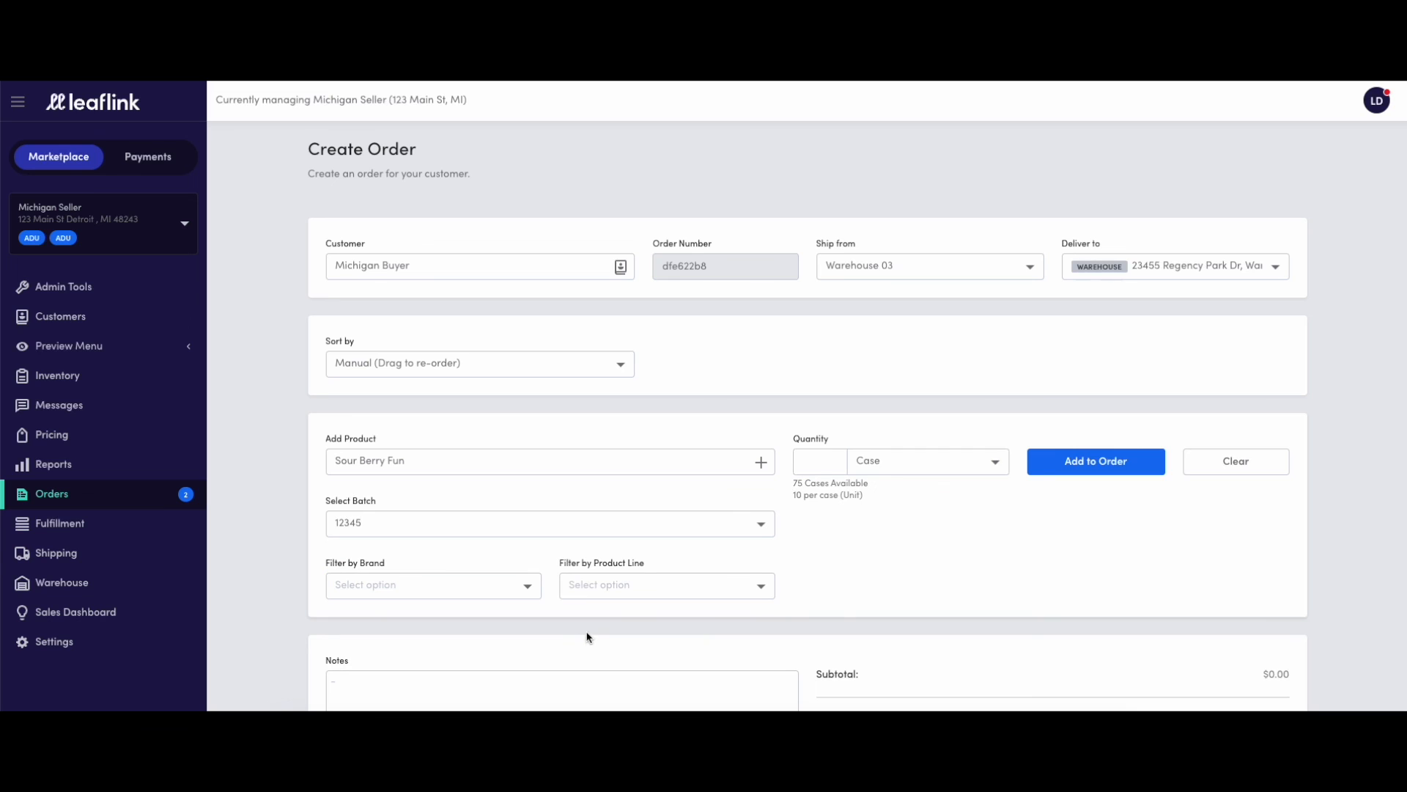
pyautogui.write('20')
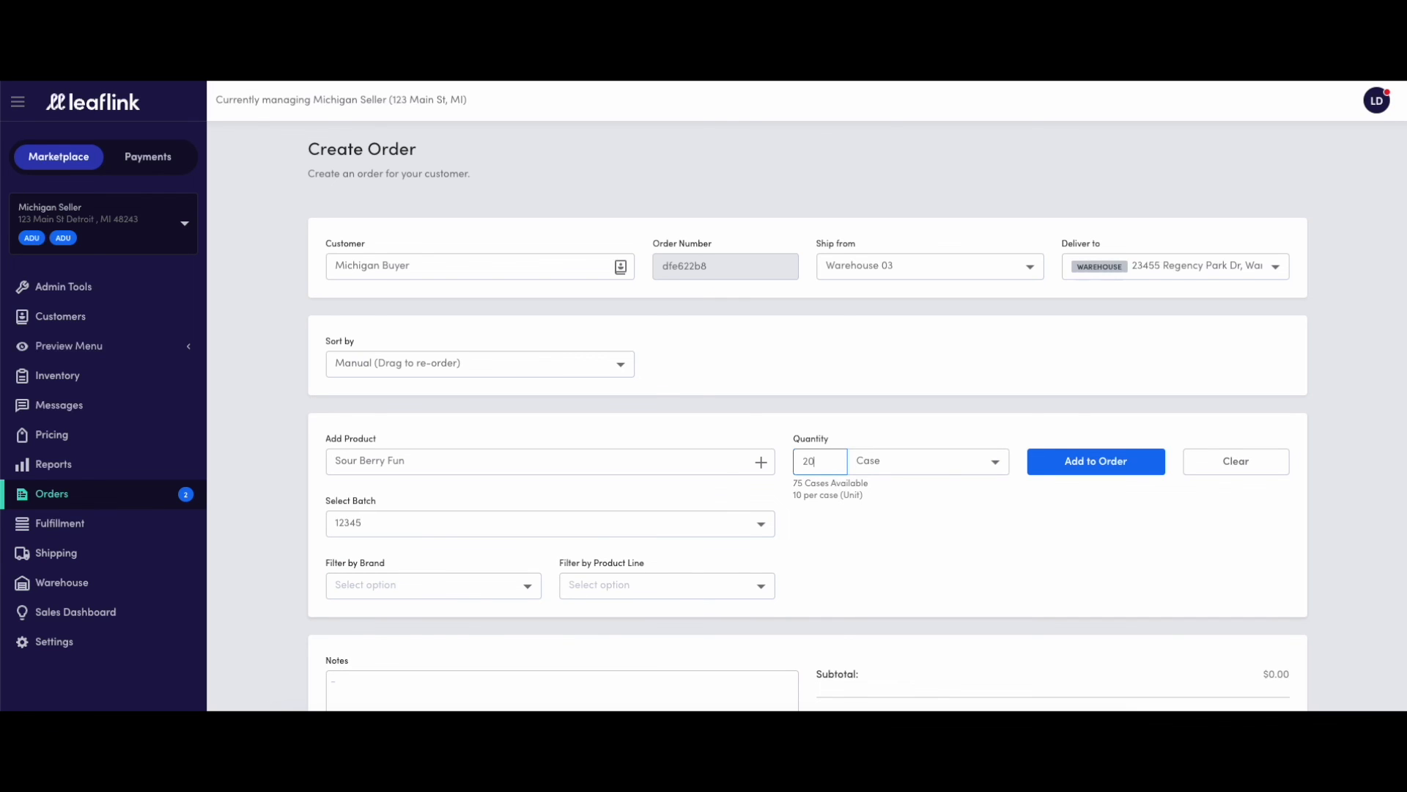
pyautogui.click(1094, 460)
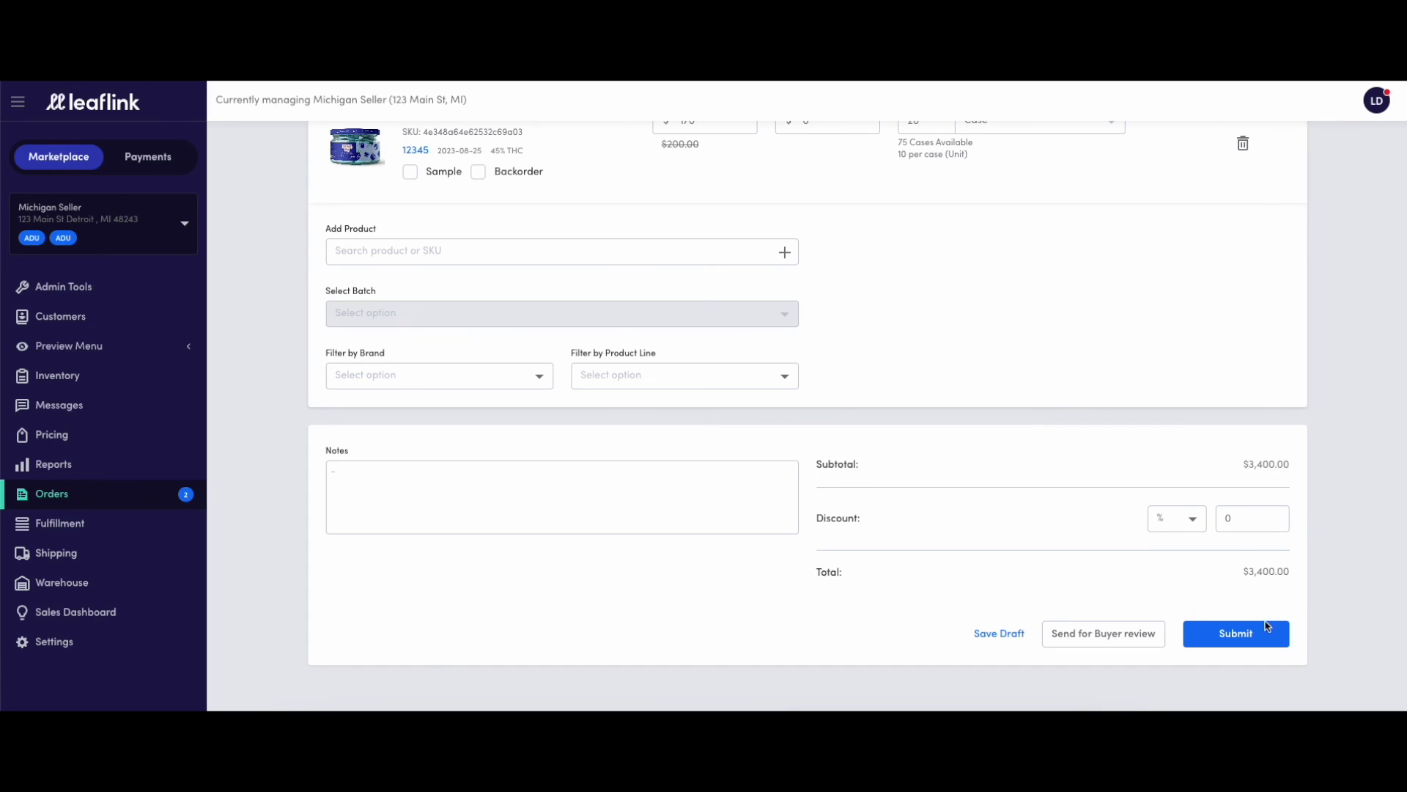
pyautogui.moveTo(1102, 633)
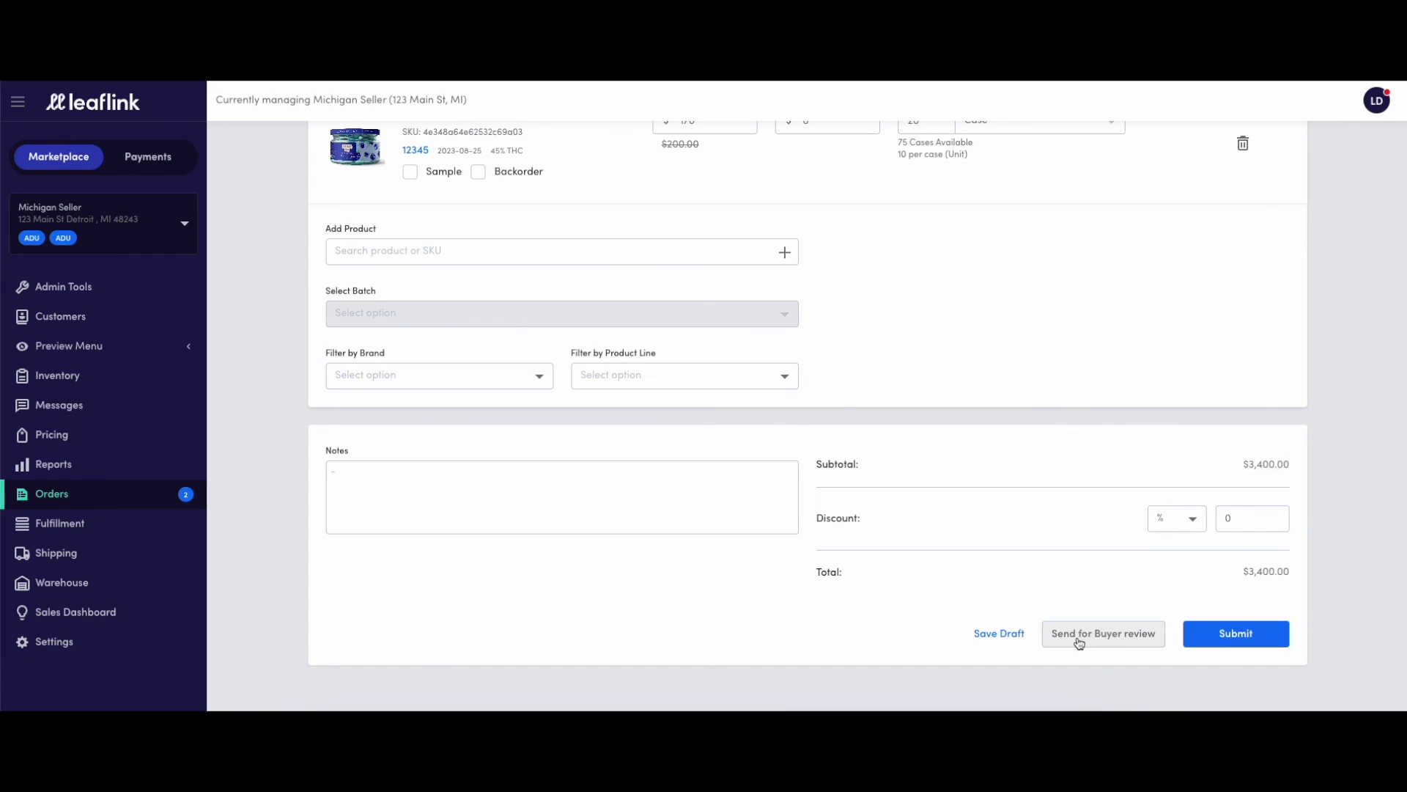
pyautogui.moveTo(1235, 641)
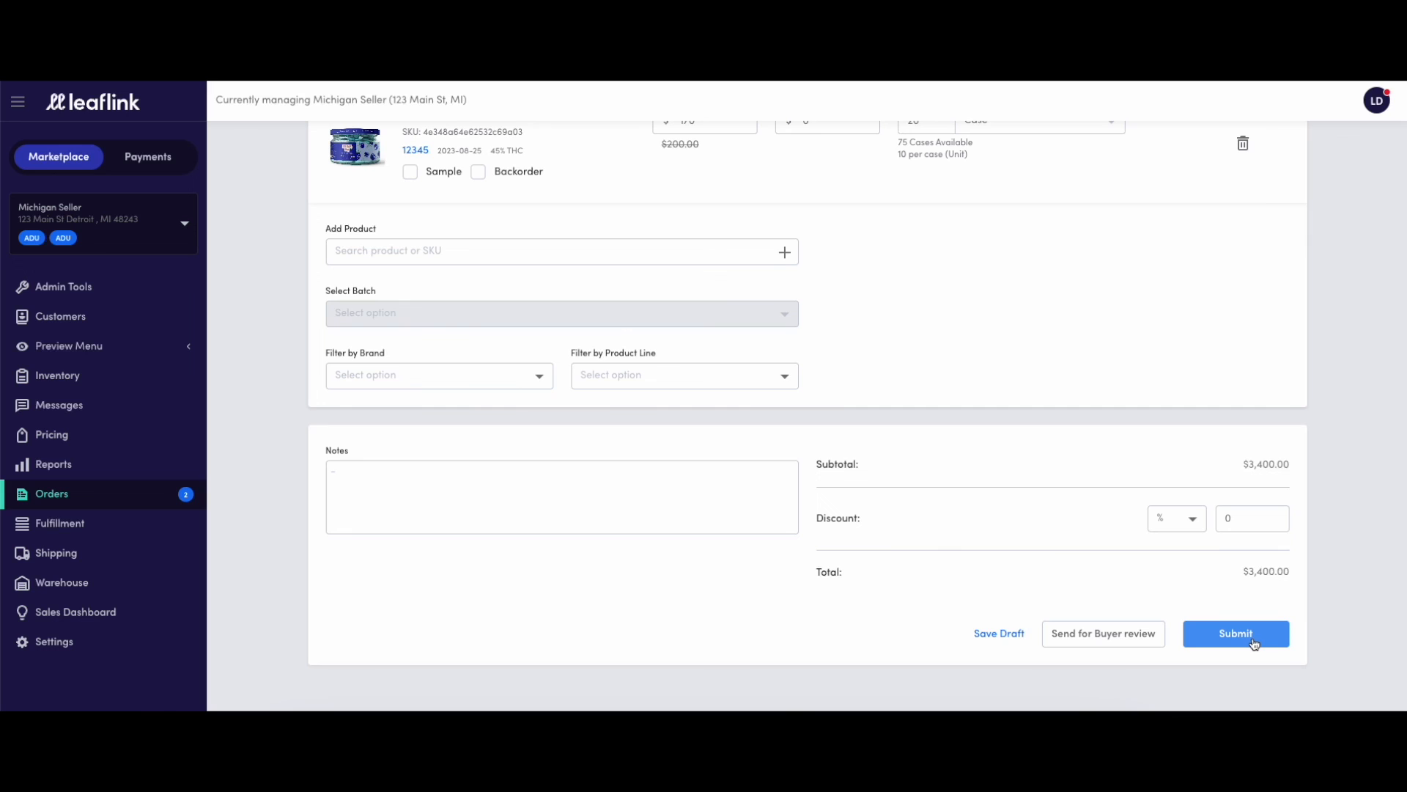
pyautogui.click(1235, 633)
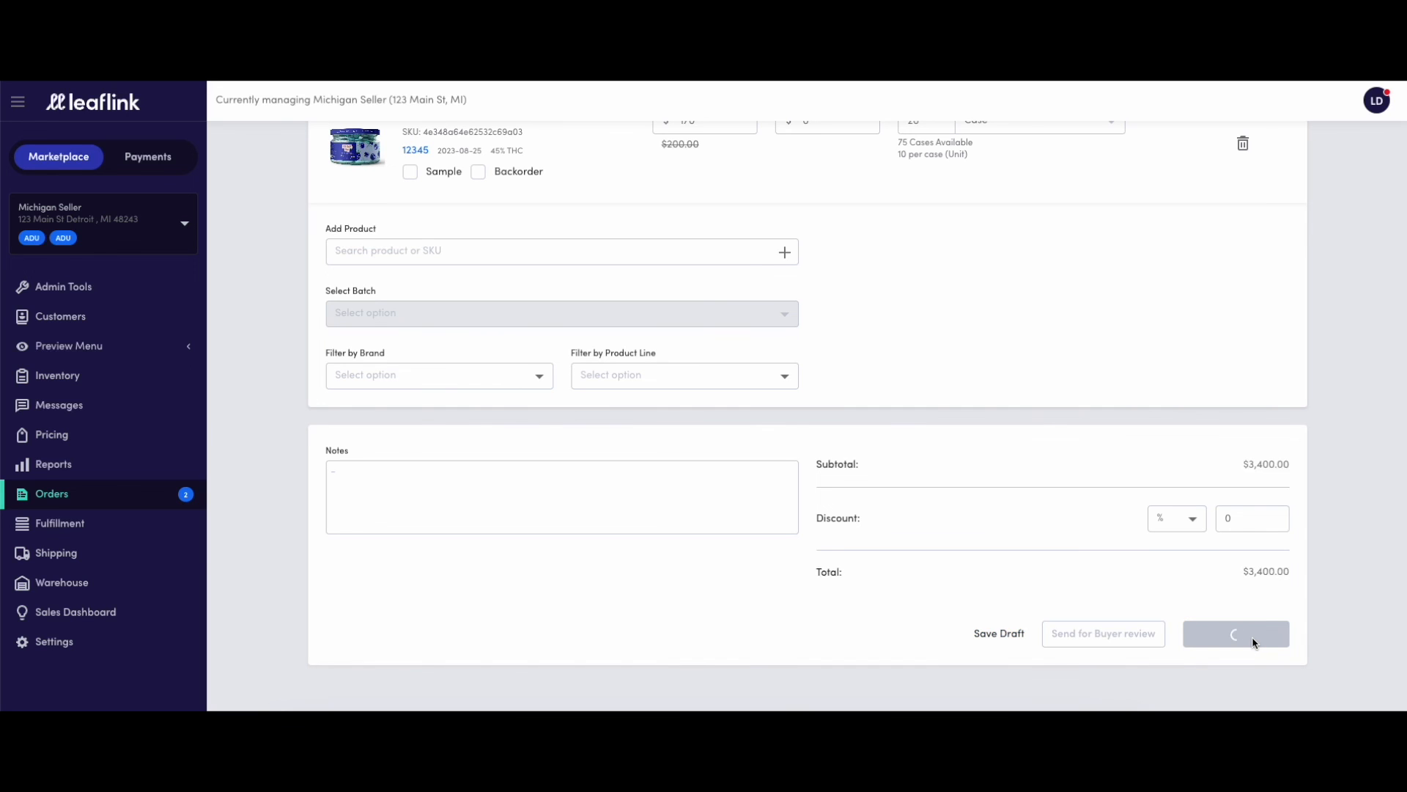